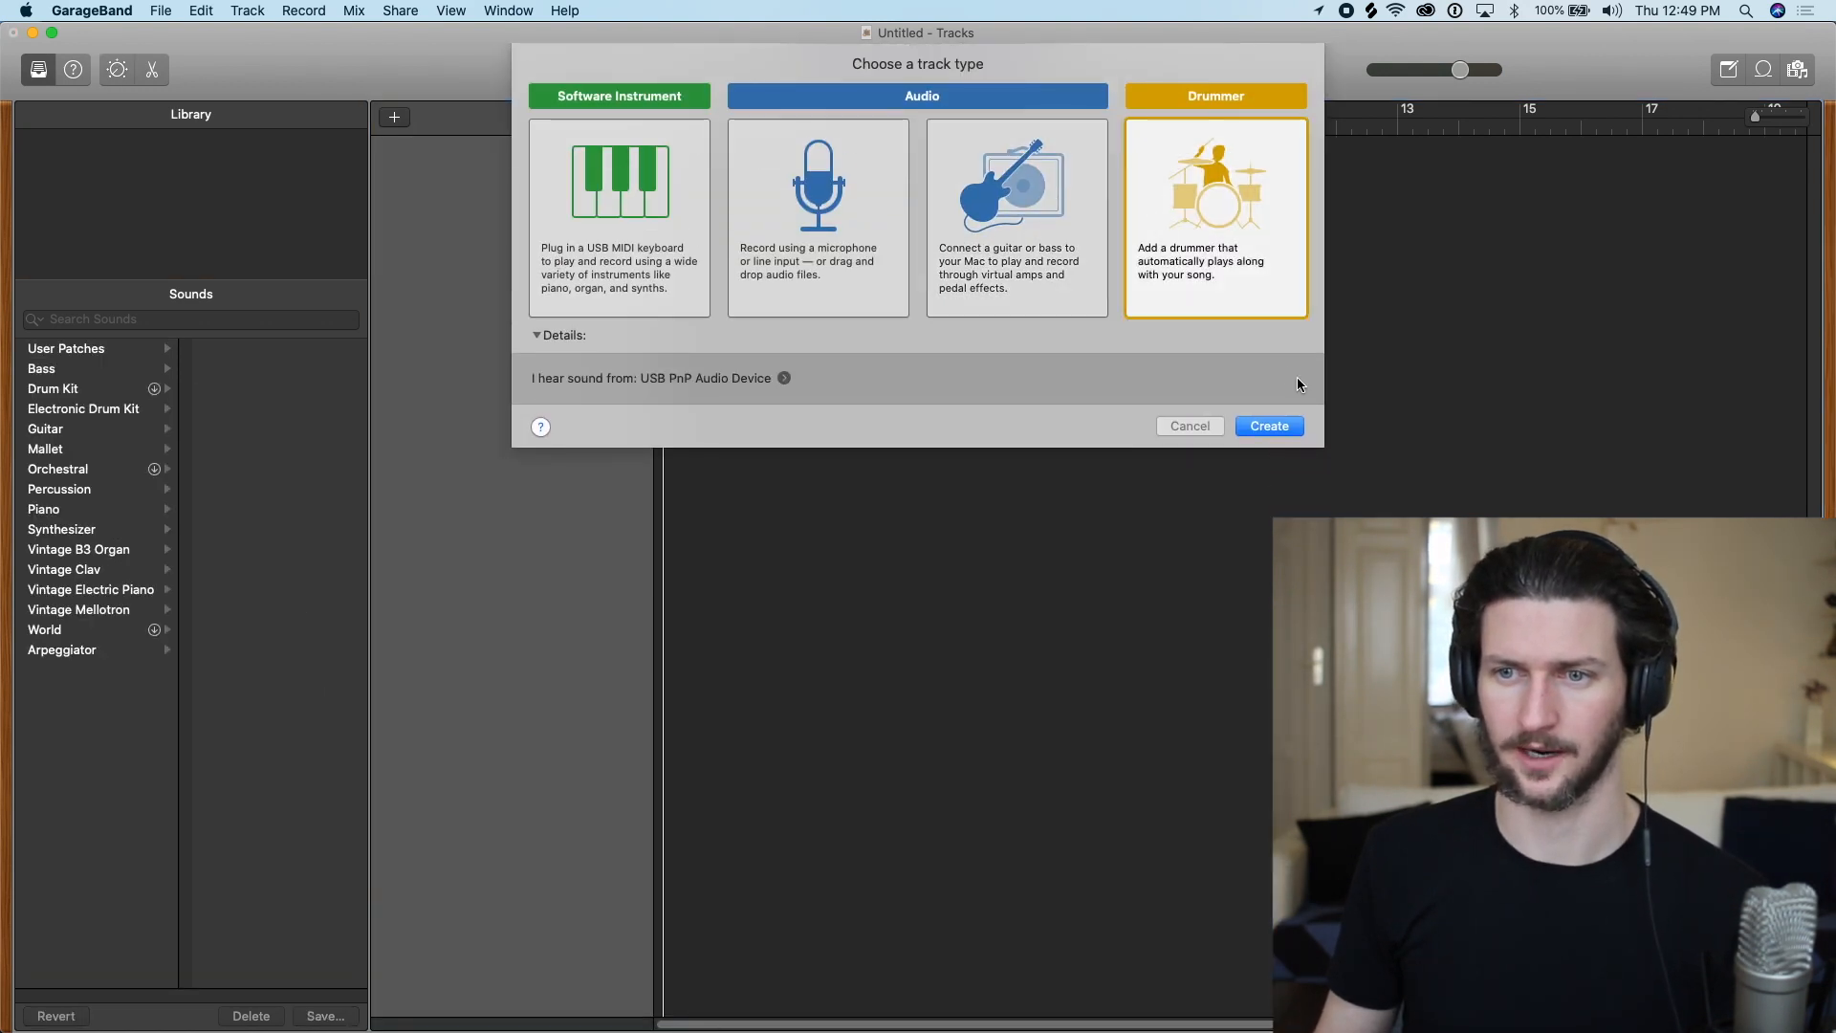
mouse_move(1274, 382)
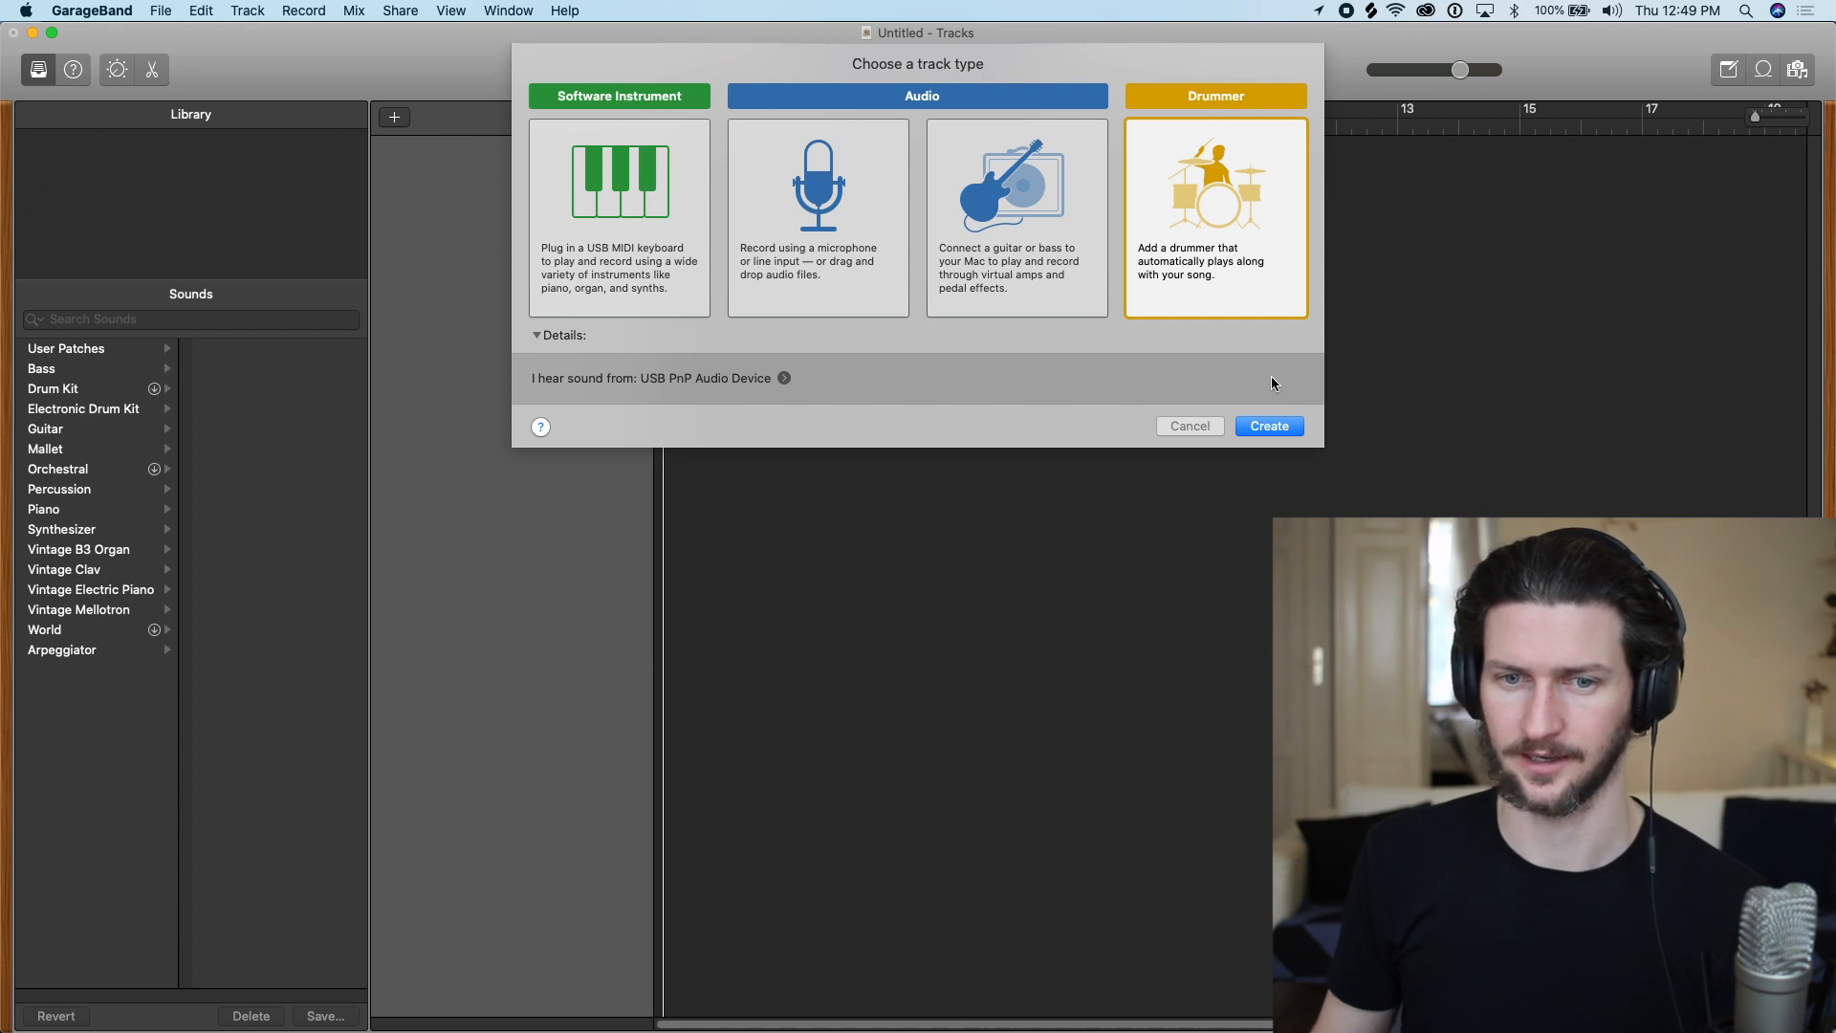
Create a new Drummer track, giving Aidan on the Portland kit with the Drummer Editor showing
left_click(1268, 424)
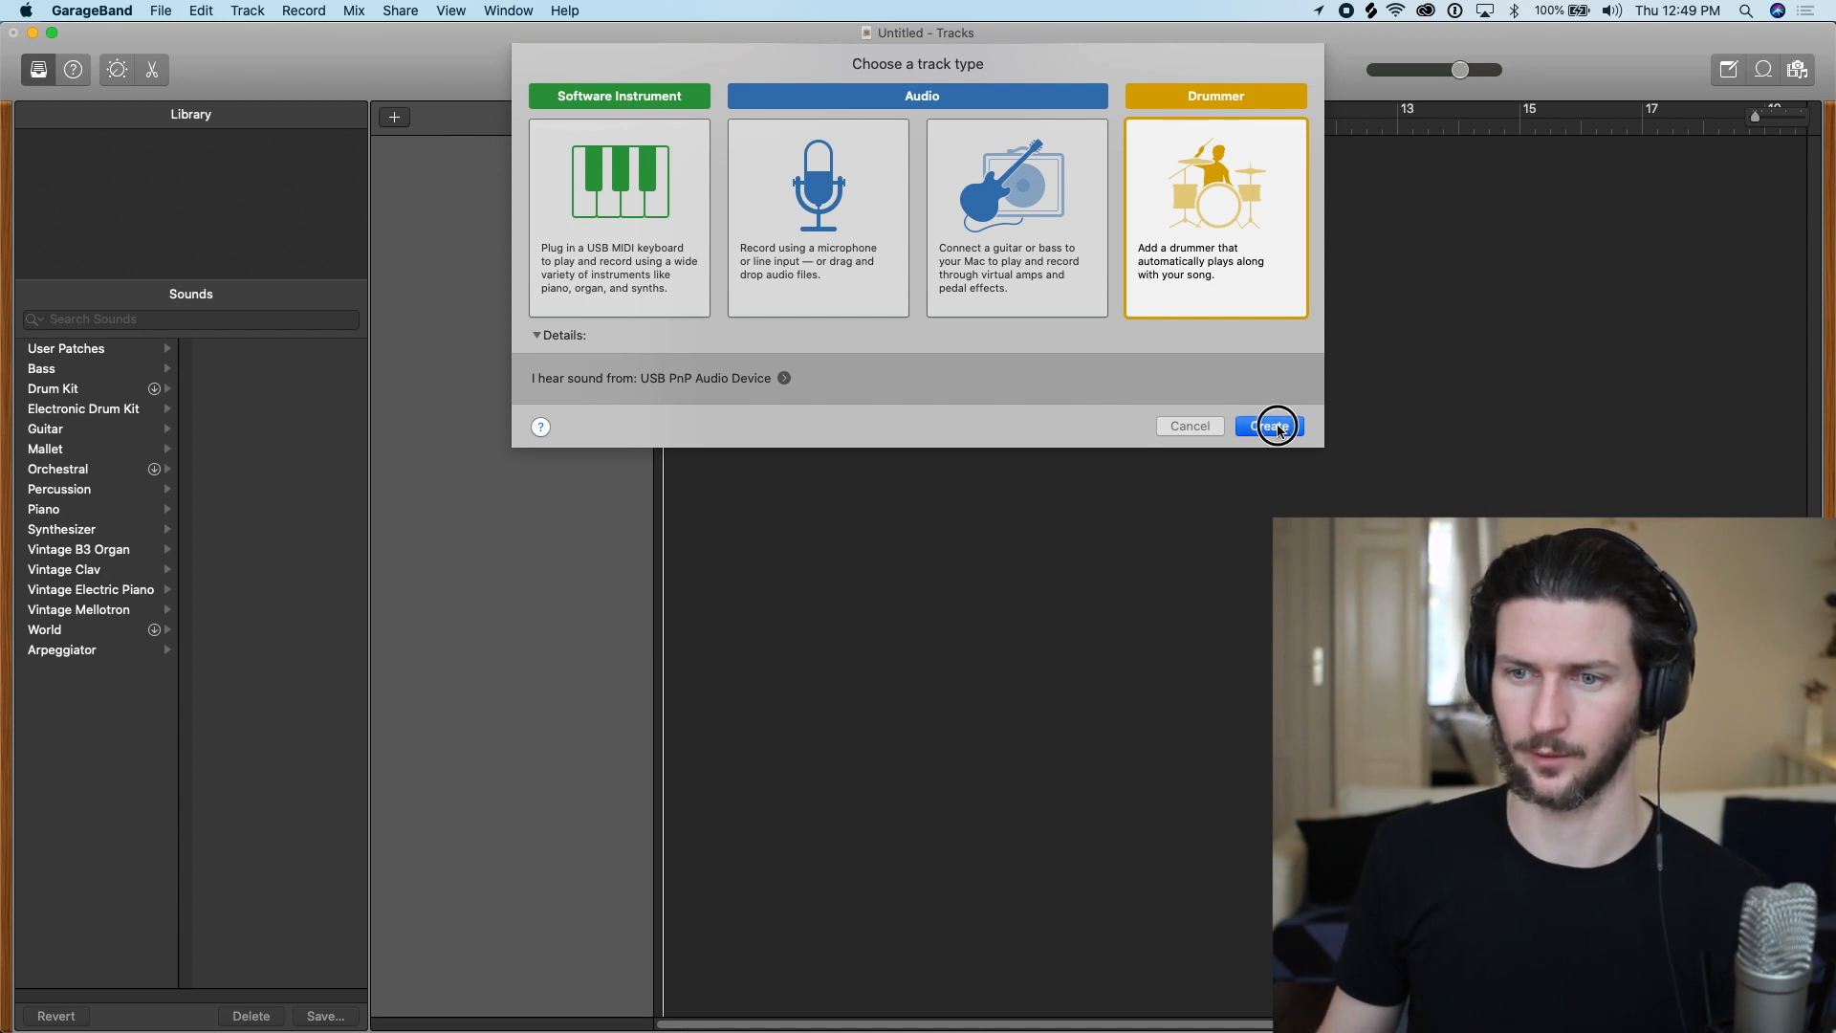
left_click(1268, 425)
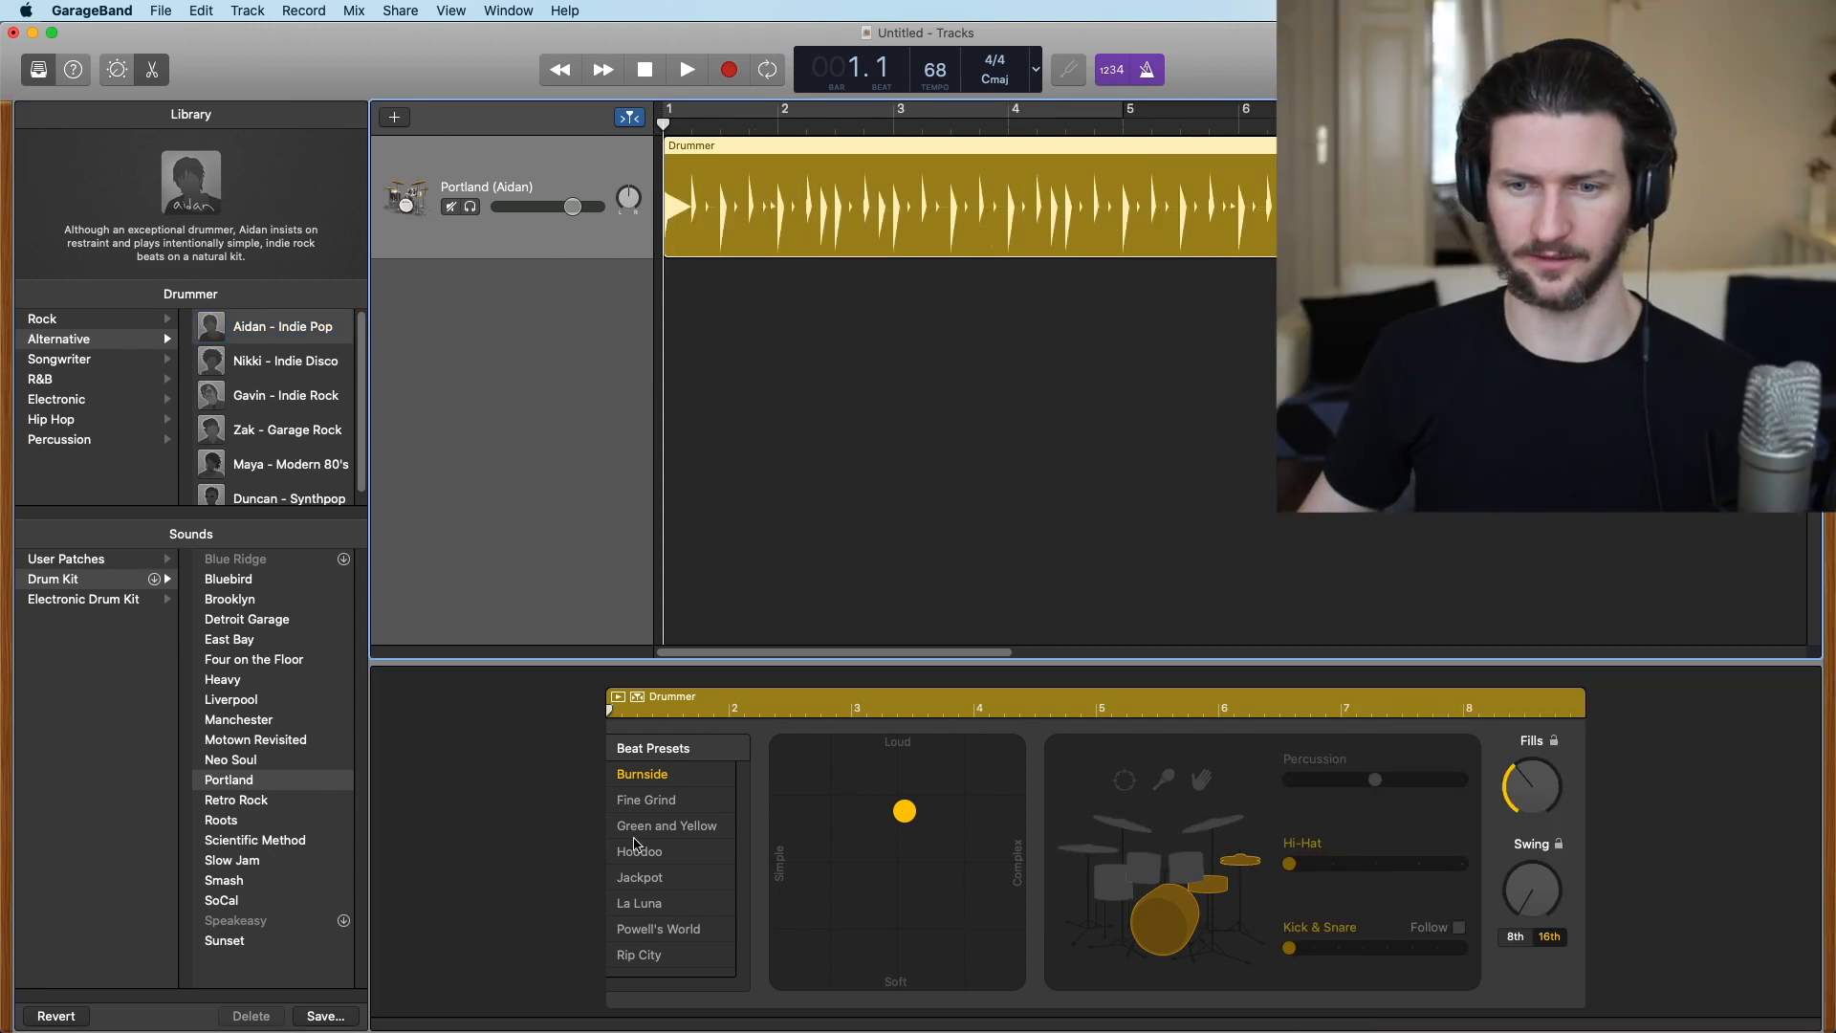
mouse_move(1119, 844)
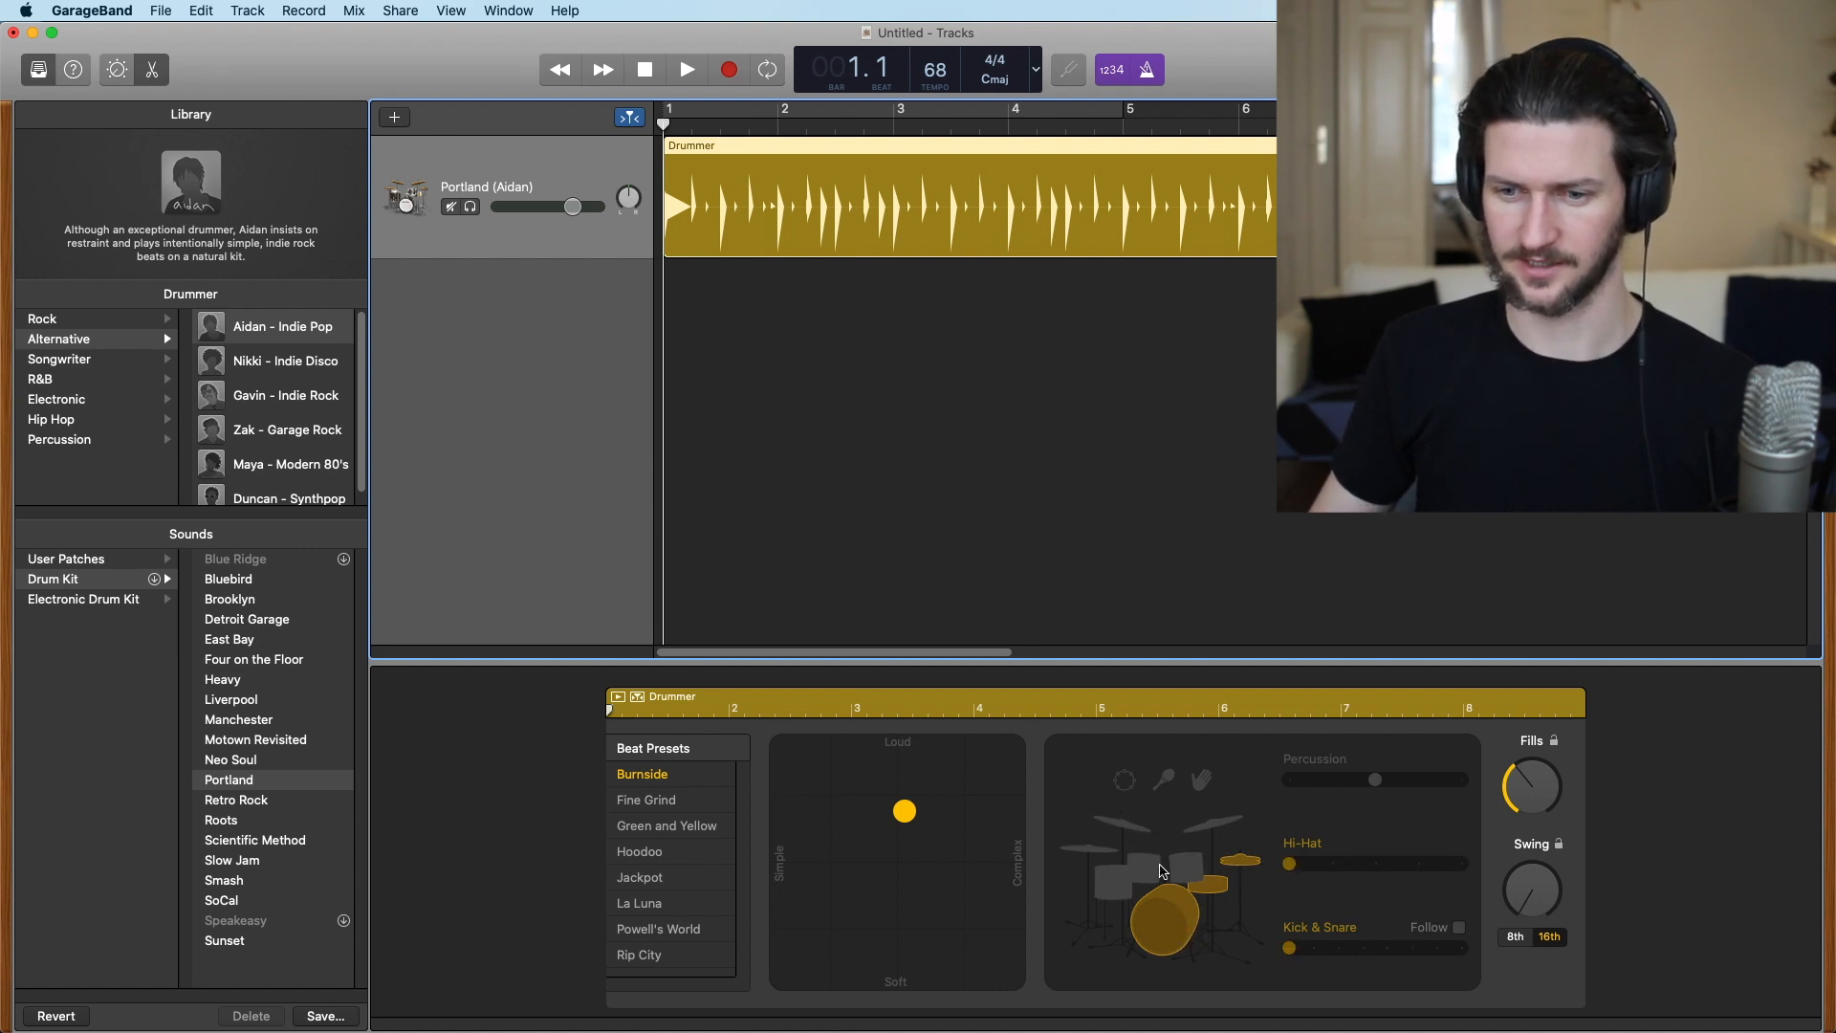
mouse_move(1108, 798)
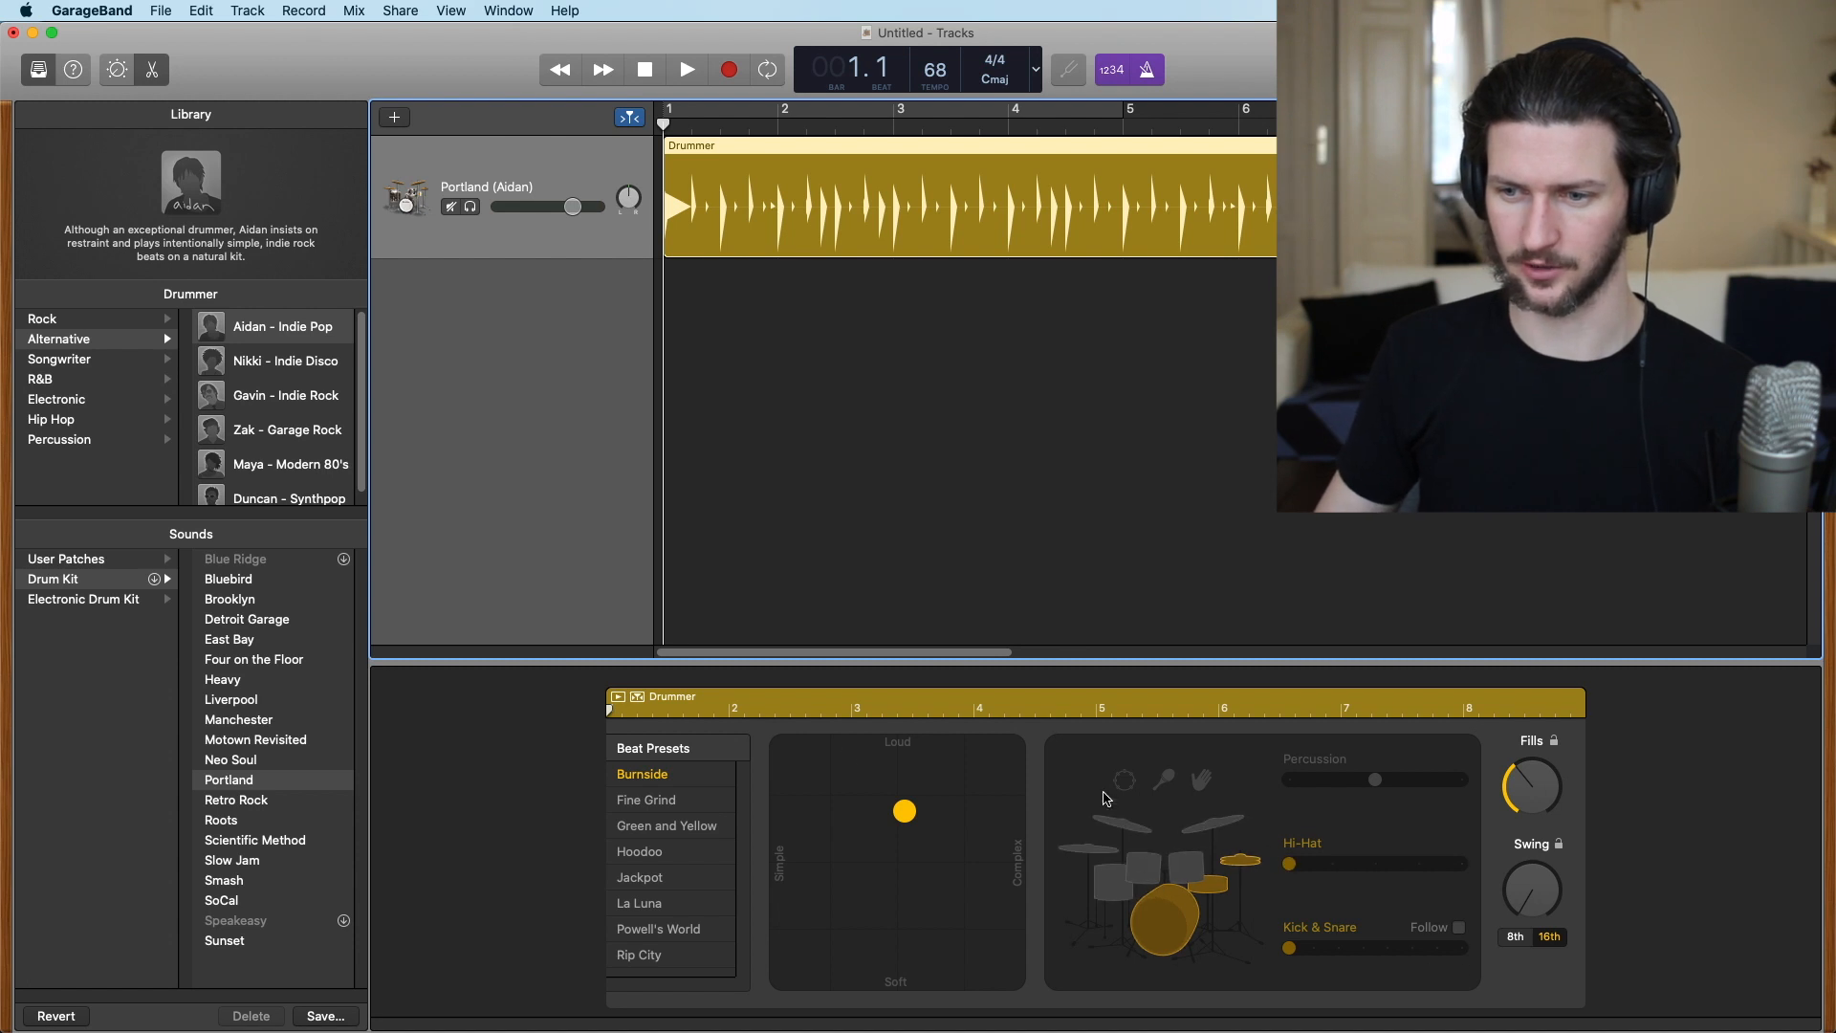
mouse_move(792, 910)
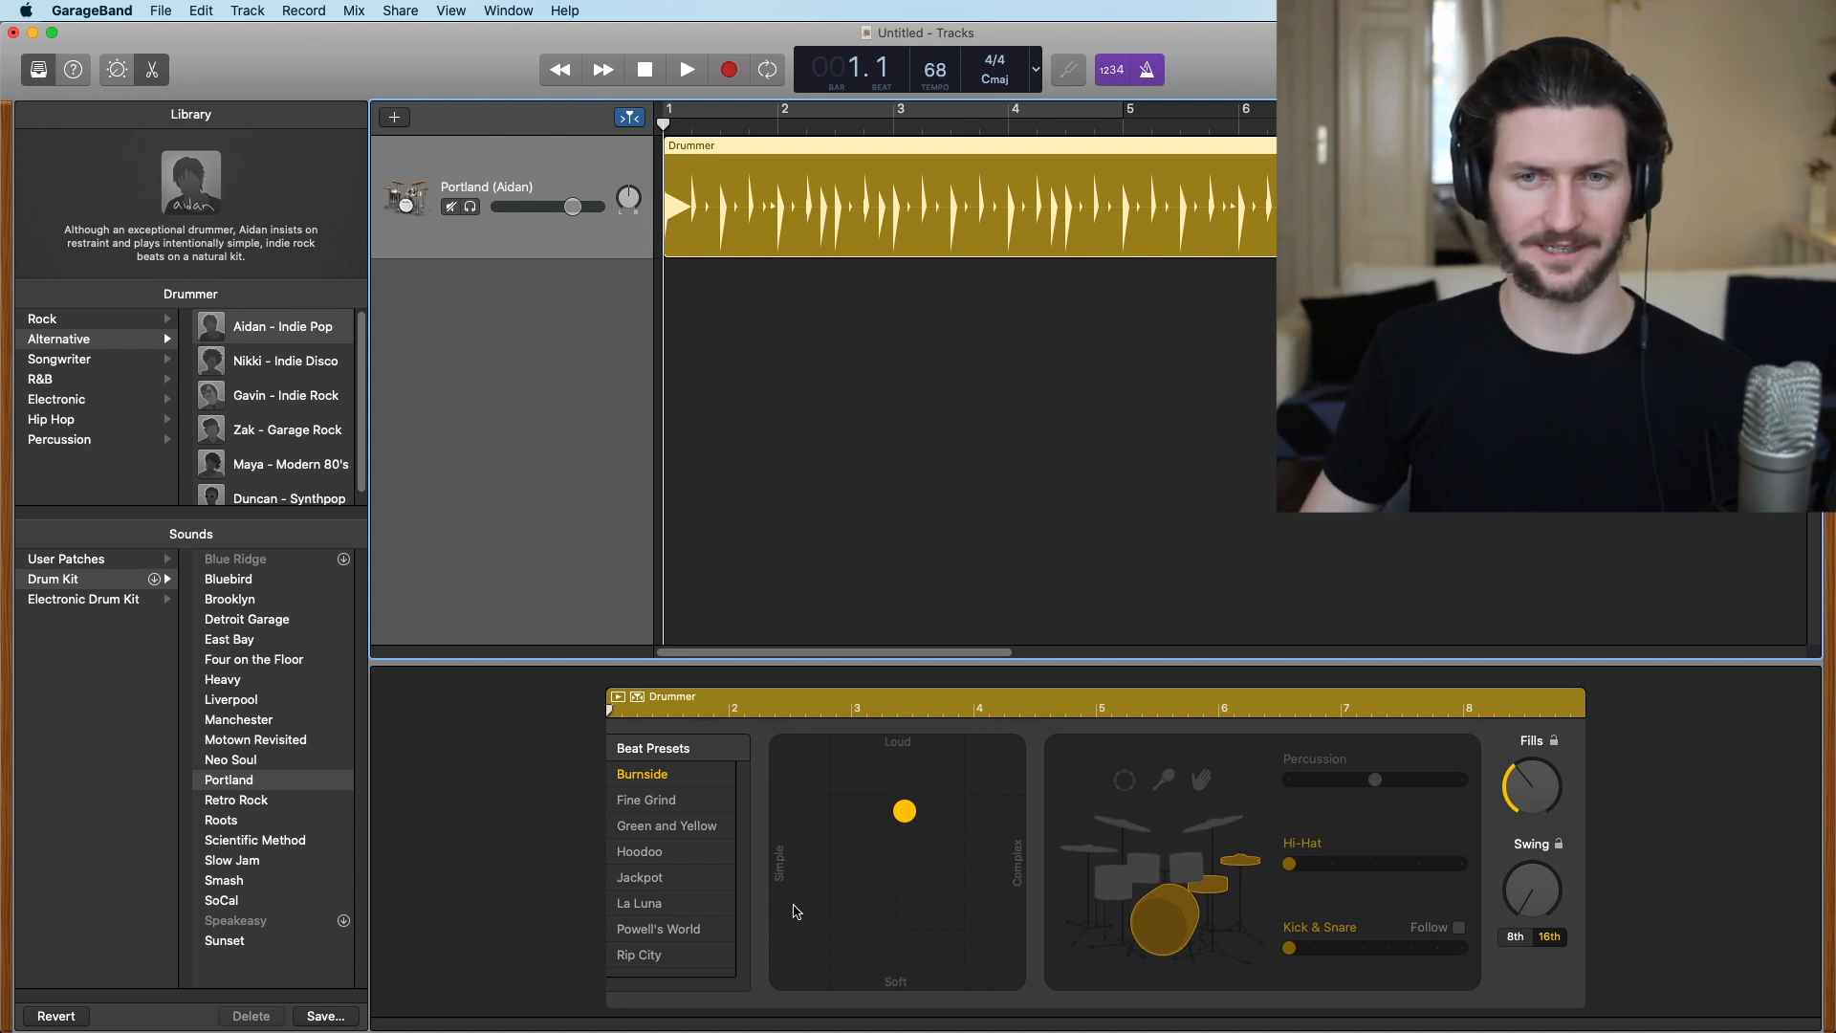
mouse_move(492, 568)
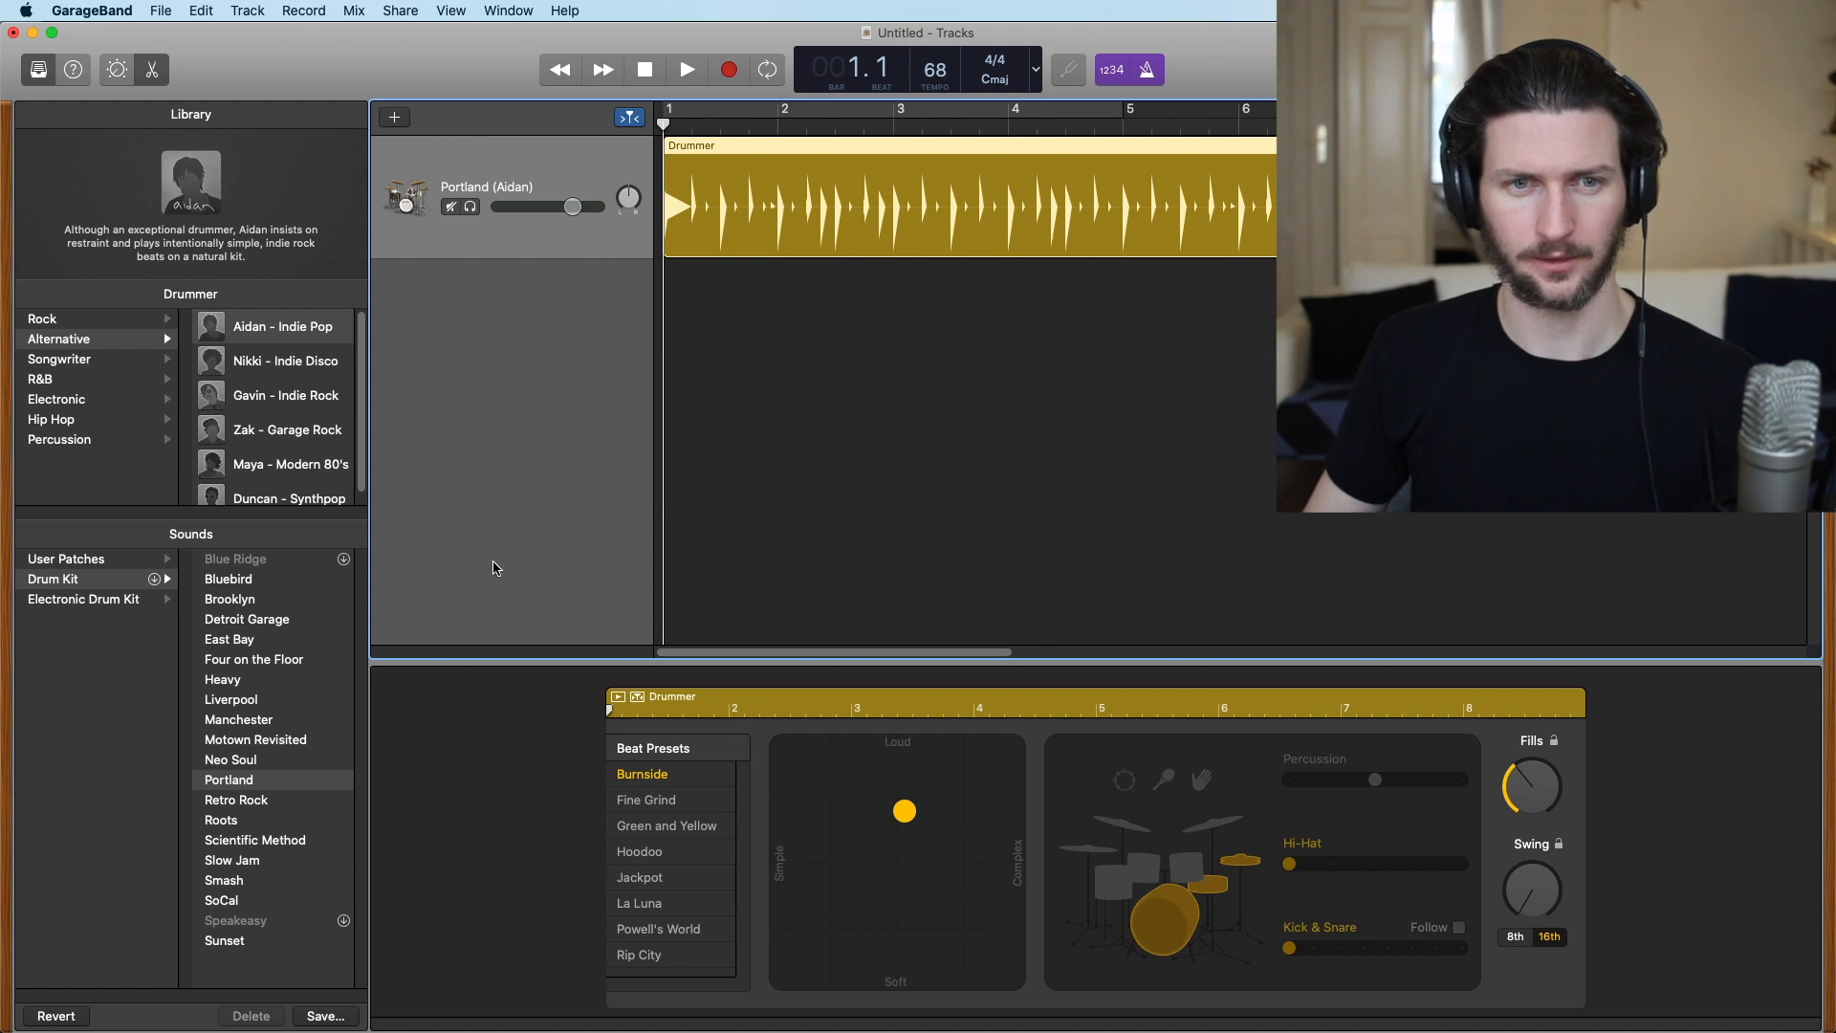
mouse_move(82, 327)
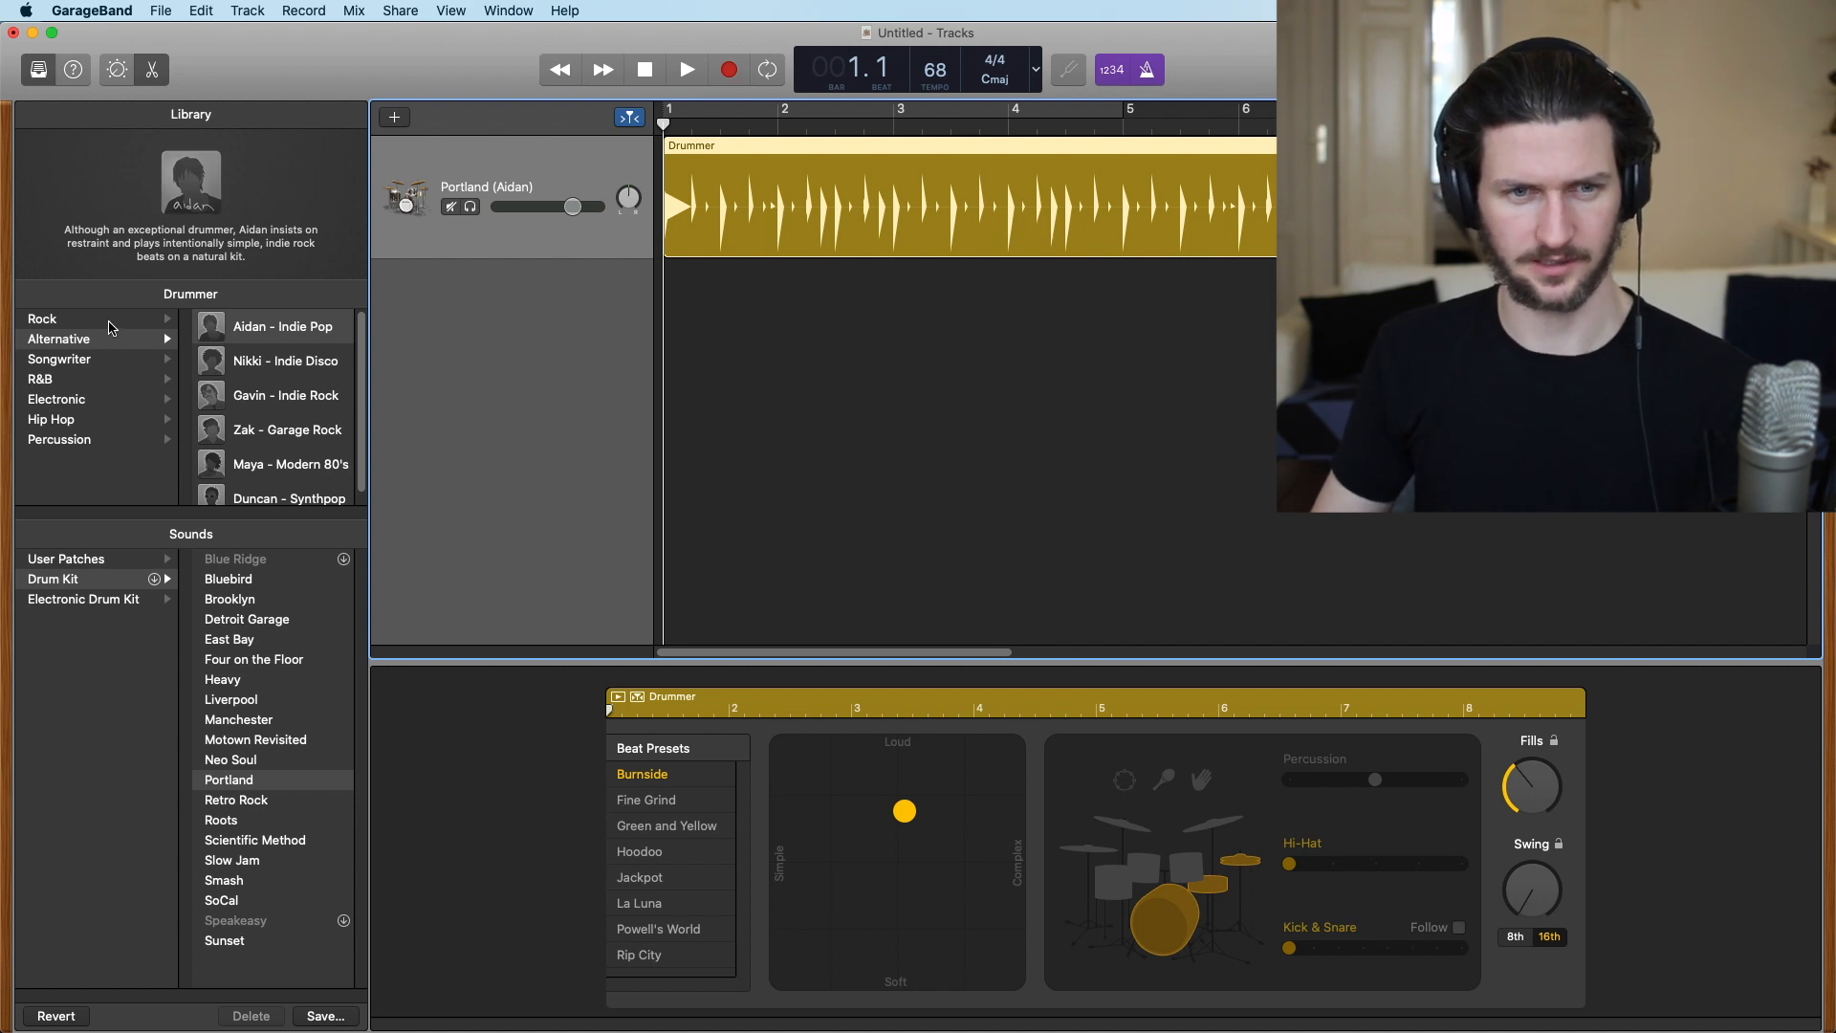
Browse the drummer genres and switch to Darcy – Pop Songwriter on the Bluebird kit
left_click(42, 319)
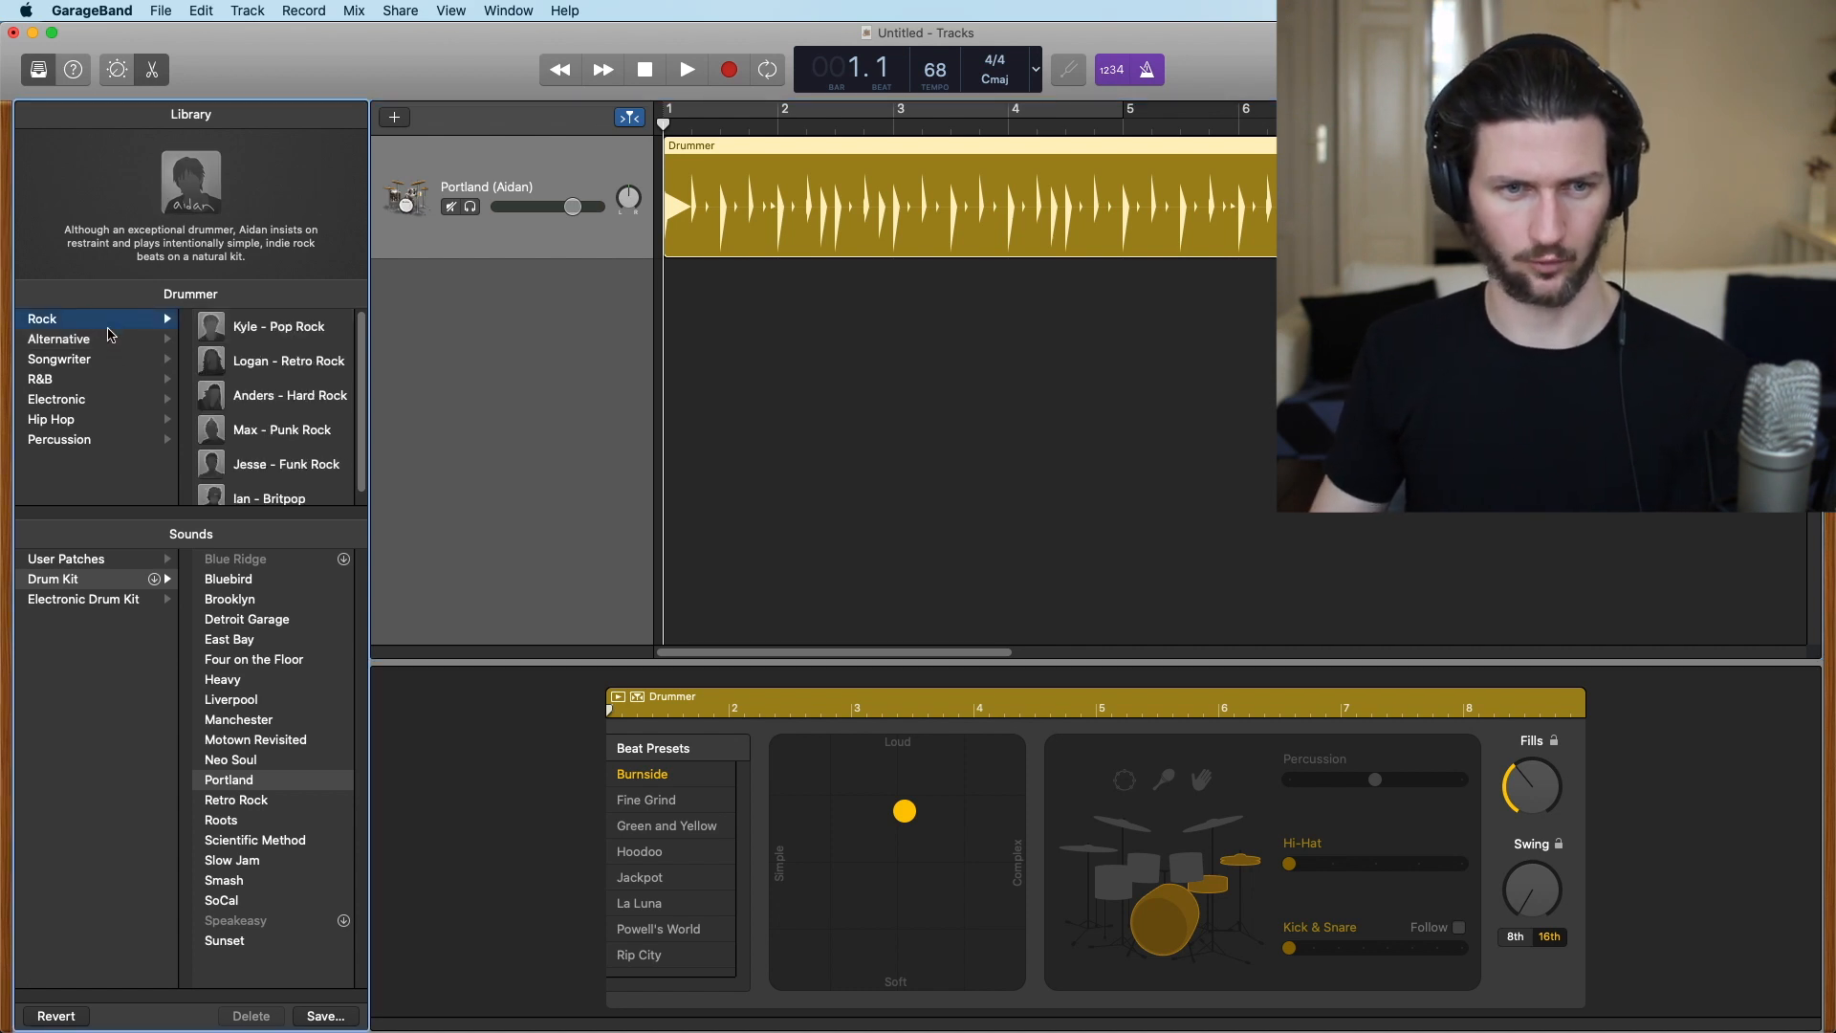
left_click(59, 357)
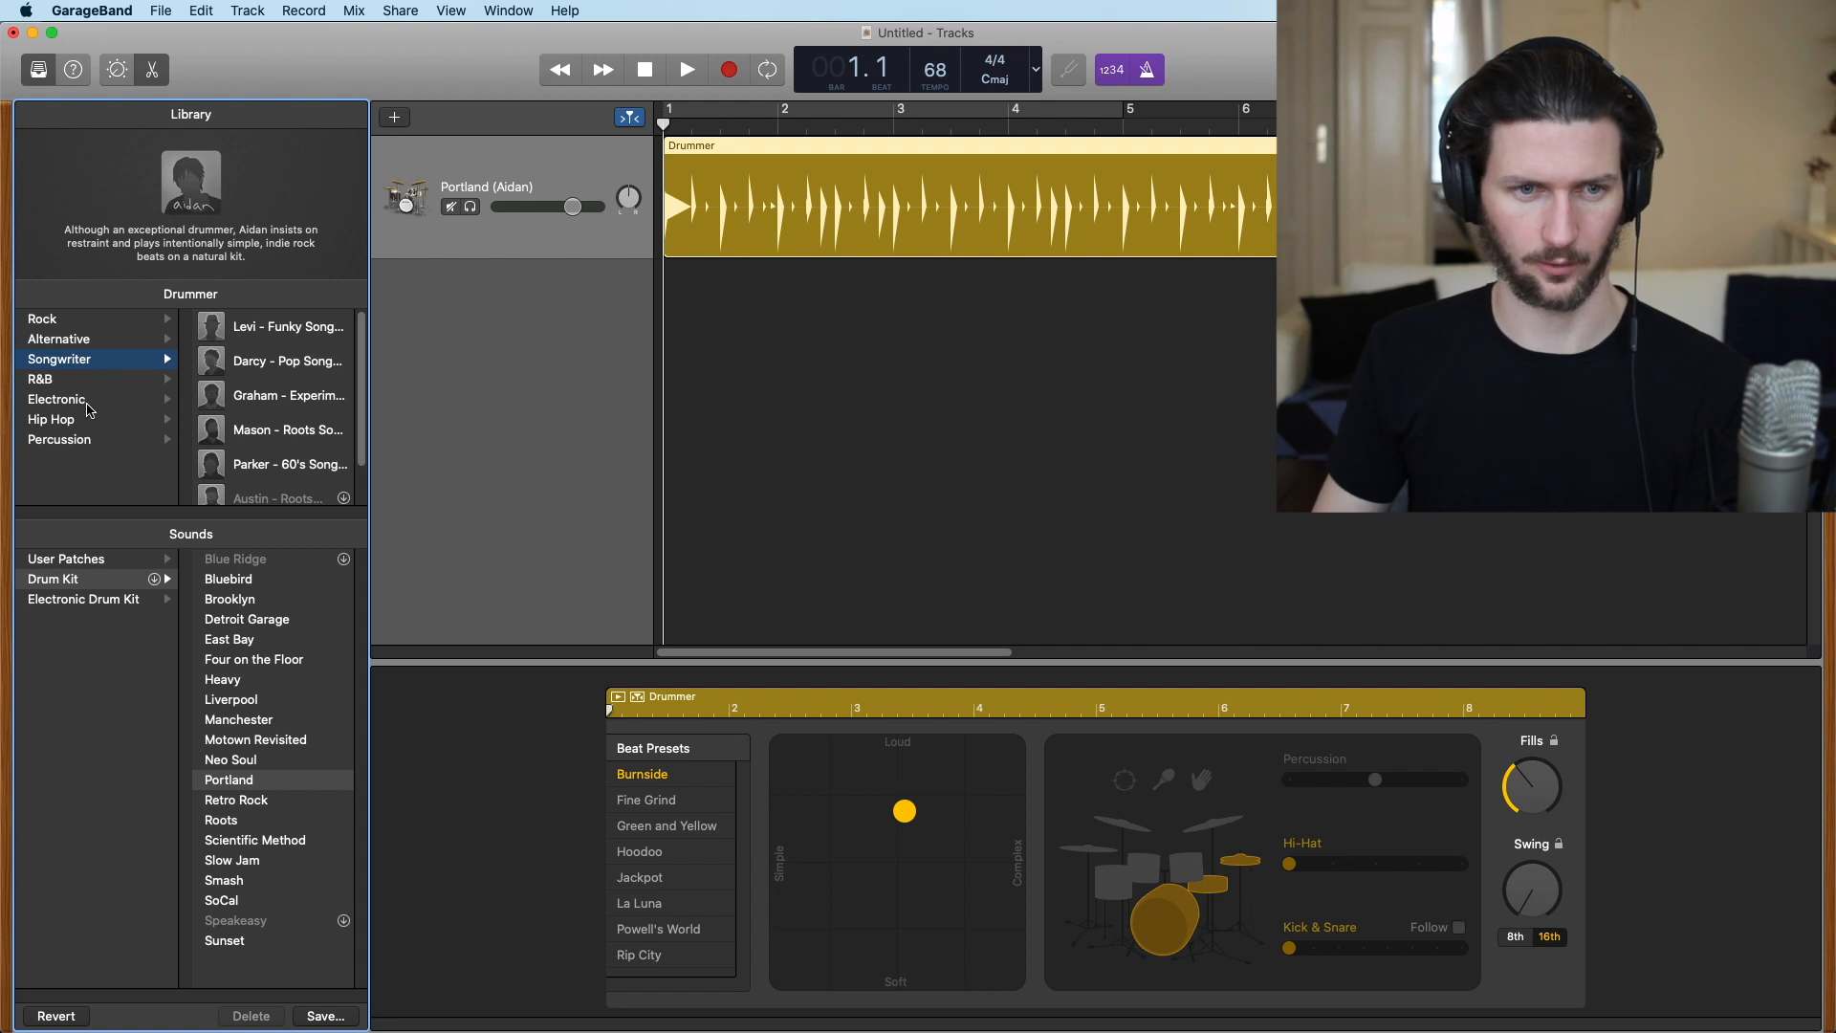
left_click(58, 438)
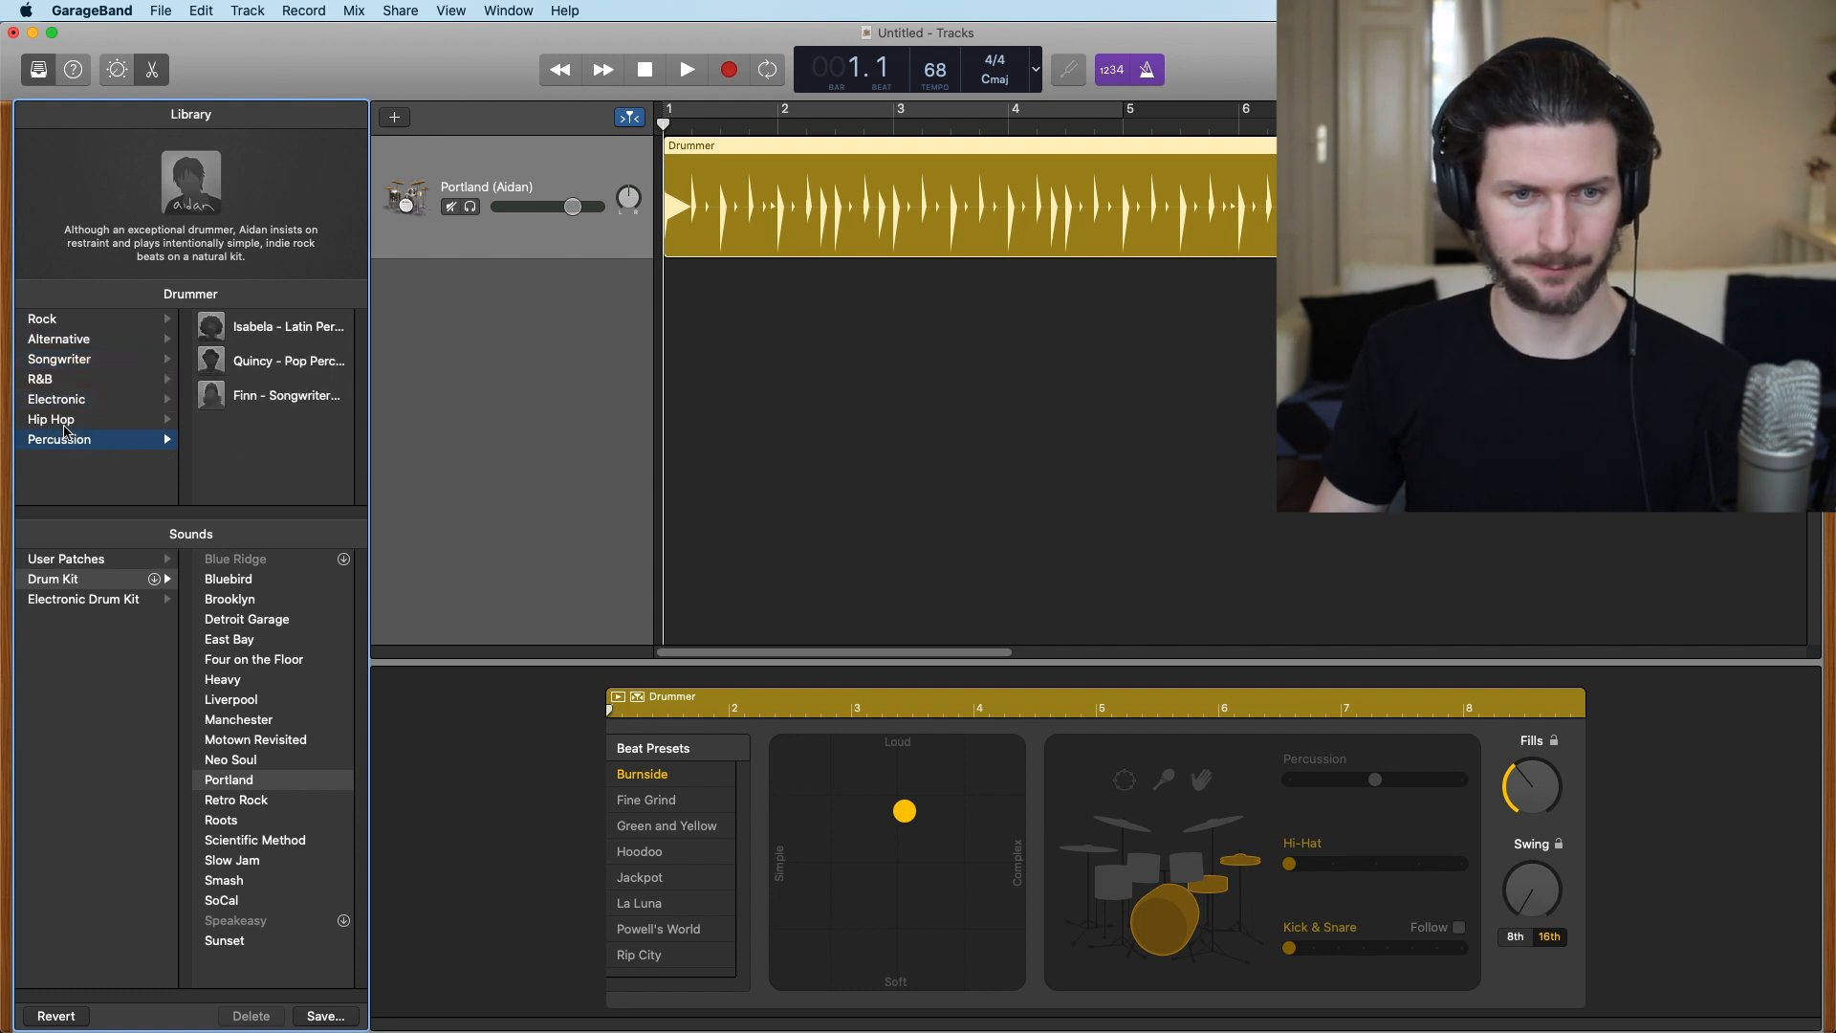
left_click(51, 419)
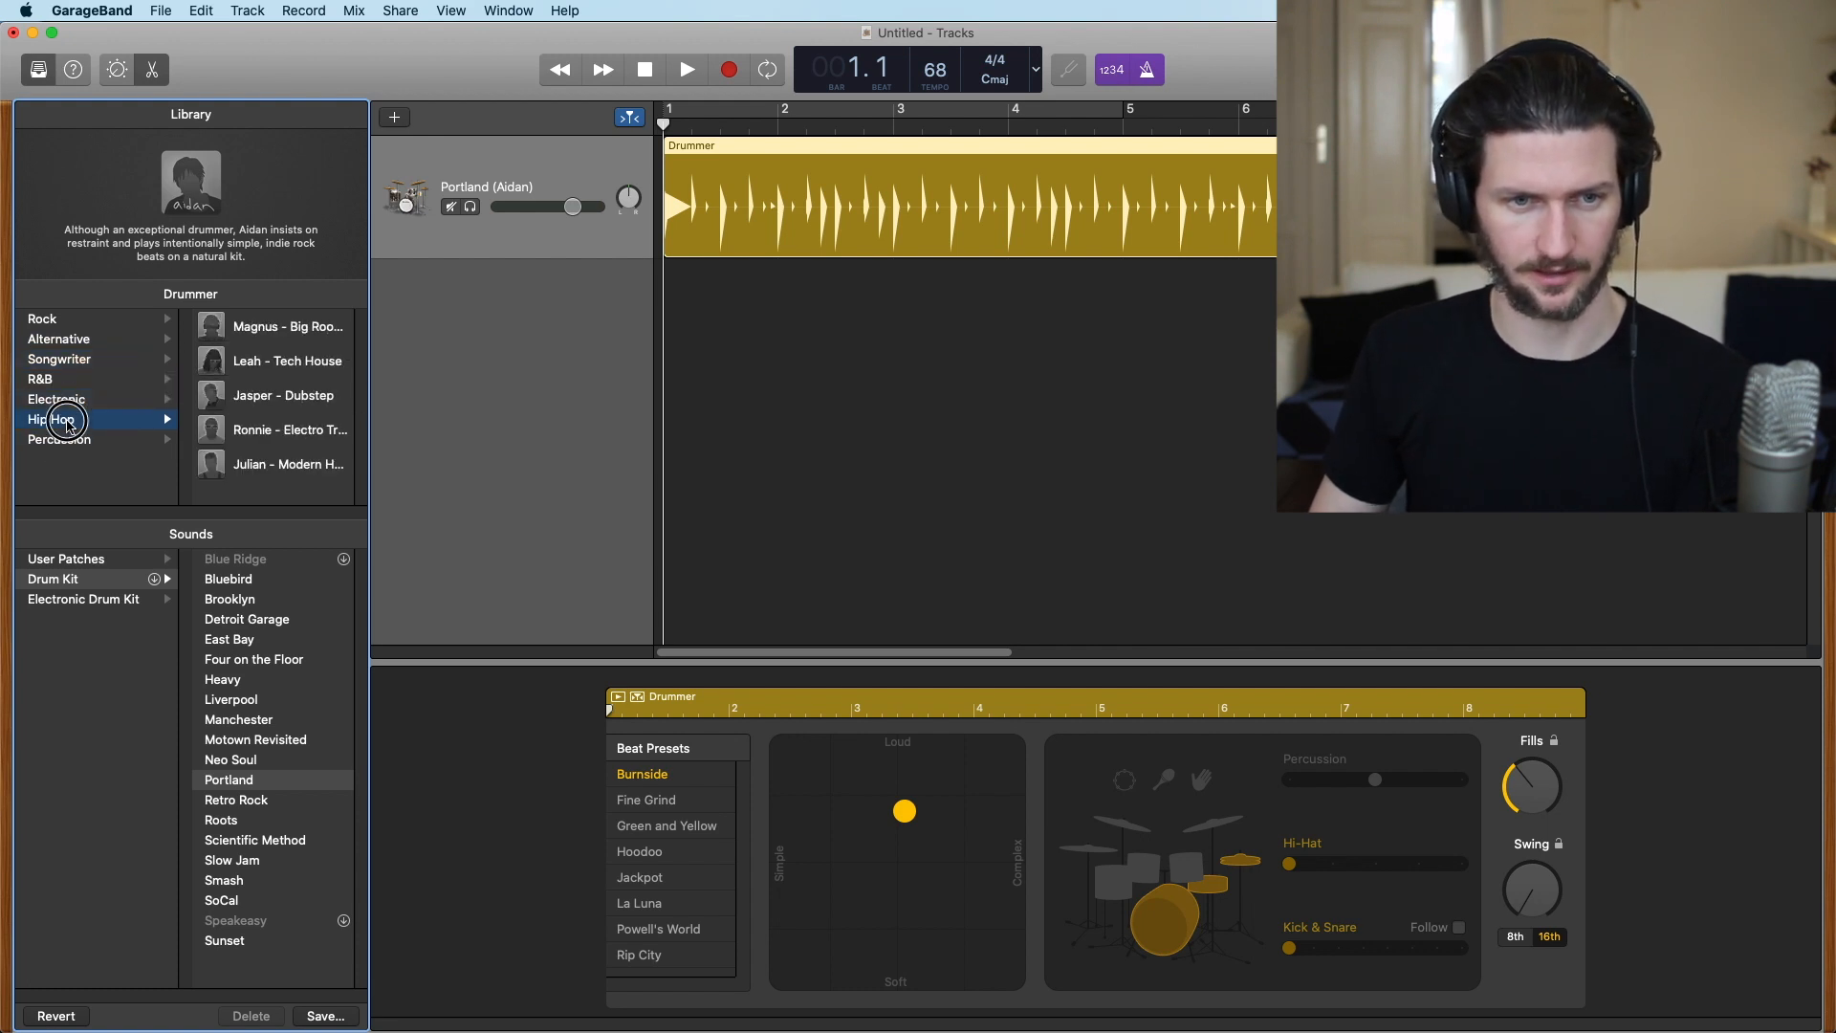
left_click(52, 419)
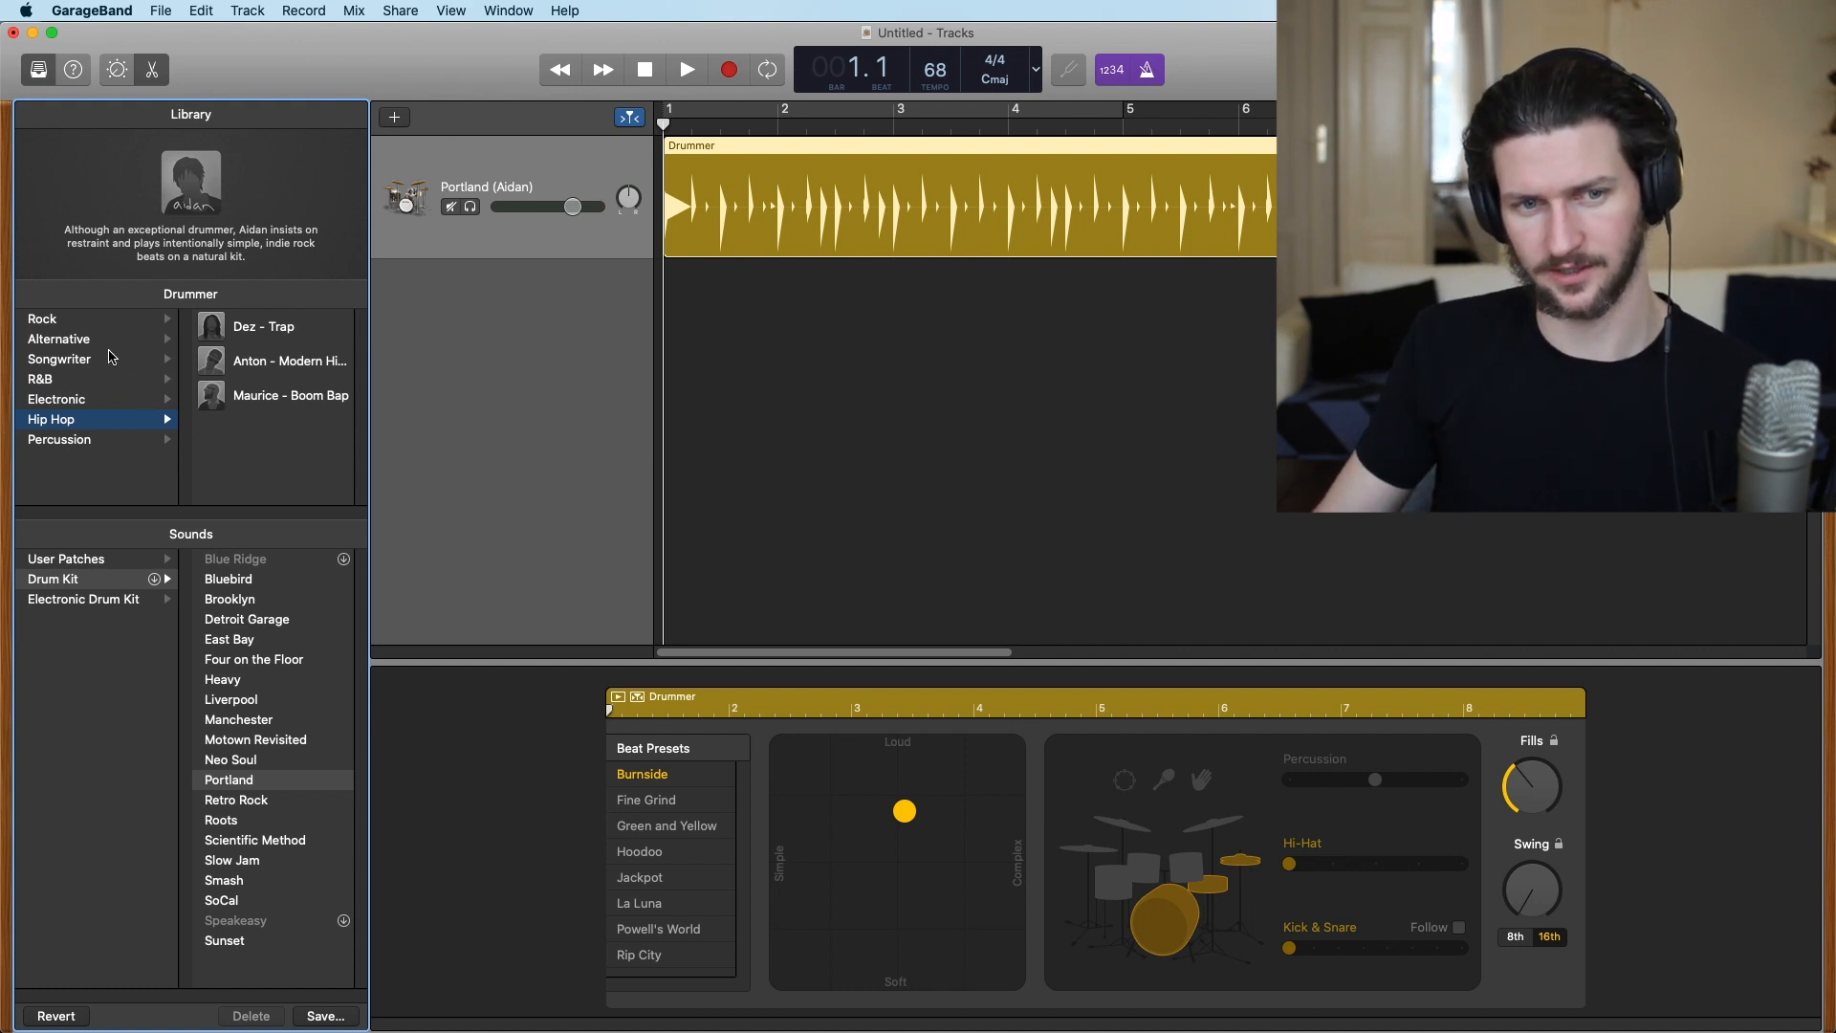
left_click(59, 358)
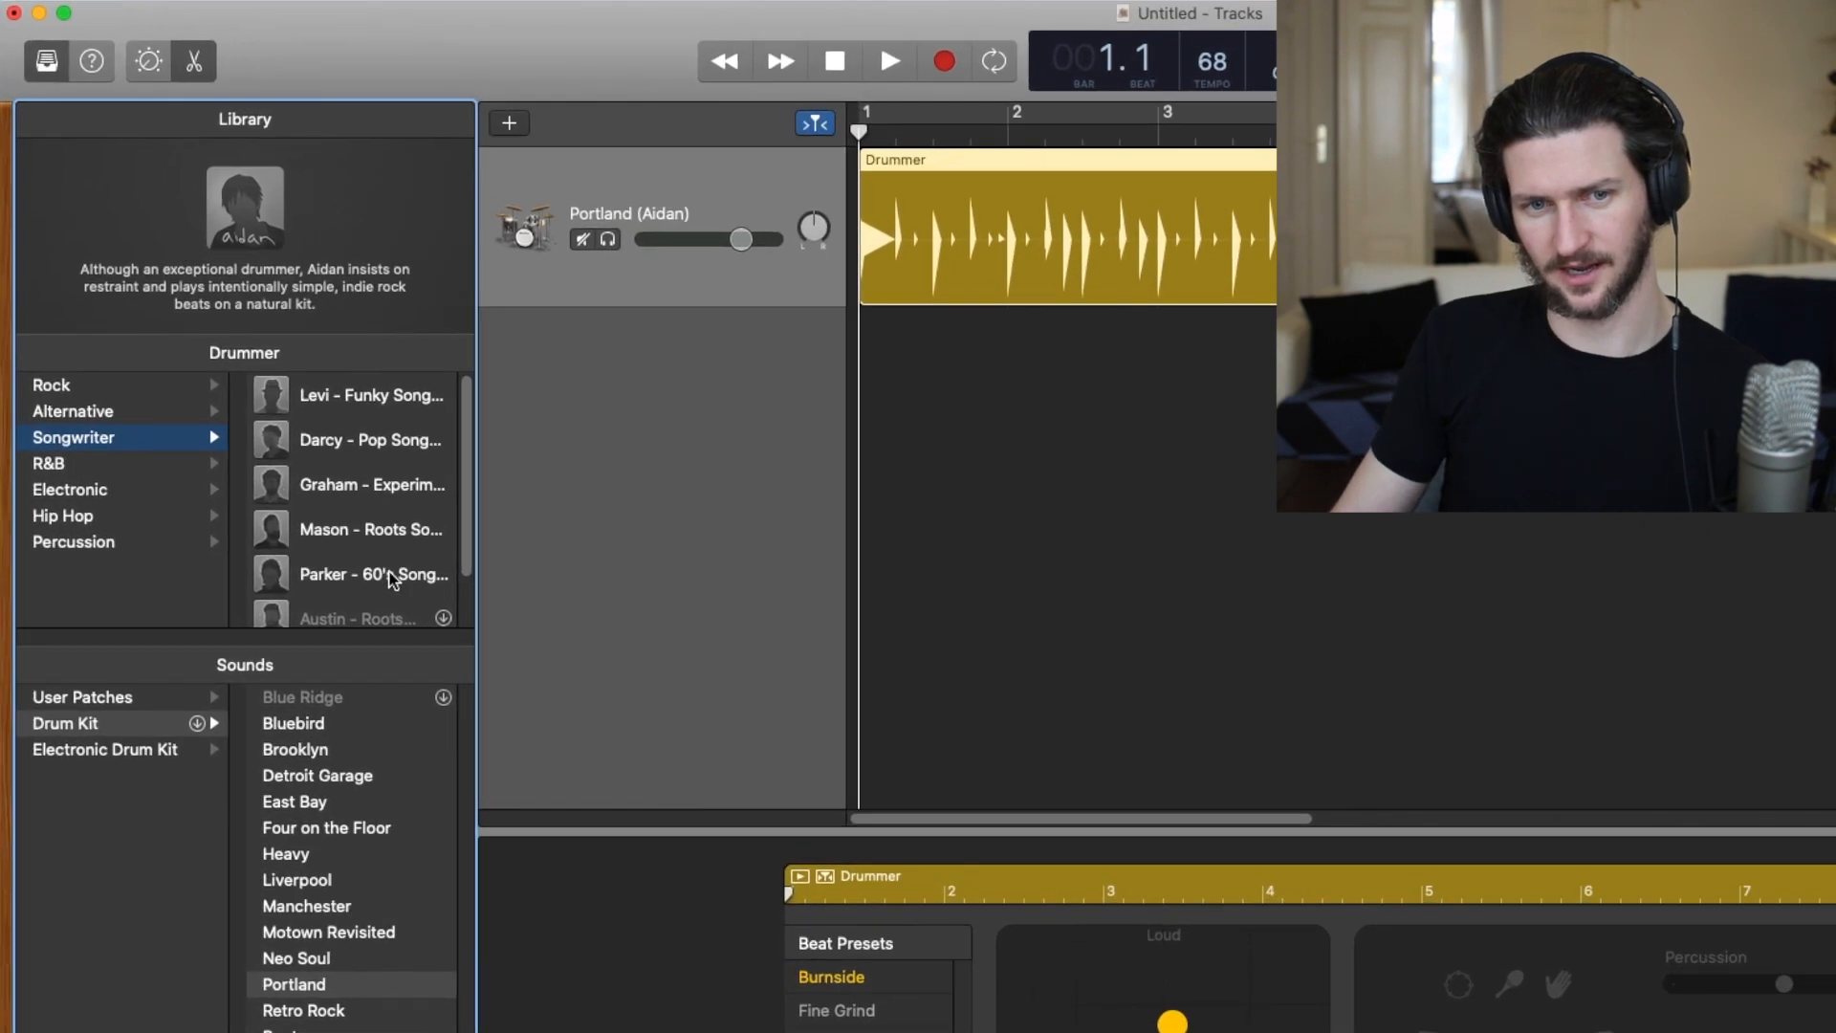
mouse_move(396, 591)
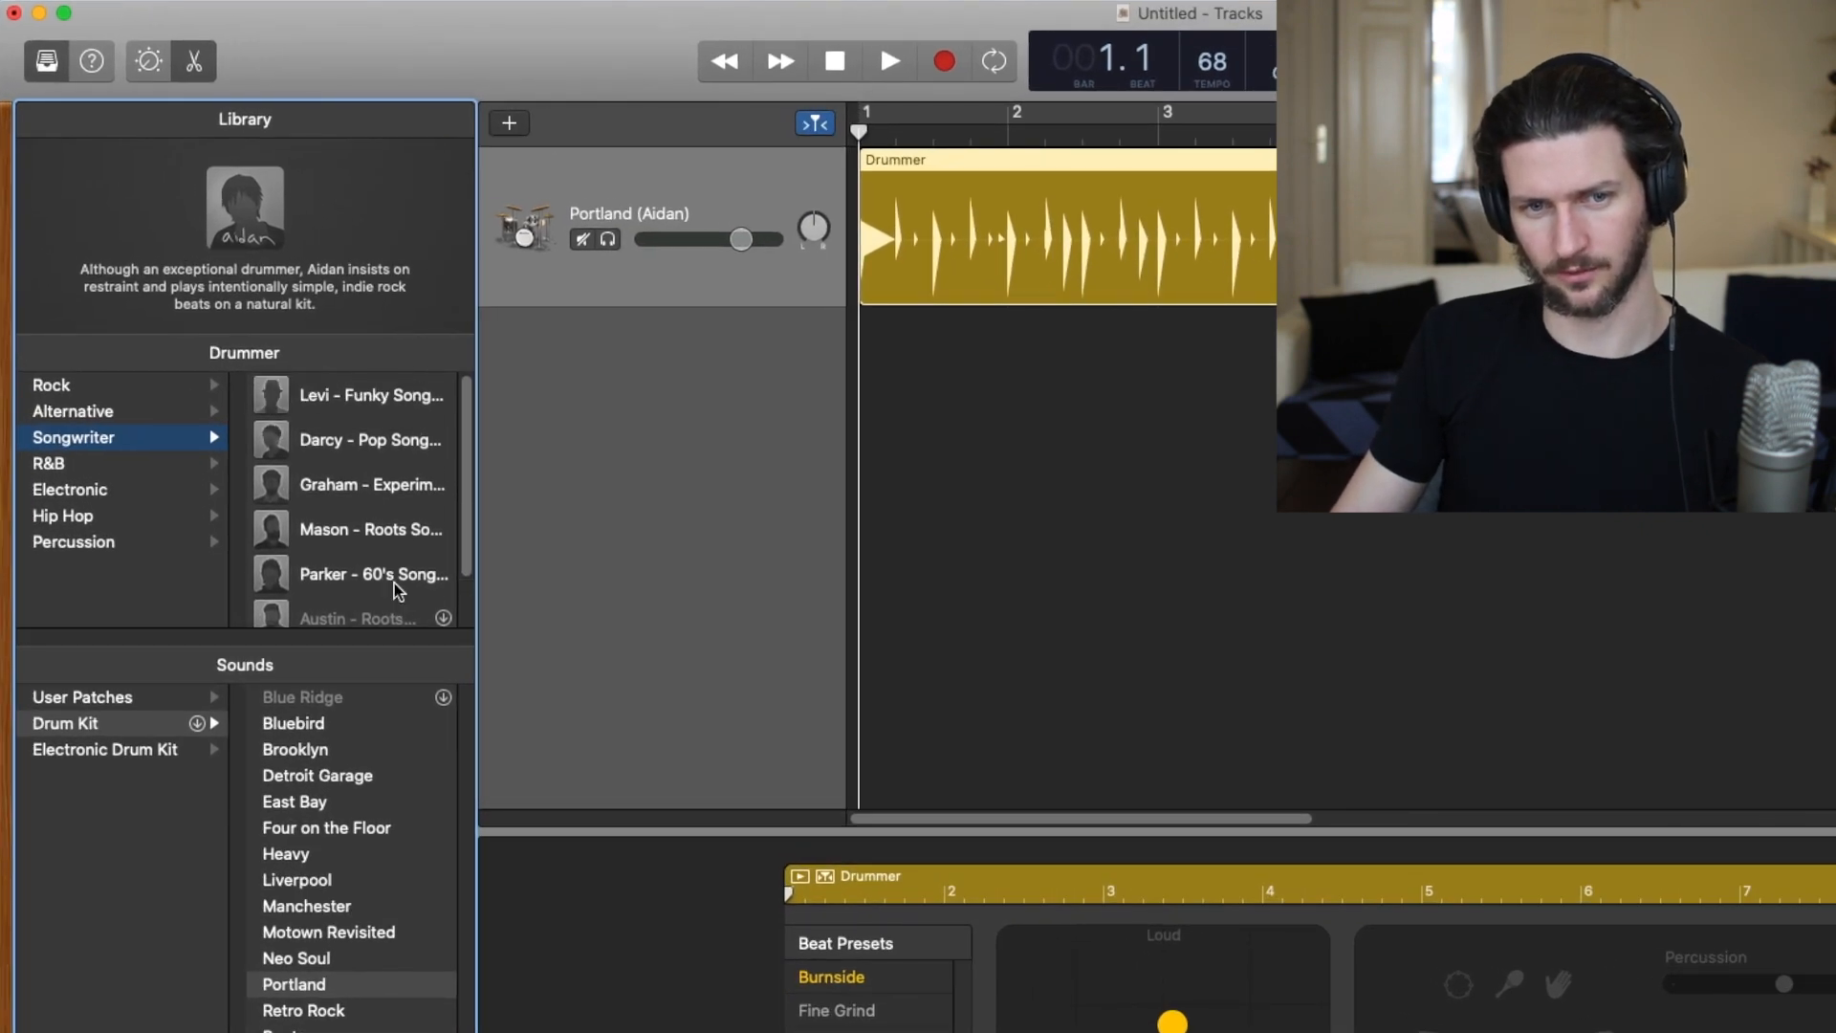
mouse_move(369, 440)
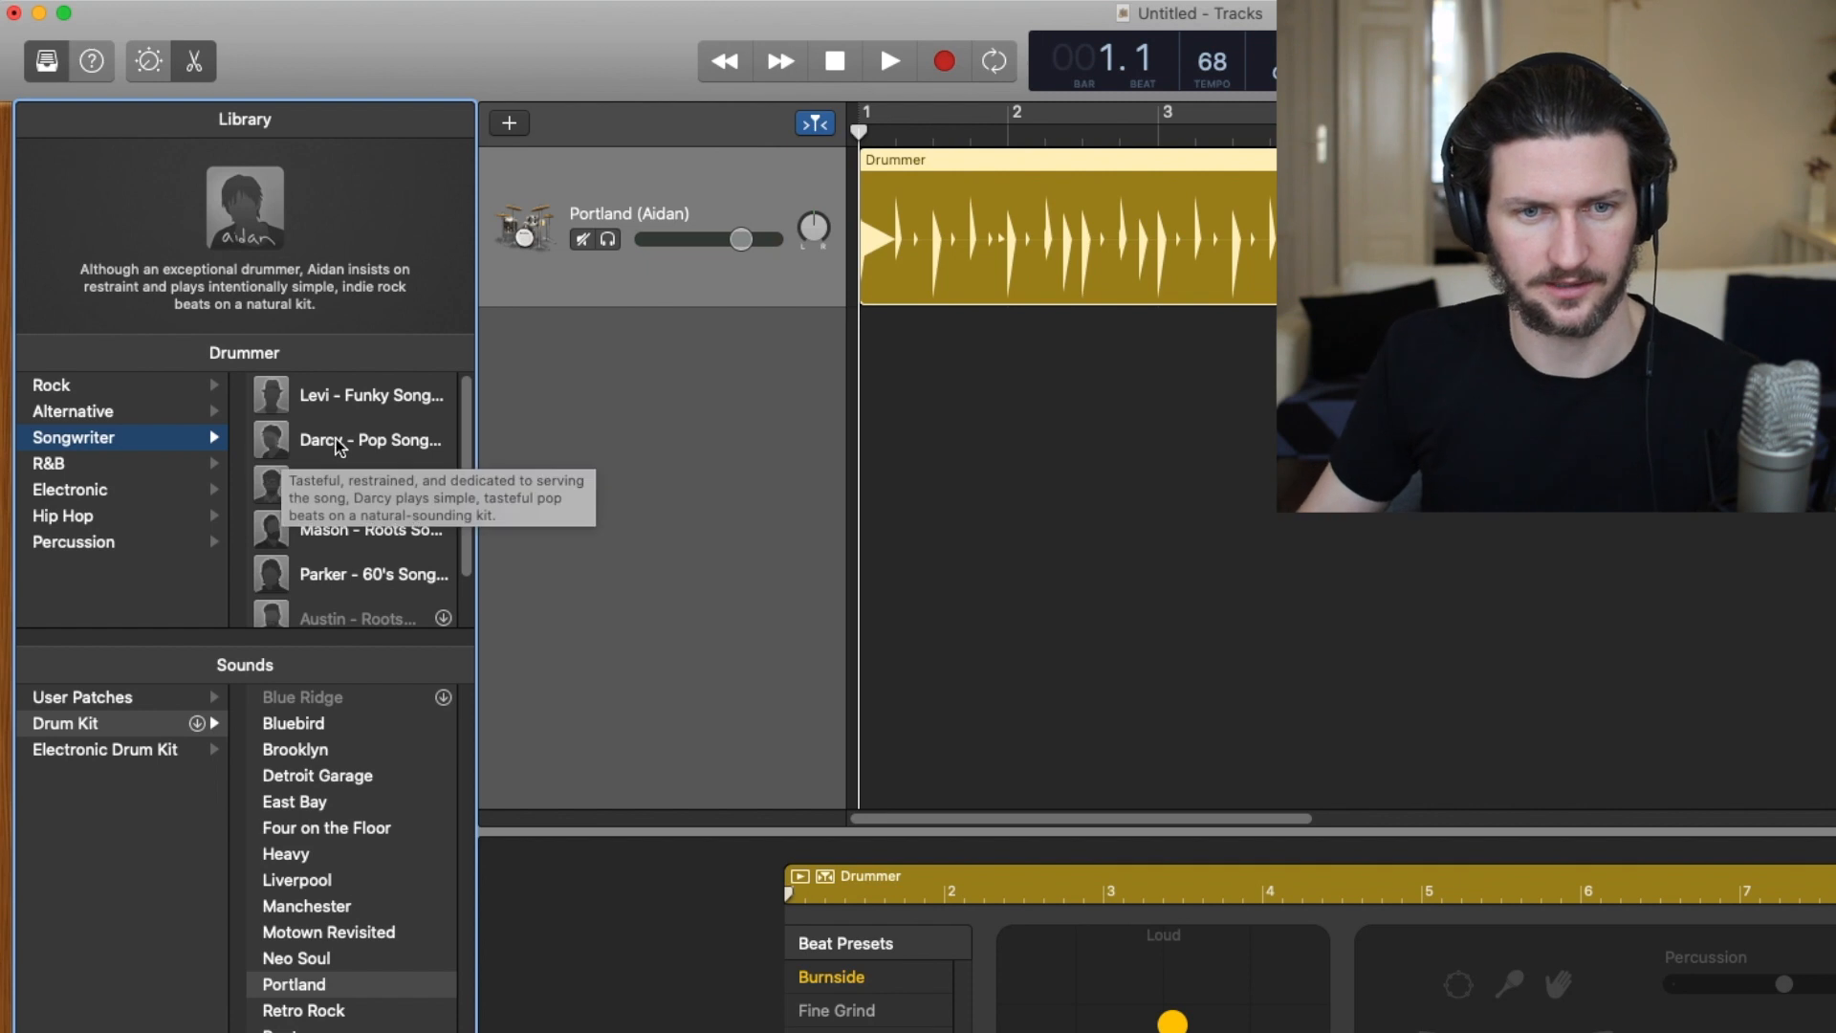
left_click(373, 440)
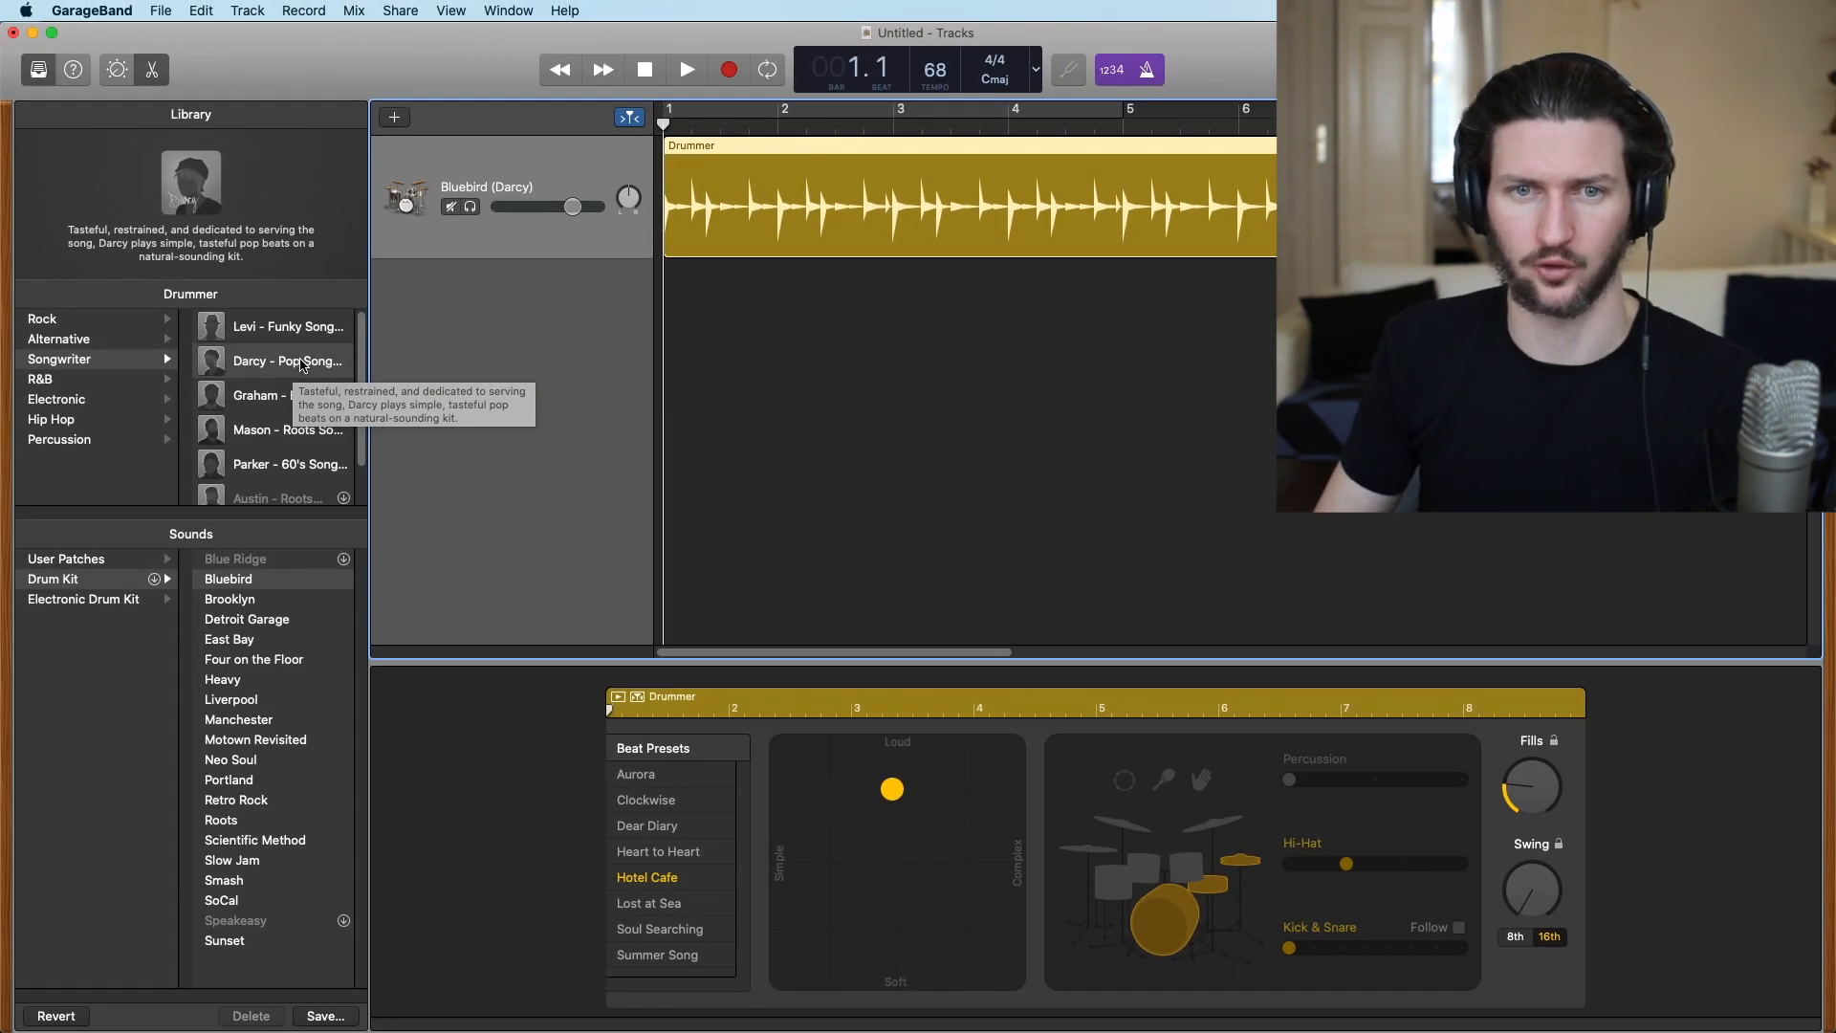
mouse_move(410, 345)
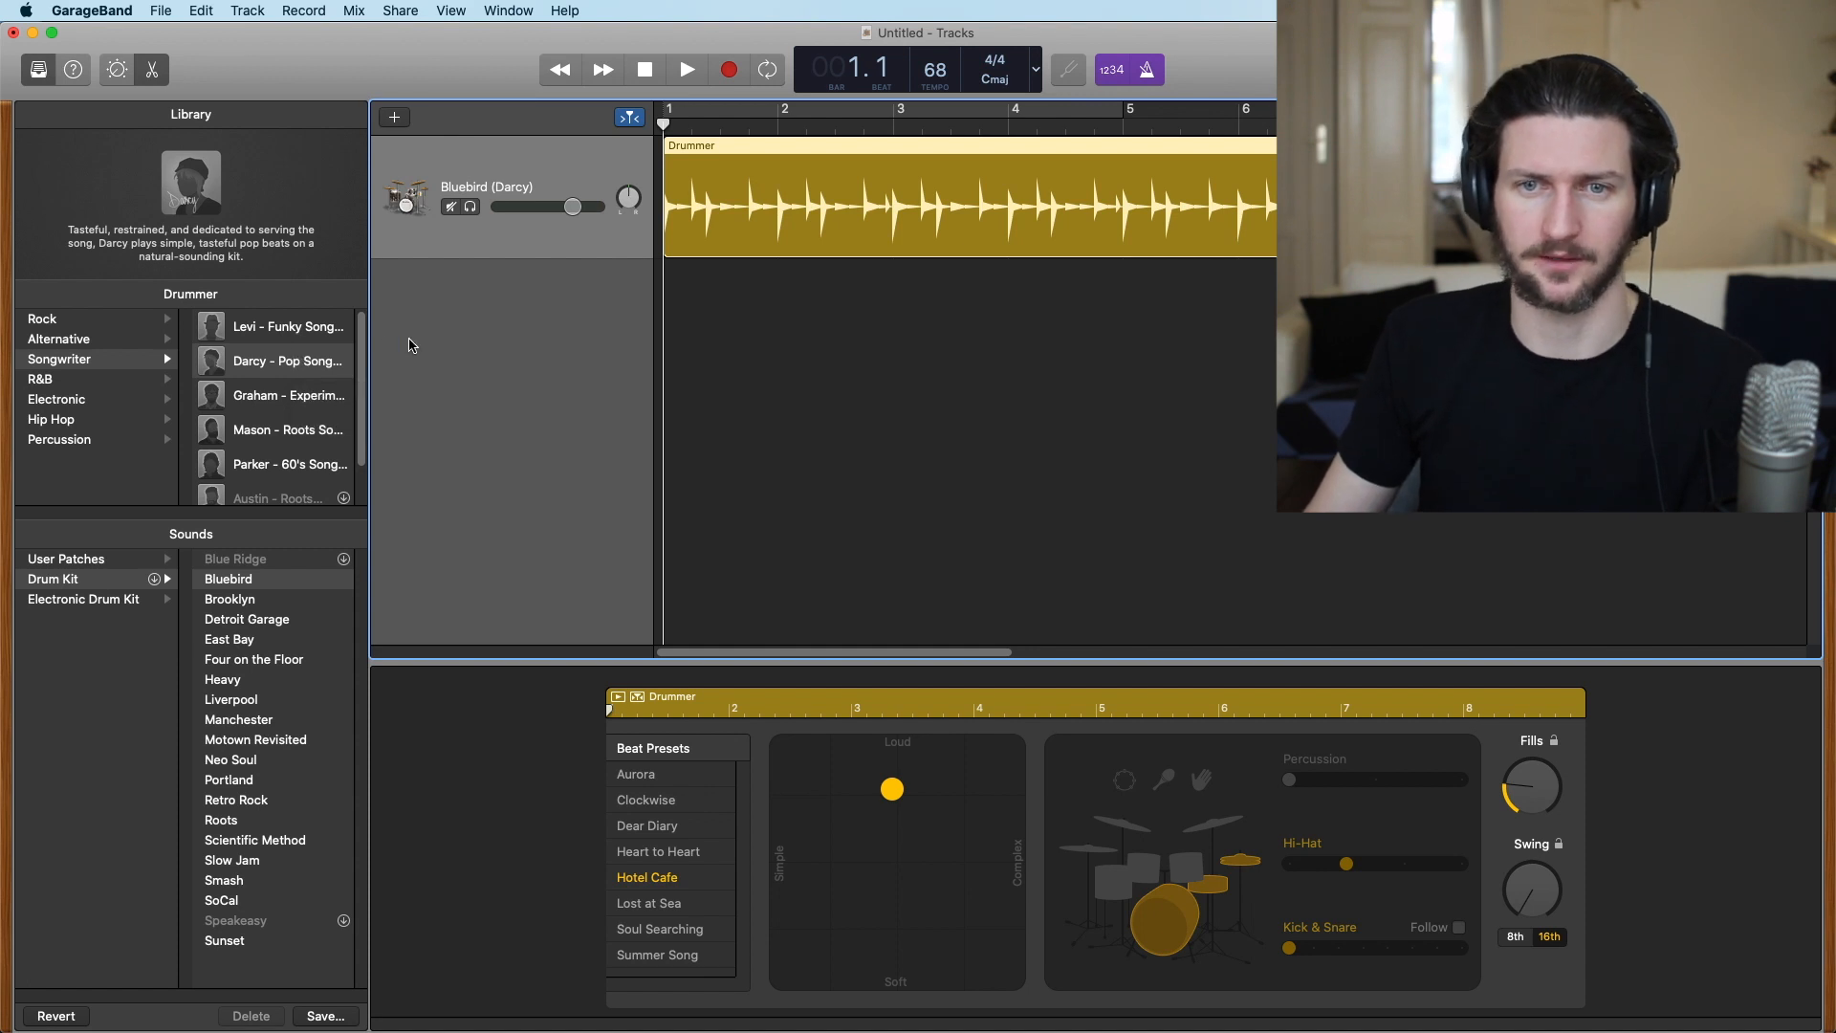
Audition the Darcy beat, change the tempo from 68 to 110 BPM, and stop at the start
left_click(686, 69)
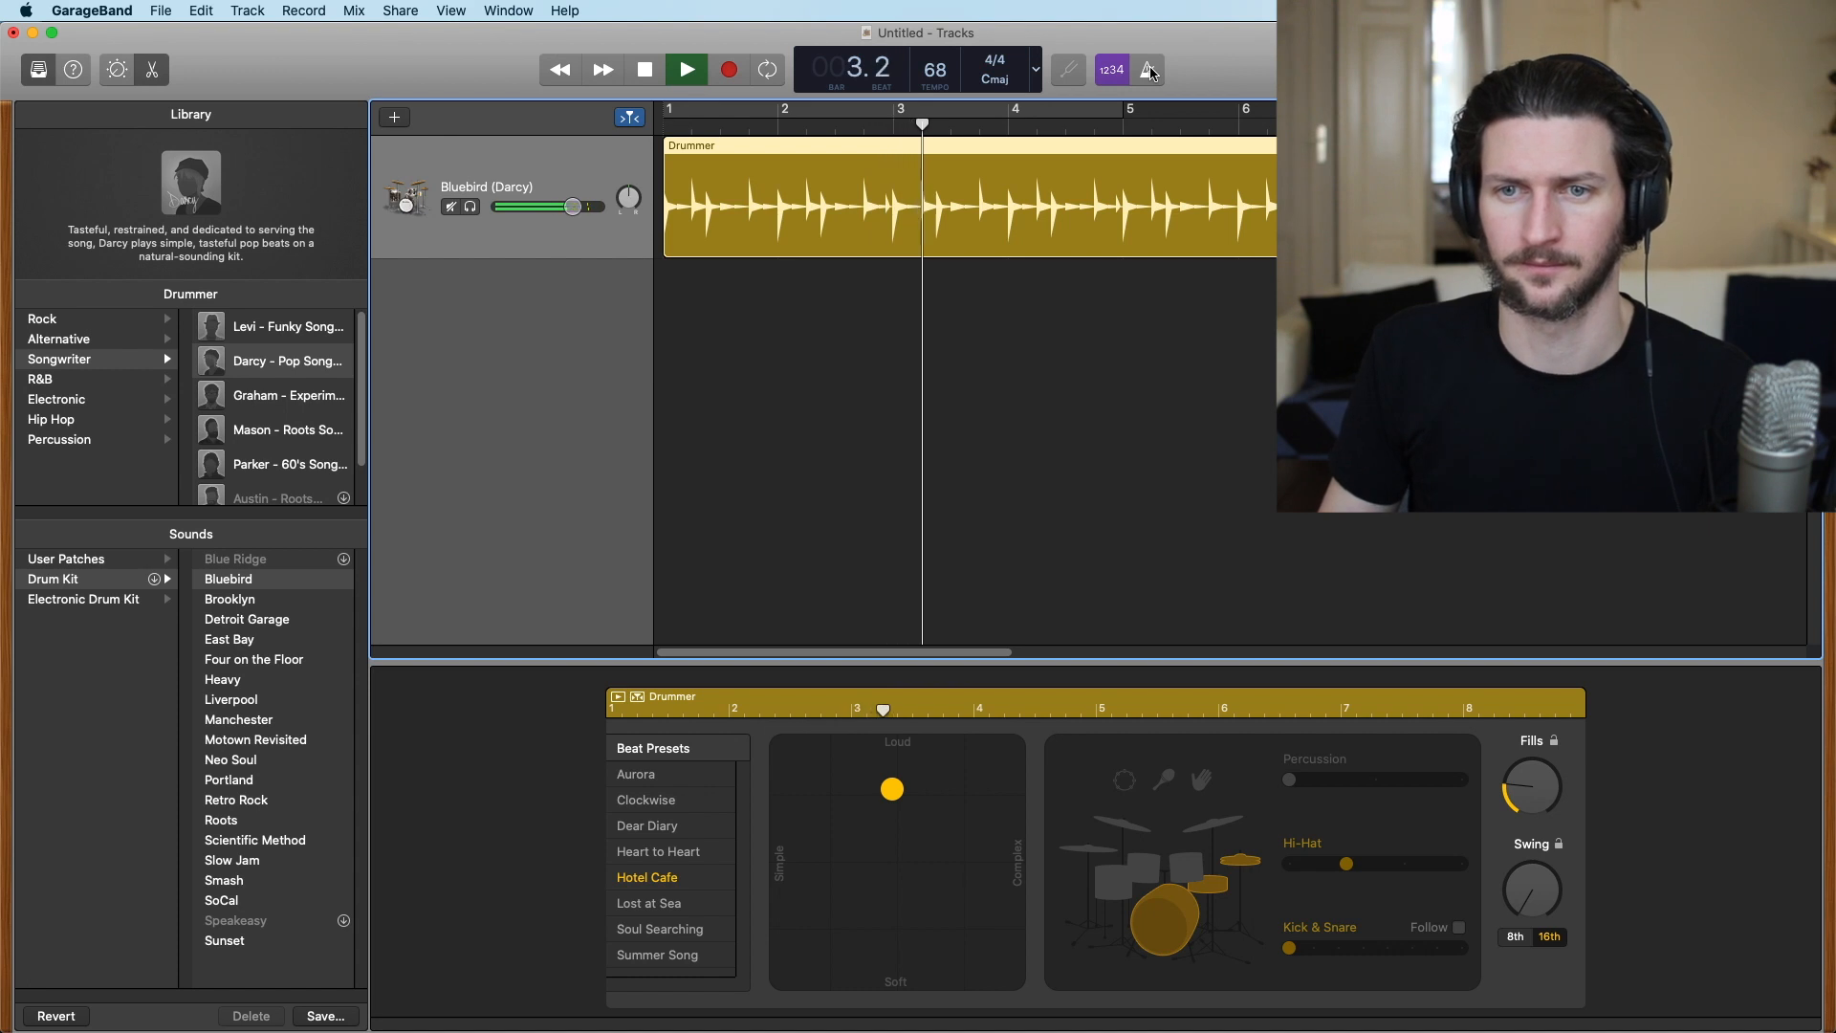
left_click(684, 69)
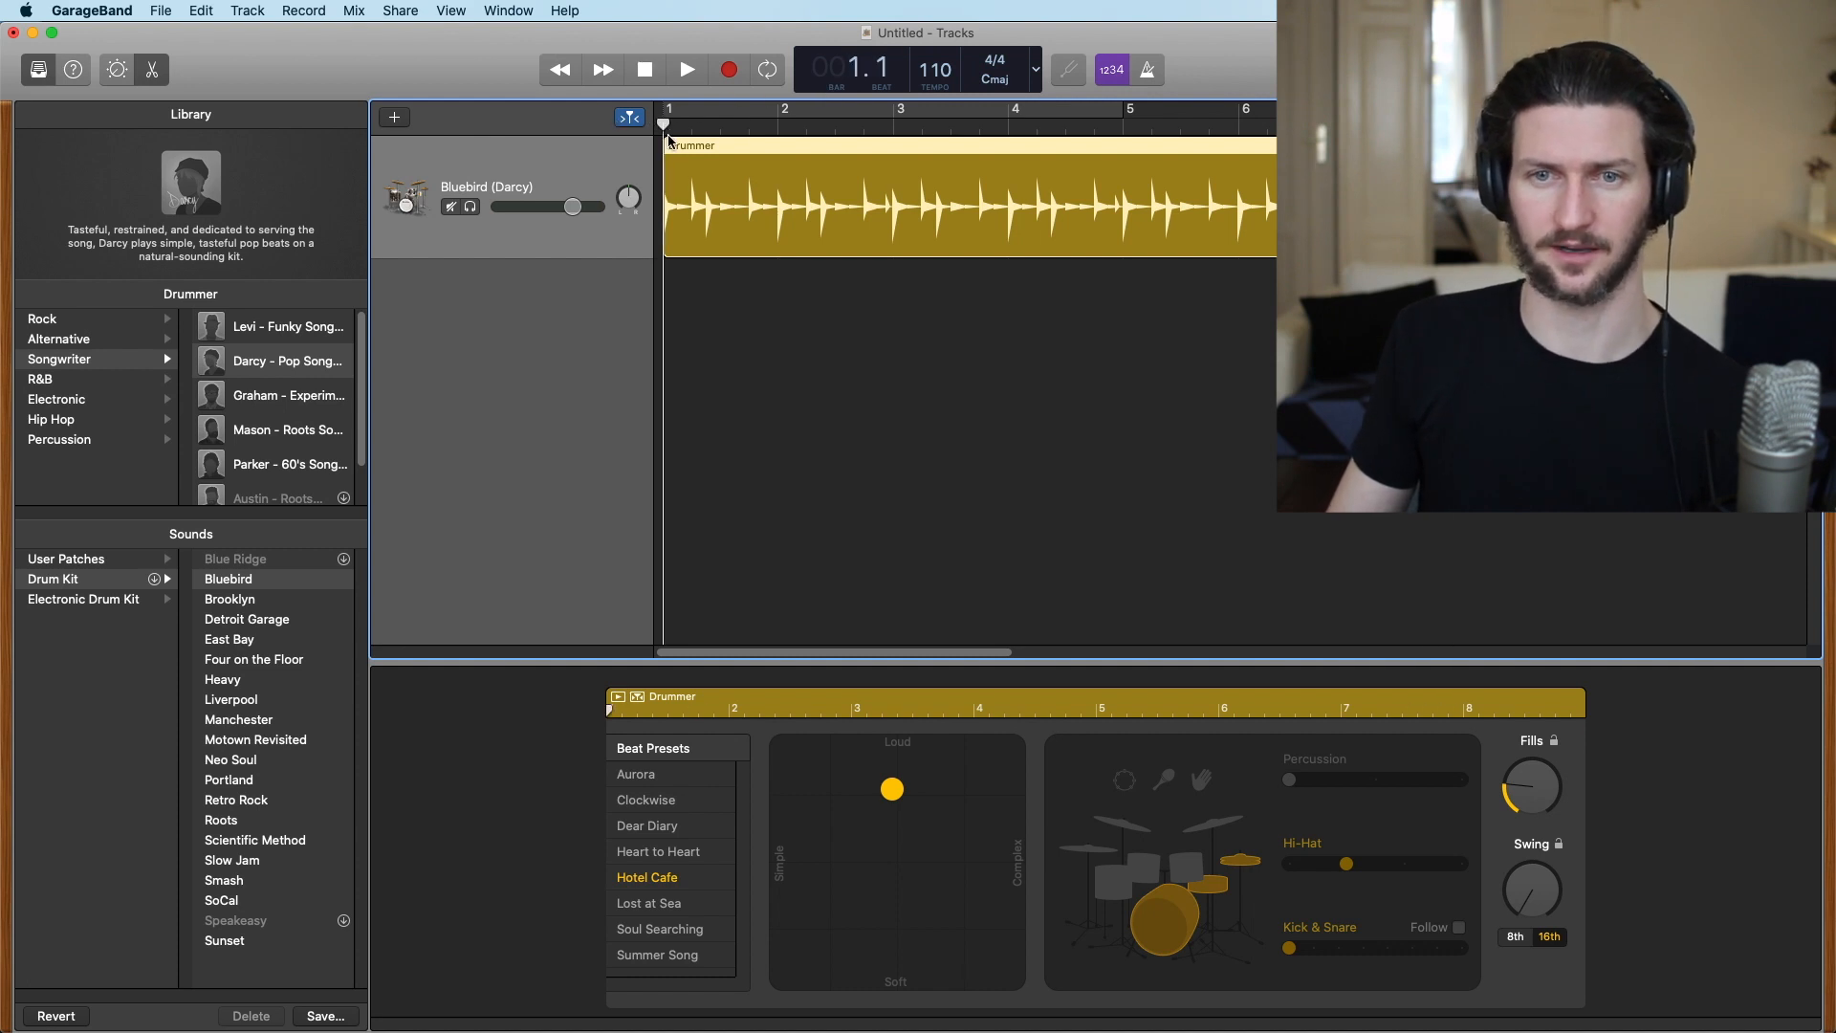
left_click(687, 69)
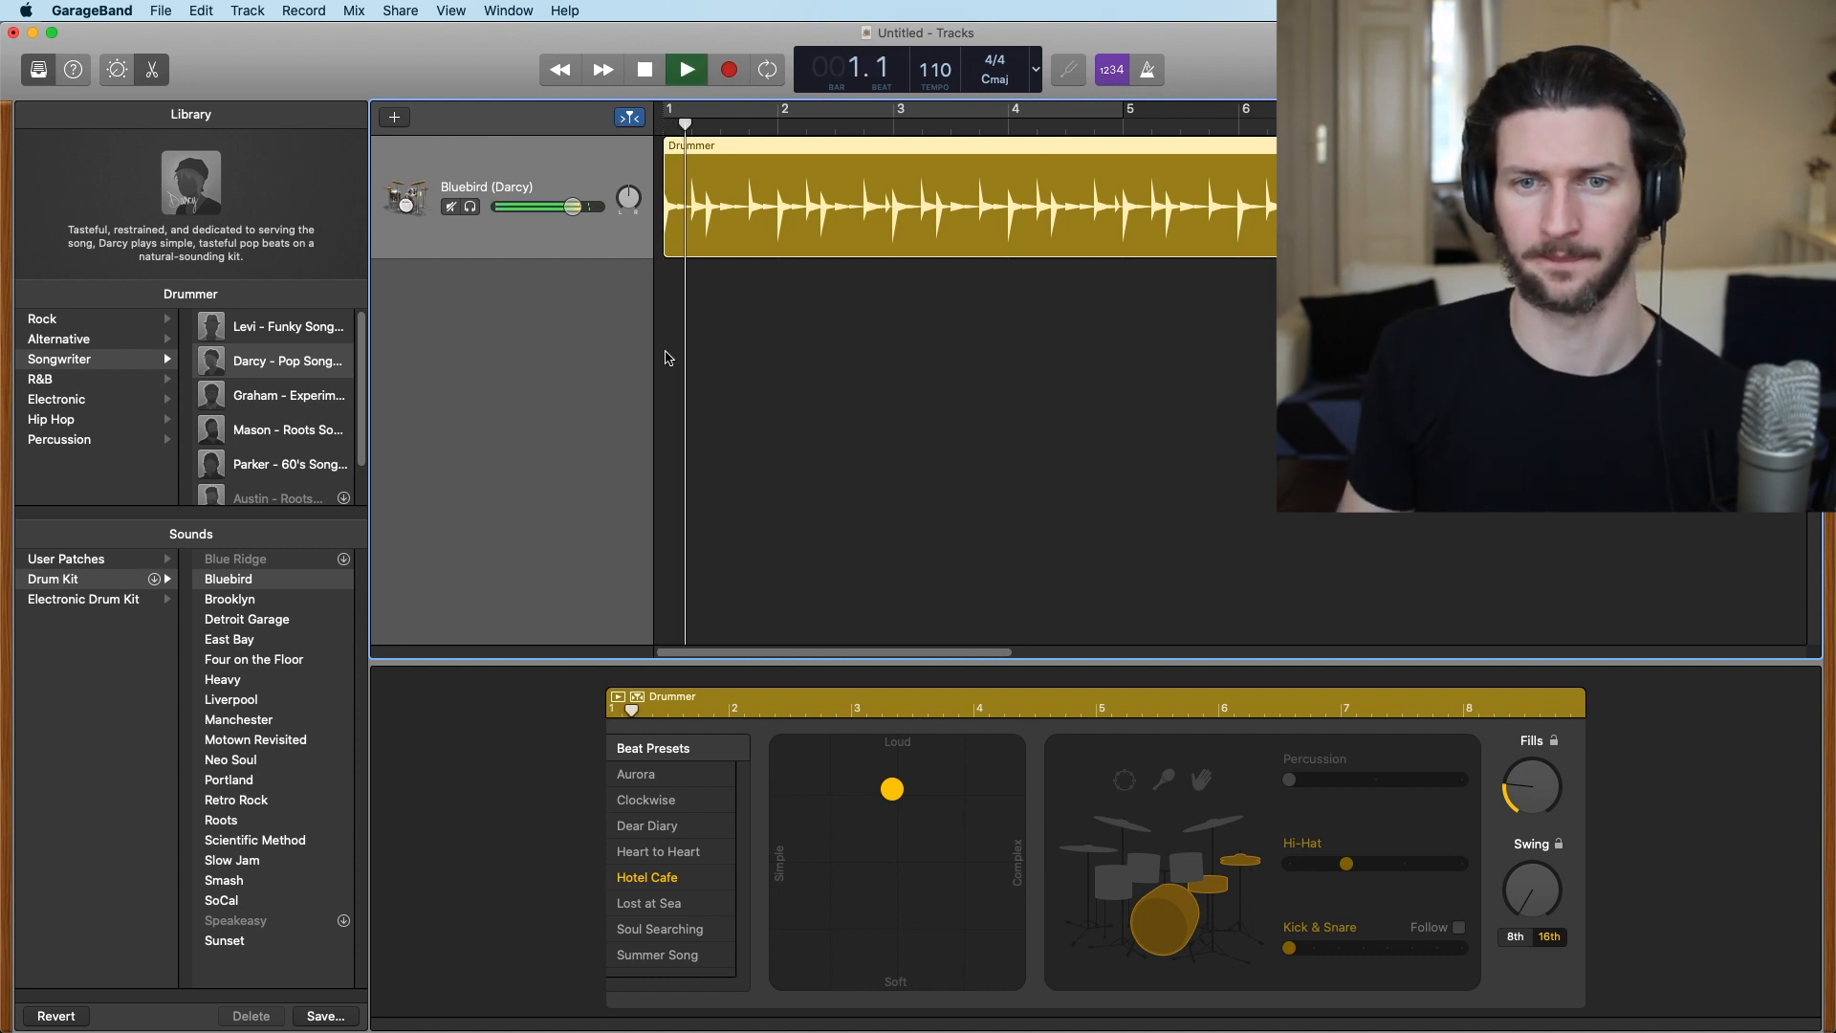
left_click(784, 109)
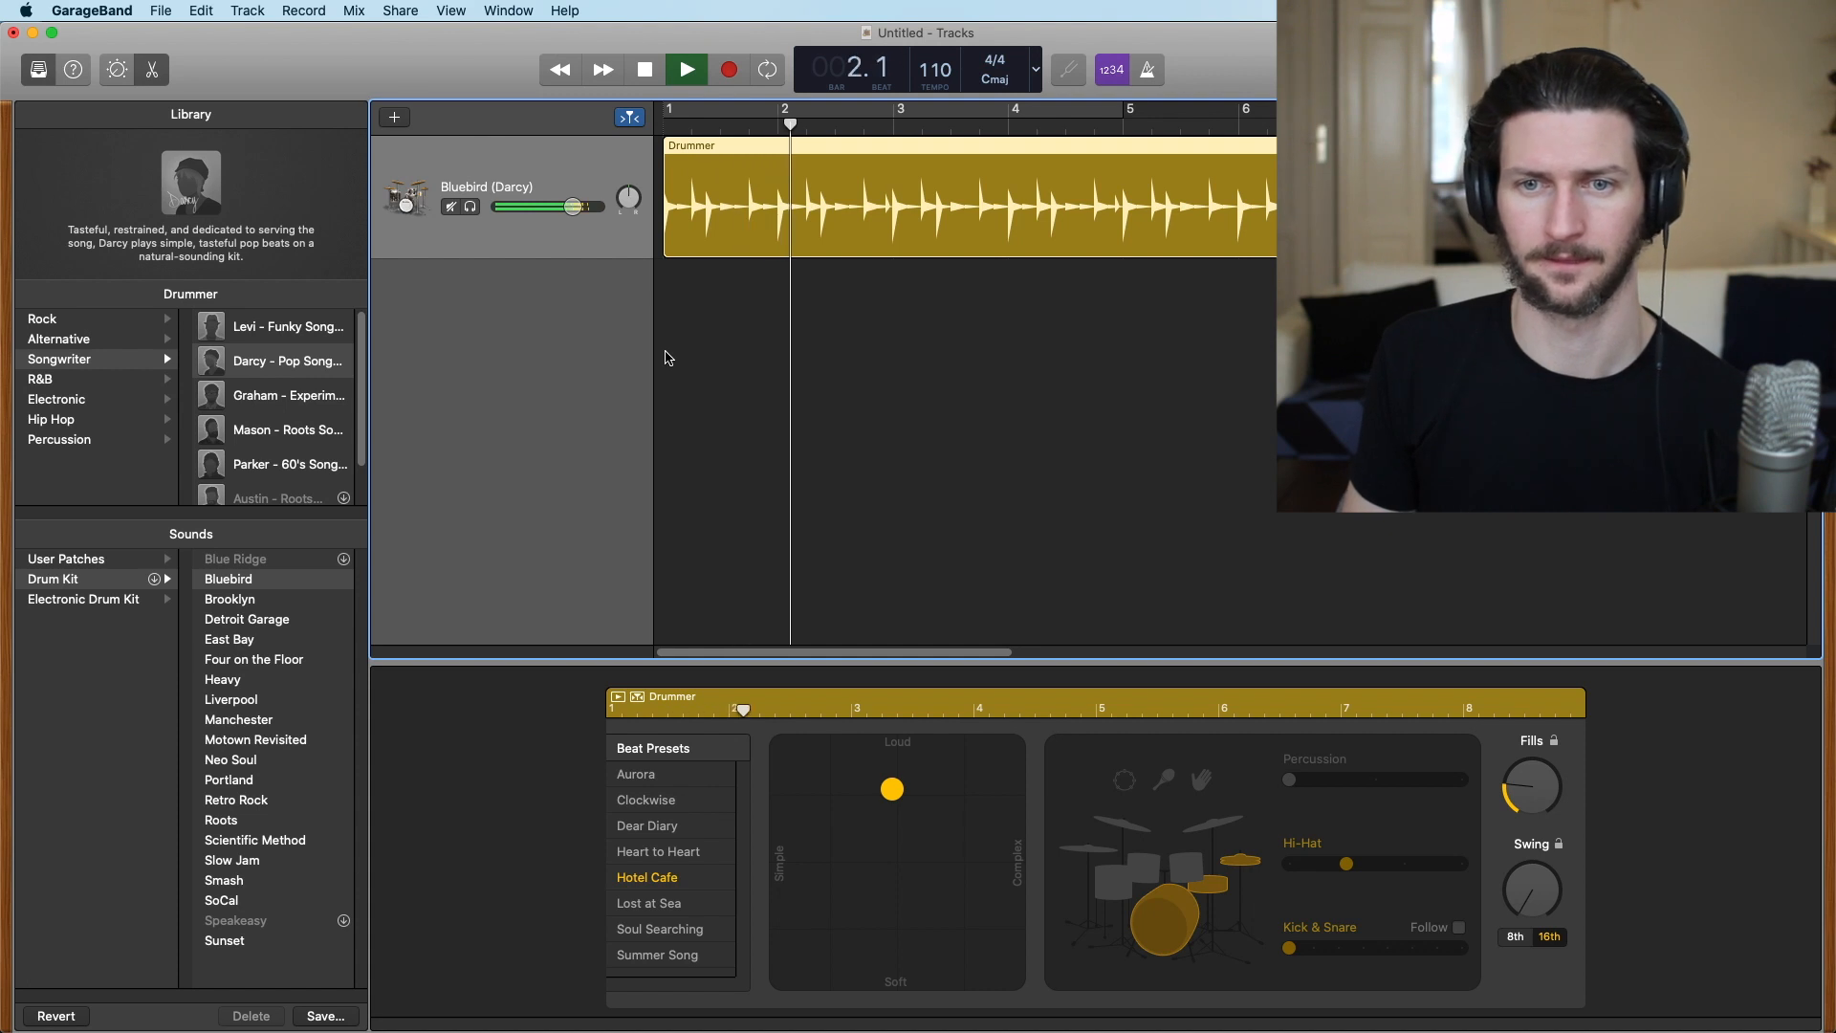
left_click(685, 69)
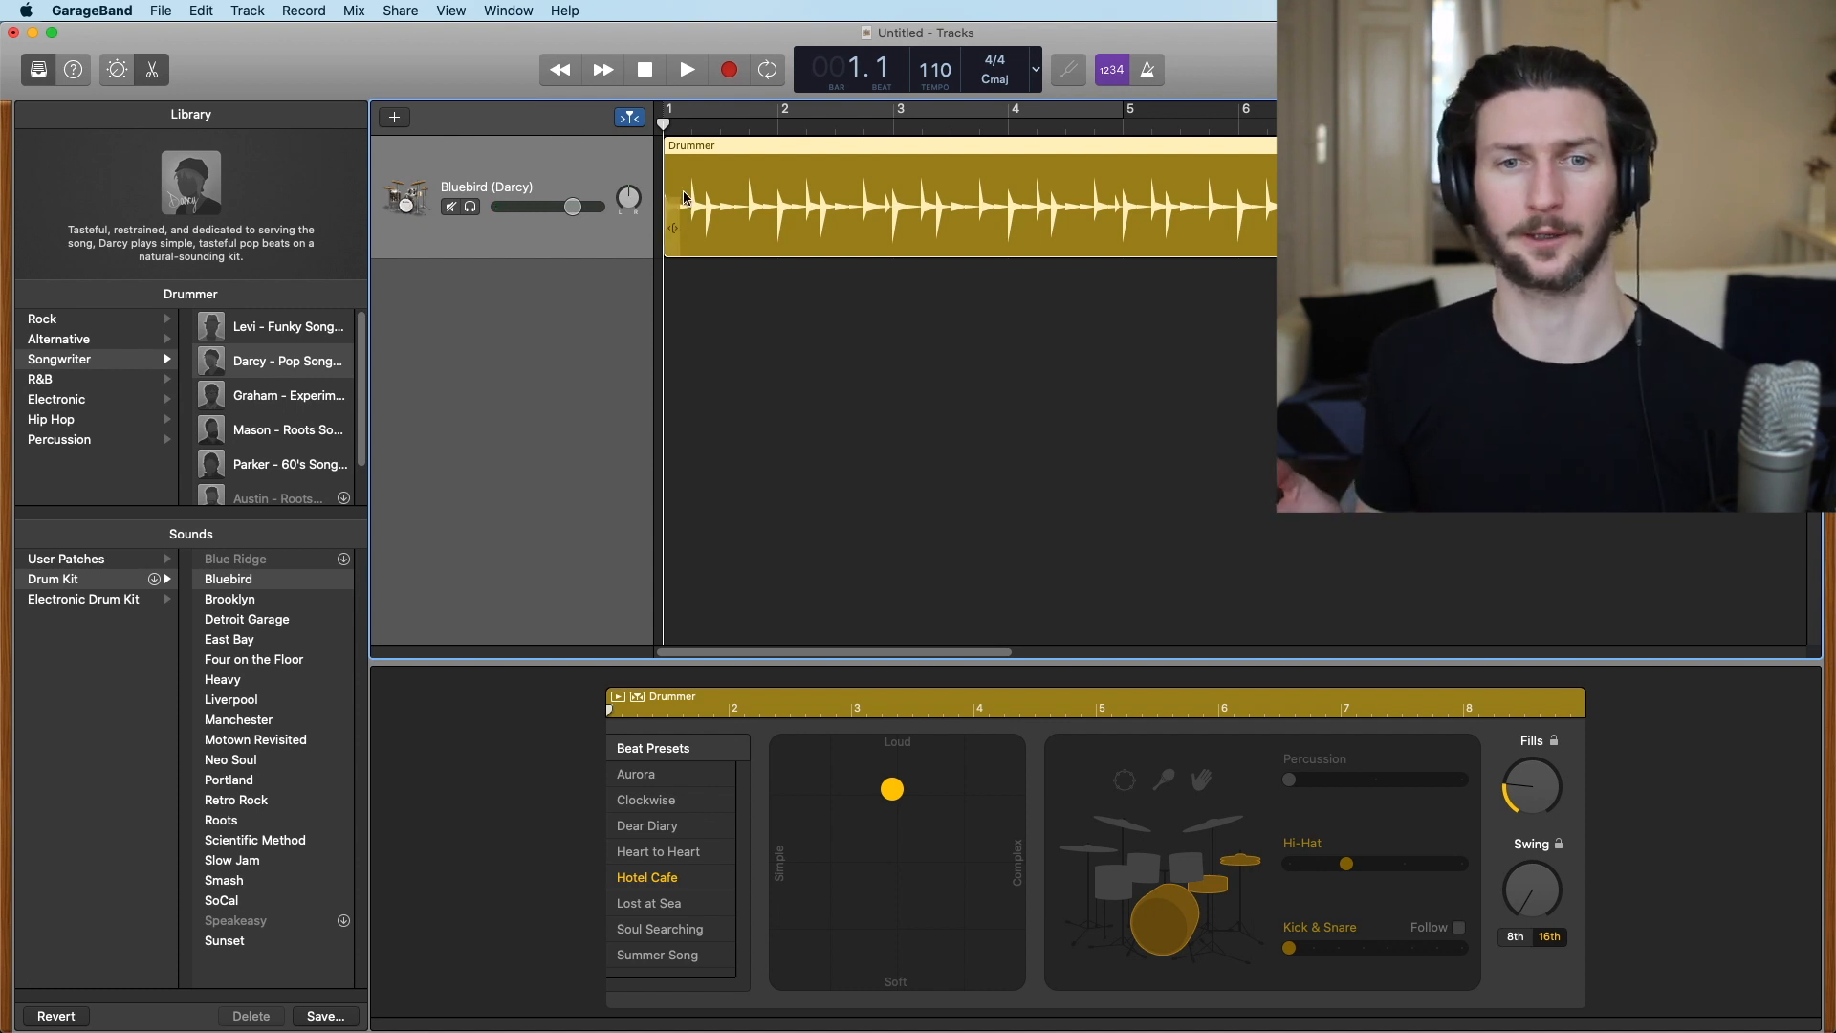
left_click(281, 394)
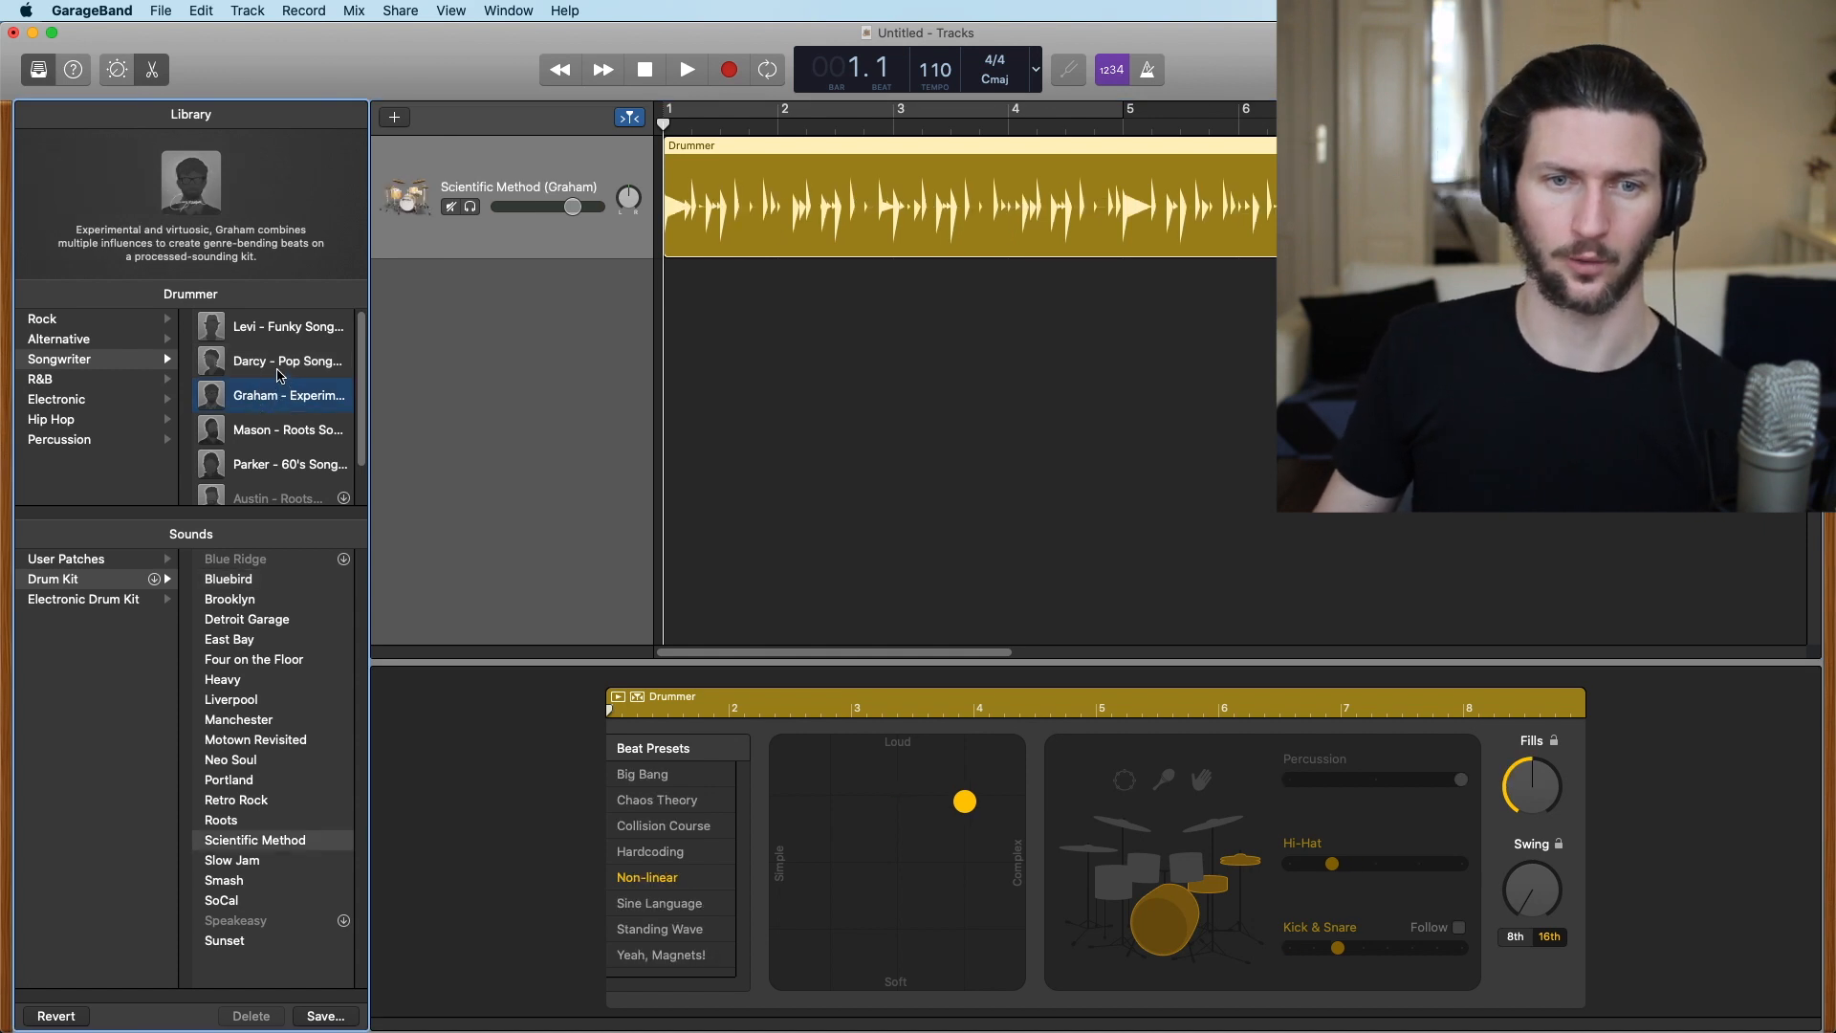
left_click(287, 362)
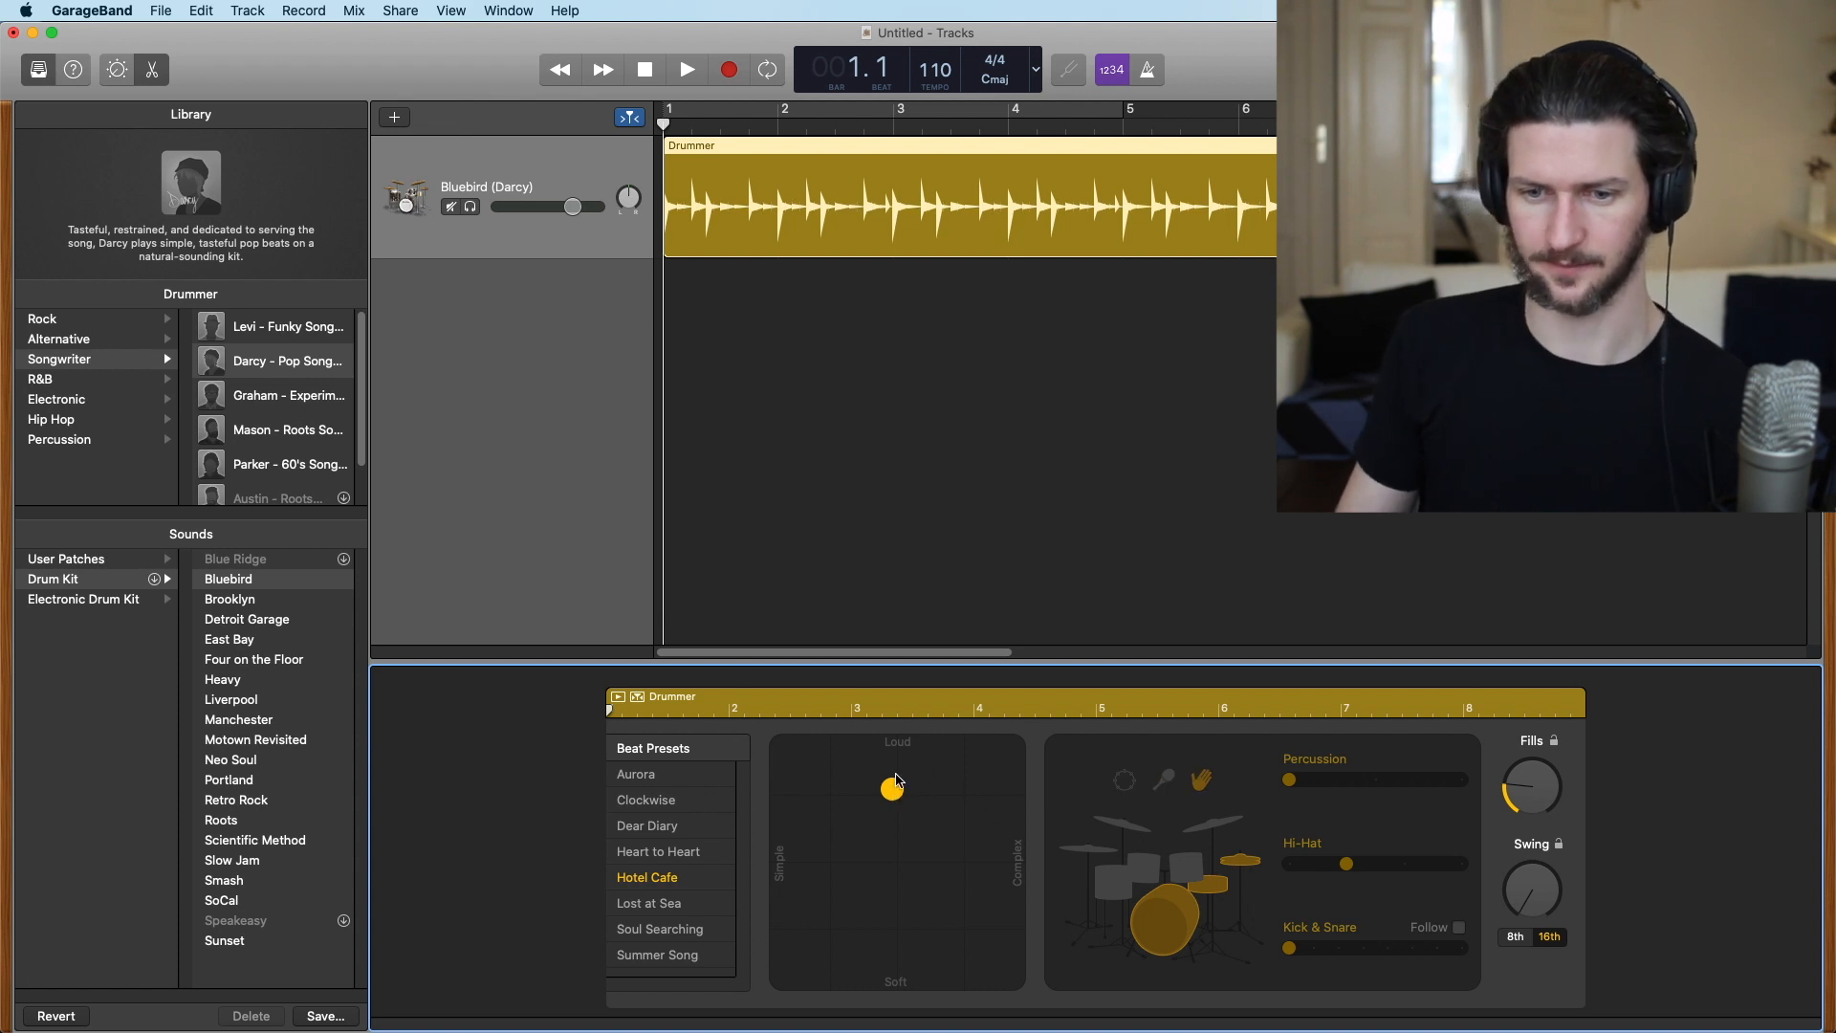
Explore the XY pad extremes and settle the beat near medium loudness and complexity
left_click_drag(893, 790, 900, 782)
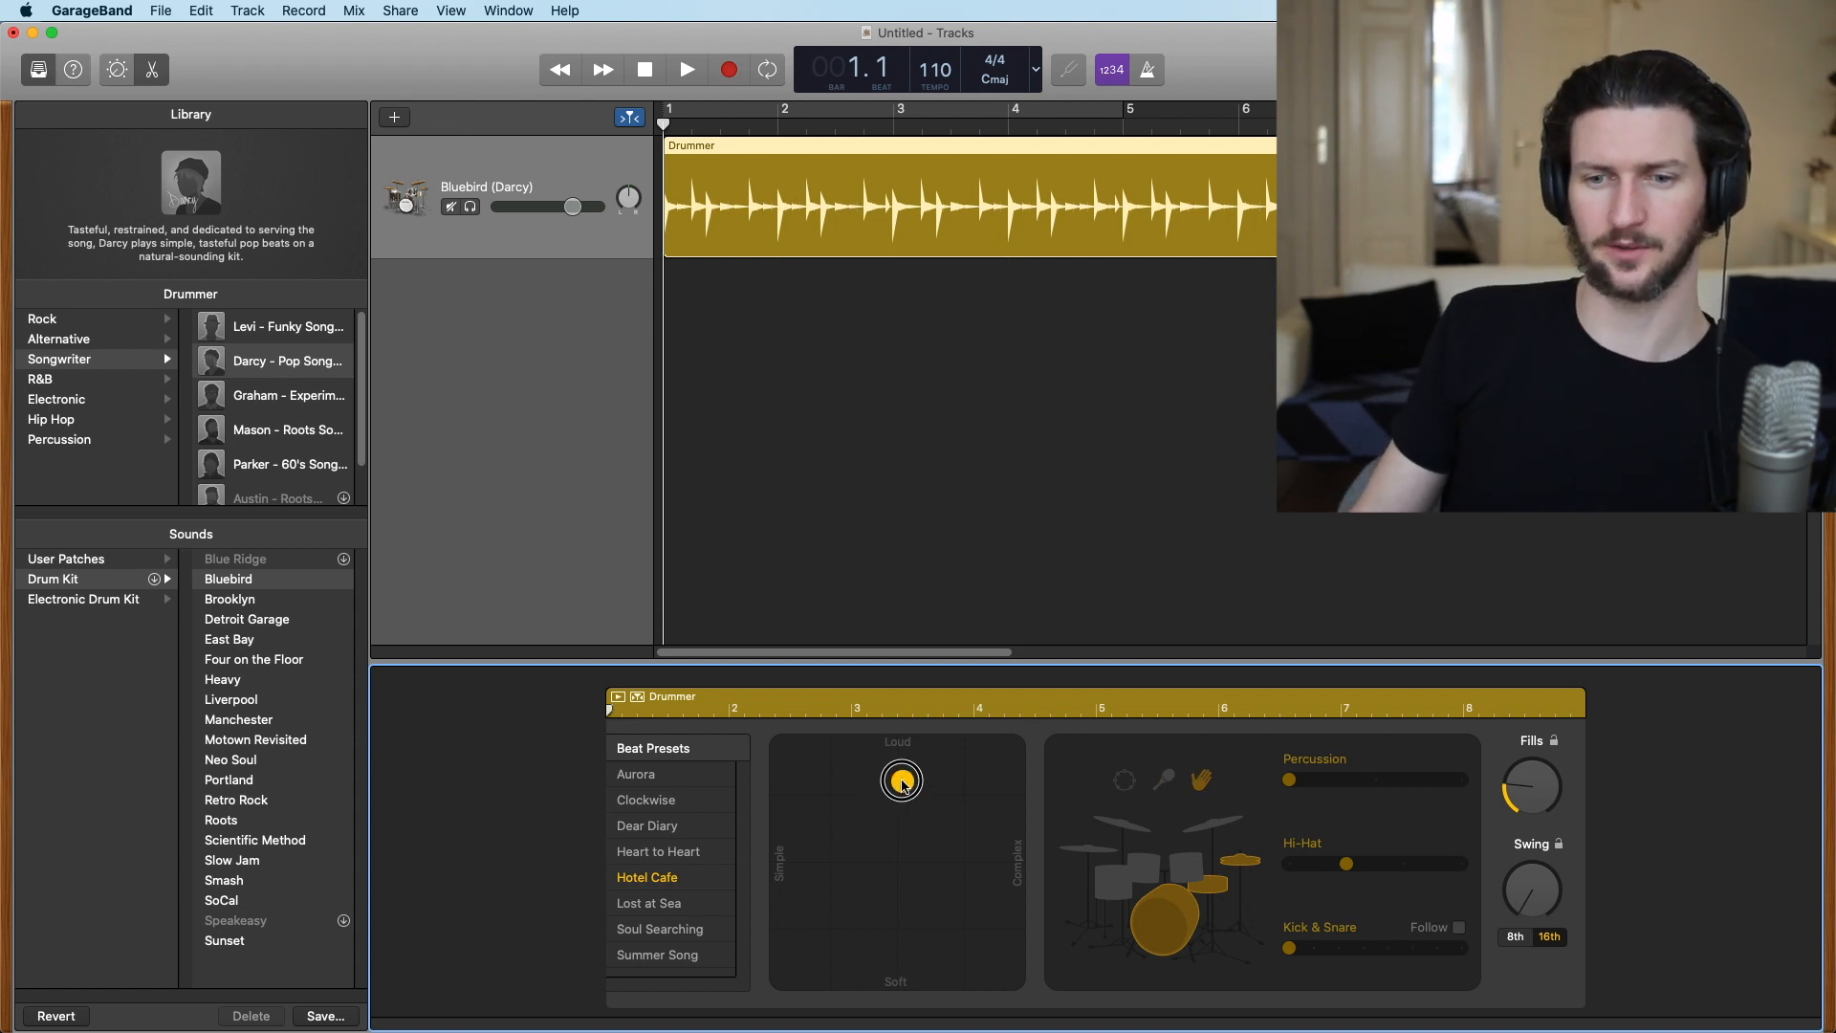
left_click_drag(901, 780, 786, 862)
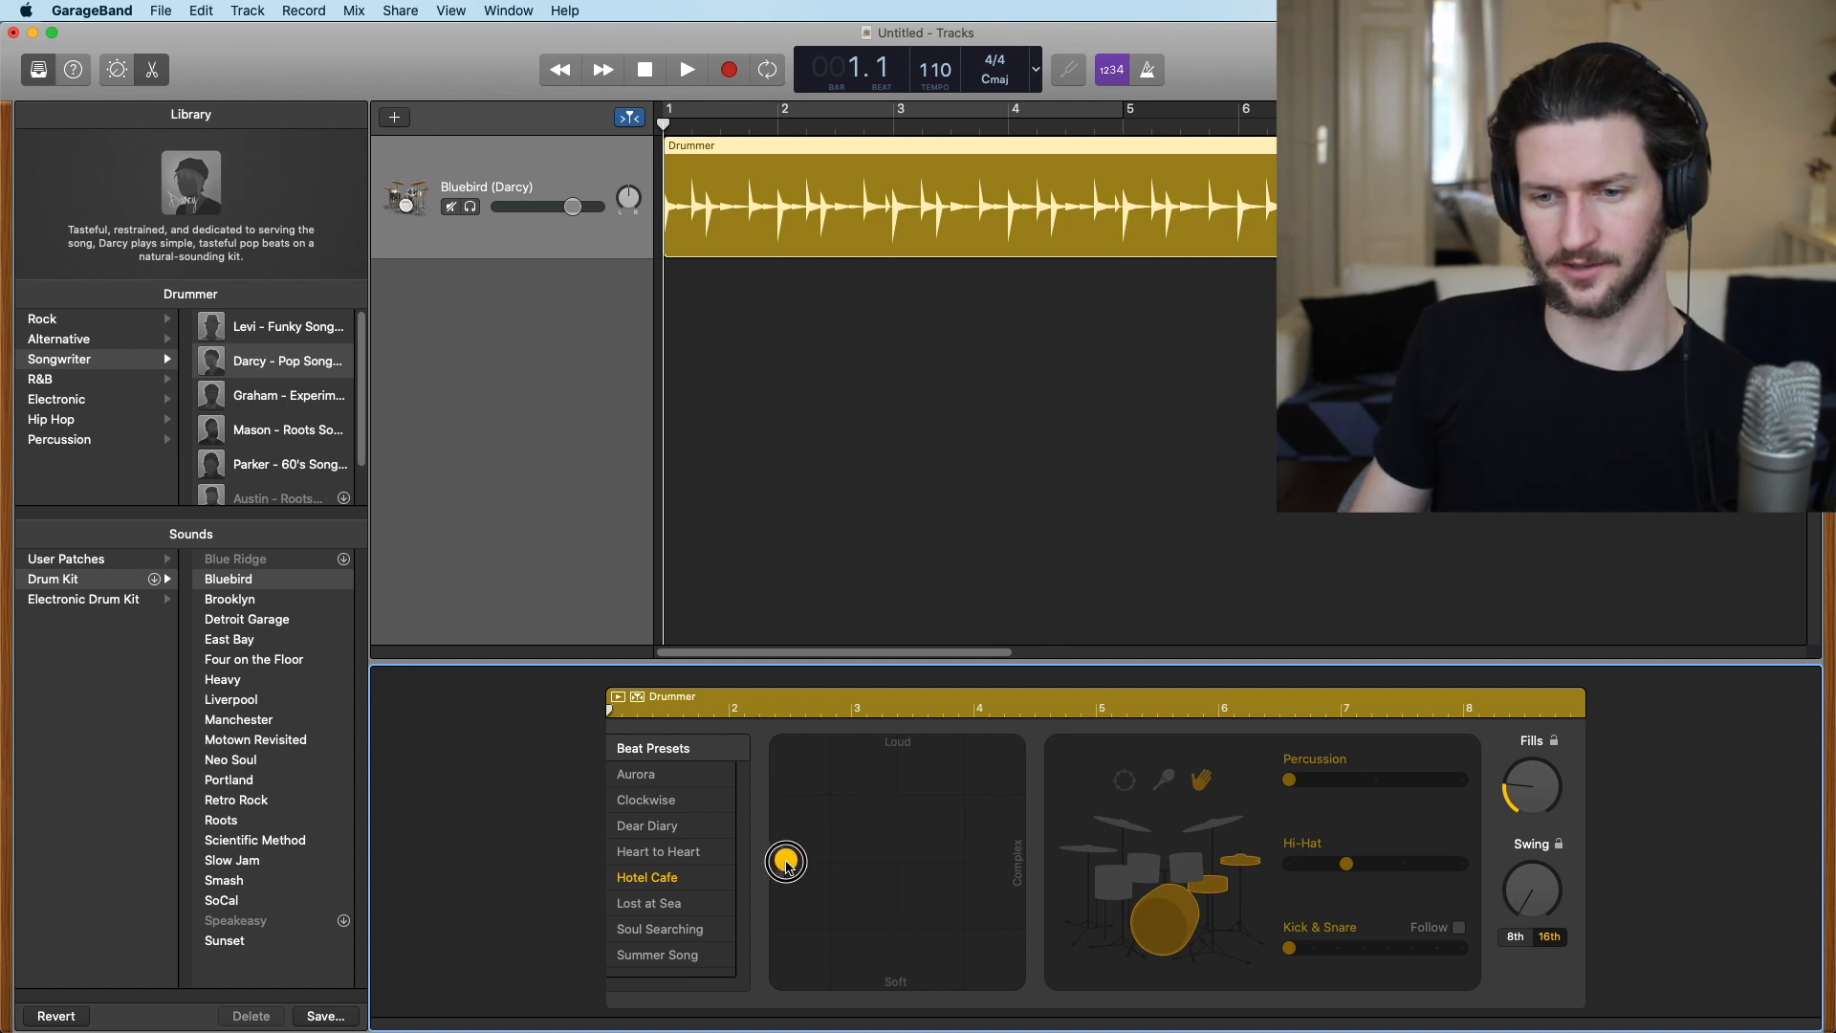
left_click_drag(784, 863, 1010, 751)
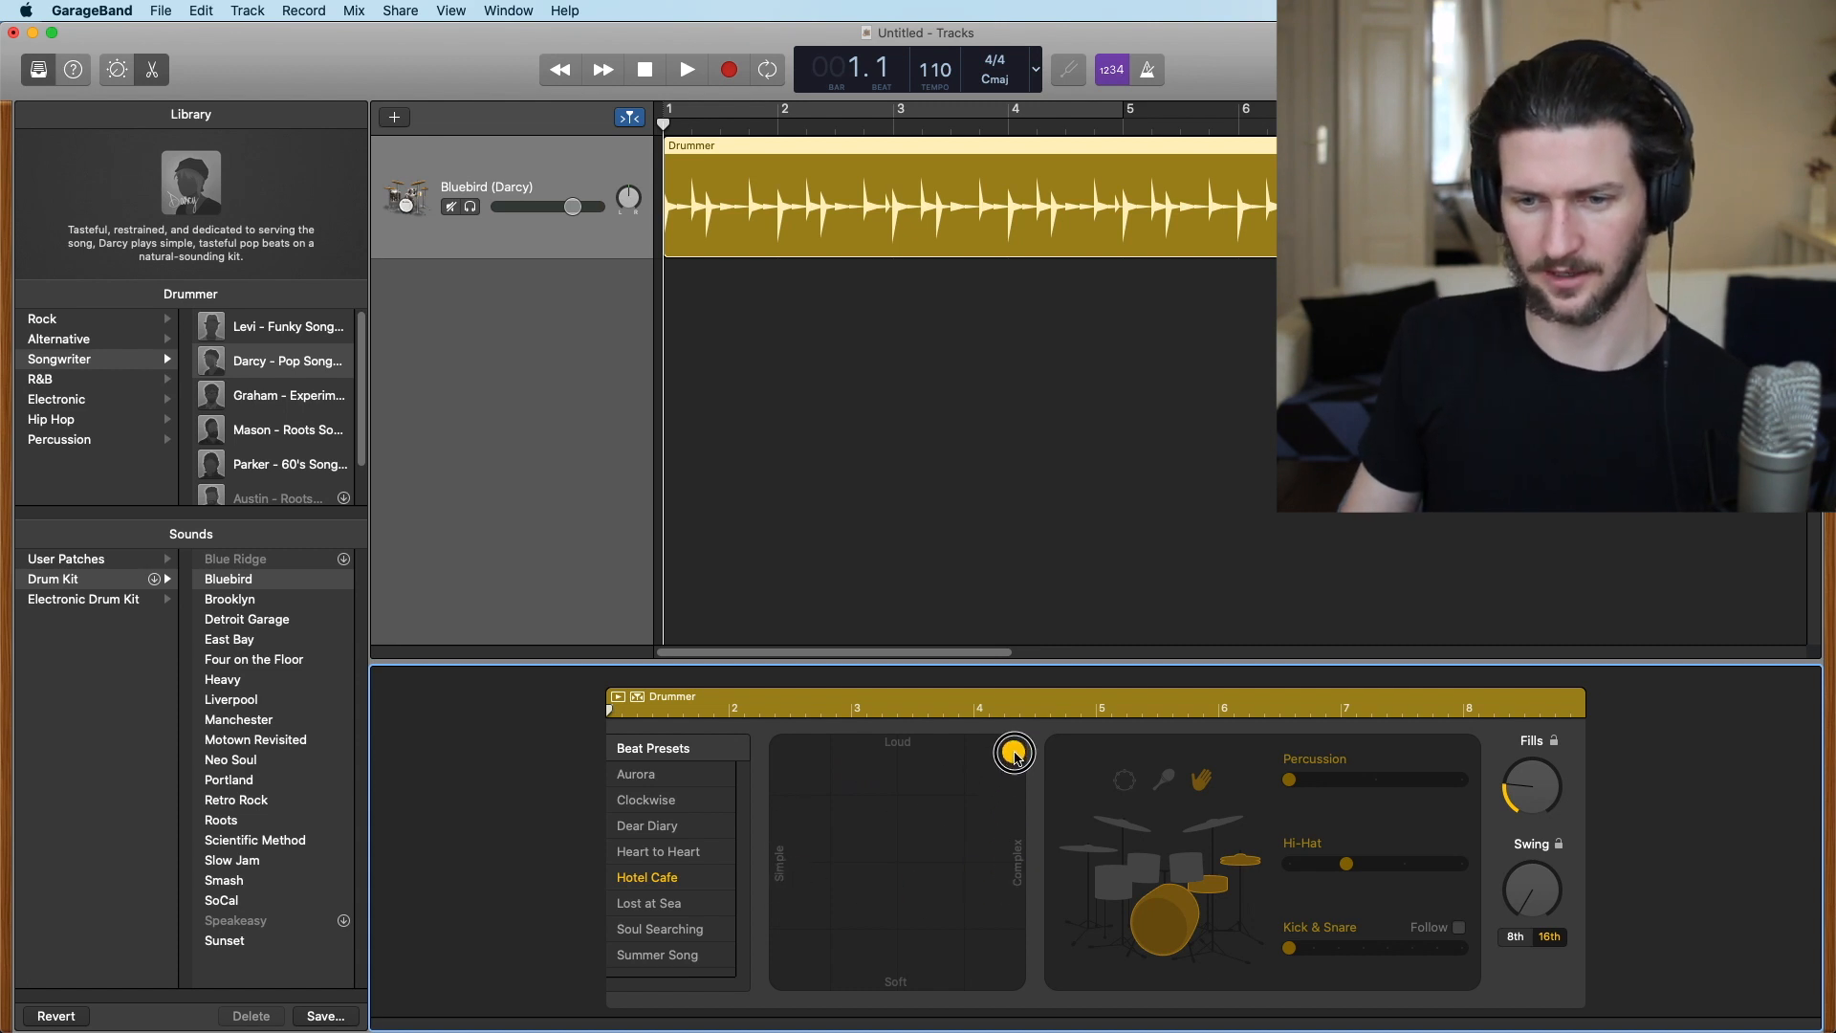
left_click_drag(1013, 751, 880, 748)
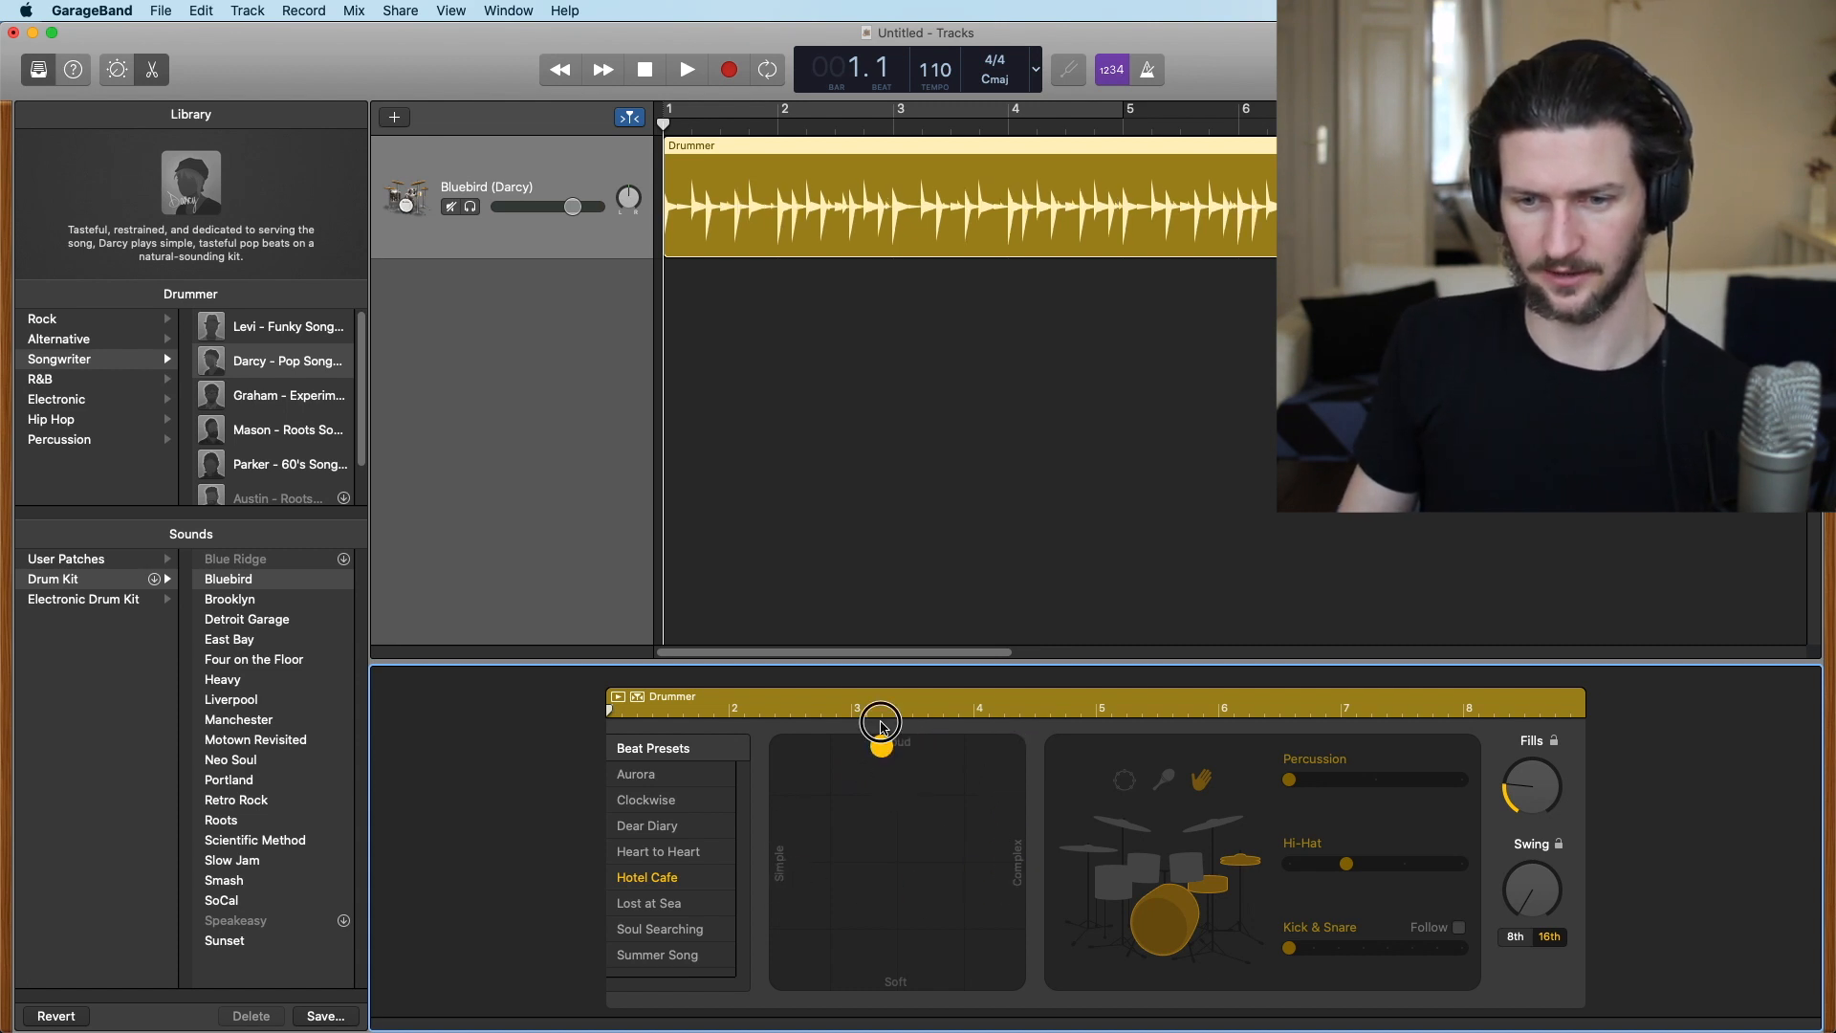
left_click_drag(882, 746, 895, 889)
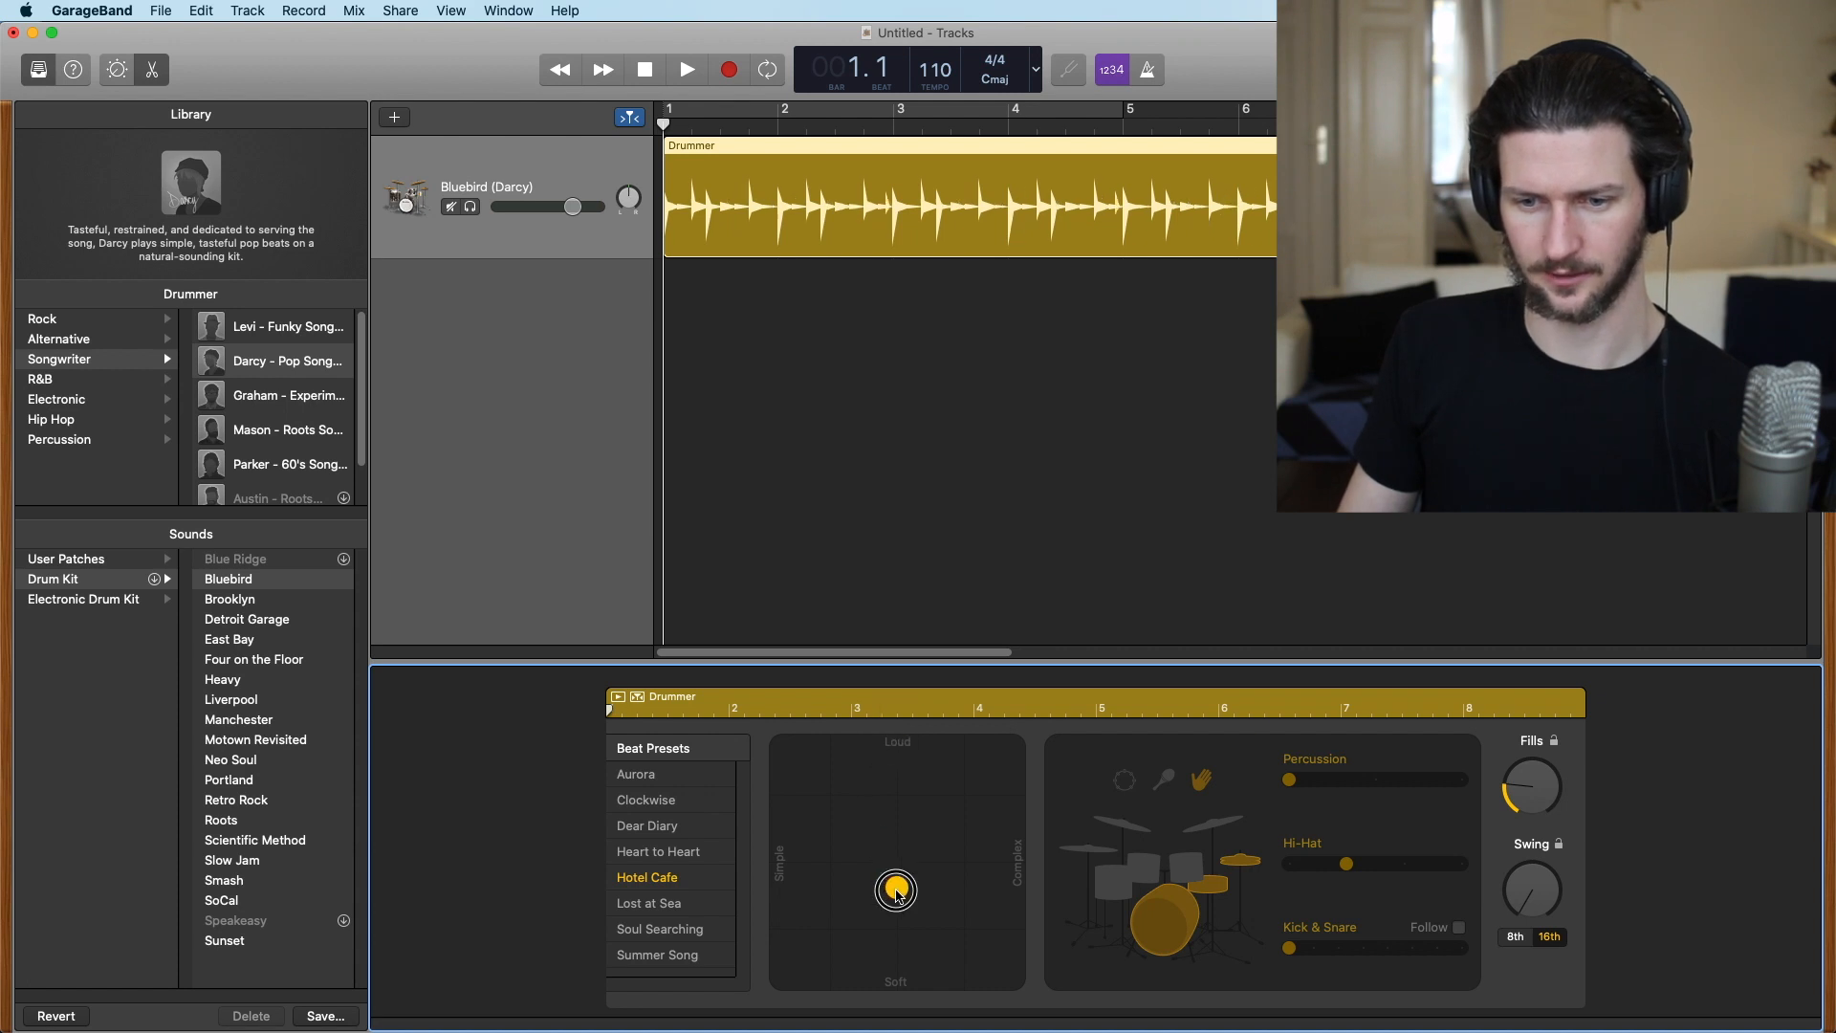
left_click_drag(894, 889, 778, 868)
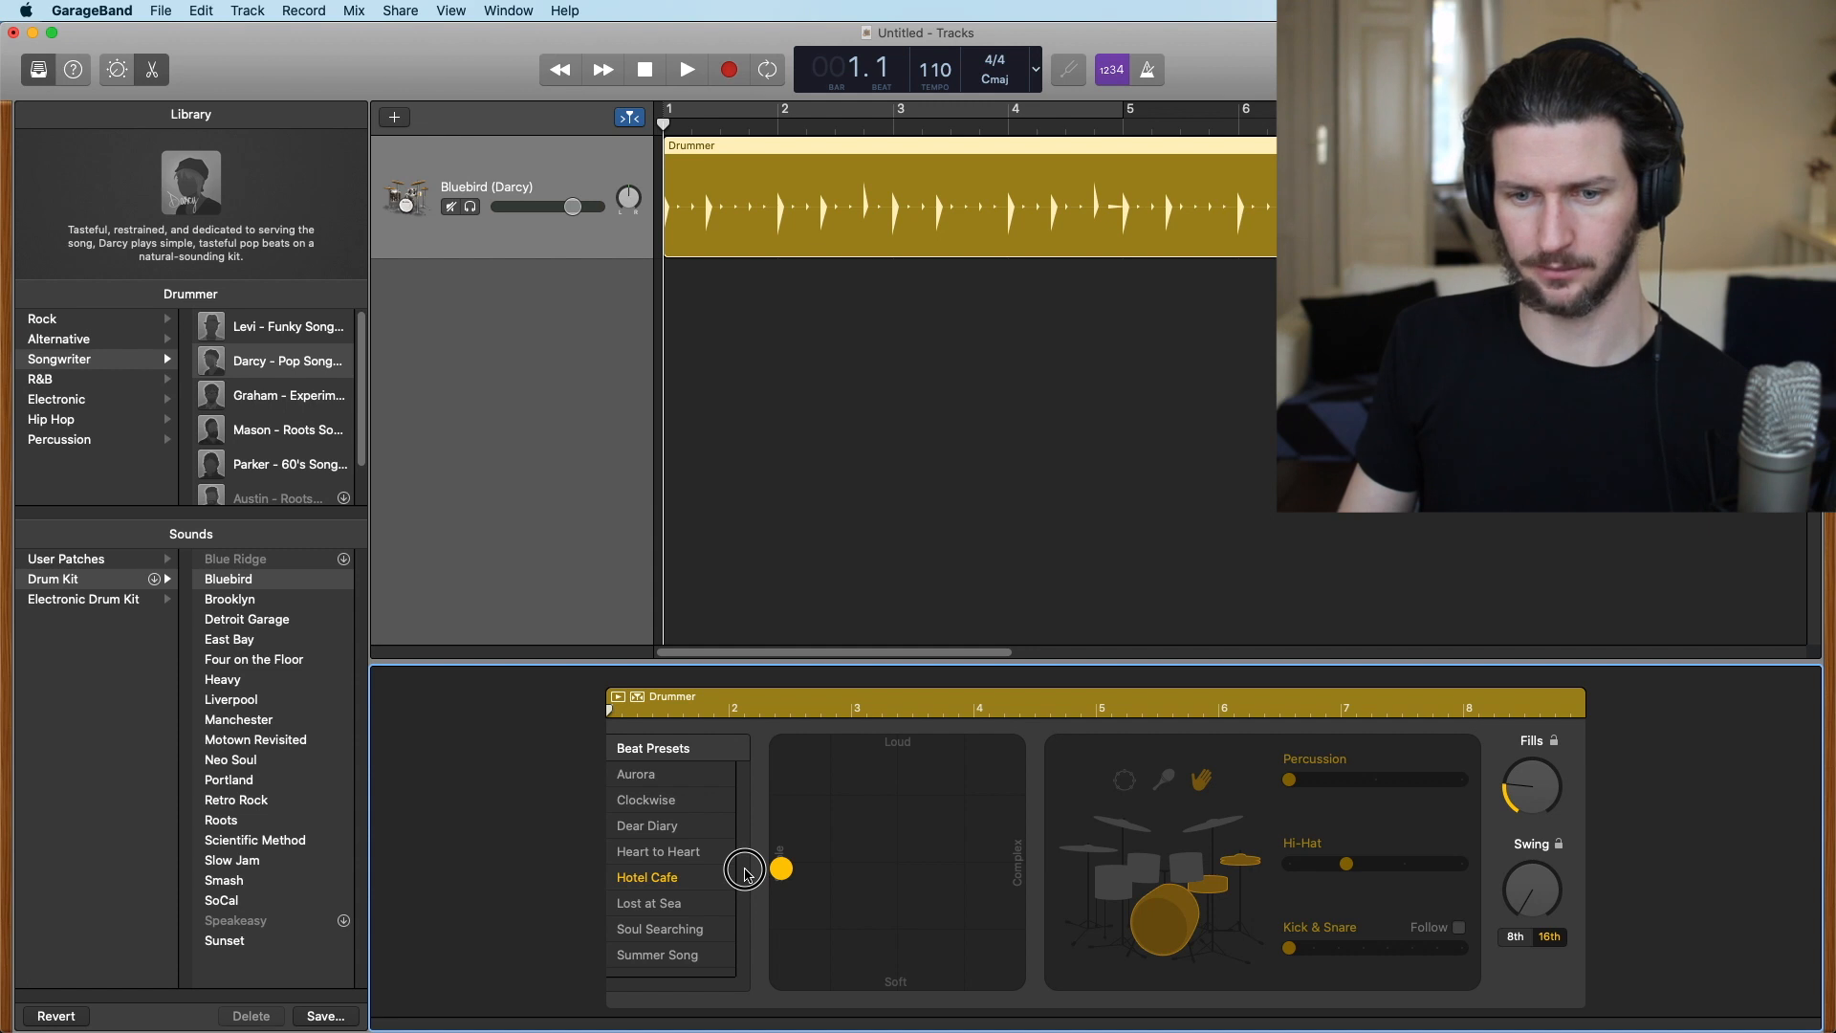
left_click_drag(781, 868, 1027, 866)
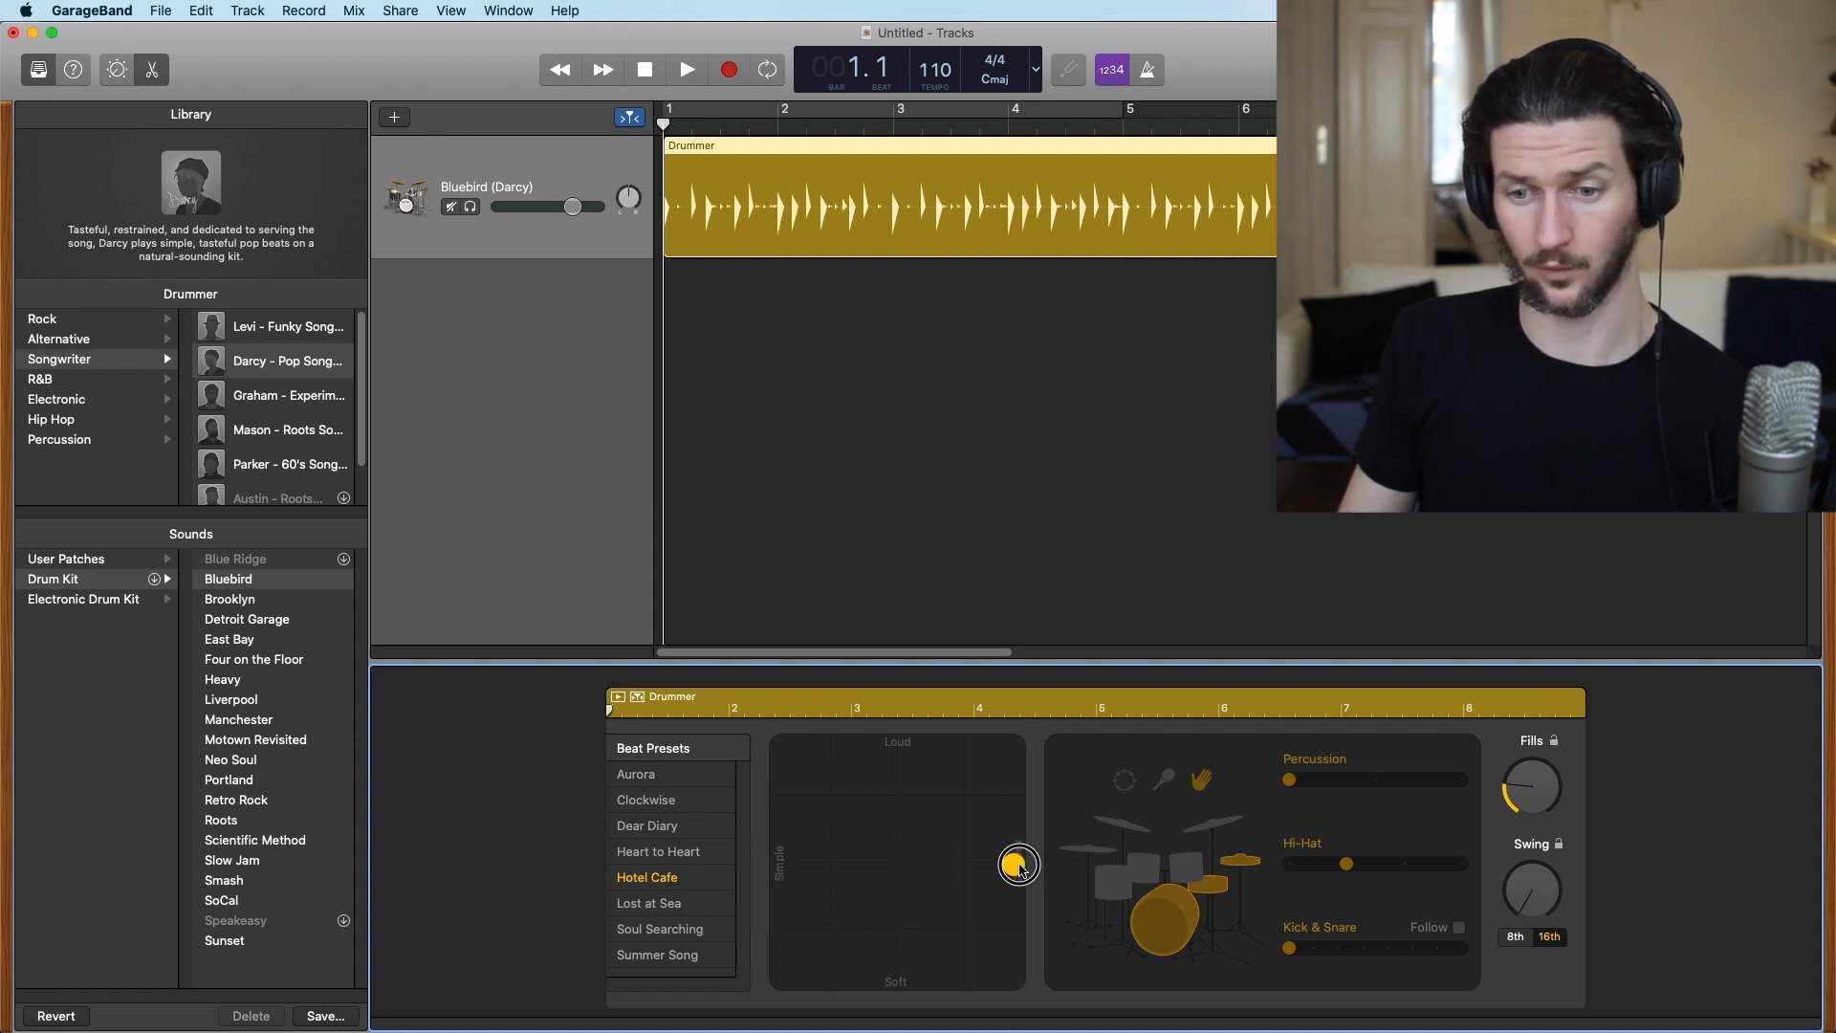
left_click_drag(1020, 864, 1013, 746)
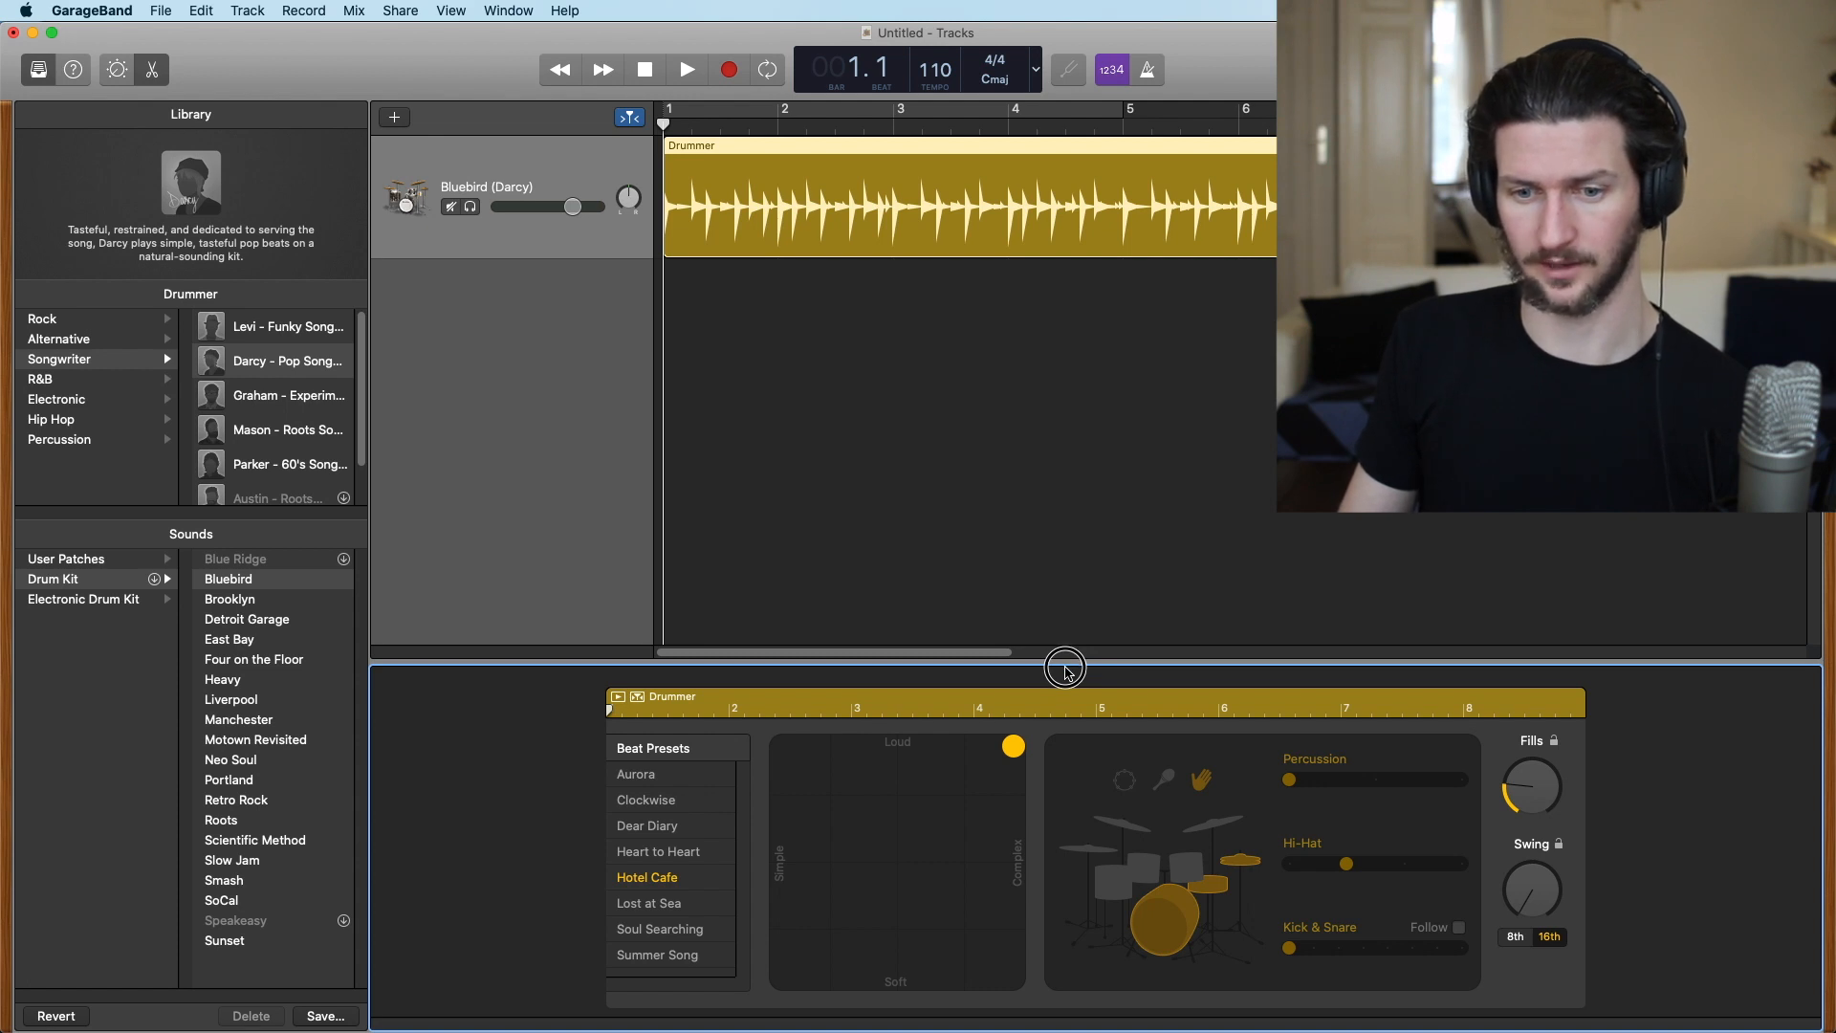
left_click_drag(1013, 746, 780, 977)
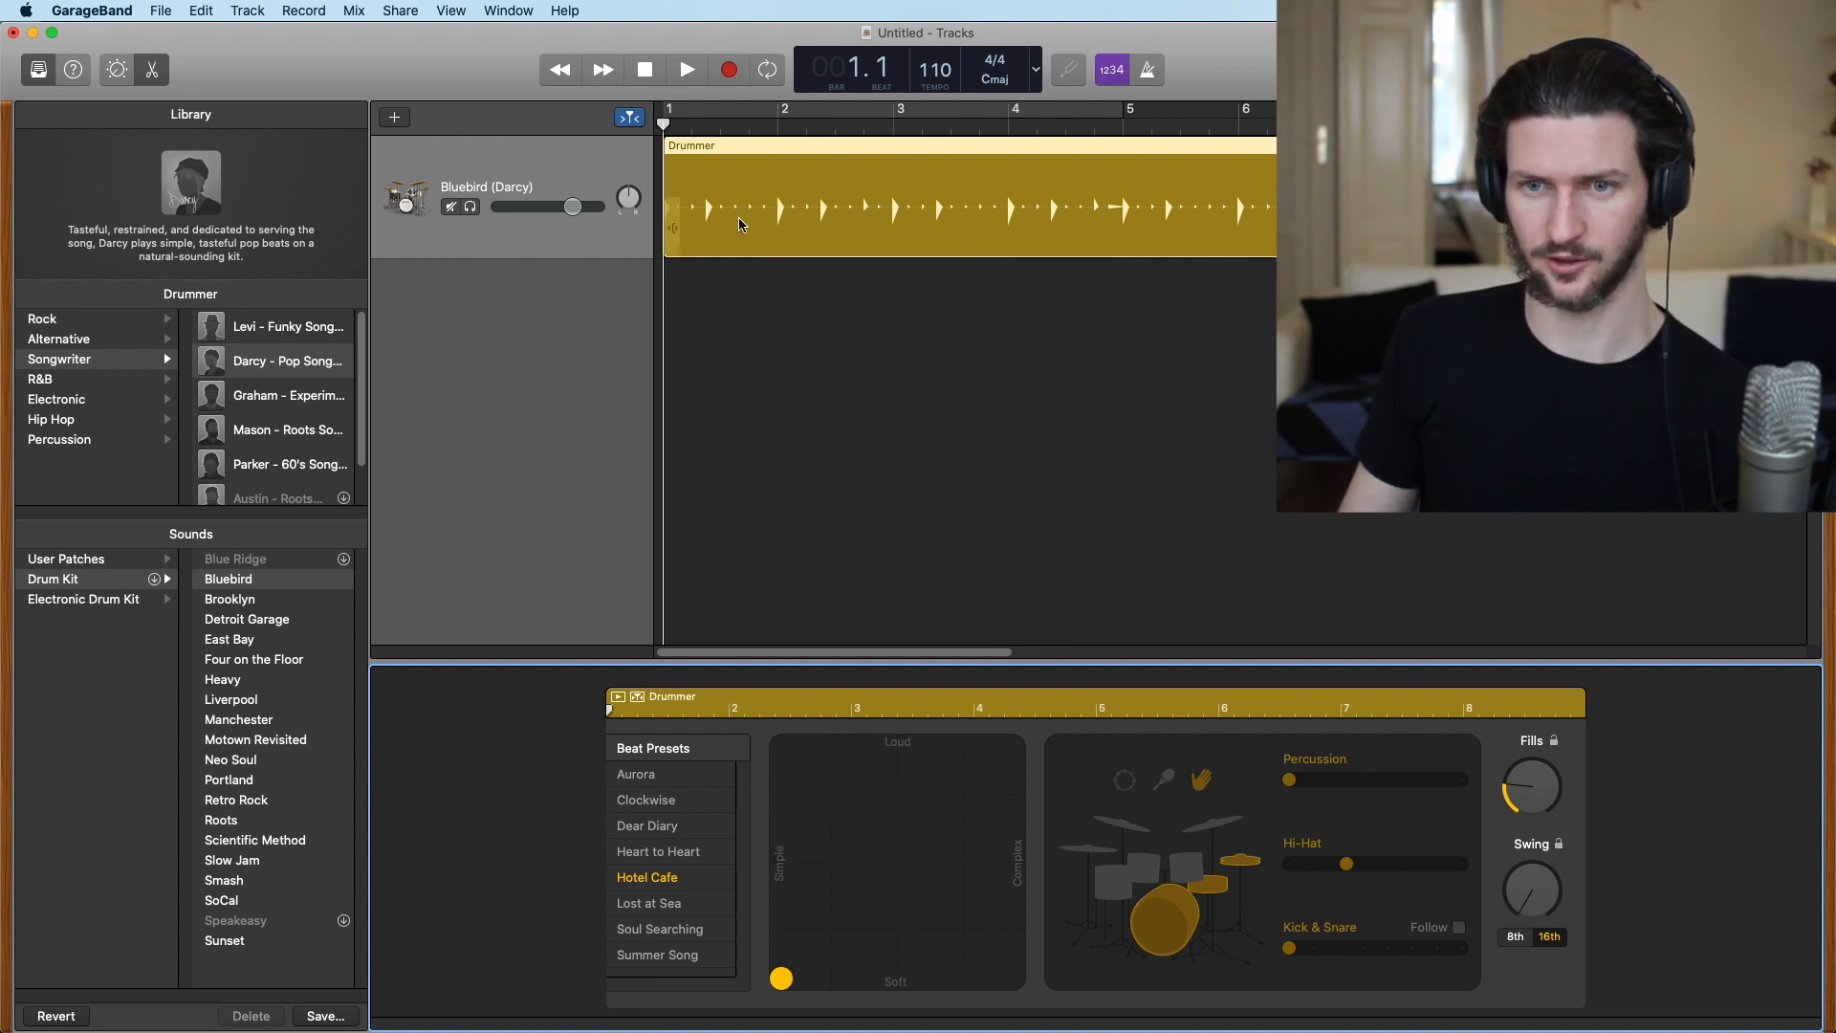
mouse_move(823, 933)
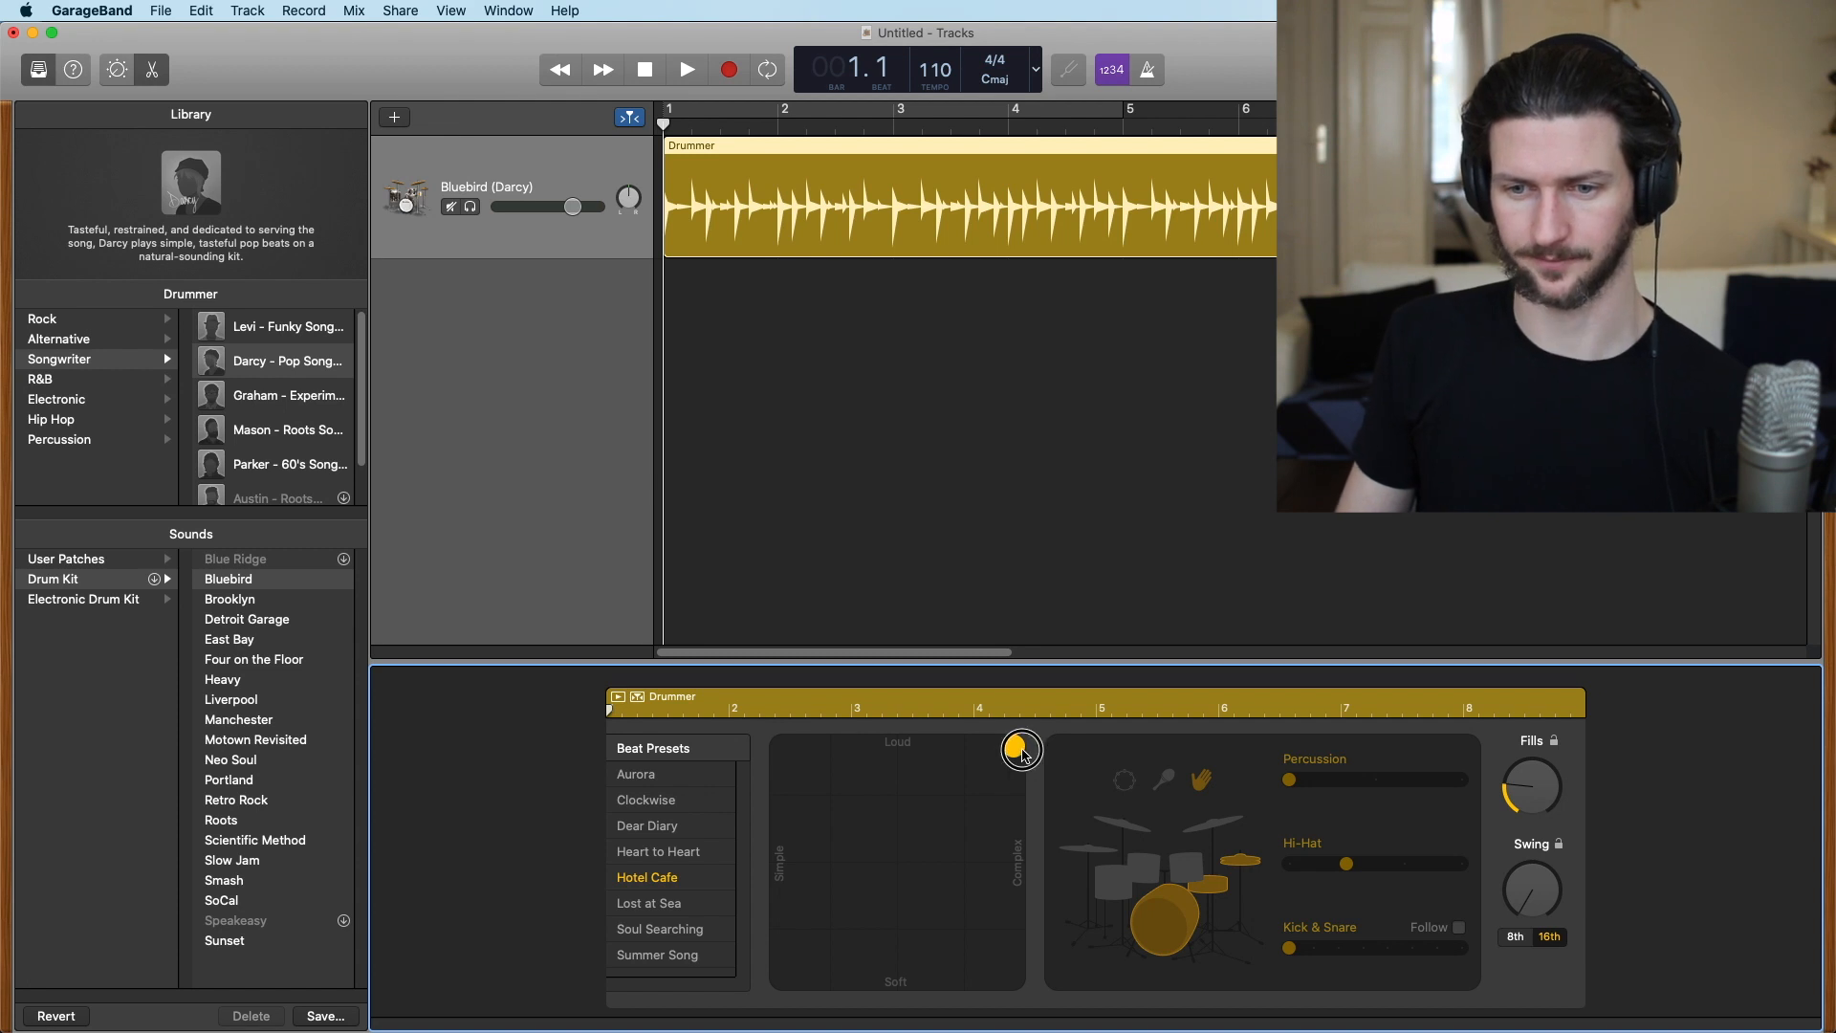
left_click_drag(1019, 750, 906, 865)
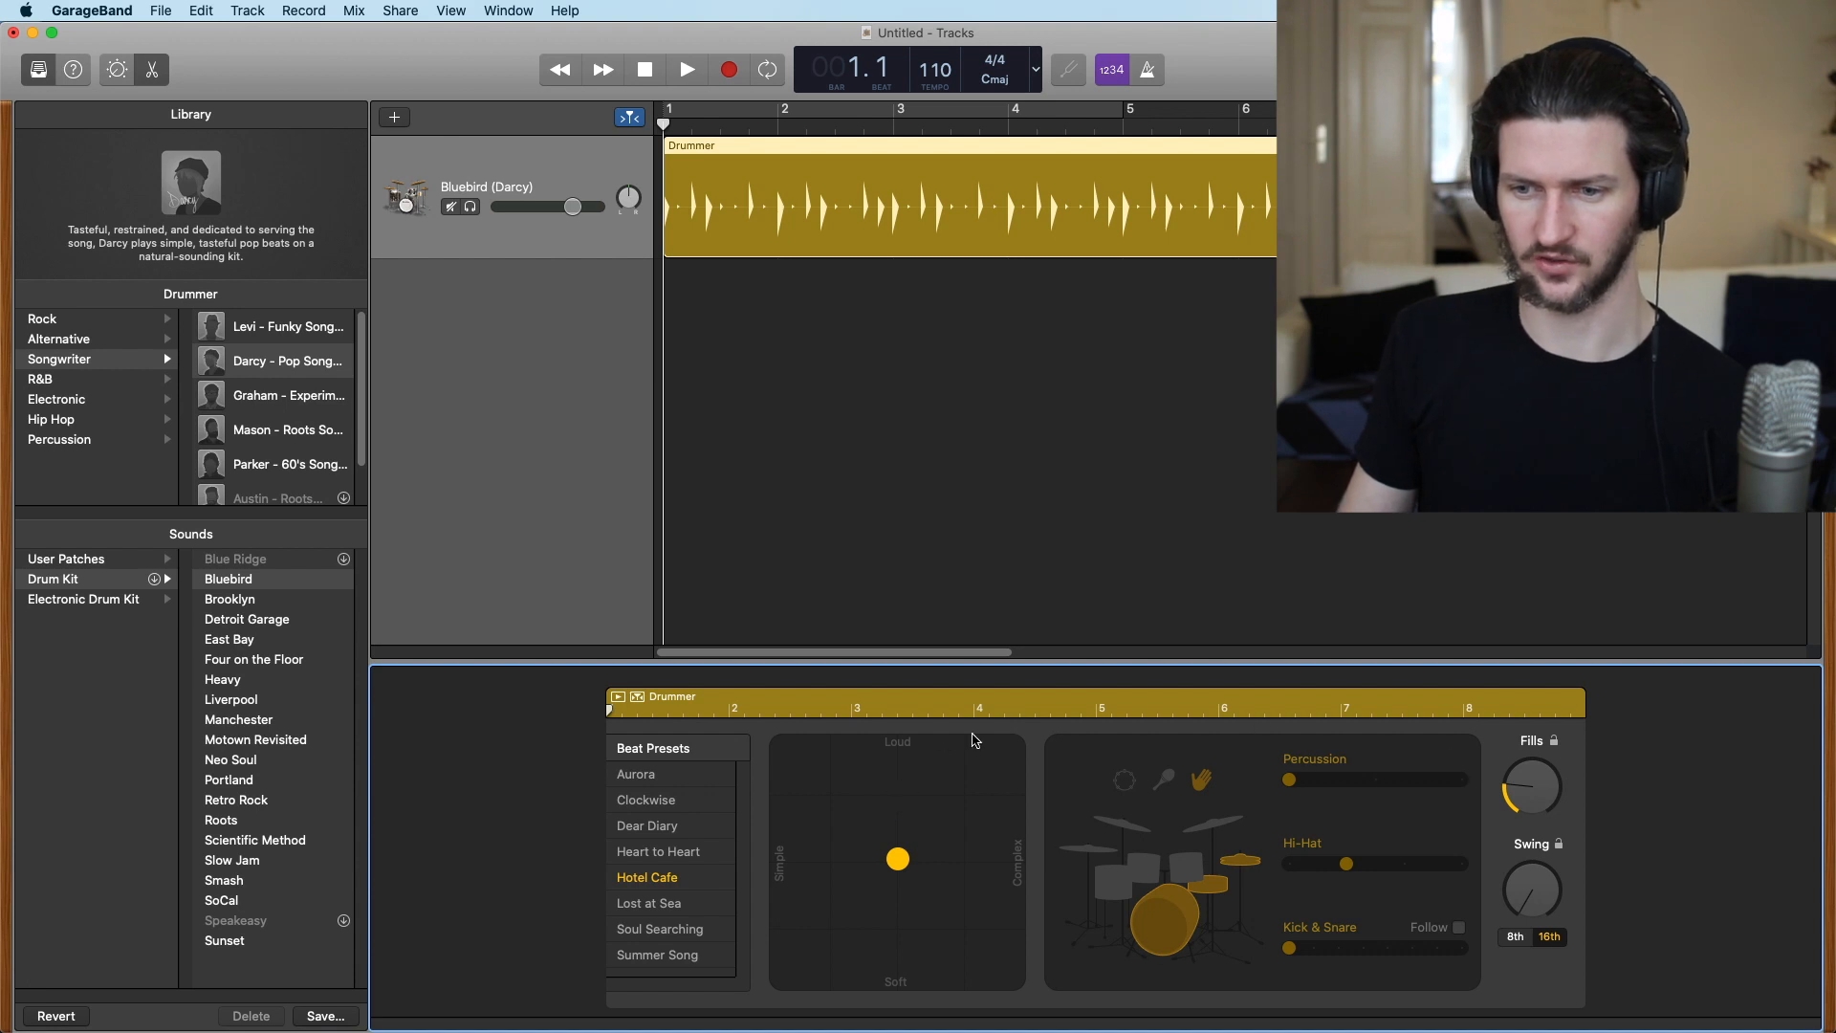
mouse_move(1274, 788)
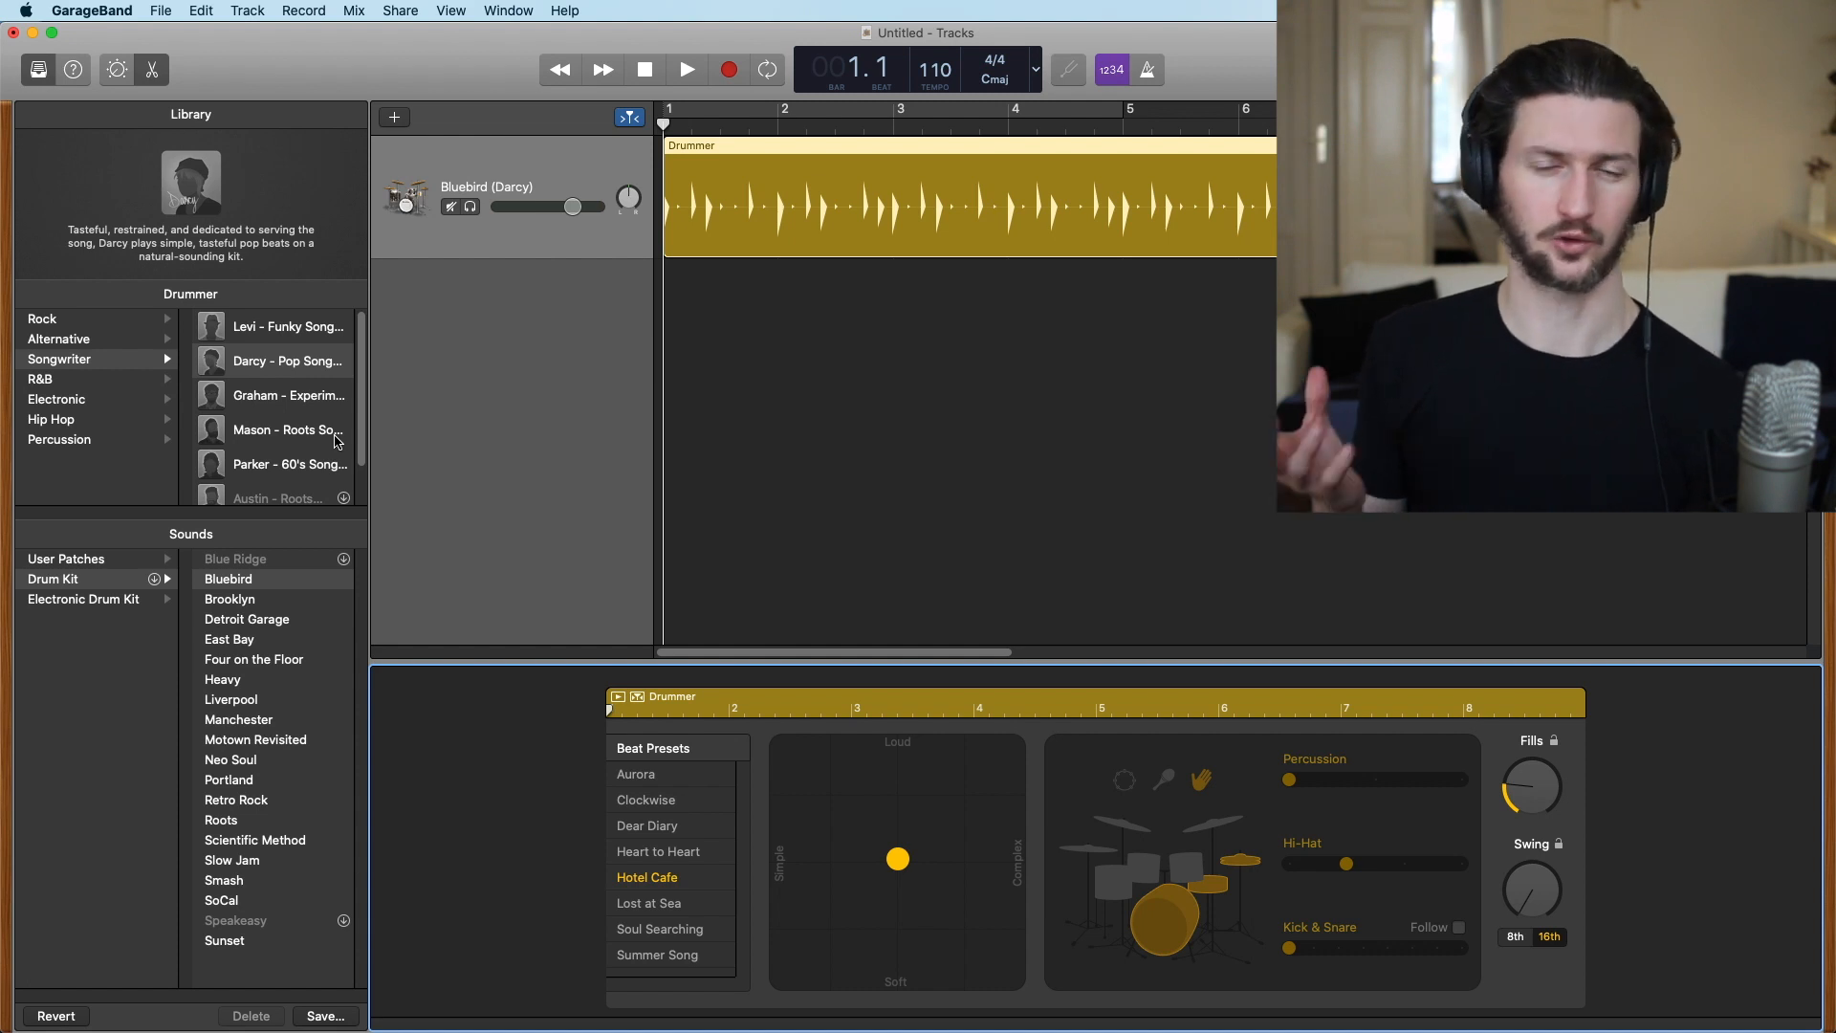
mouse_move(281, 429)
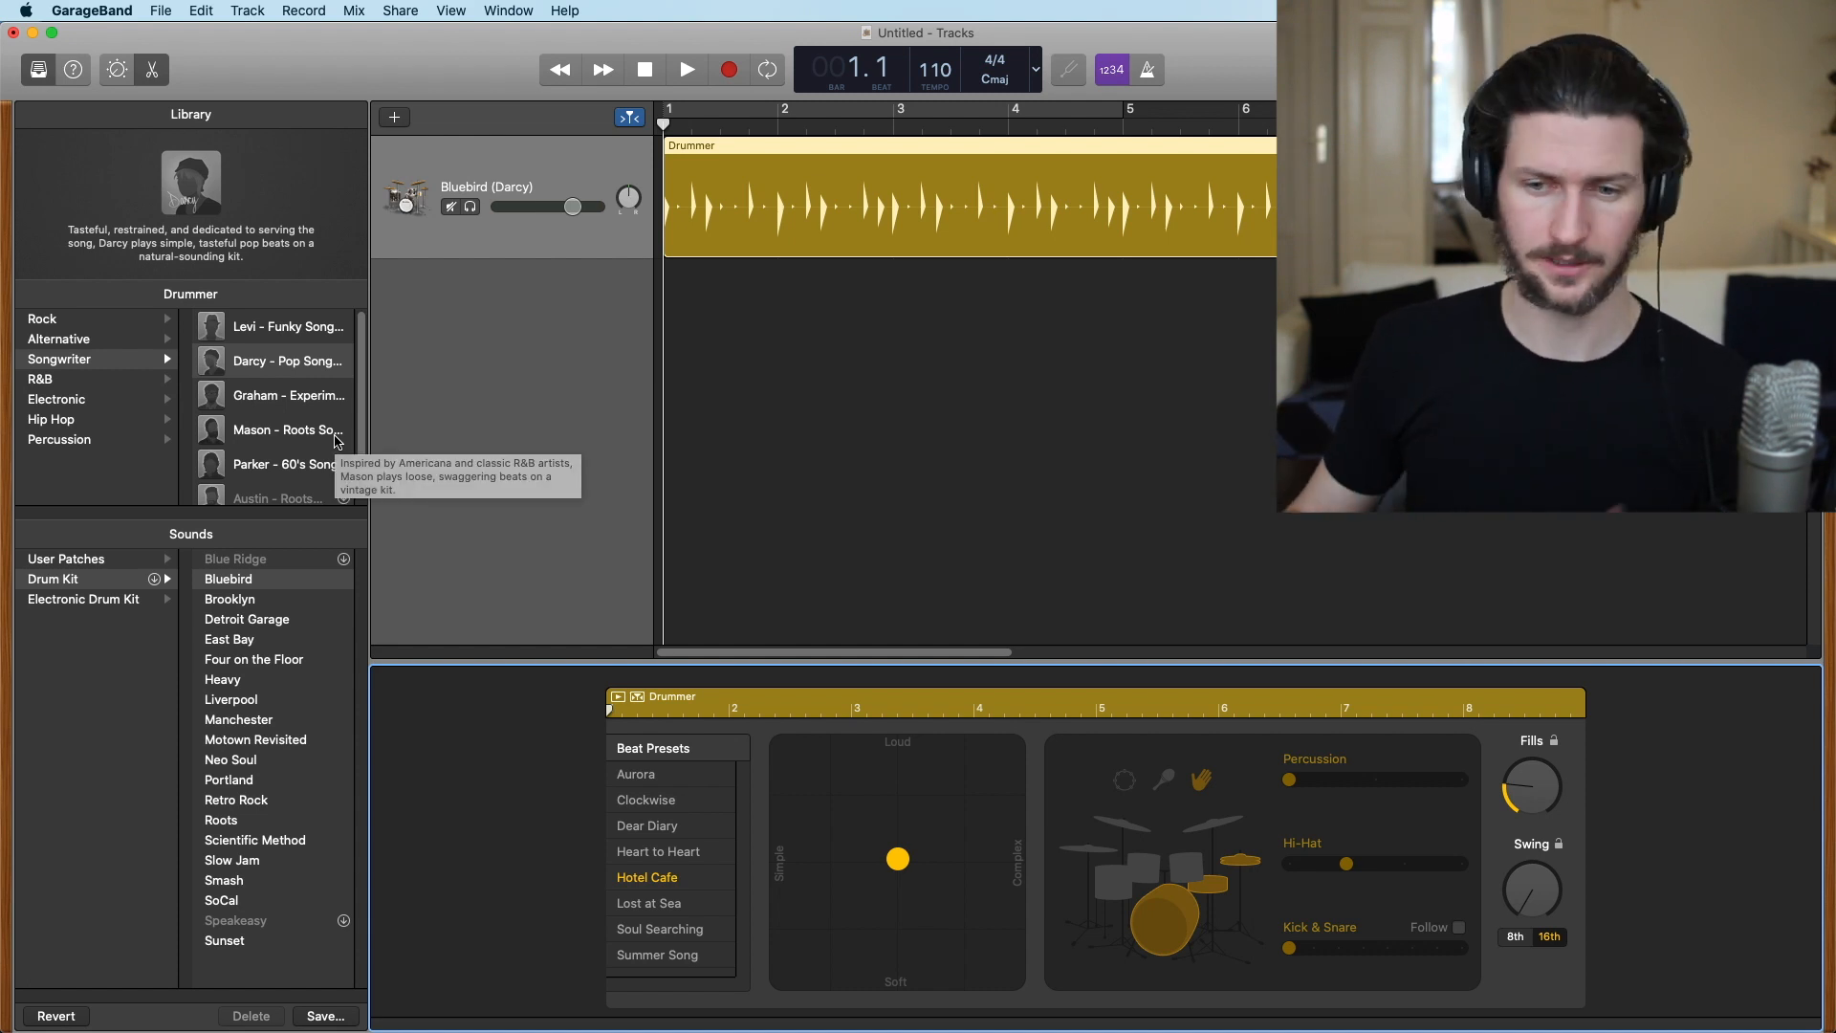
left_click_drag(899, 858, 827, 820)
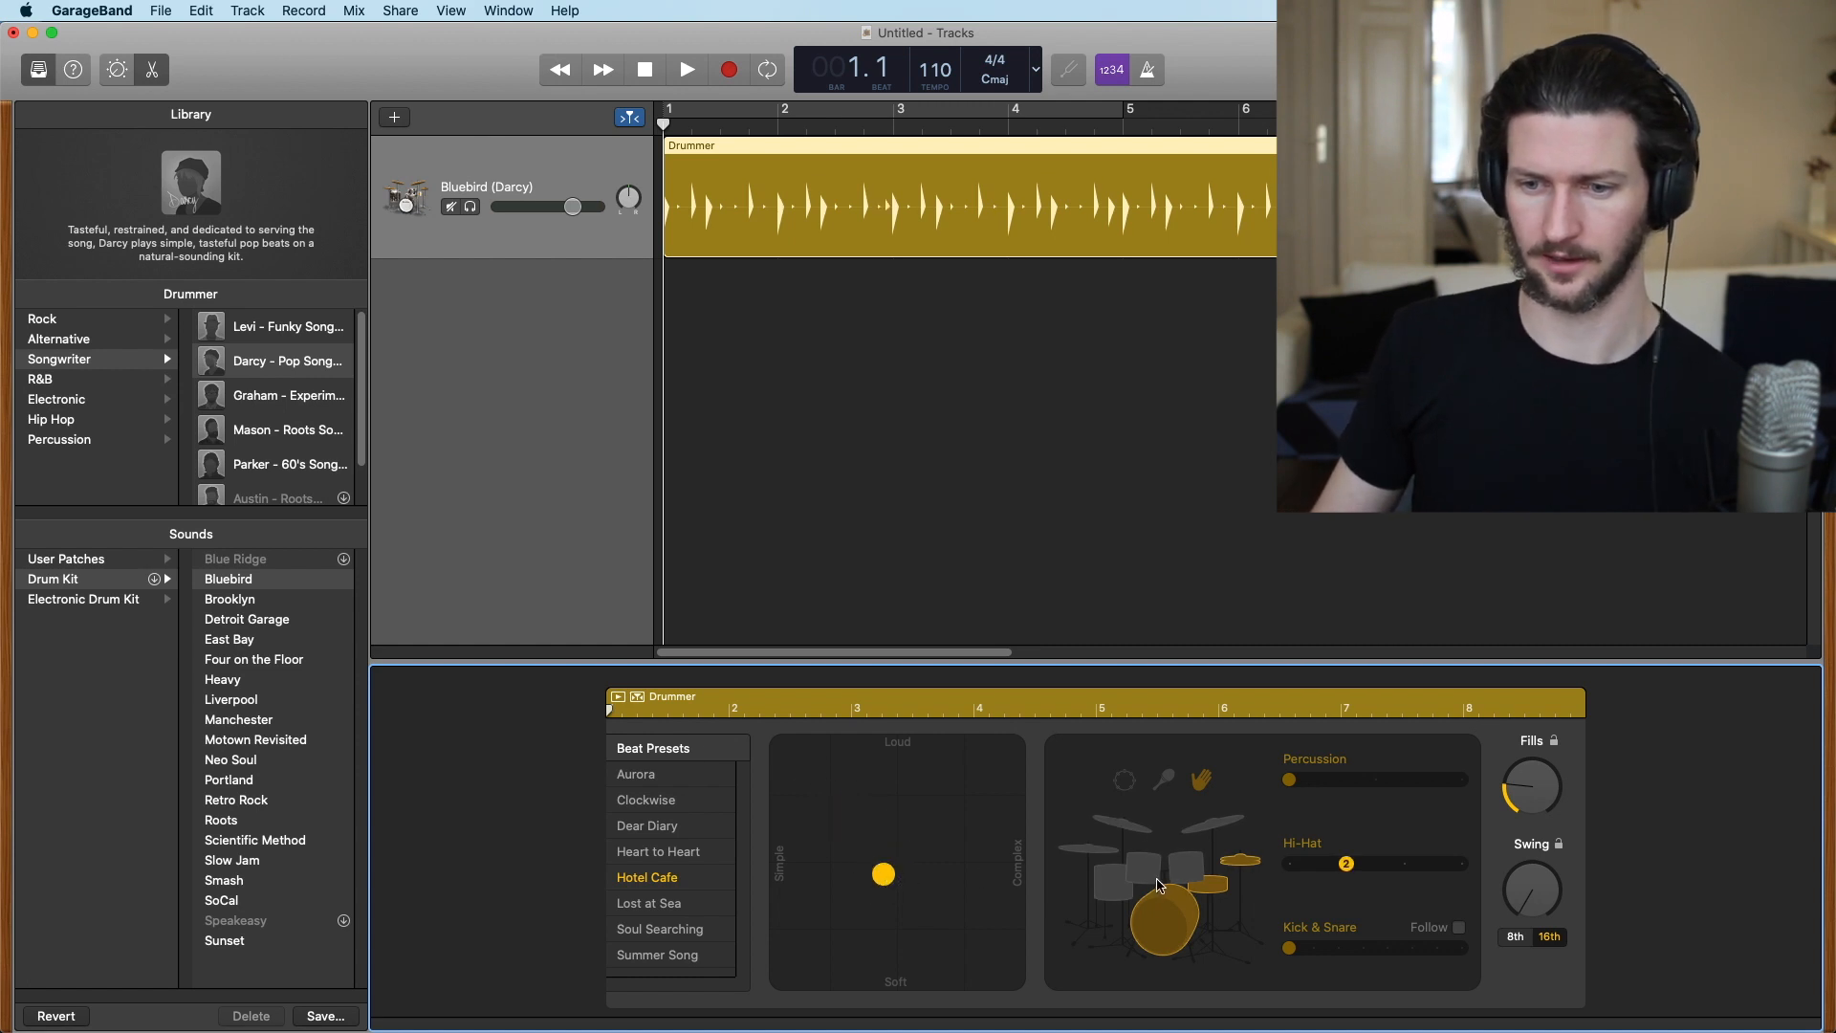
Try the toms, return to hi-hat, and raise the Hi-Hat activity while playing
left_click(1153, 855)
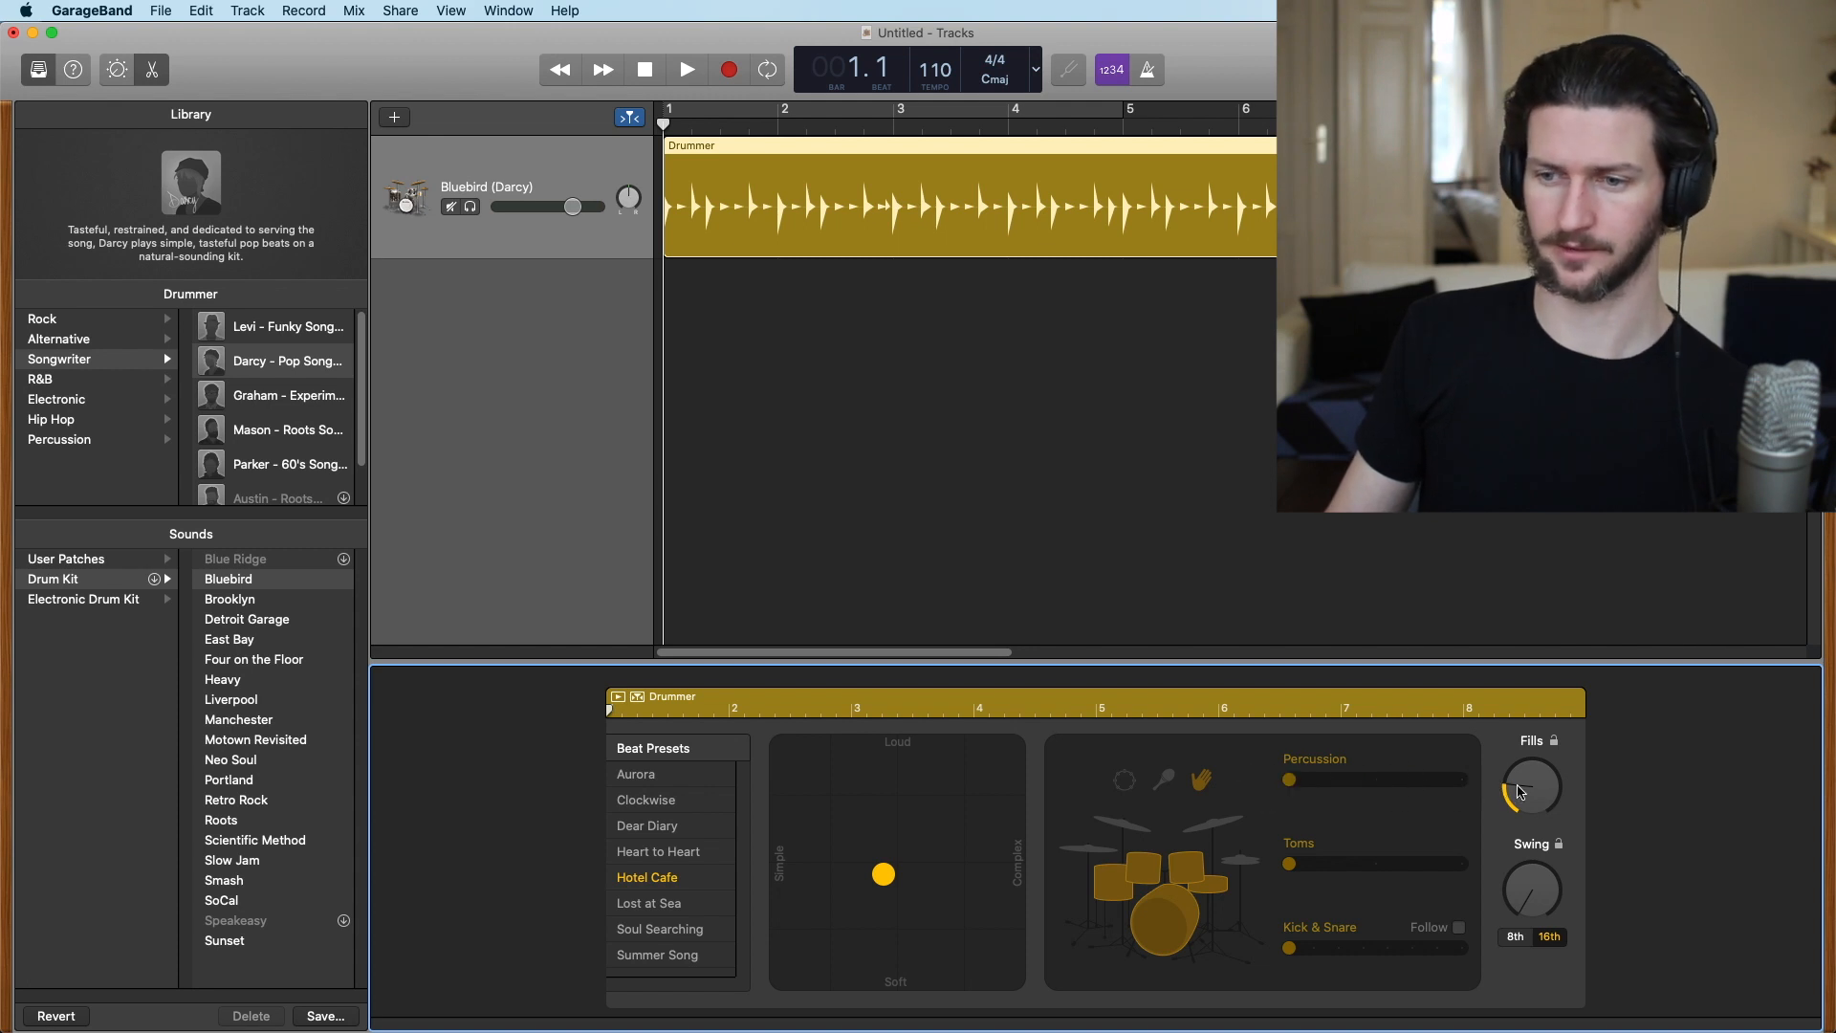
left_click(687, 68)
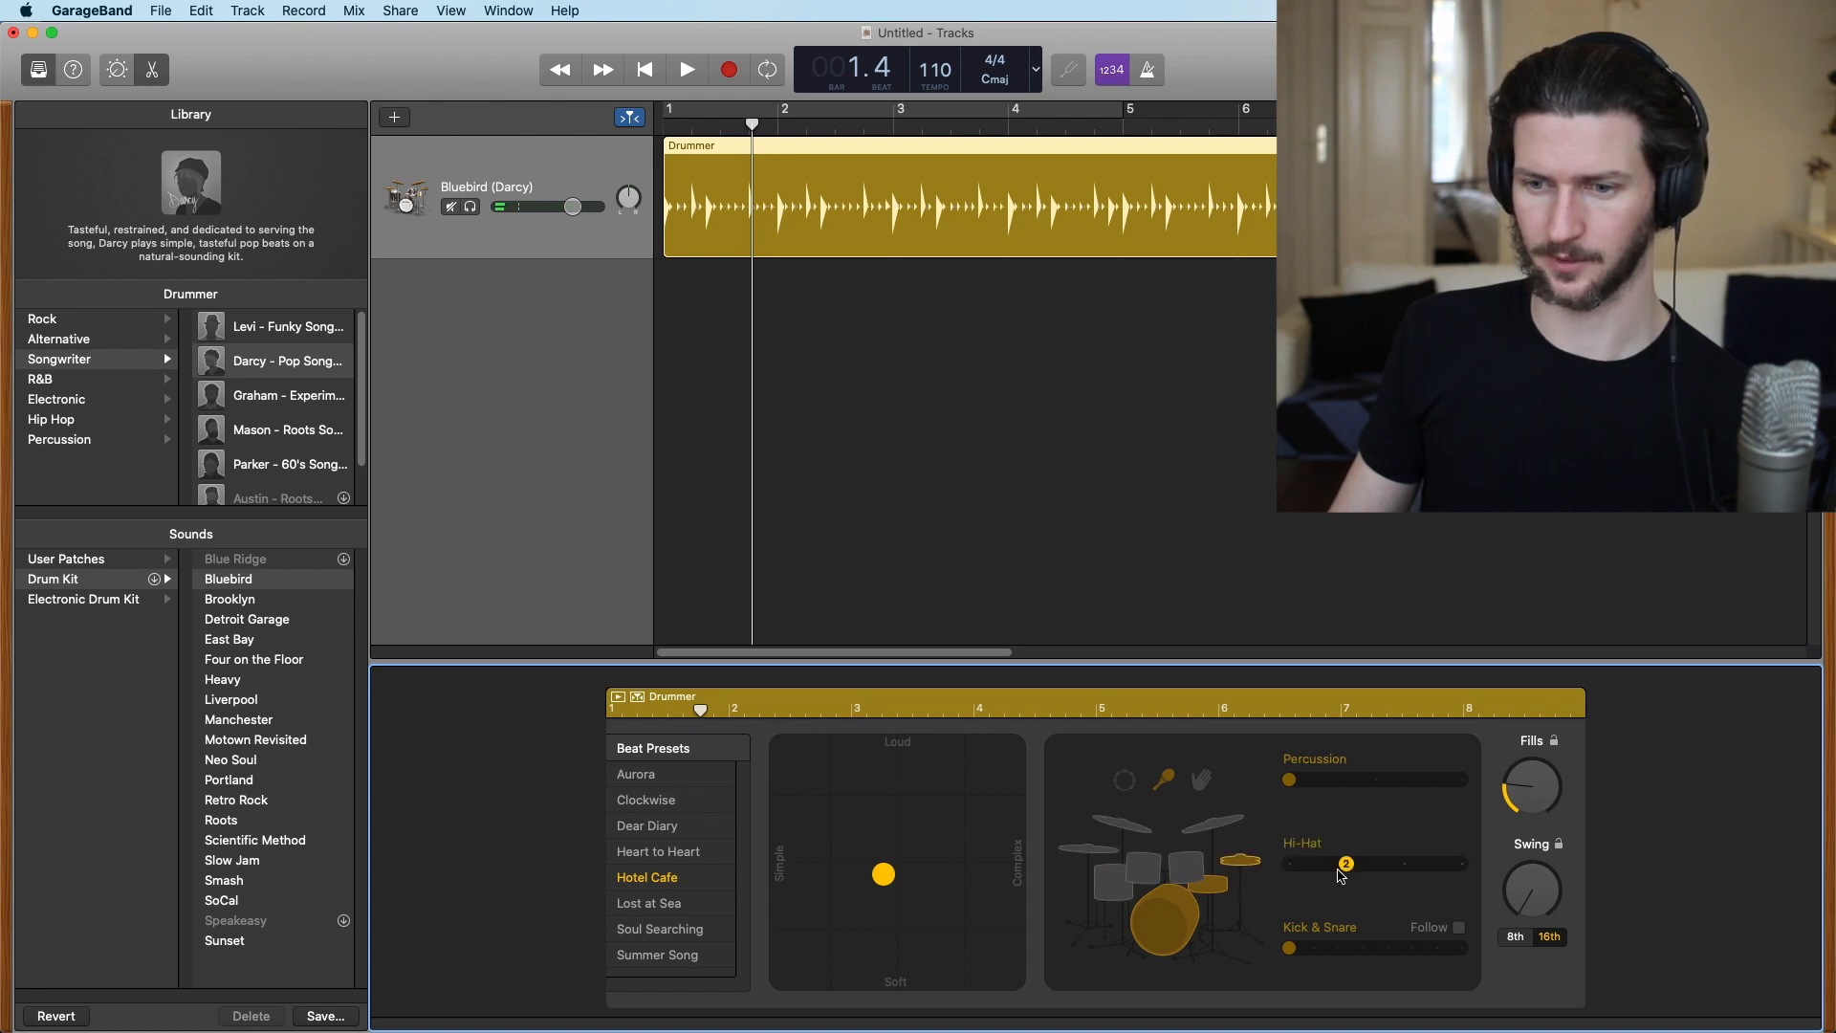
left_click(687, 69)
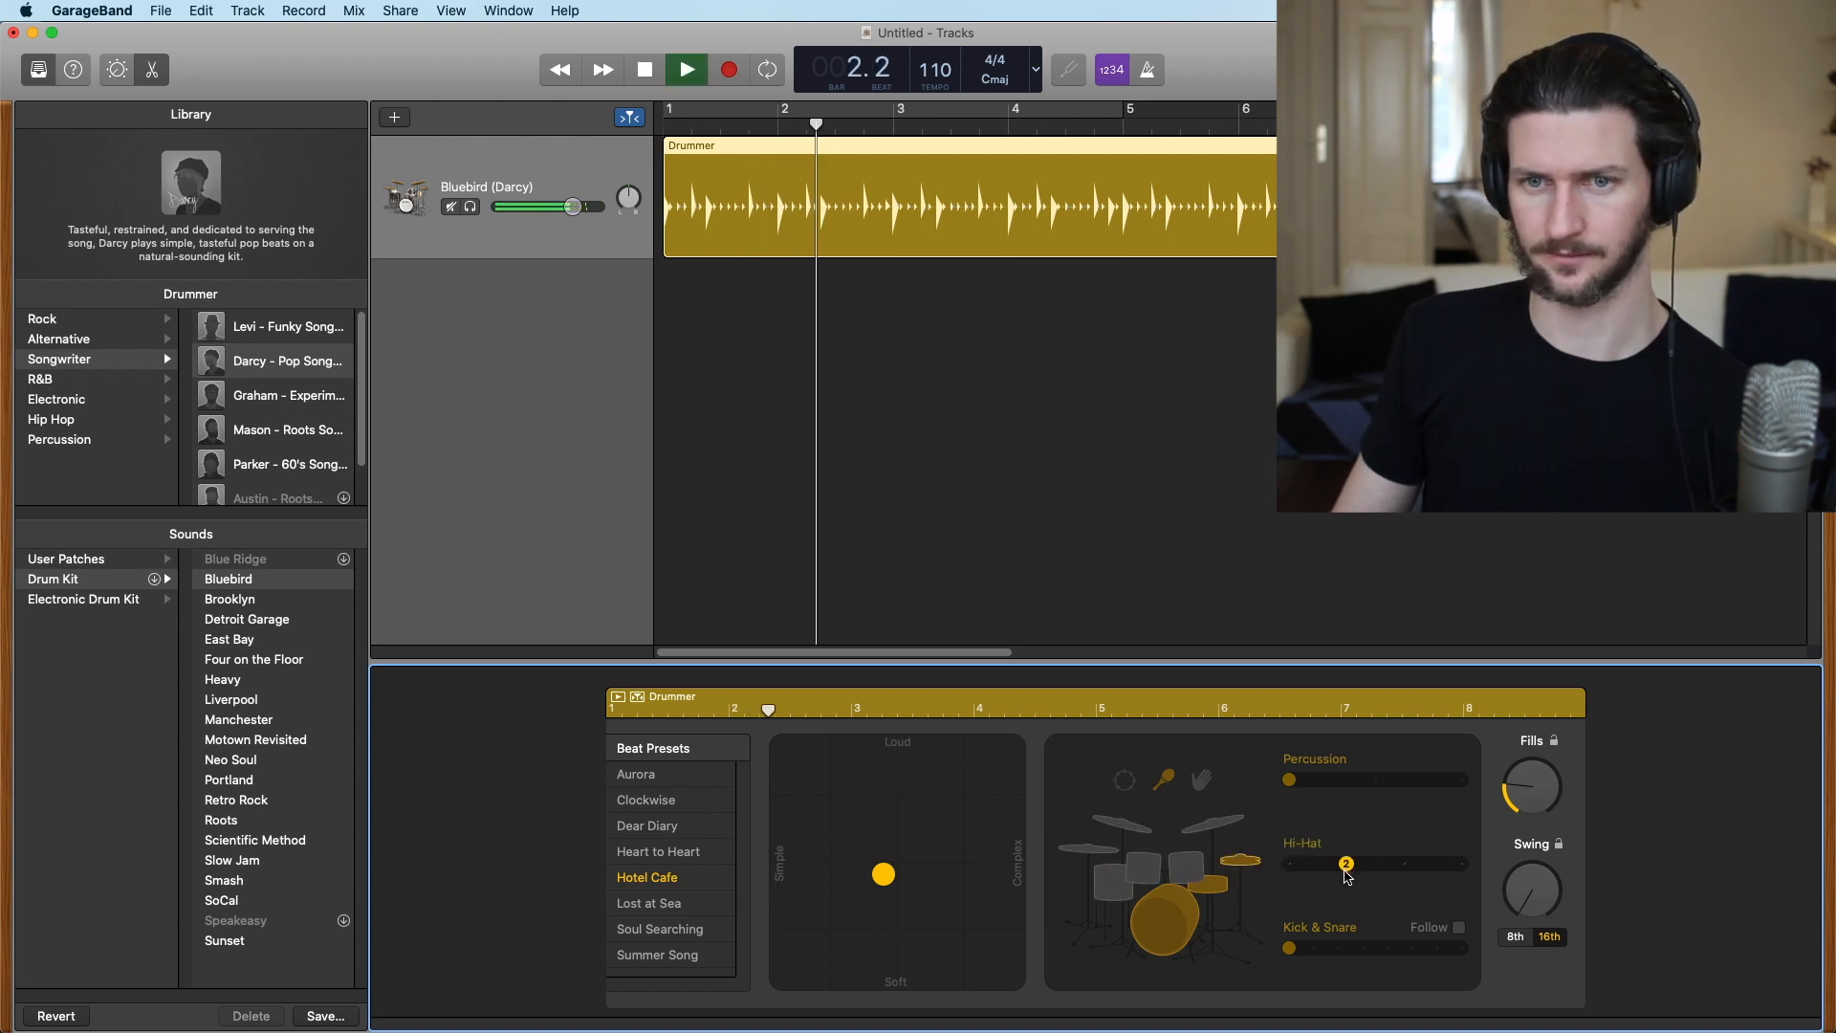
left_click(685, 69)
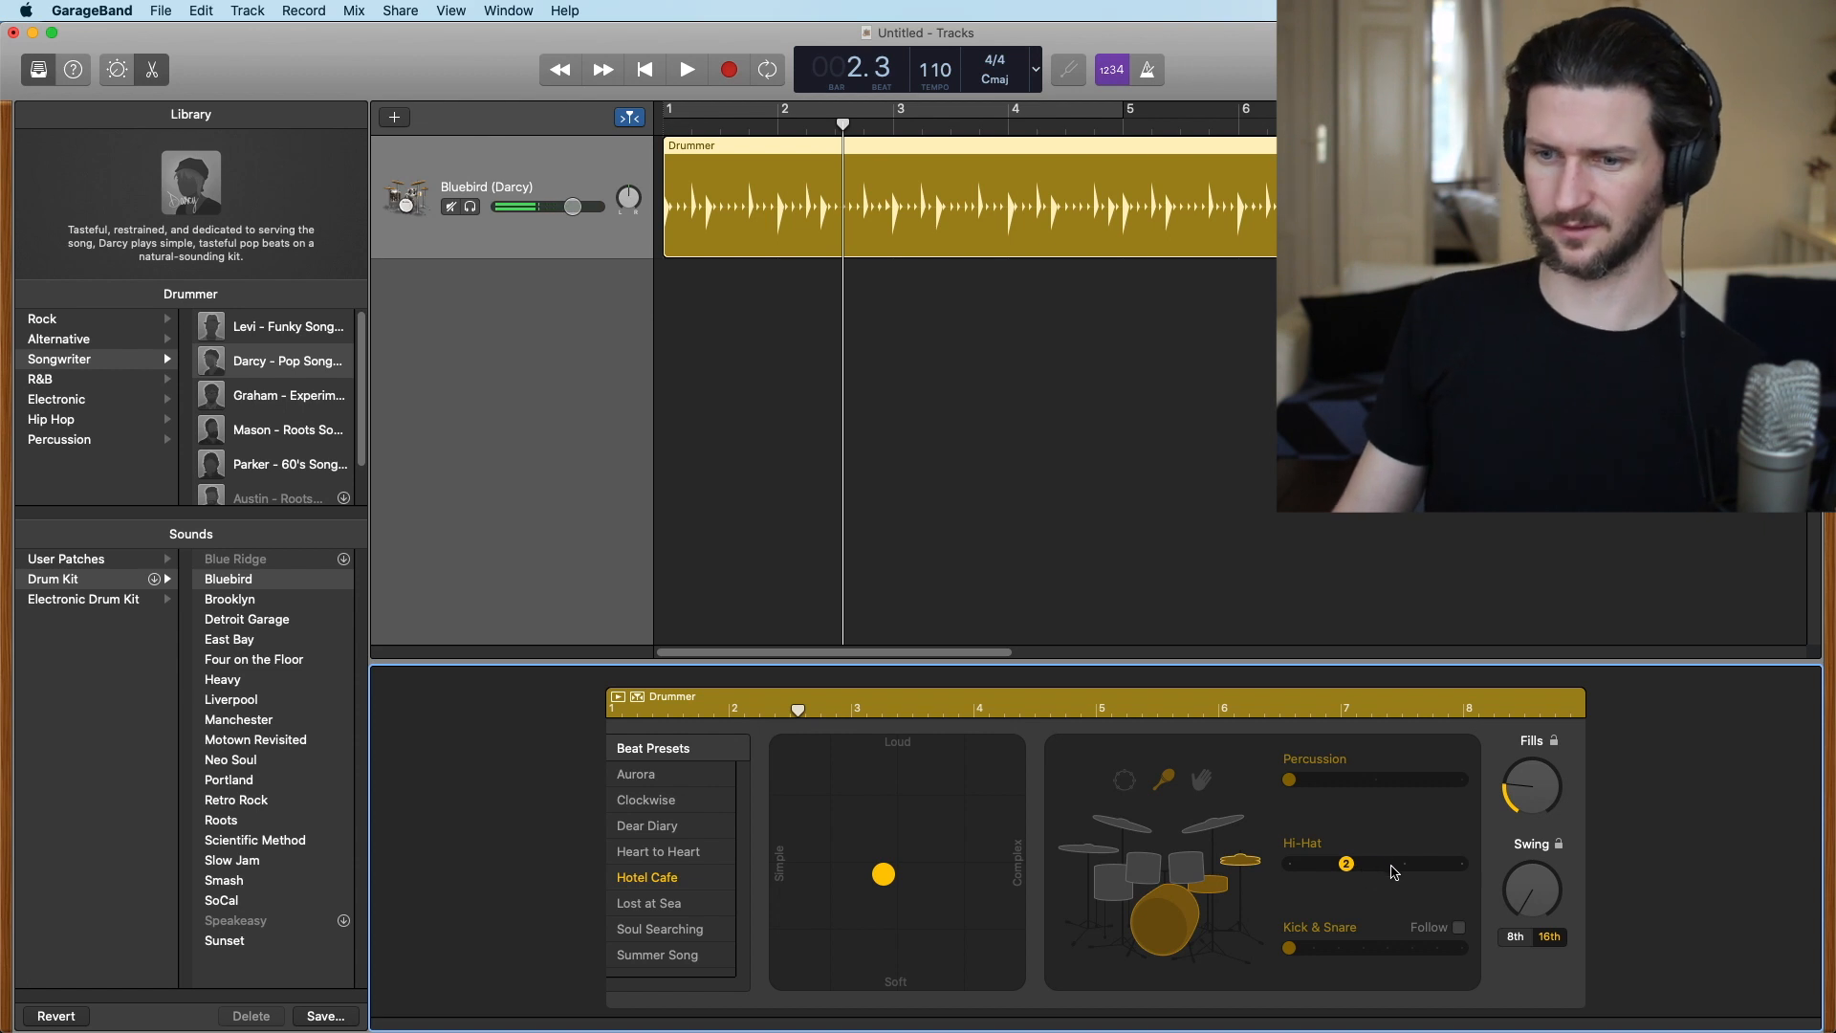
left_click_drag(1347, 863, 1404, 862)
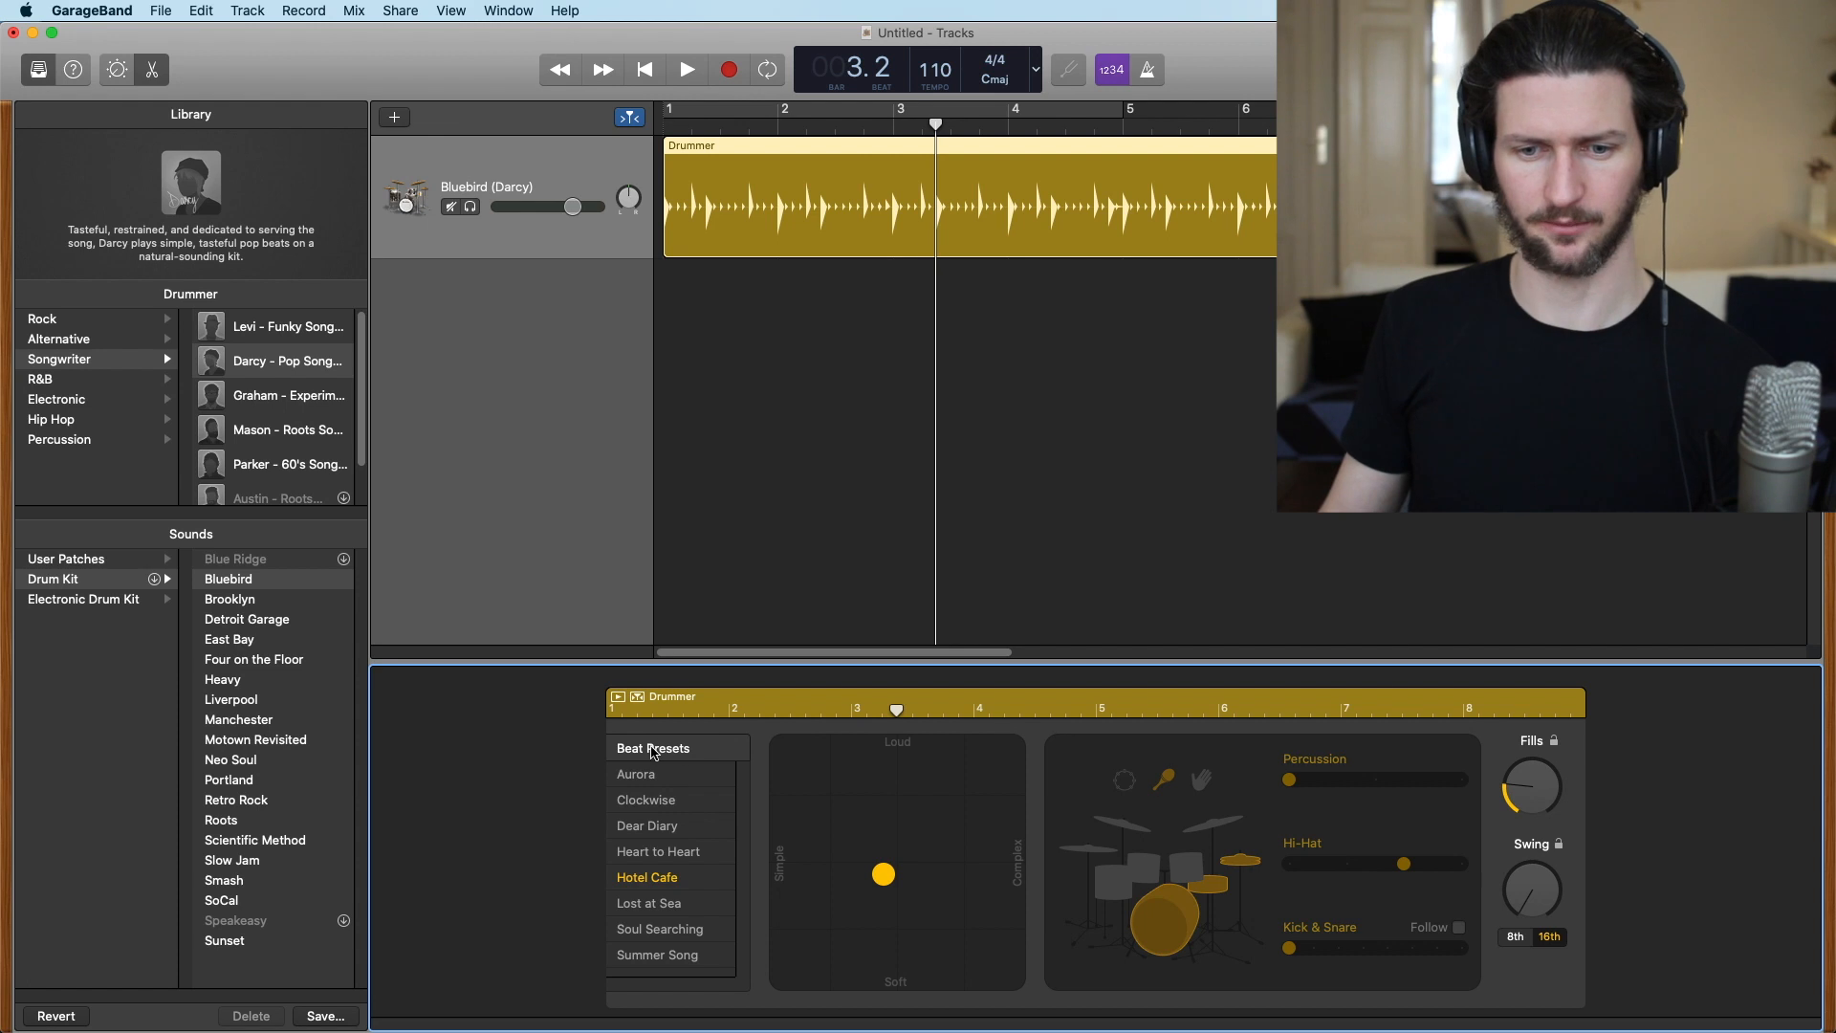
mouse_move(692, 888)
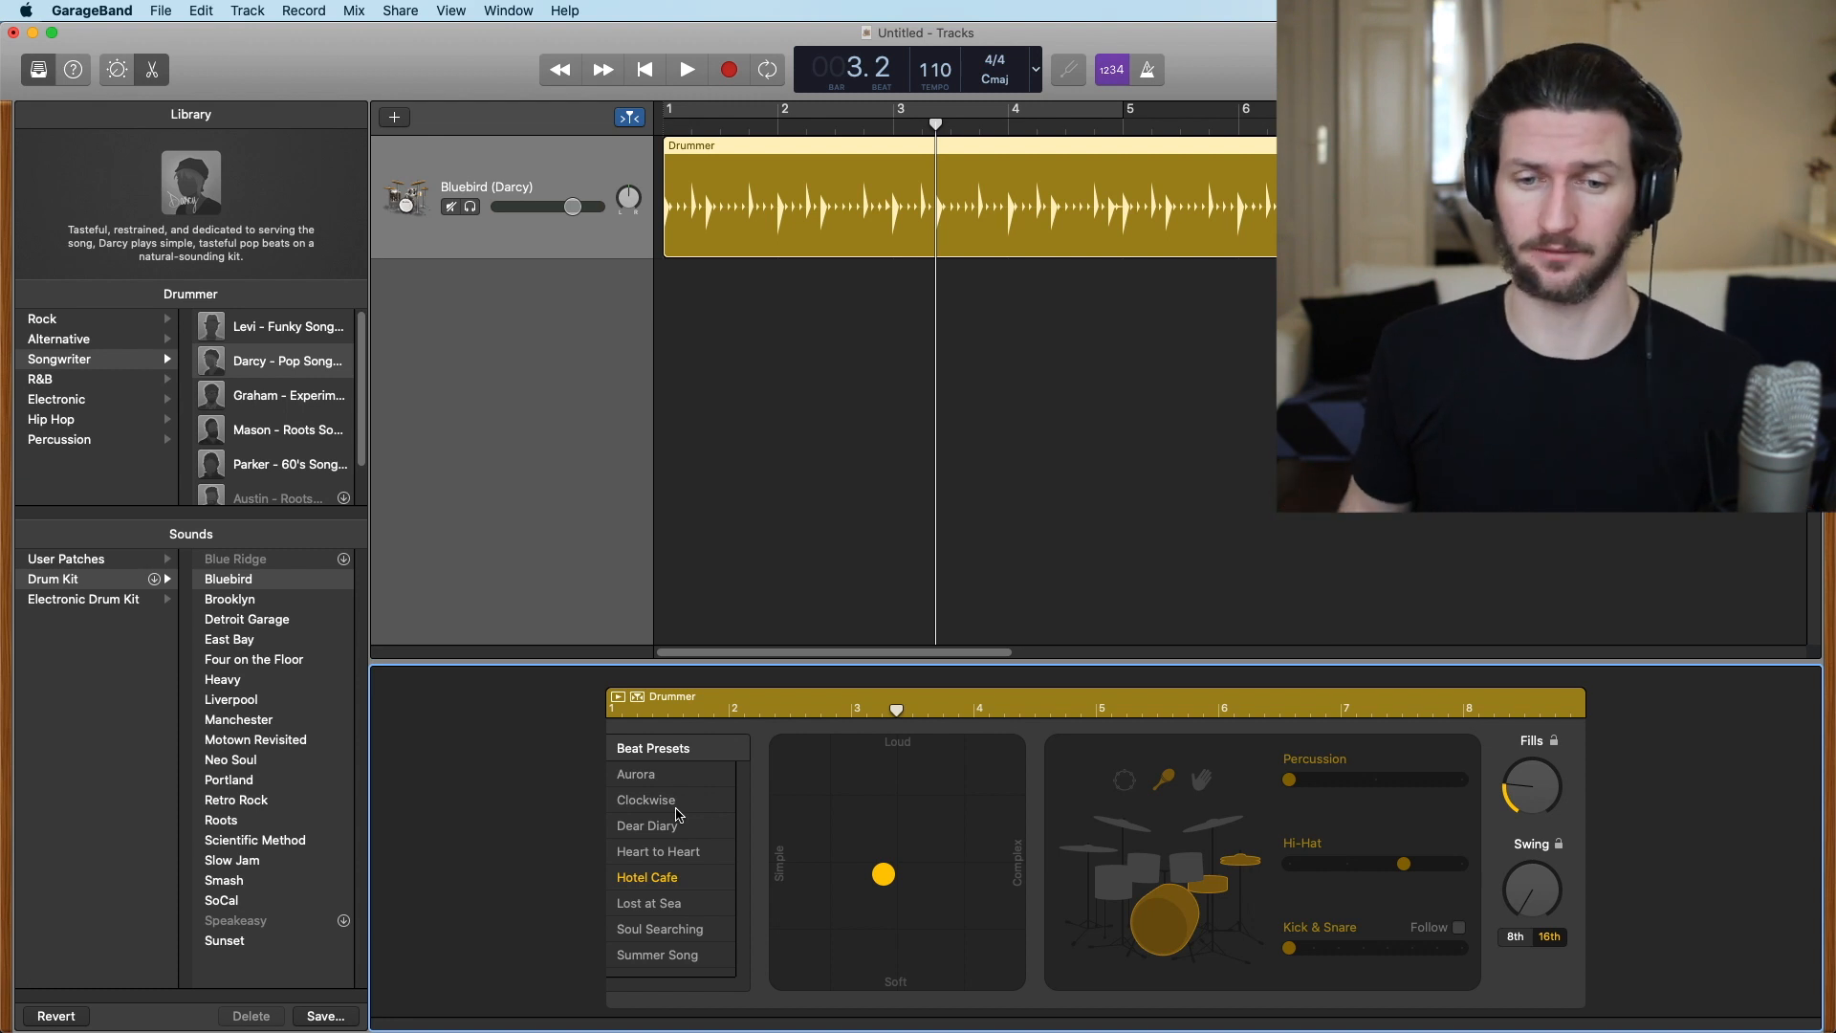
Audition the Aurora and Dear Diary presets, then return to the Hotel Cafe beat preset
left_click(635, 775)
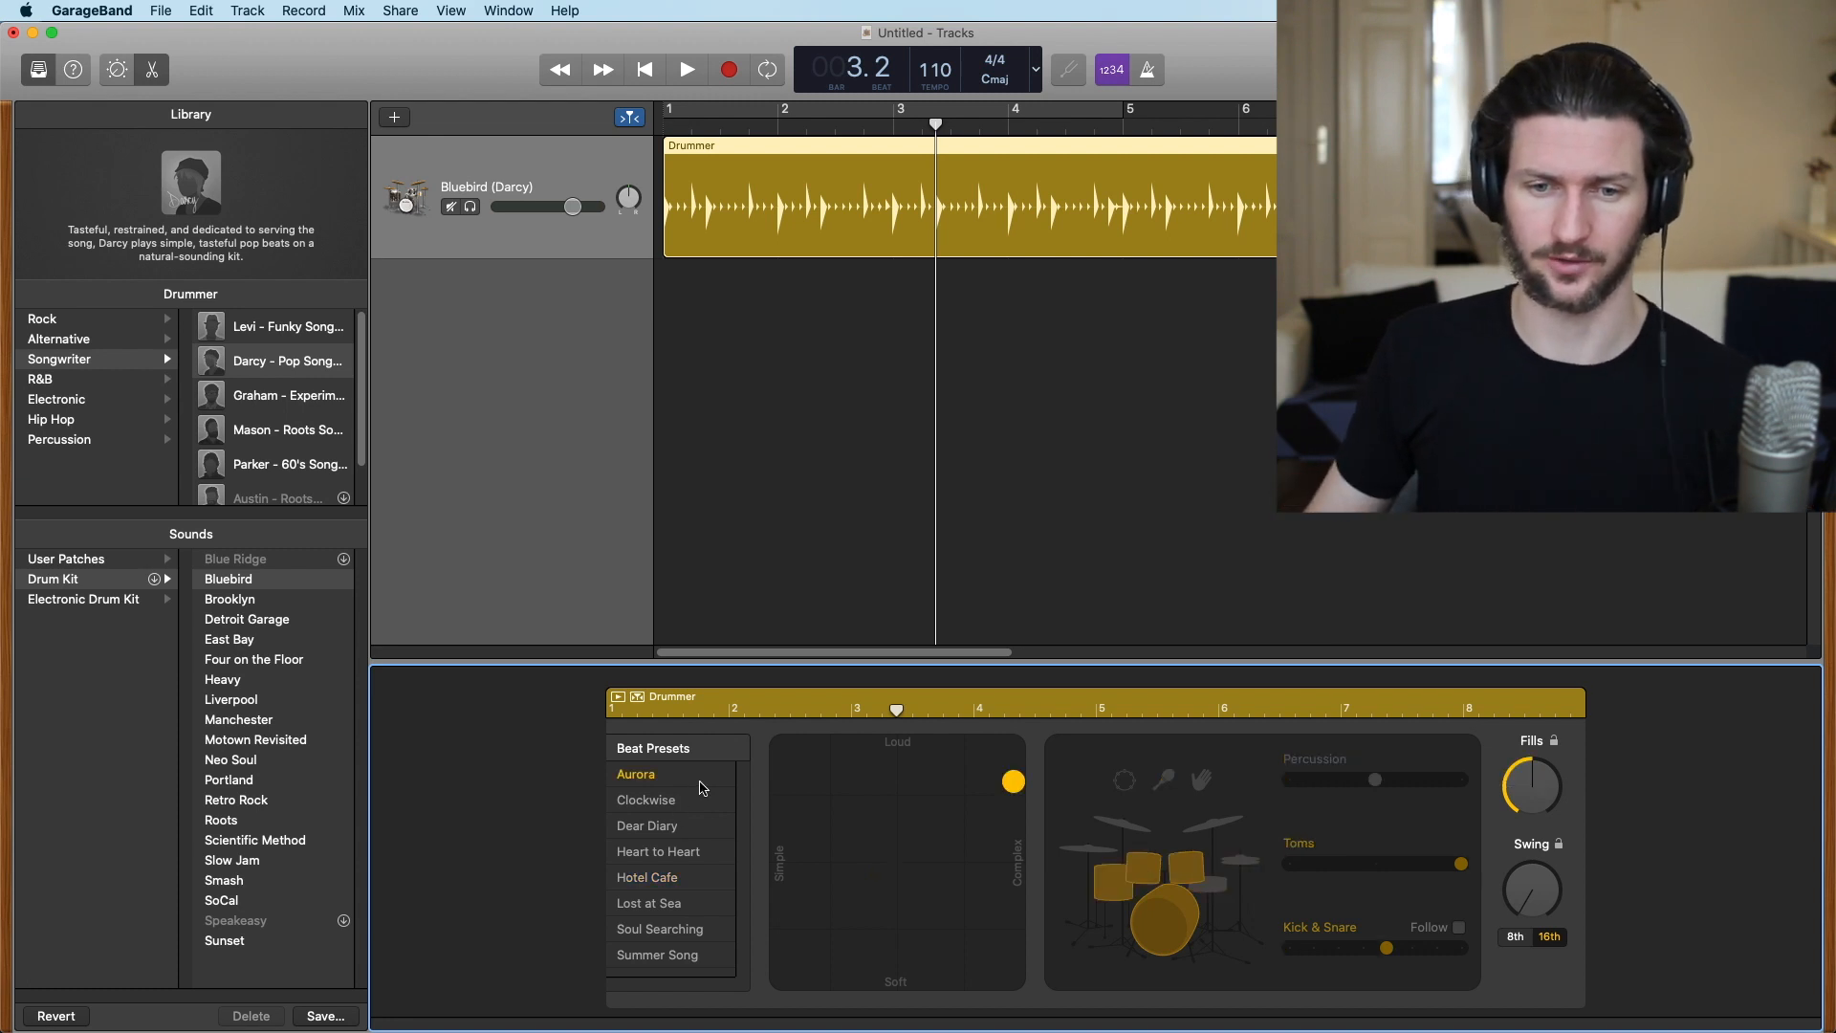
left_click(647, 827)
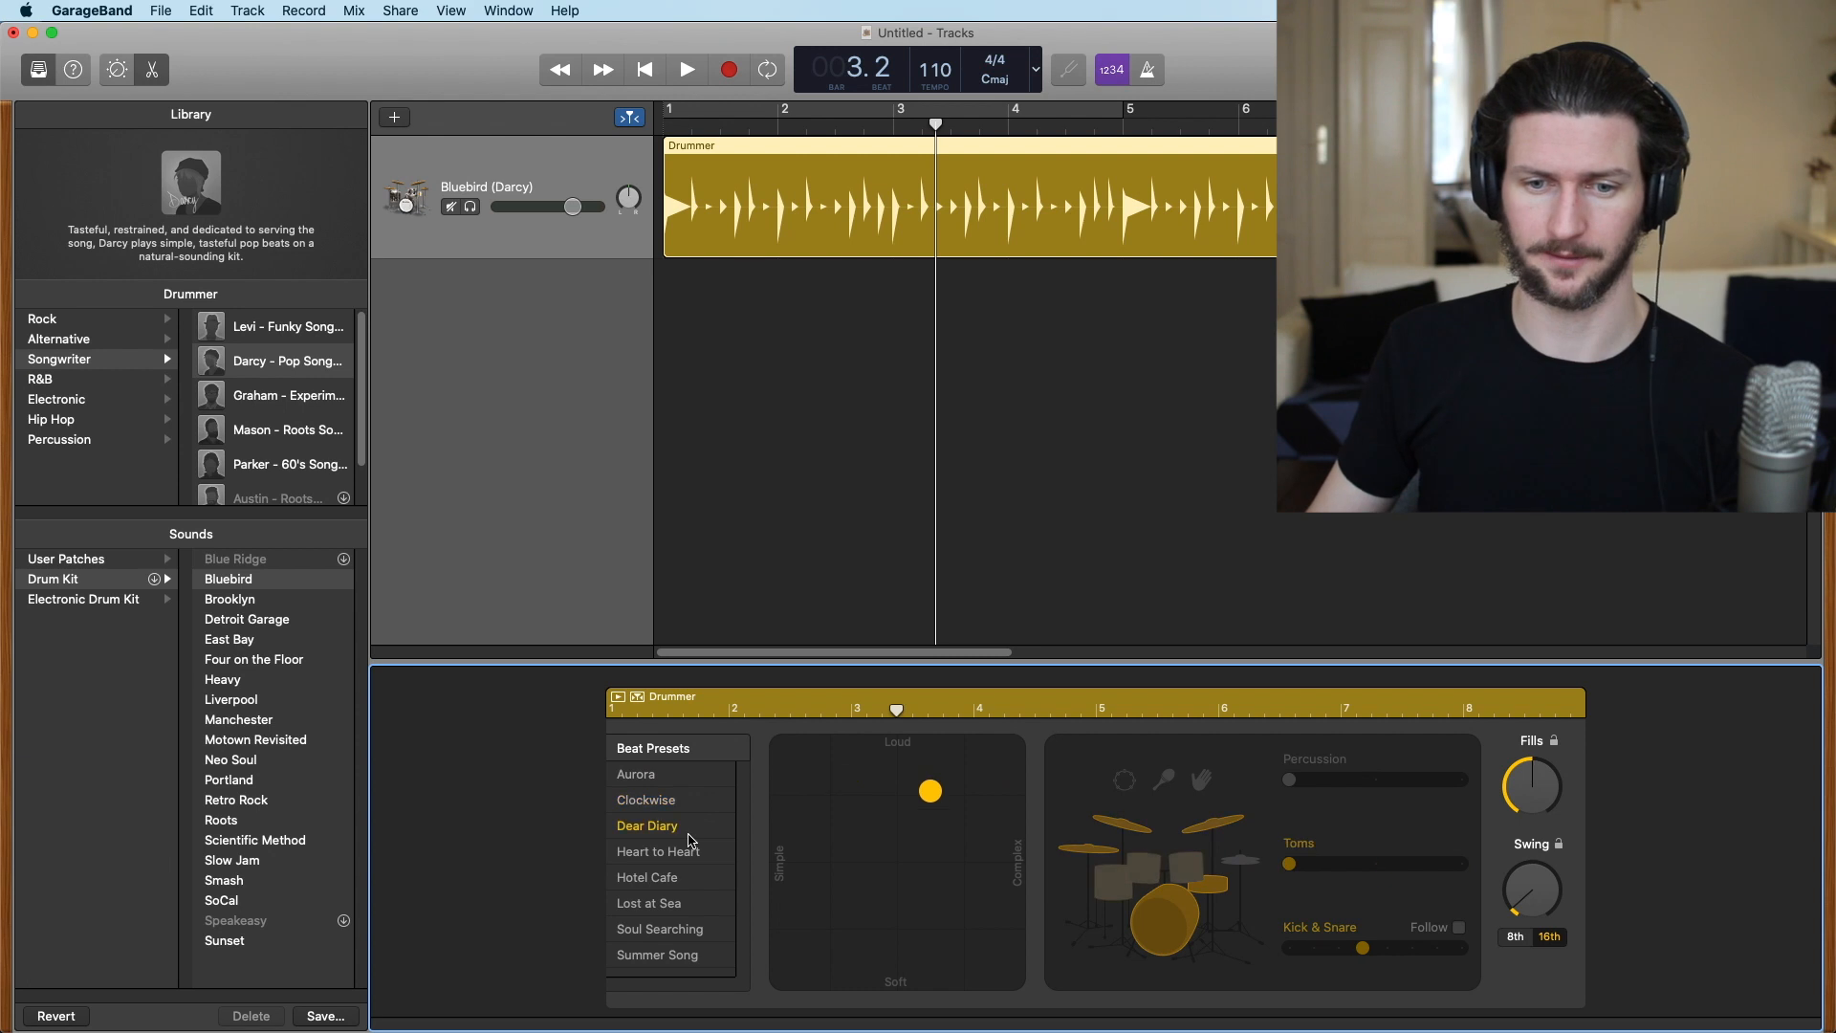
left_click(646, 876)
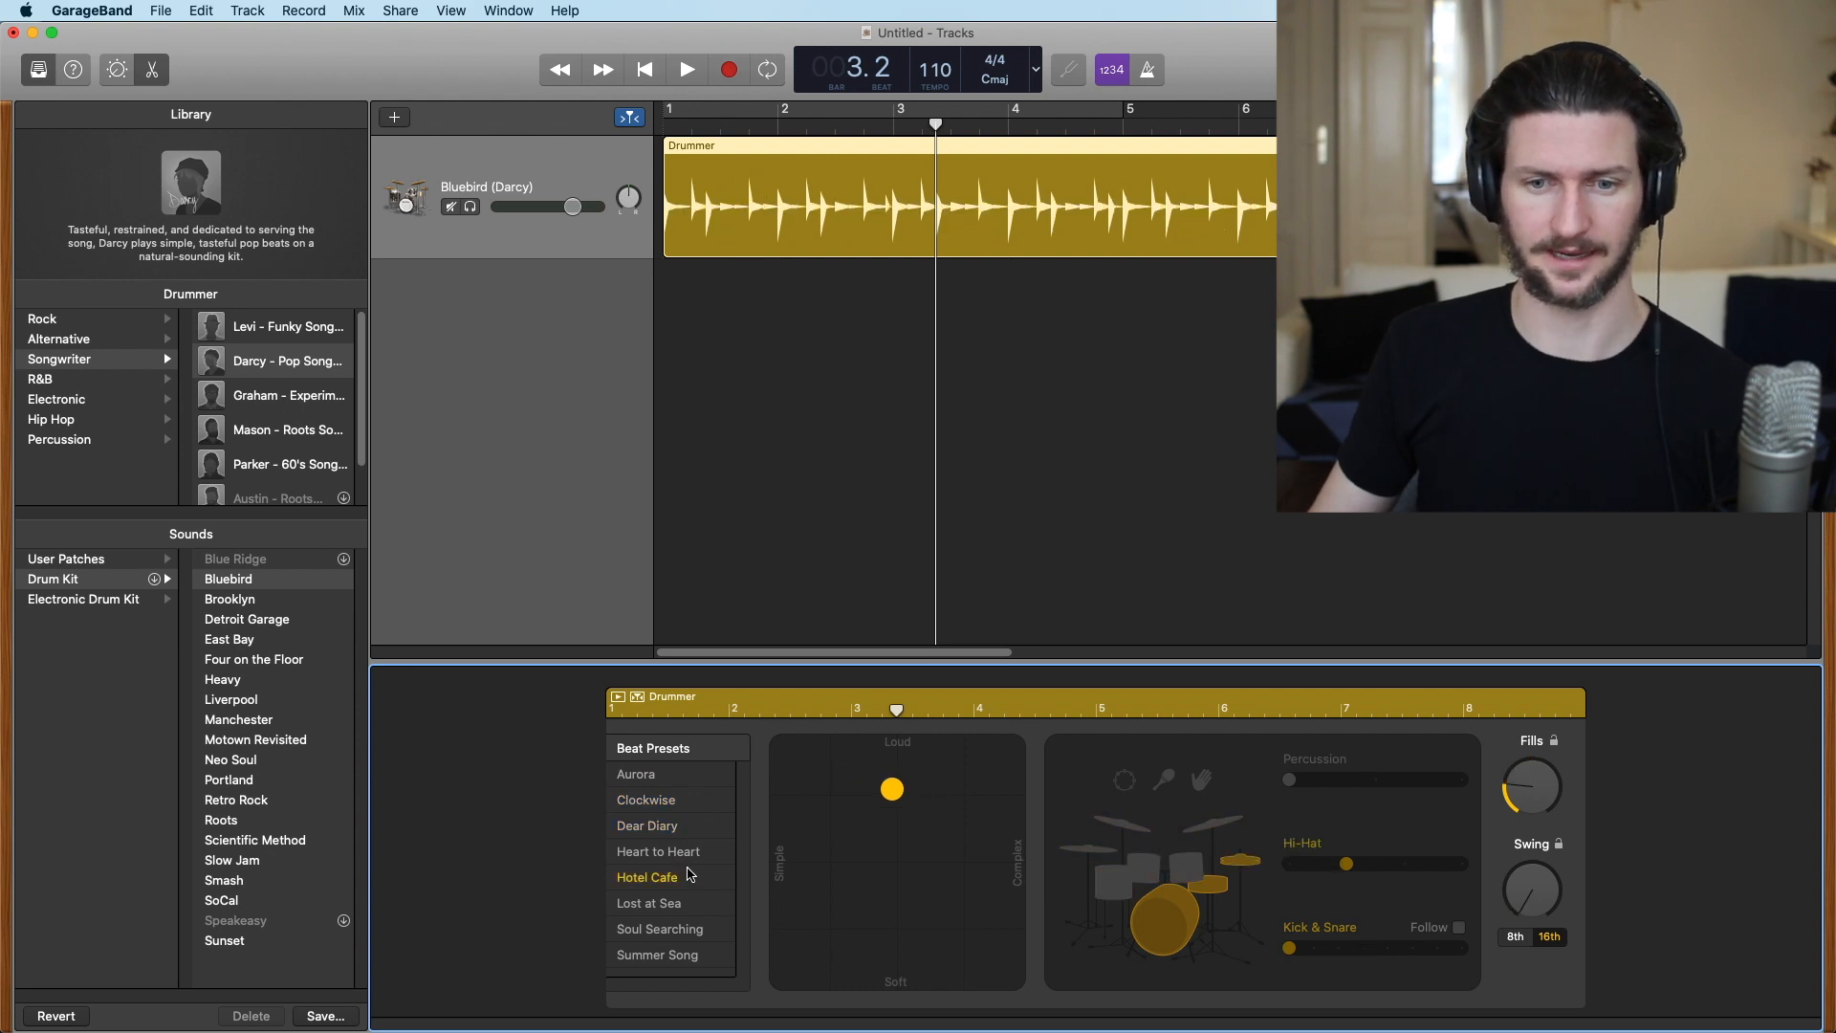
mouse_move(247, 618)
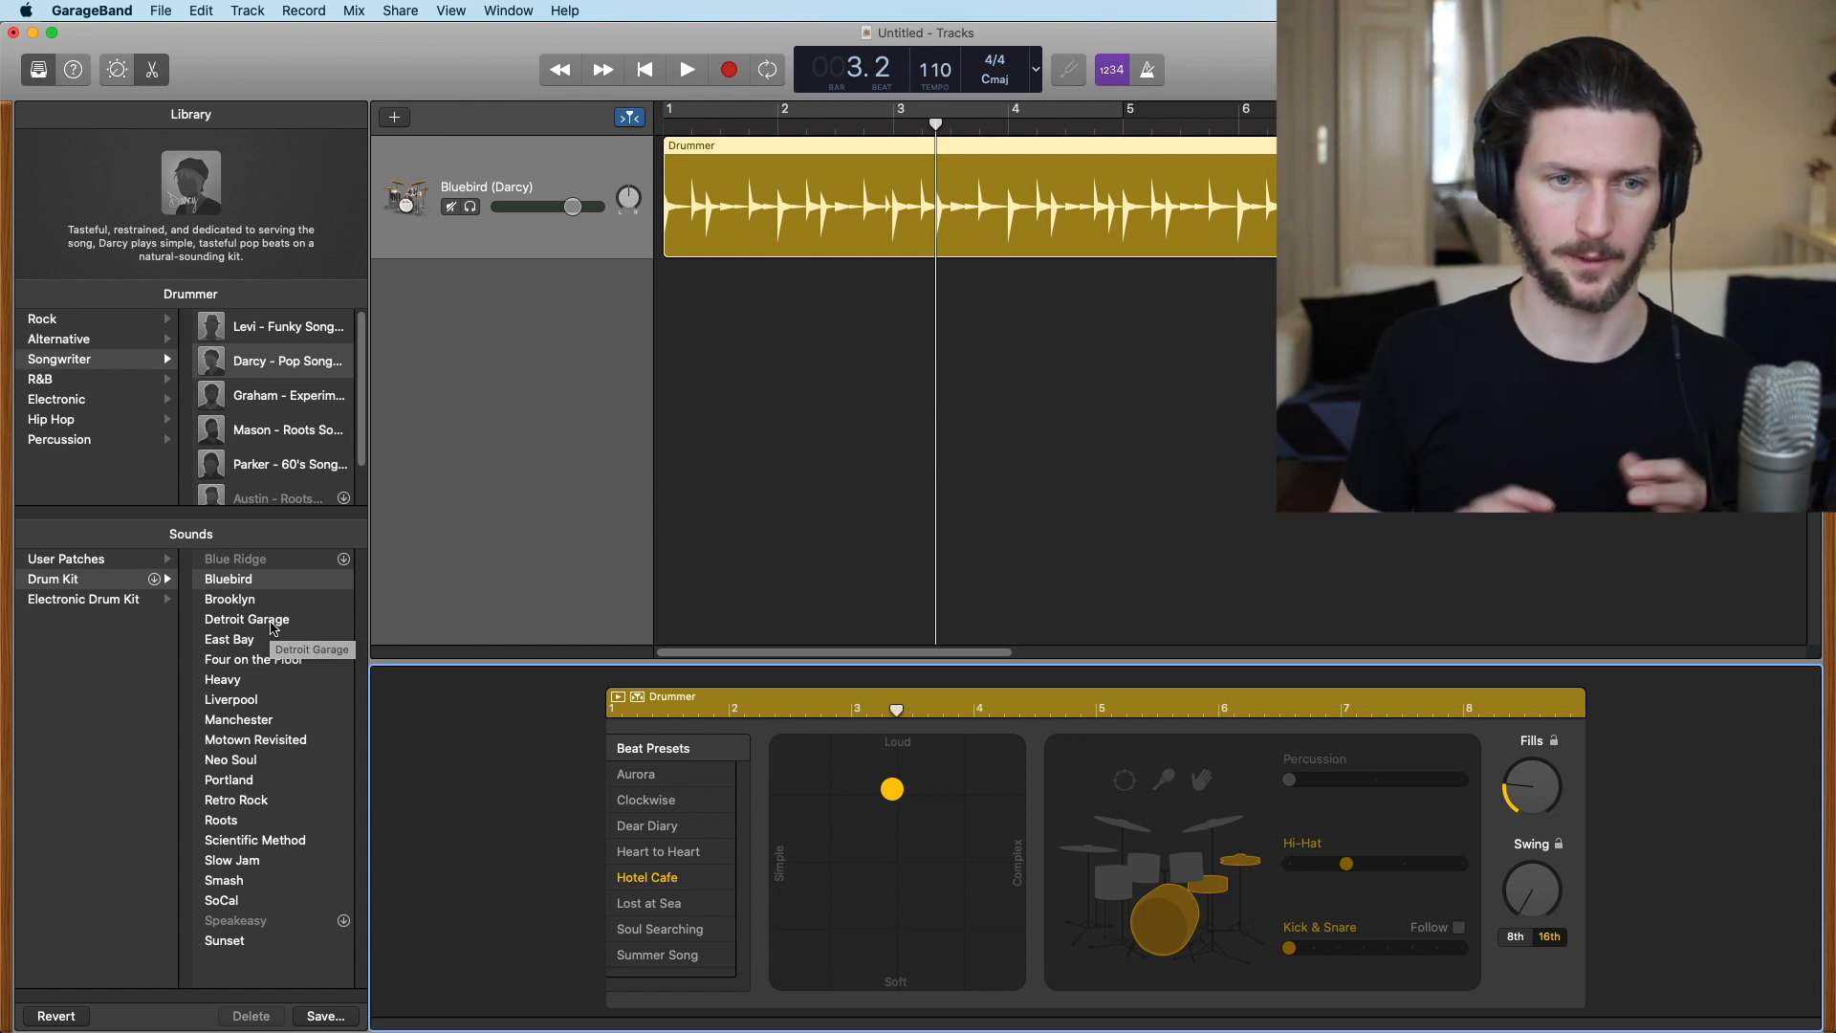
mouse_move(147, 591)
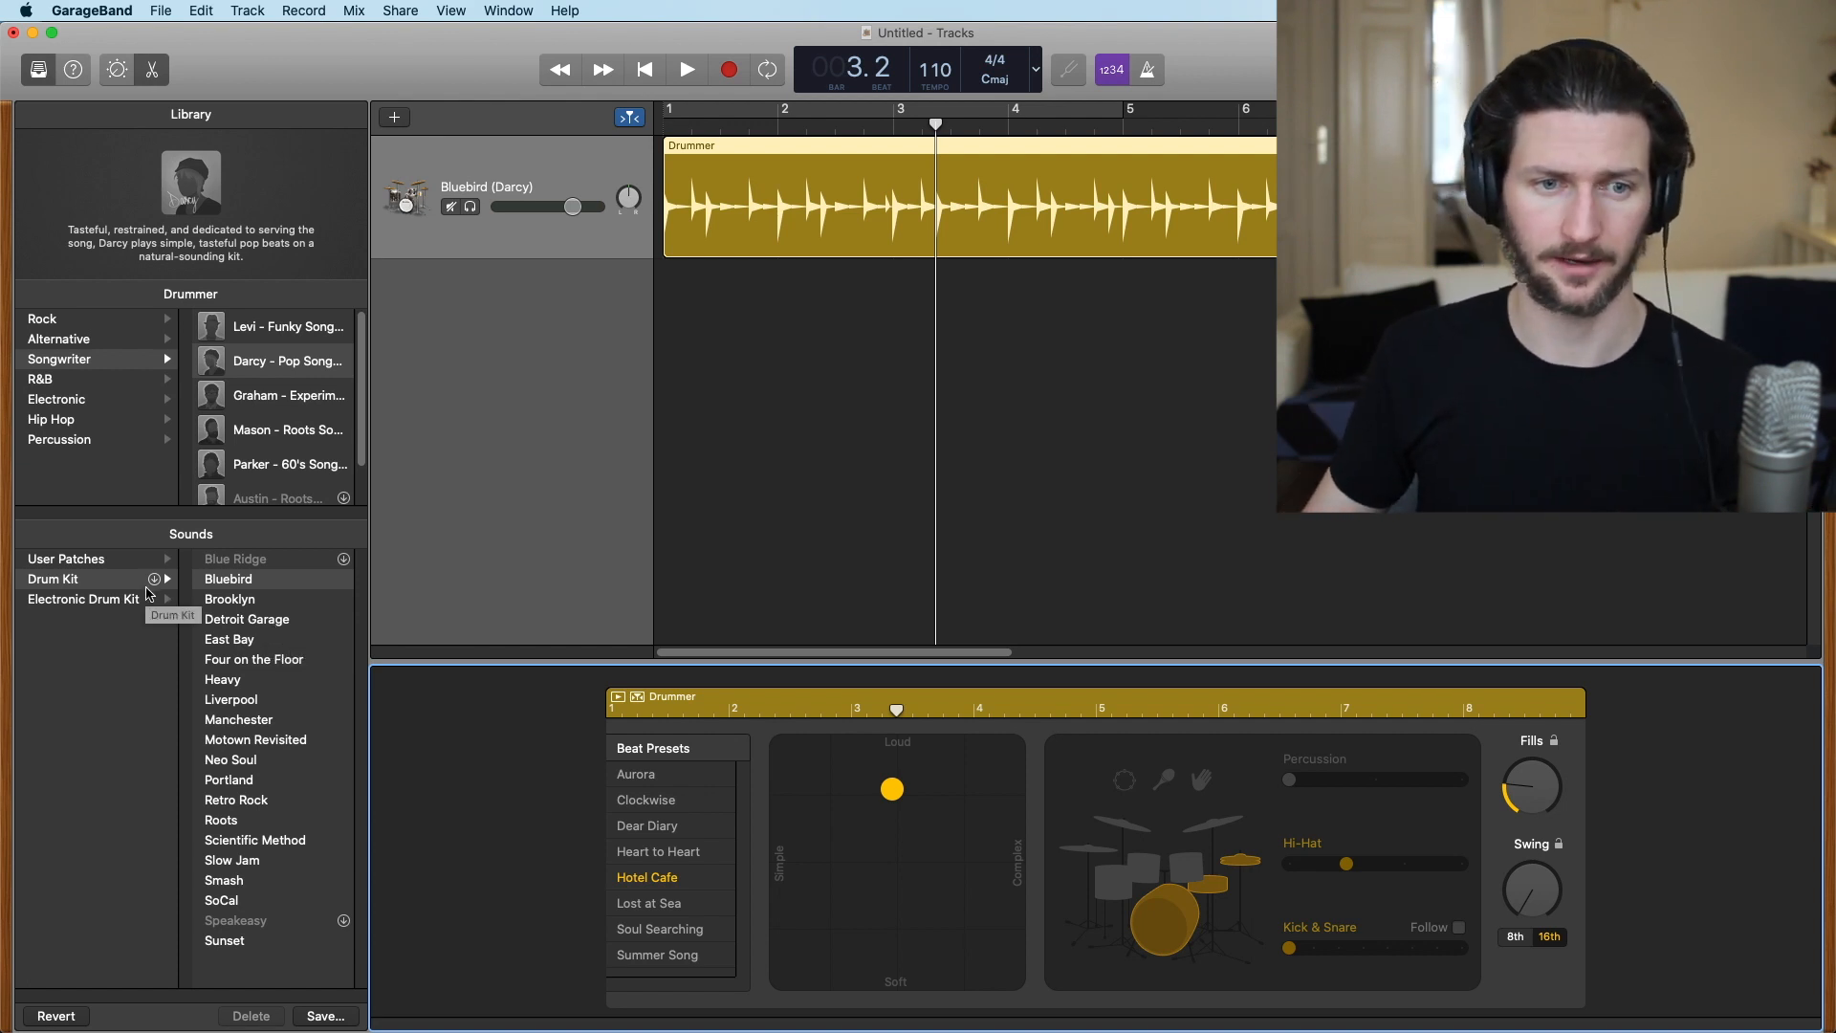
Replace the drummer with Magnus on the Big Room electronic kit and briefly audition it
left_click(56, 397)
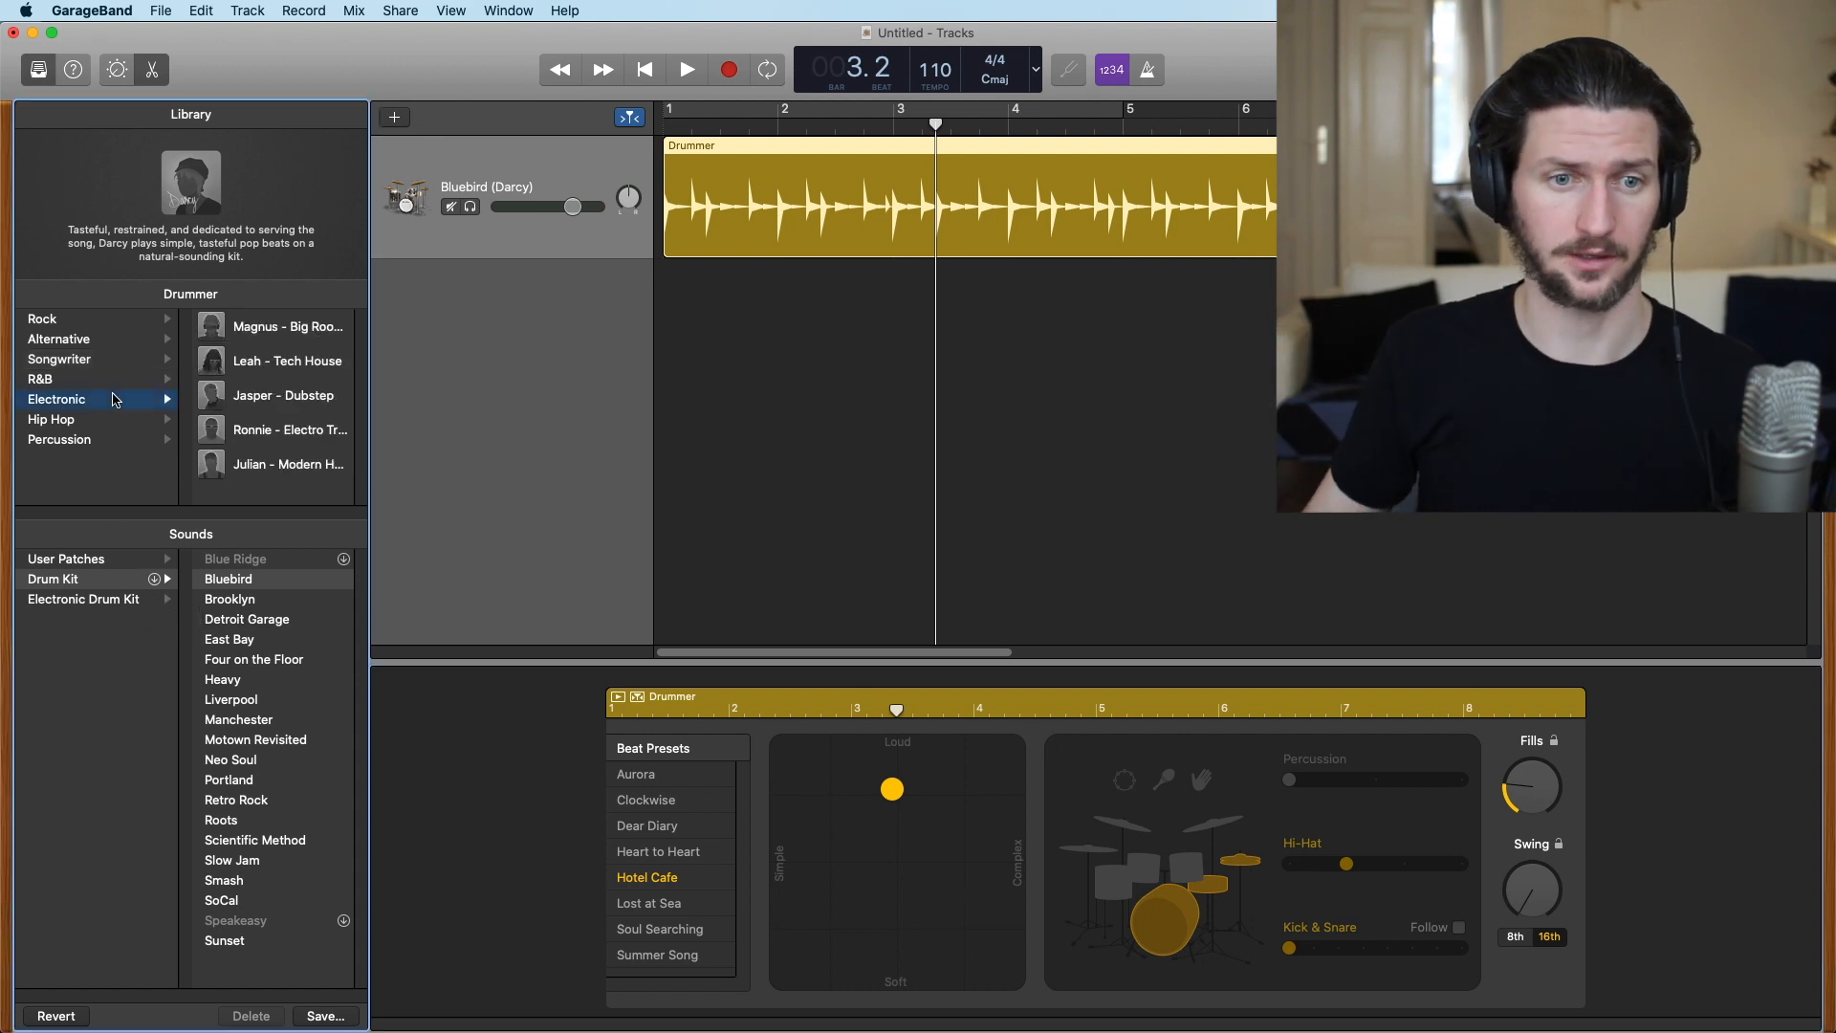
left_click(285, 325)
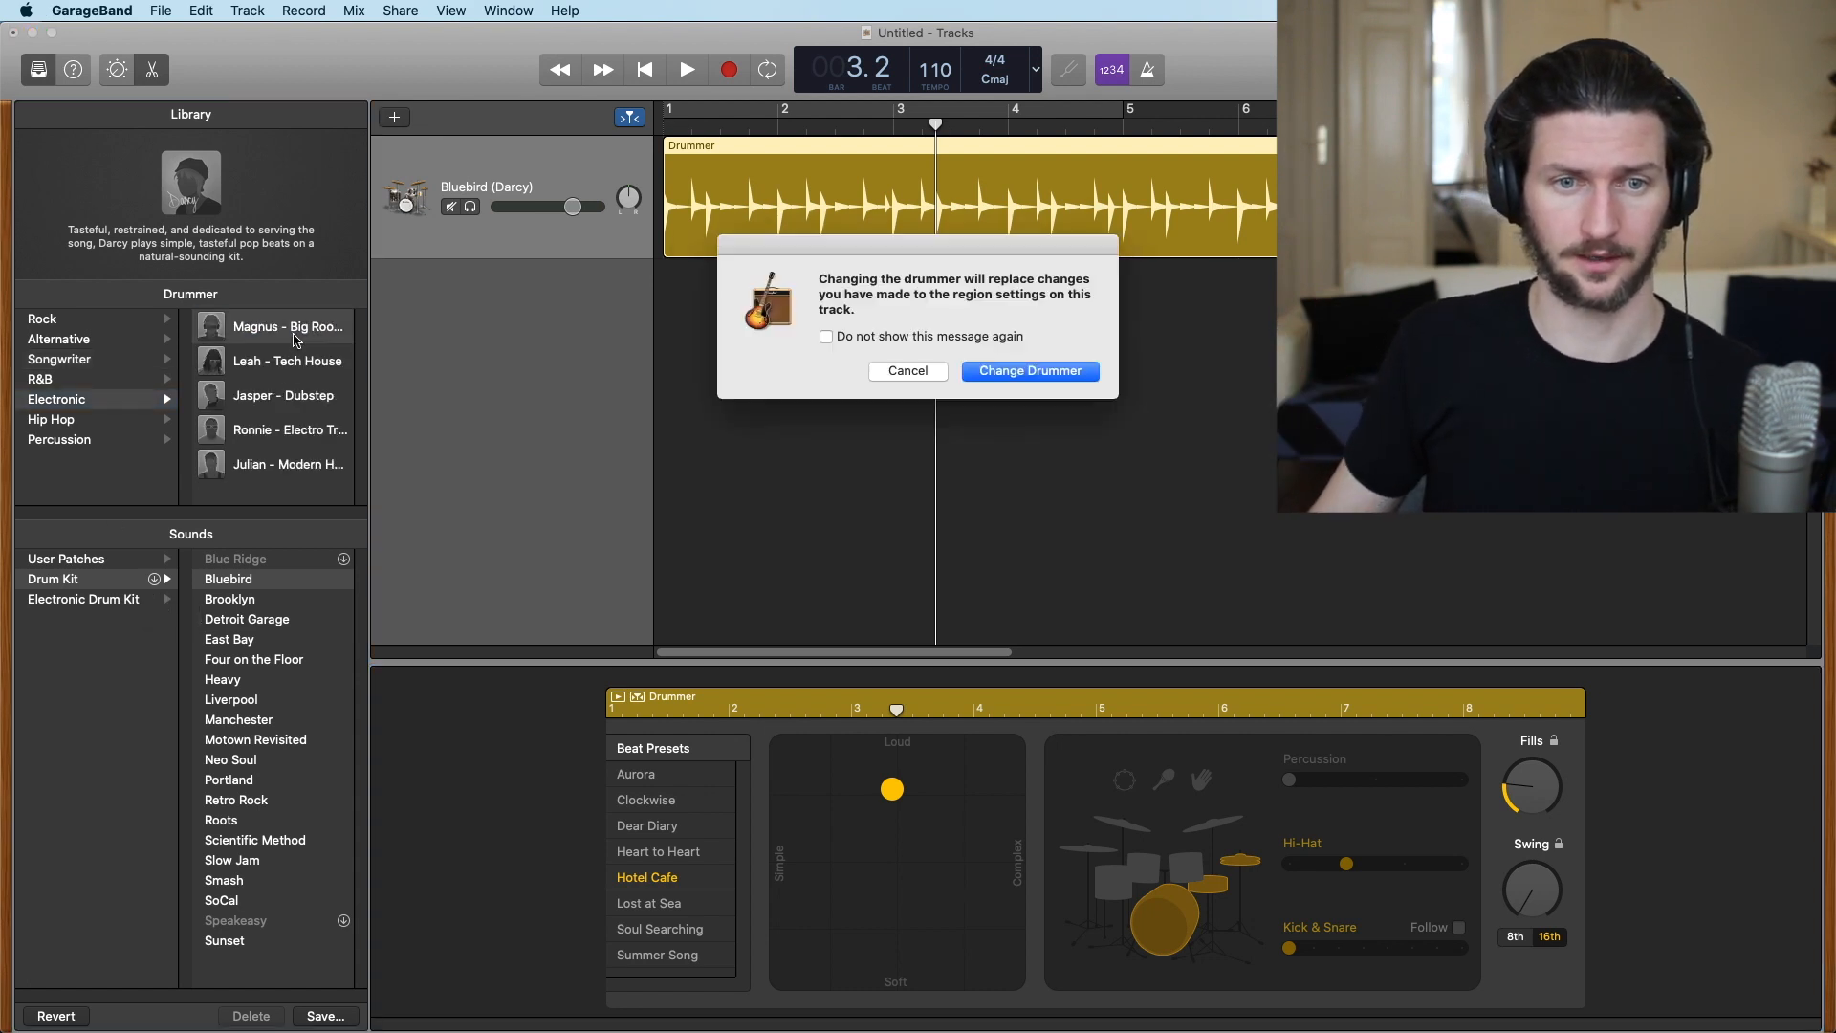
mouse_move(809, 282)
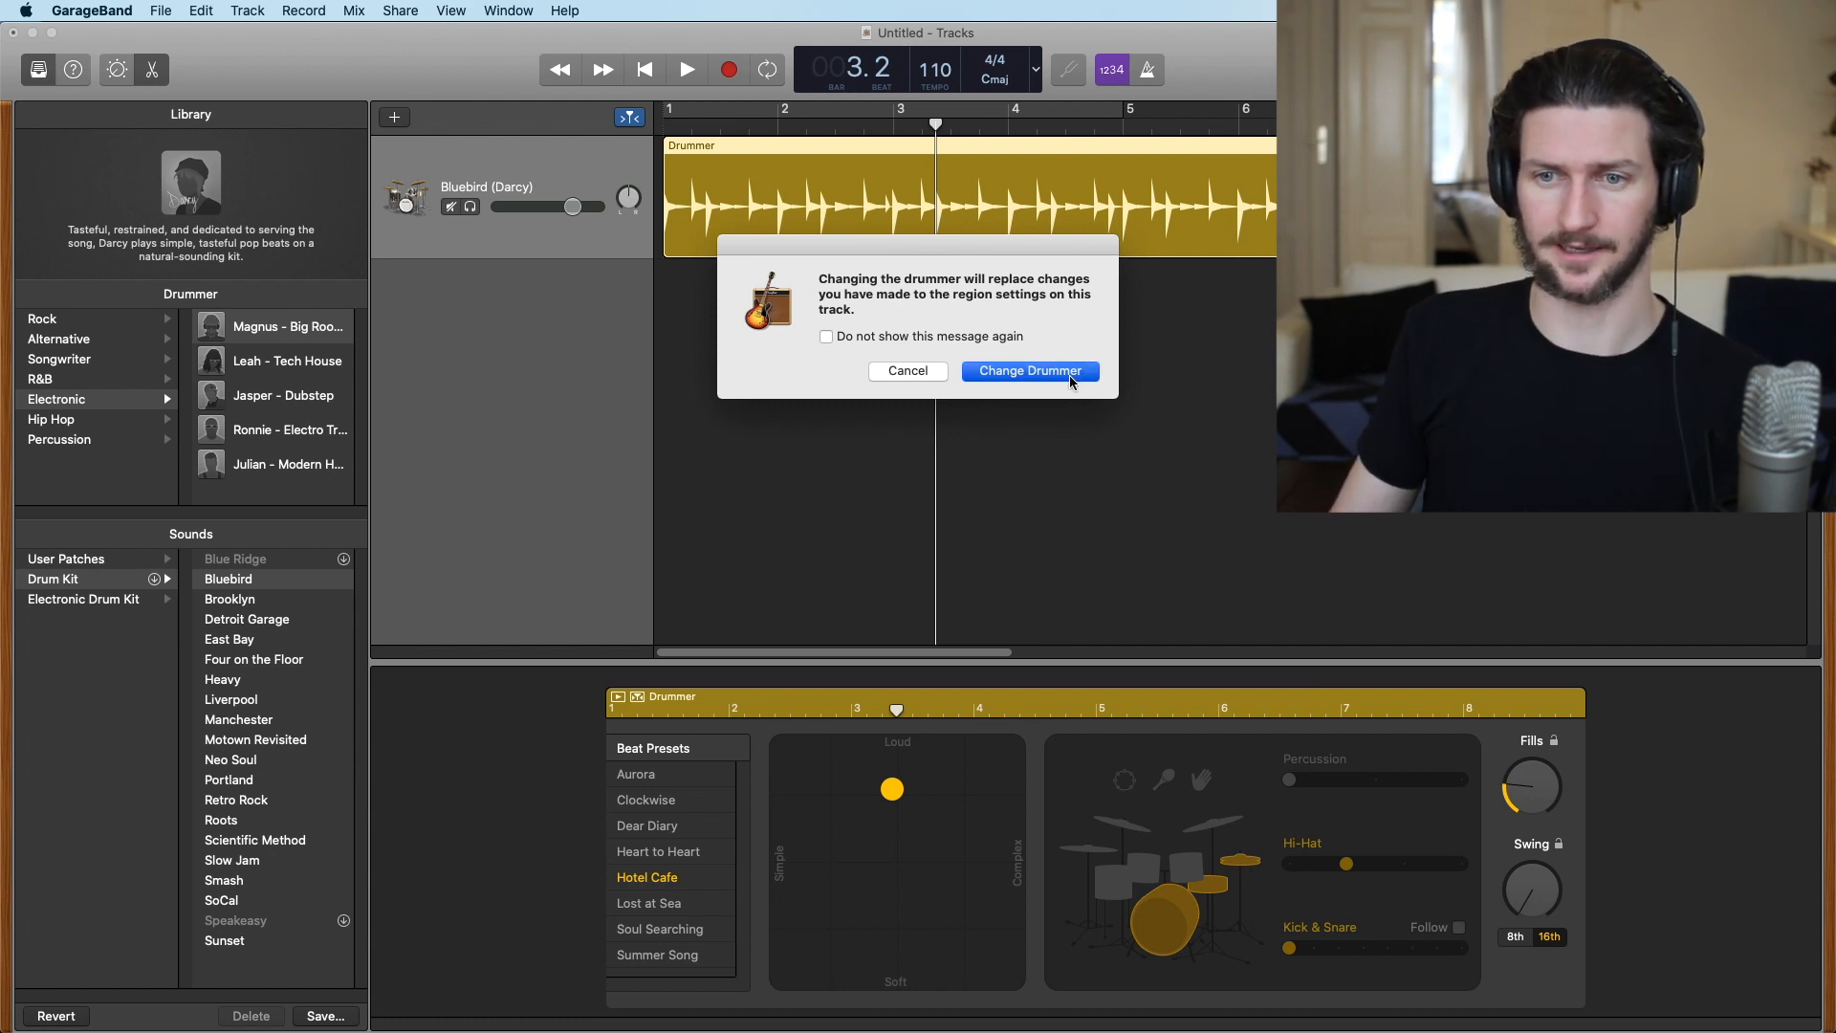
left_click(1029, 369)
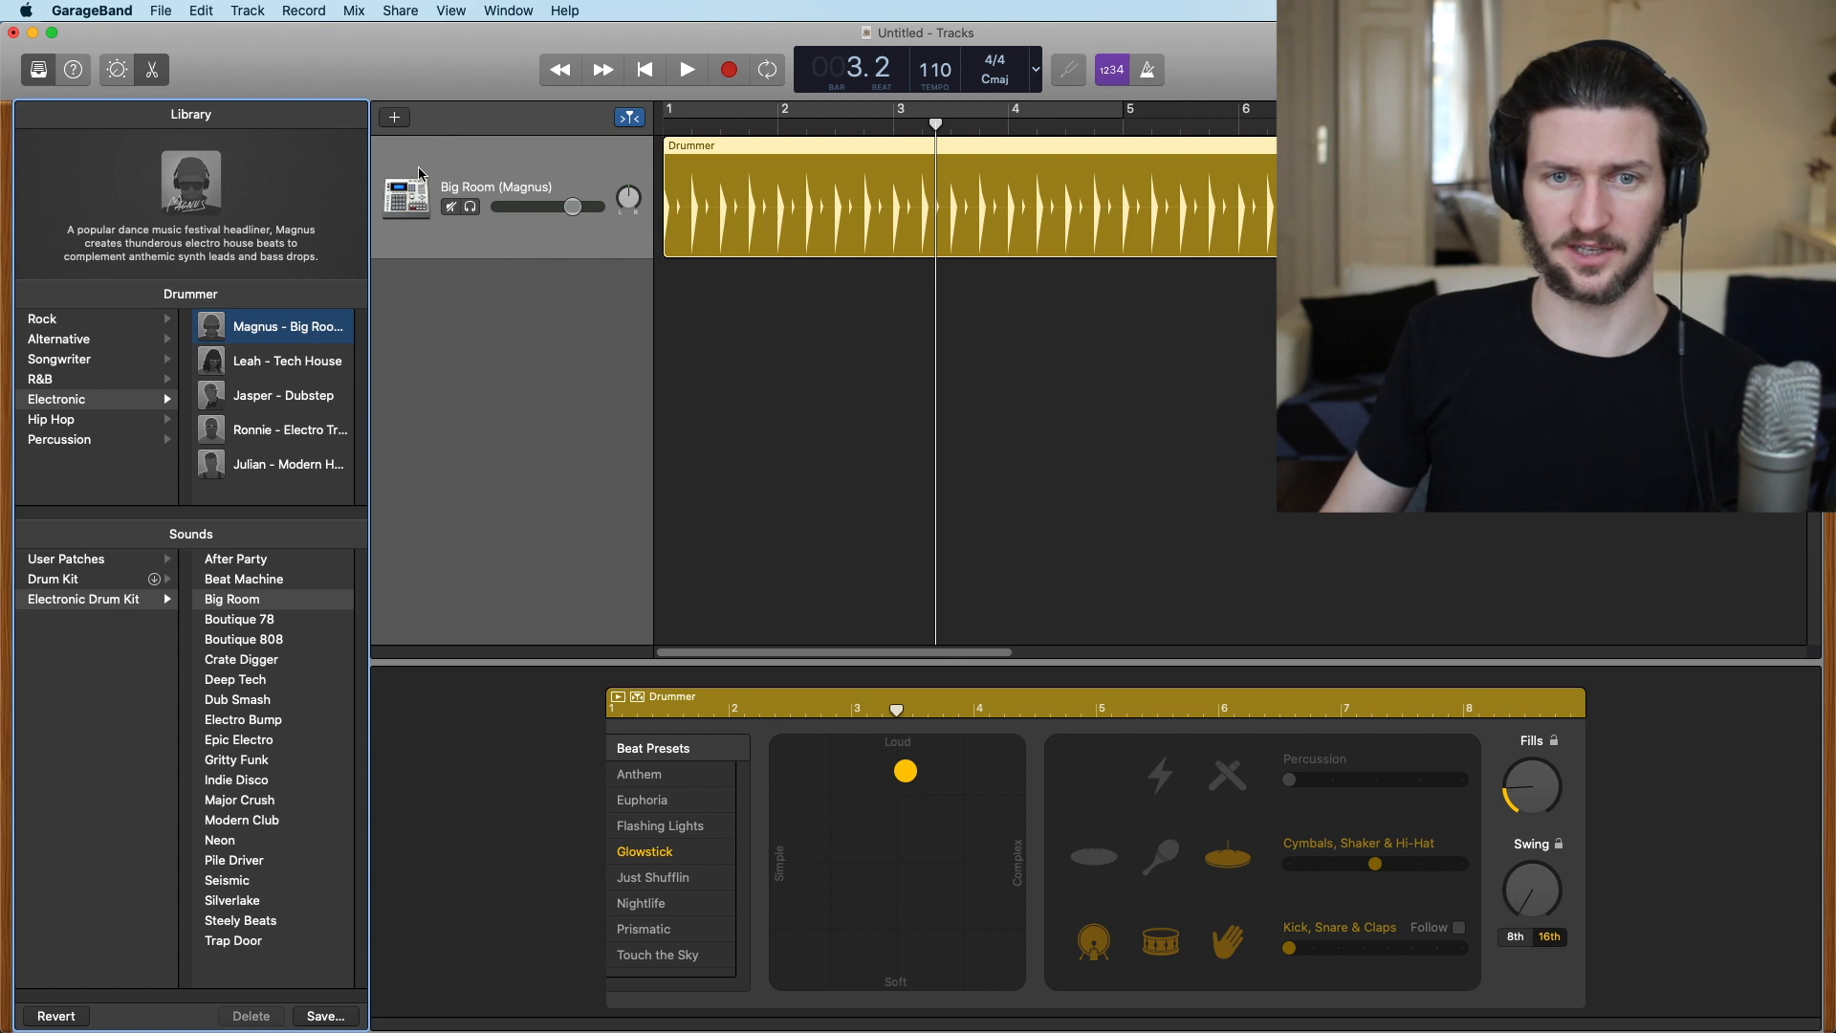
left_click(687, 69)
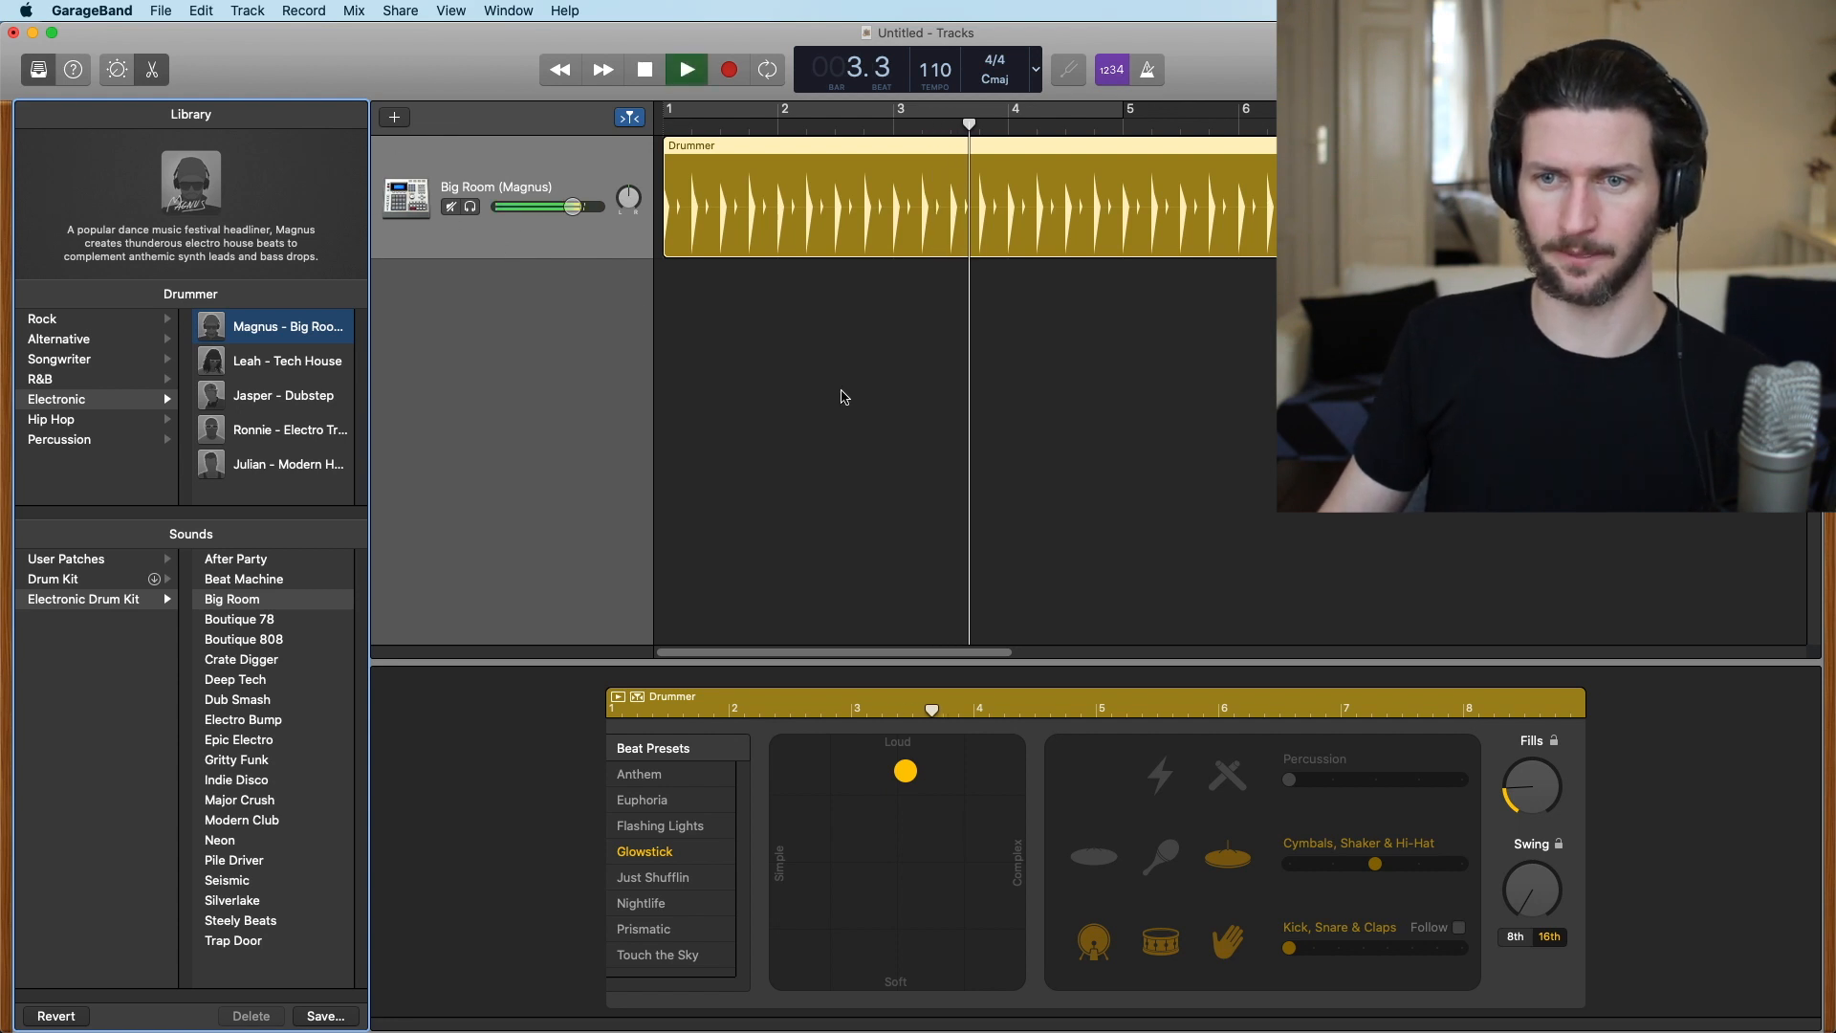
left_click(684, 69)
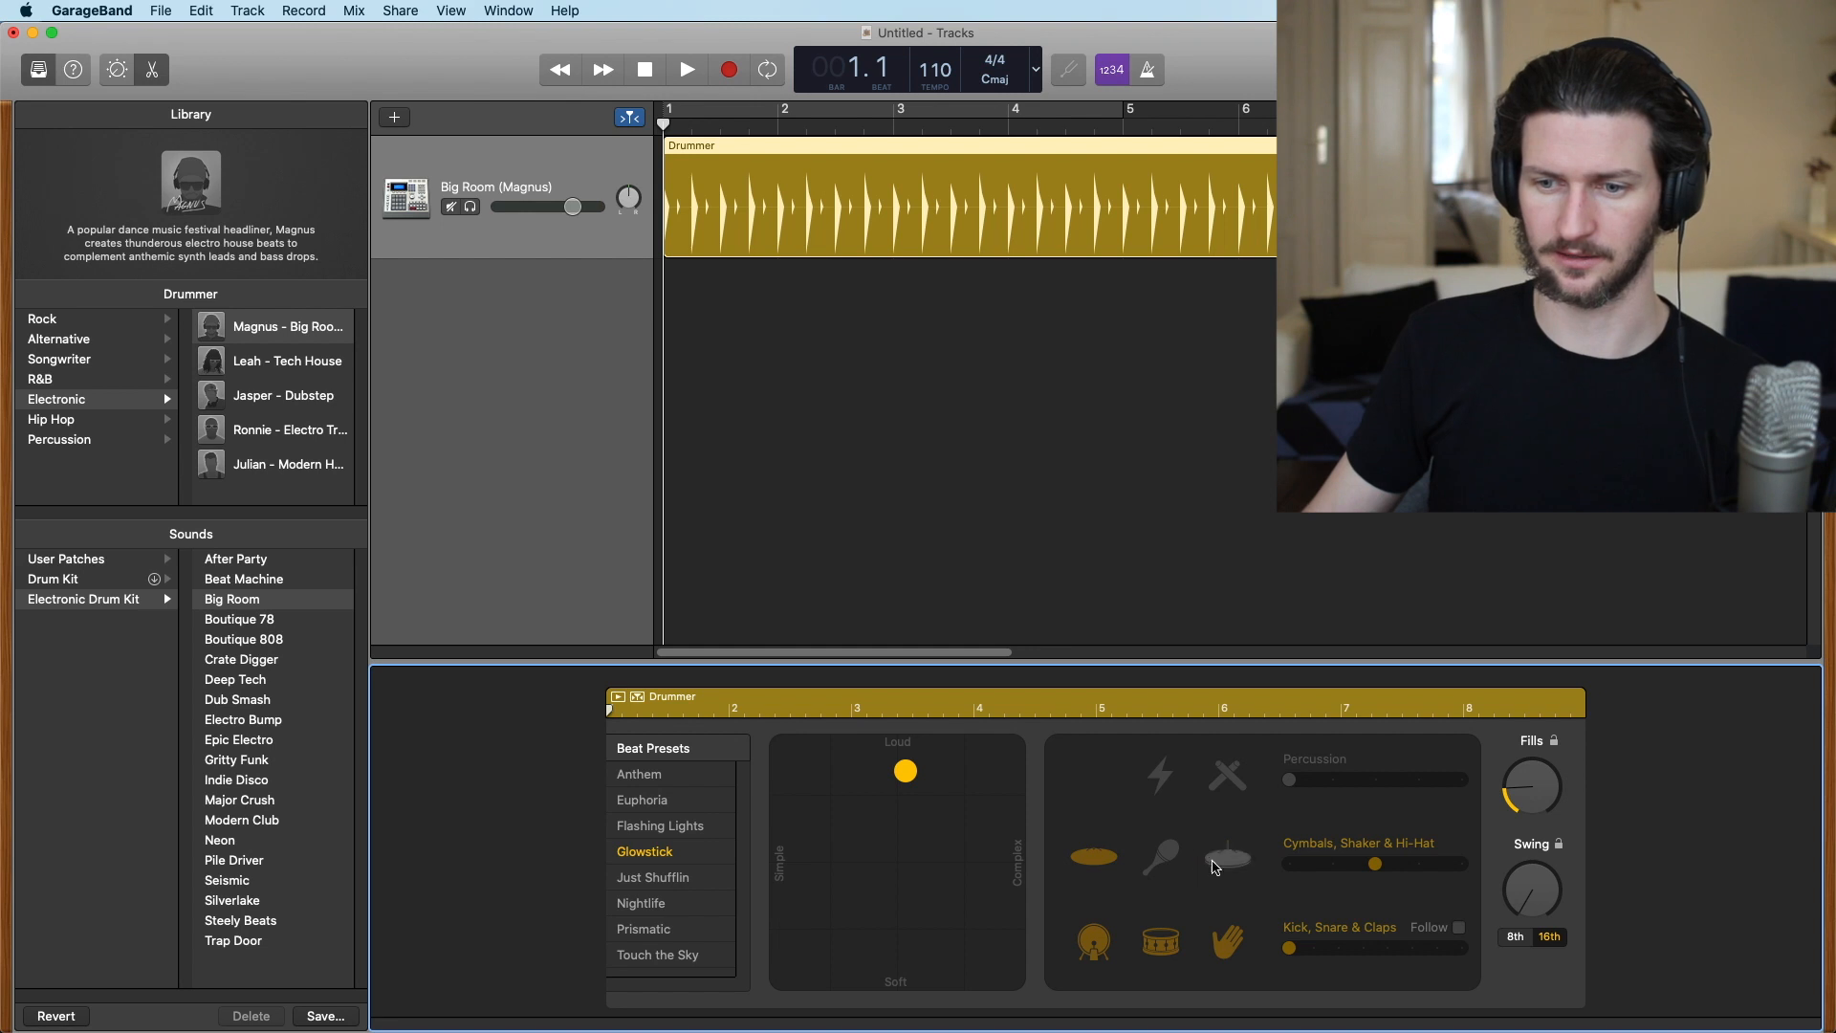
Switch the electronic kit through Boutique 78 and Boutique 808 to Crate Digger
left_click(239, 618)
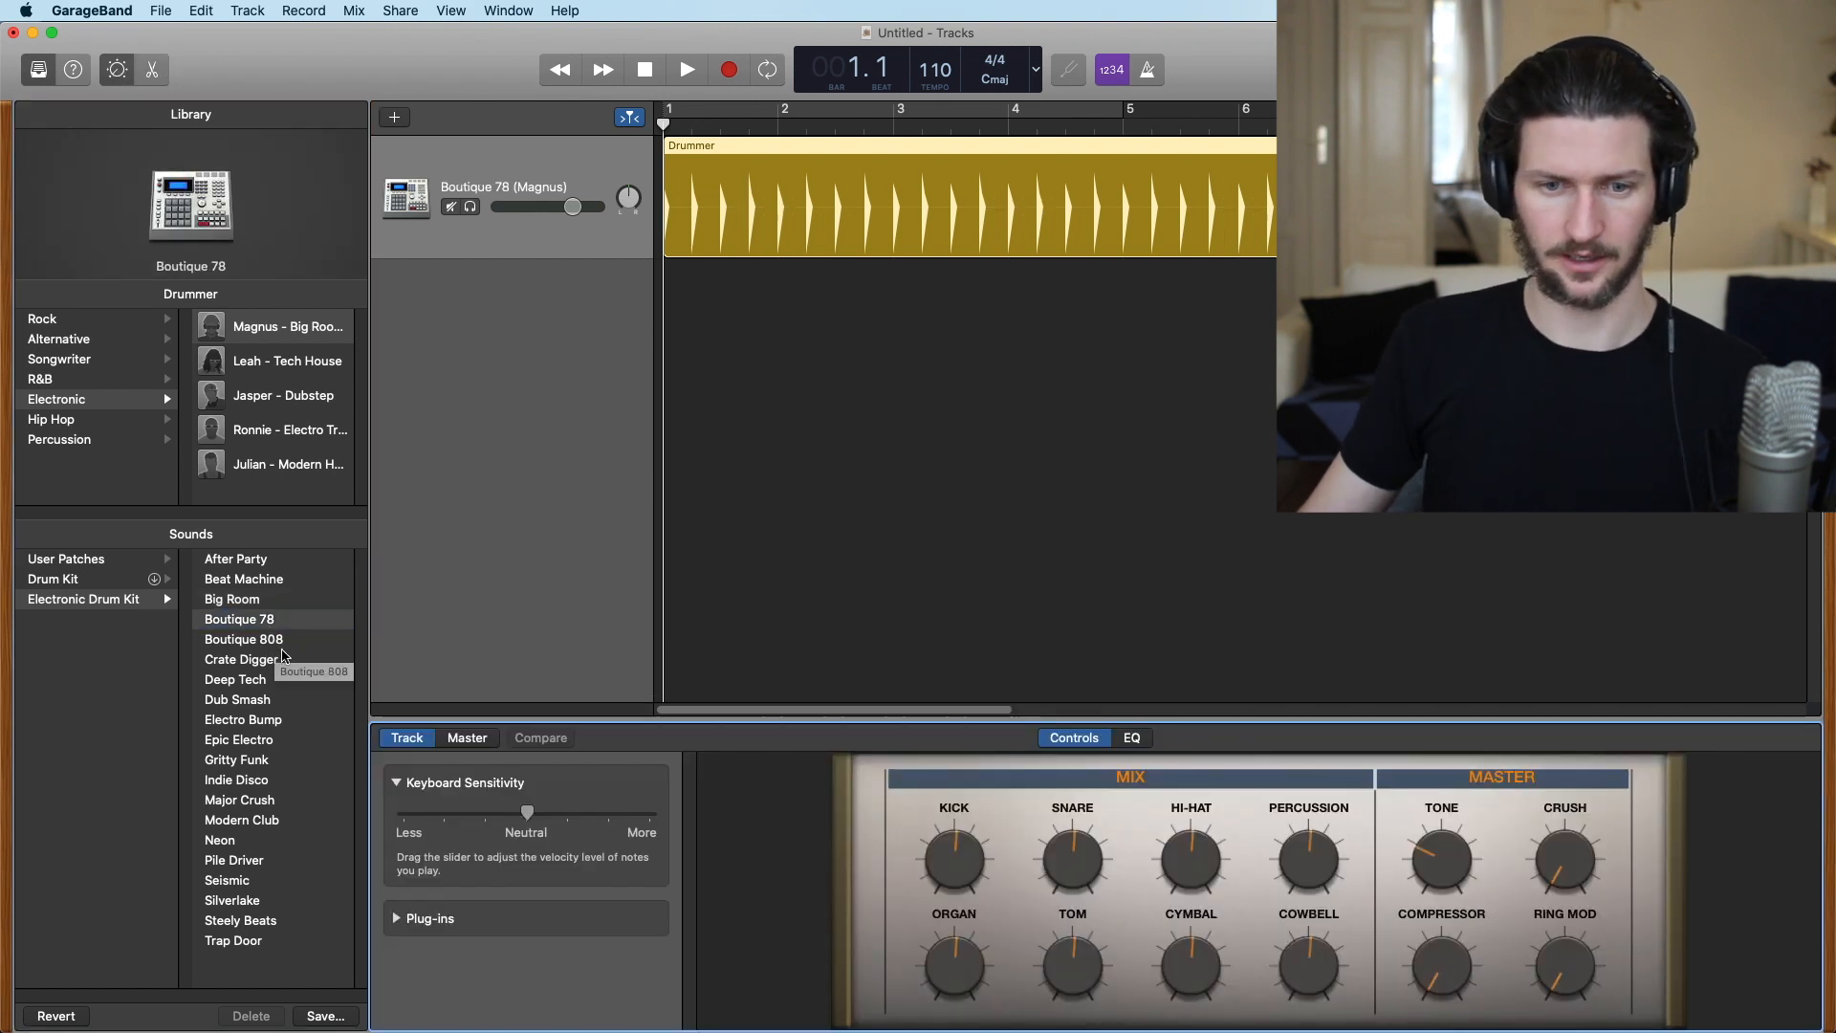
left_click(243, 638)
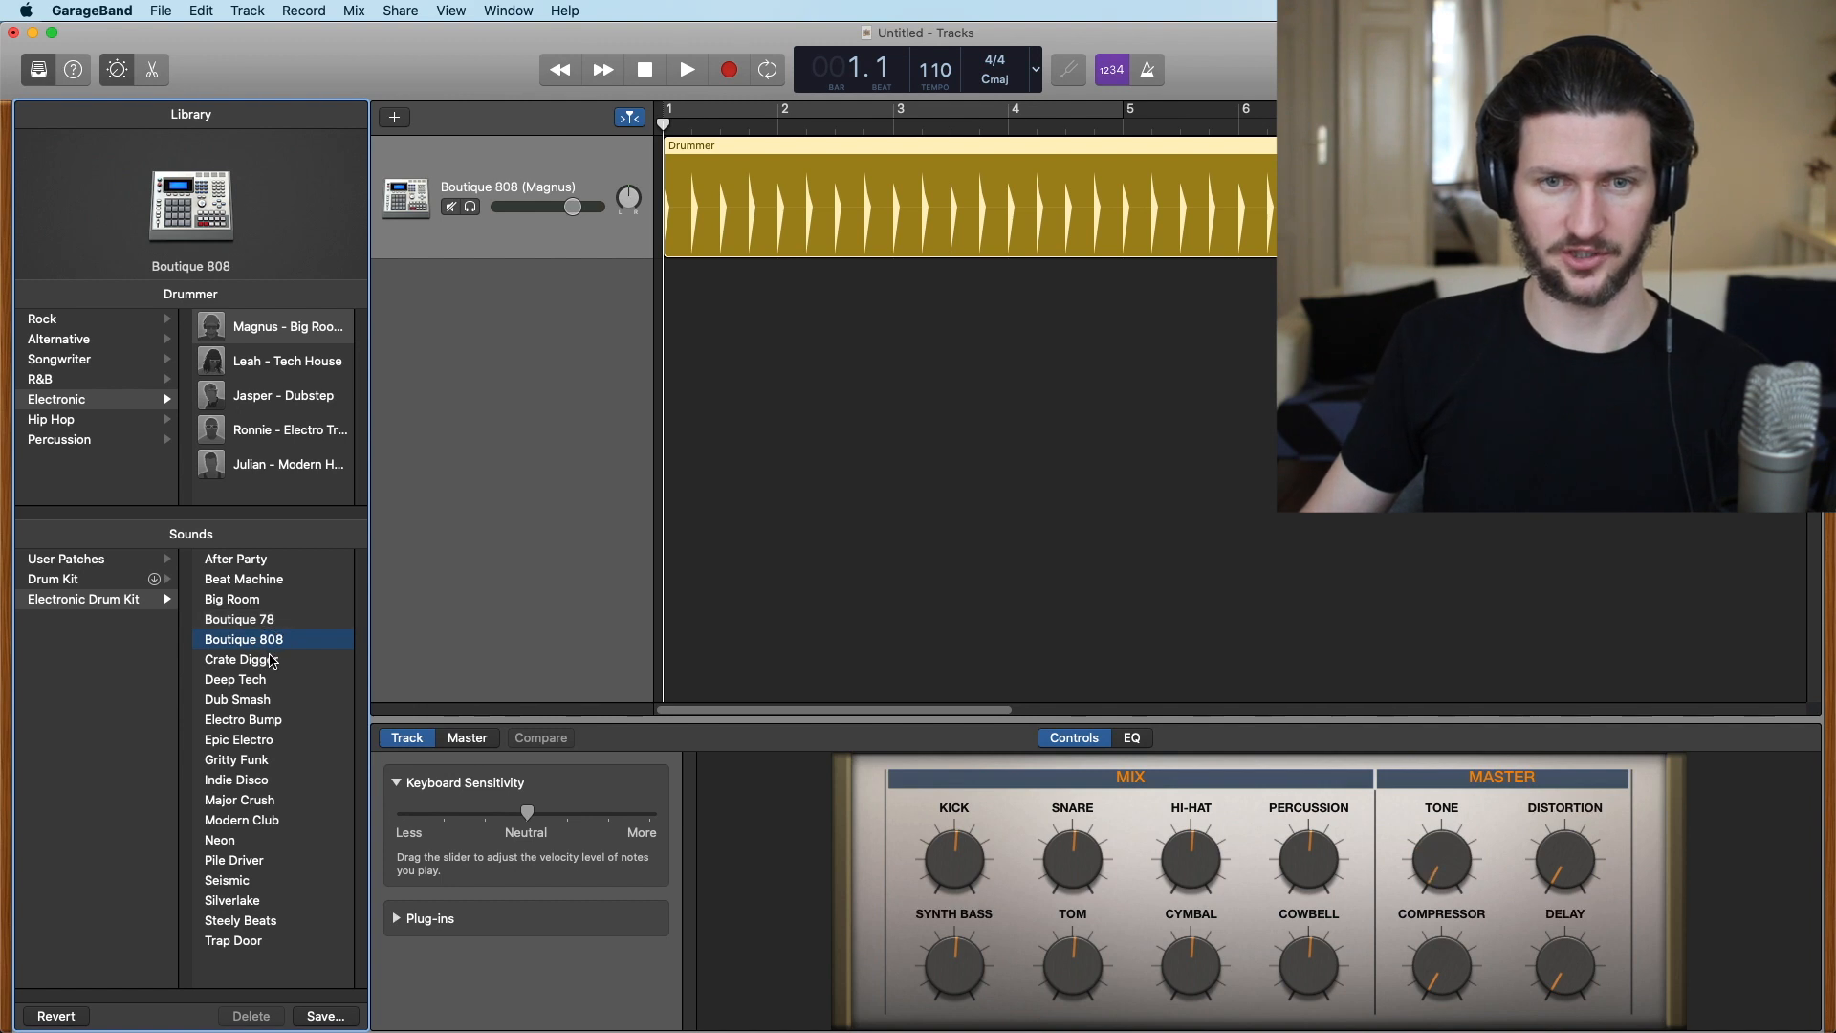
left_click(243, 658)
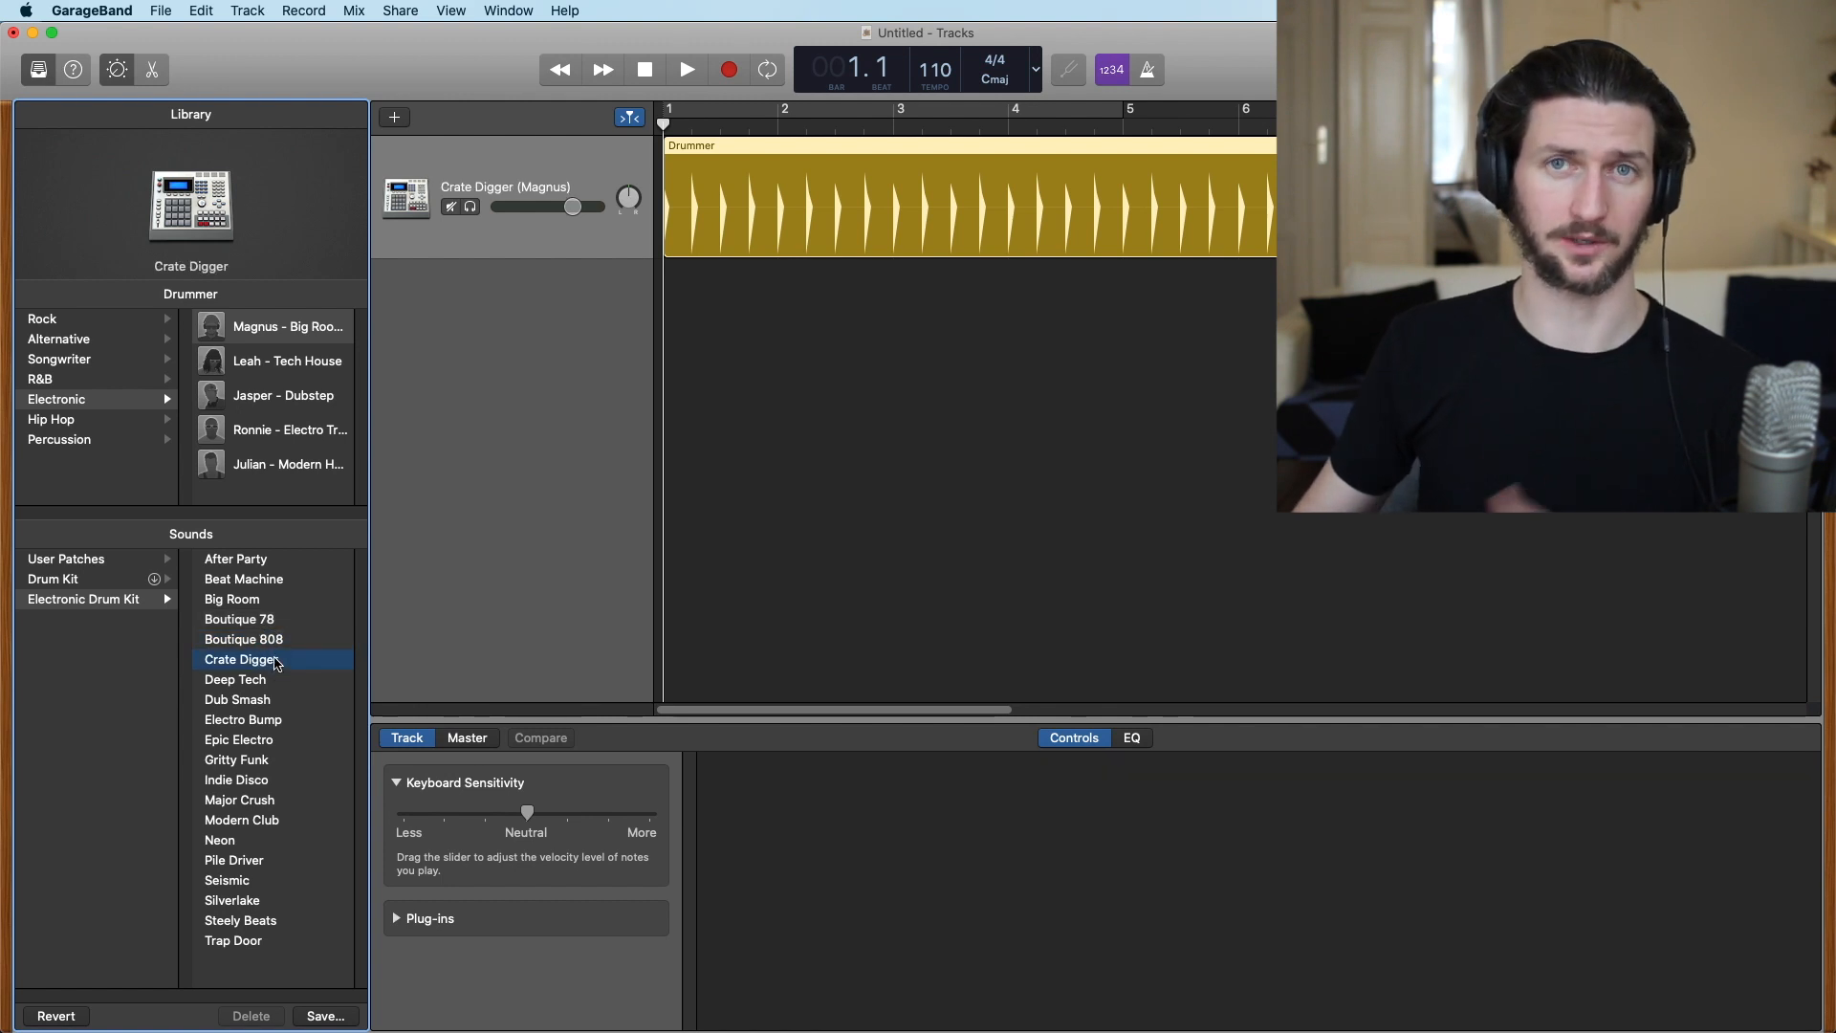
left_click(1071, 738)
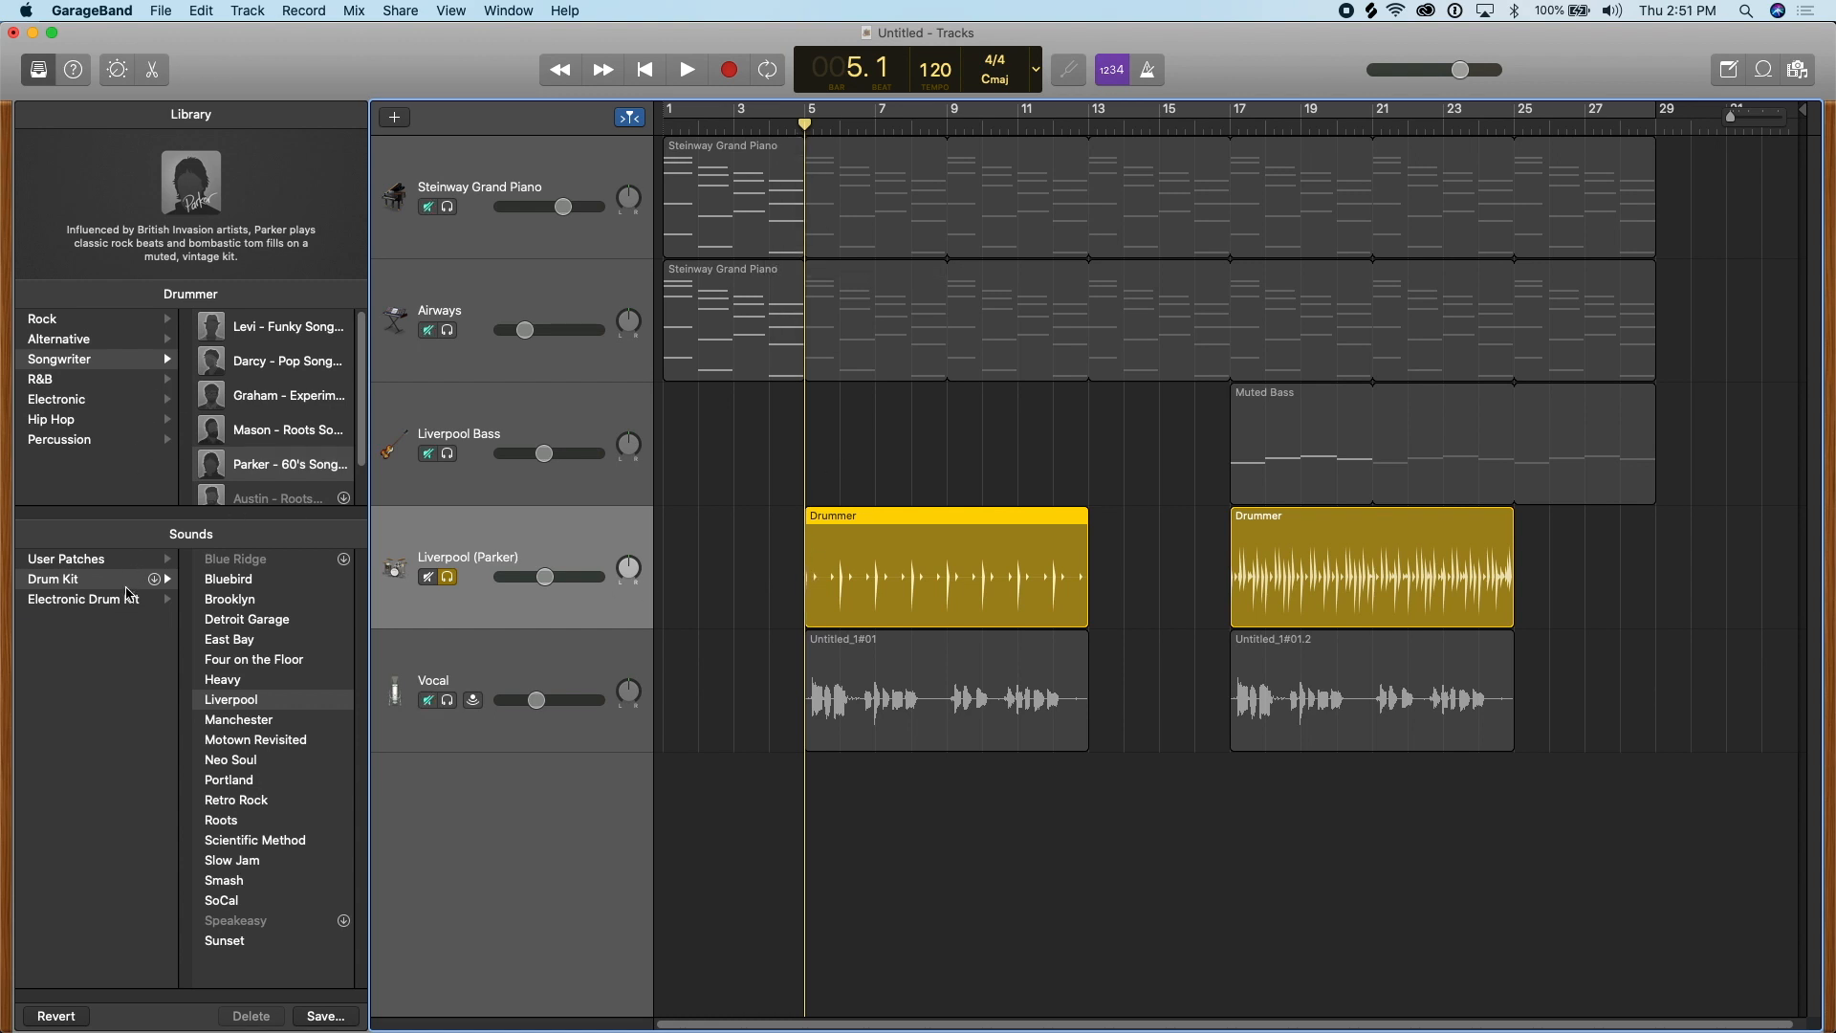
Give Parker's drum track the Boutique 808 electronic kit and show its region in the Drummer Editor
left_click(82, 598)
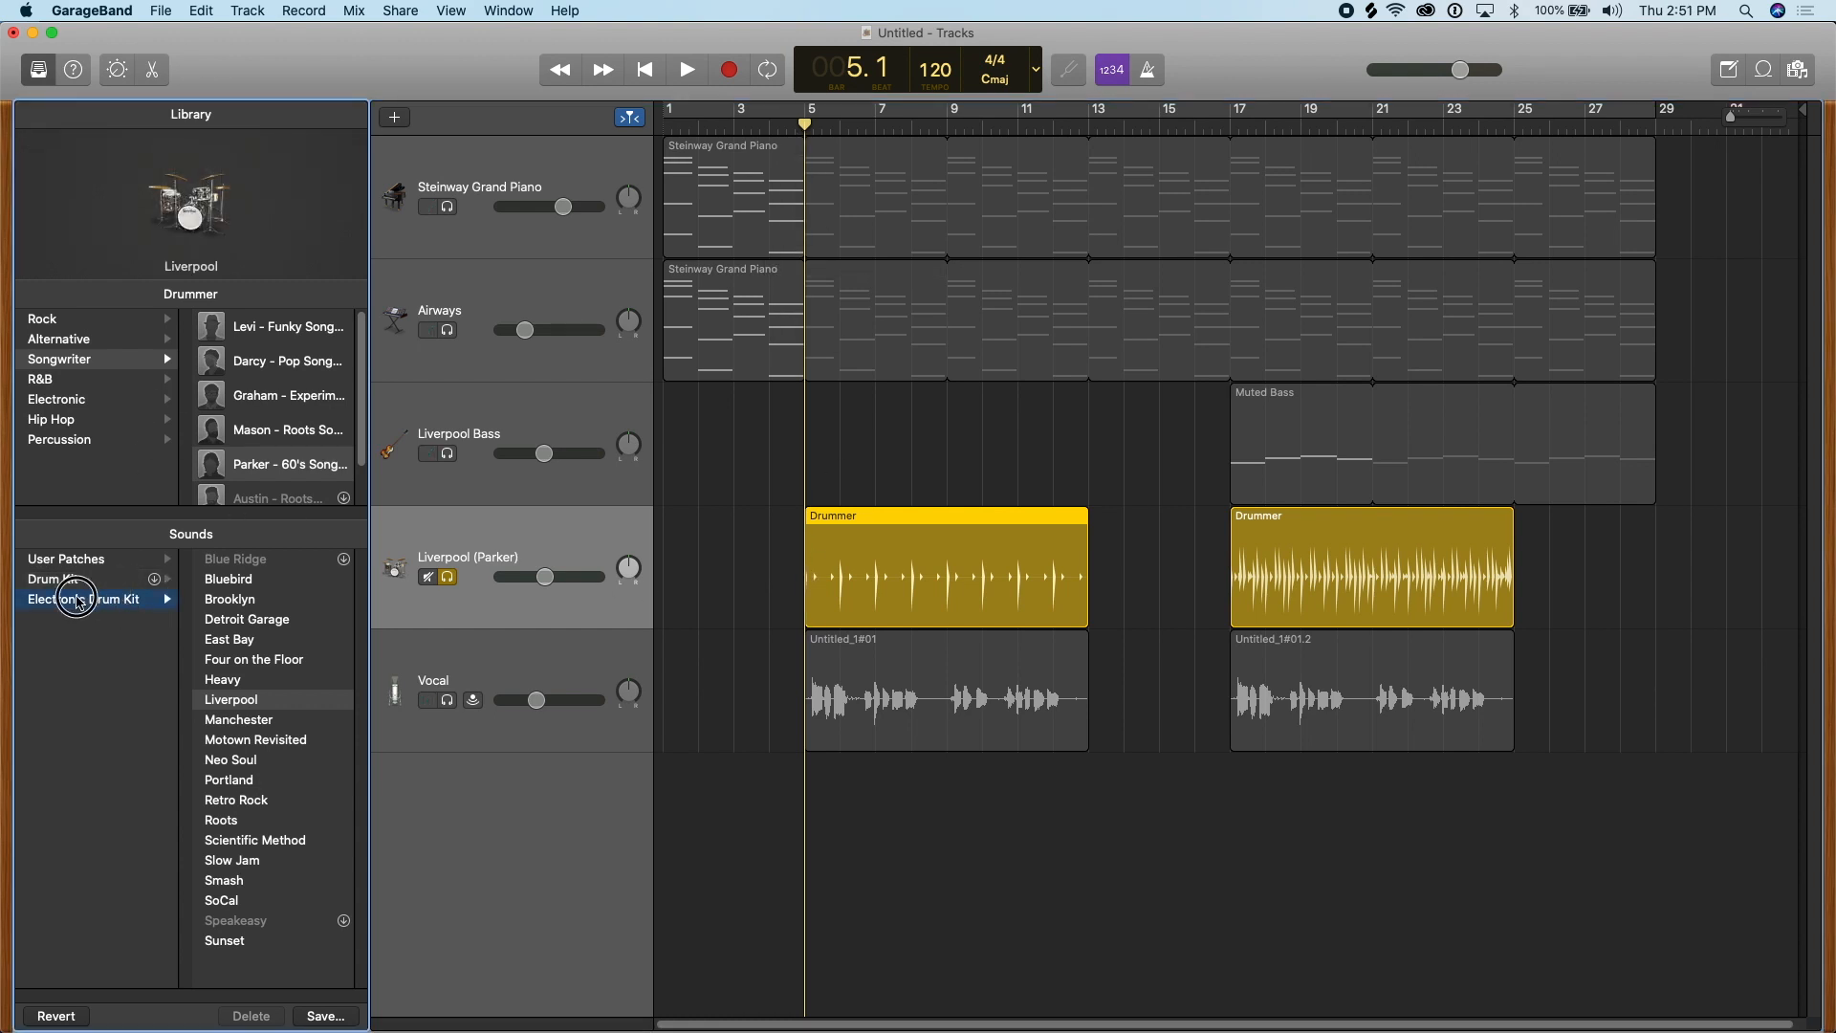
left_click(55, 400)
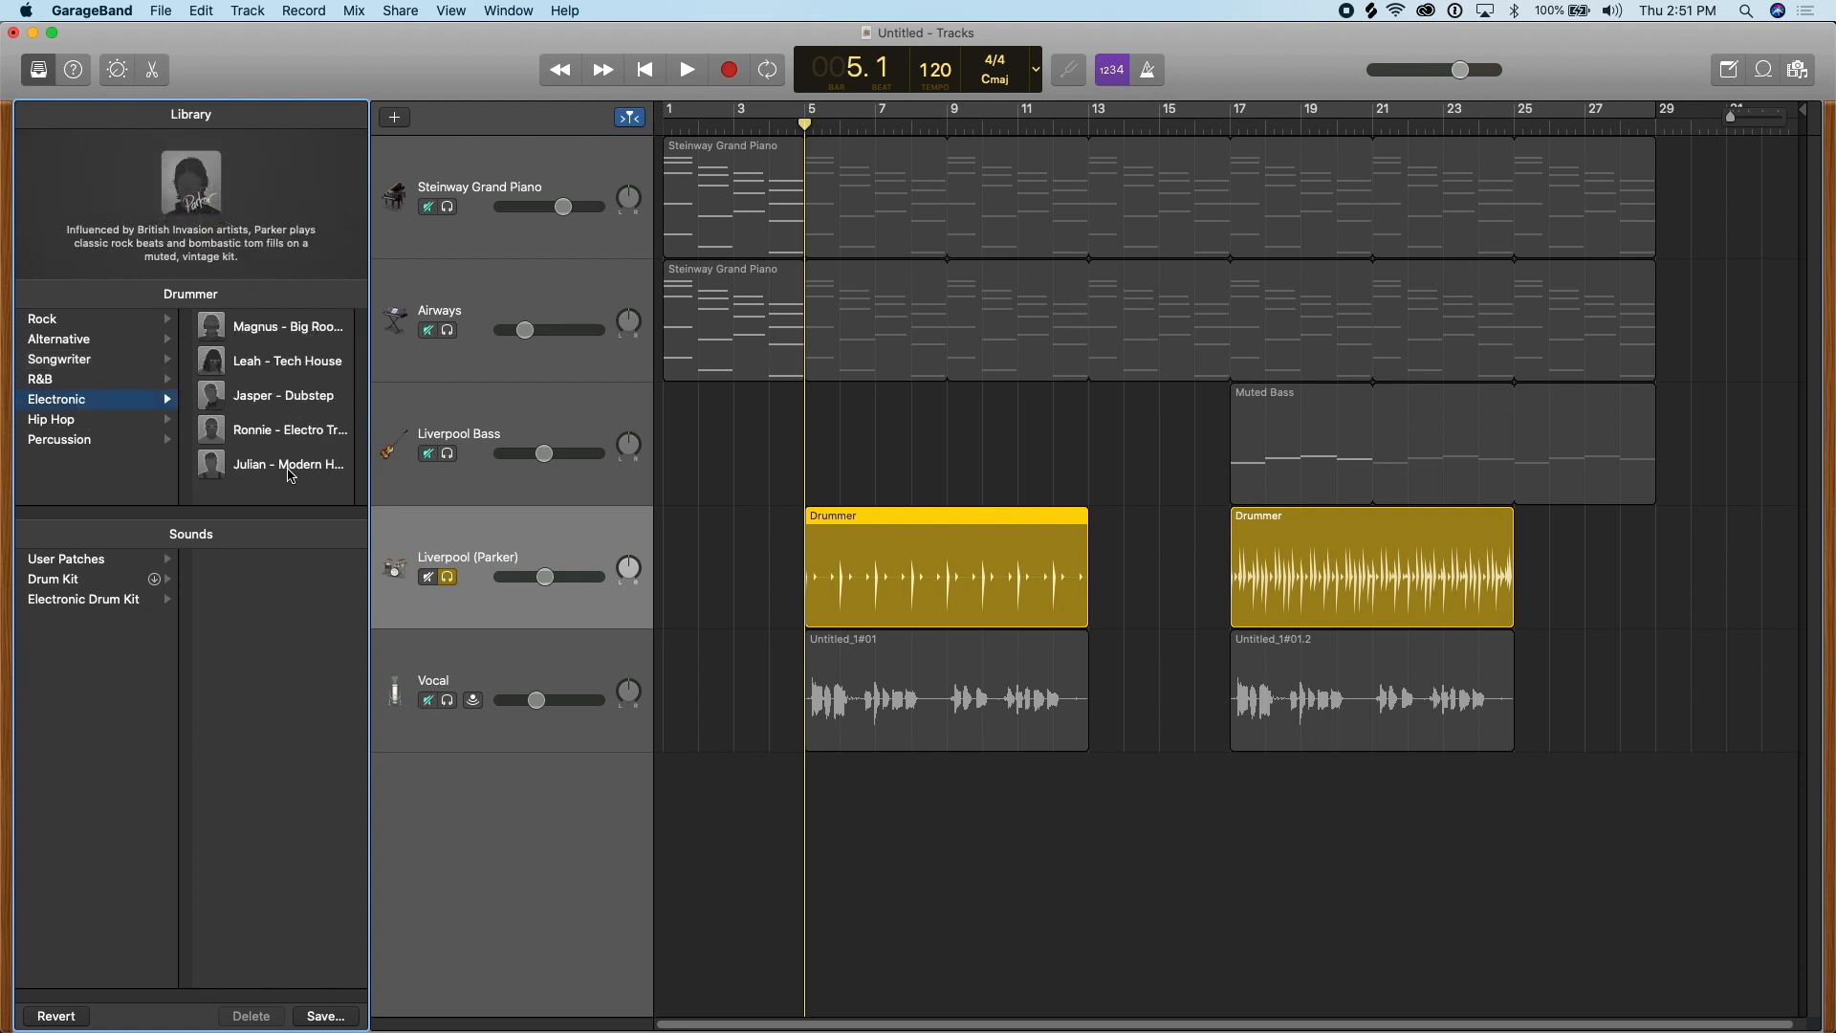
left_click(82, 599)
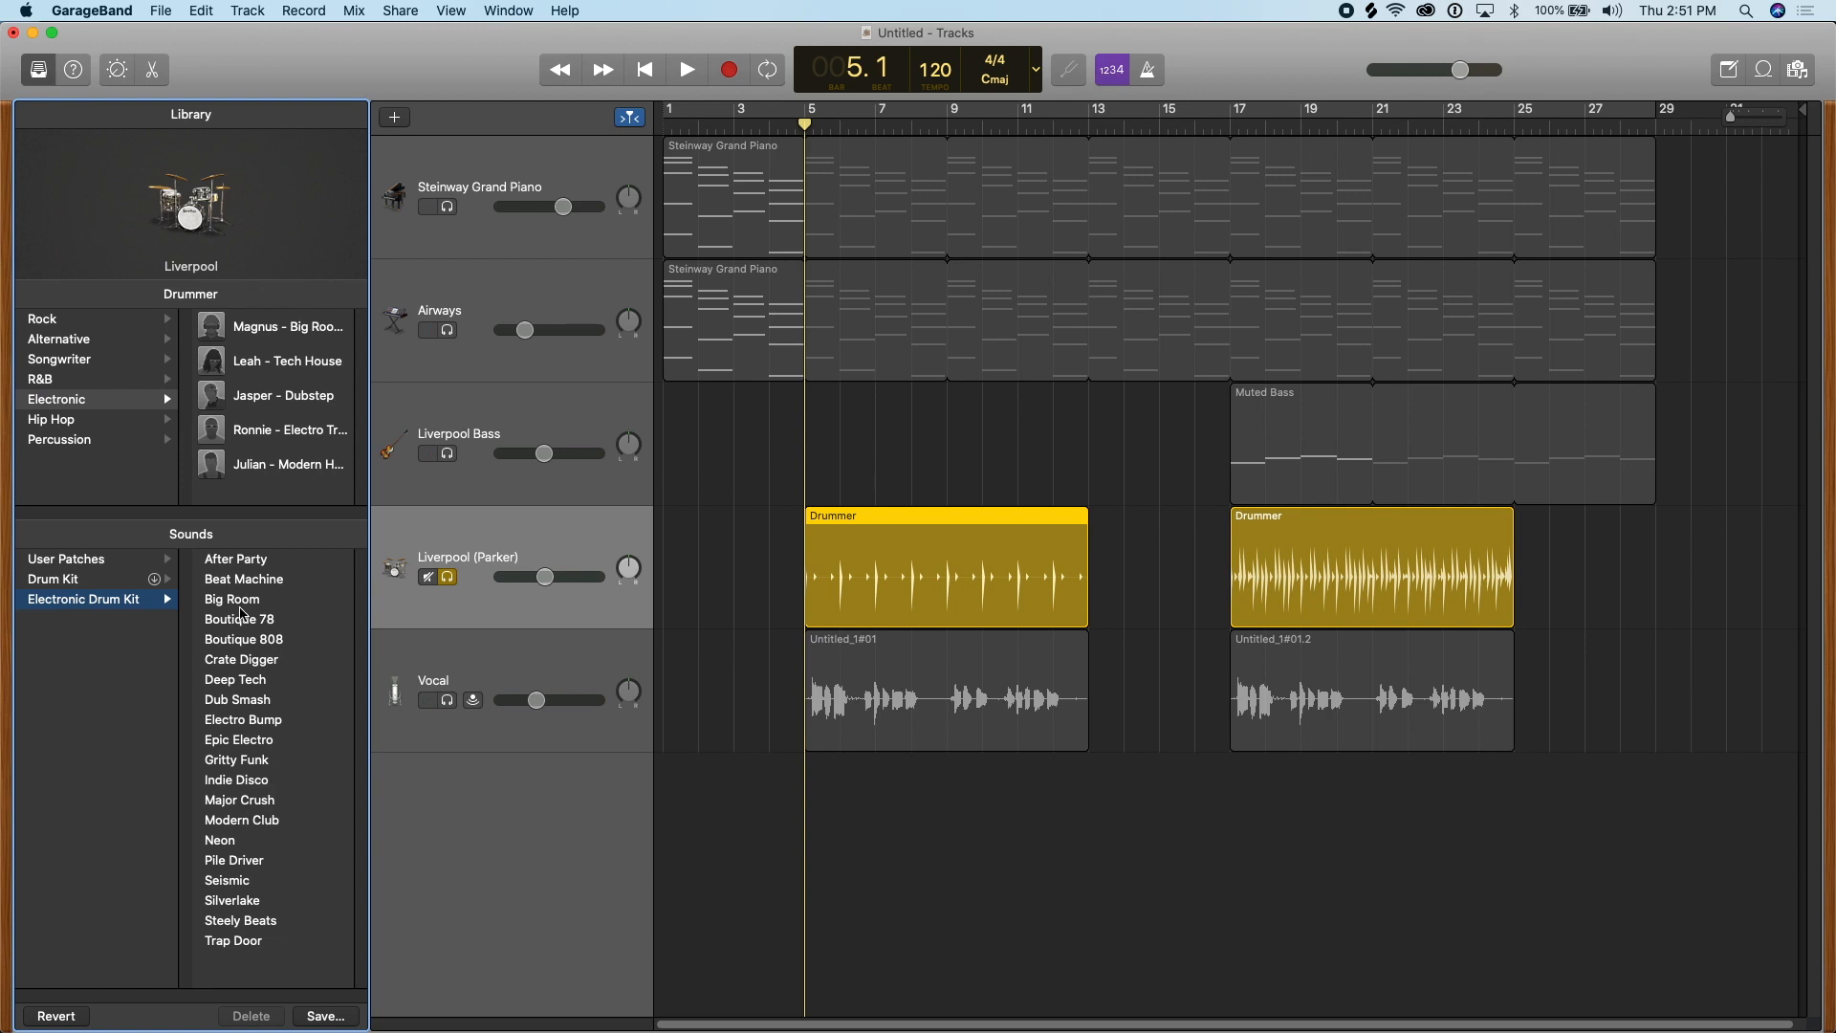
mouse_move(270, 568)
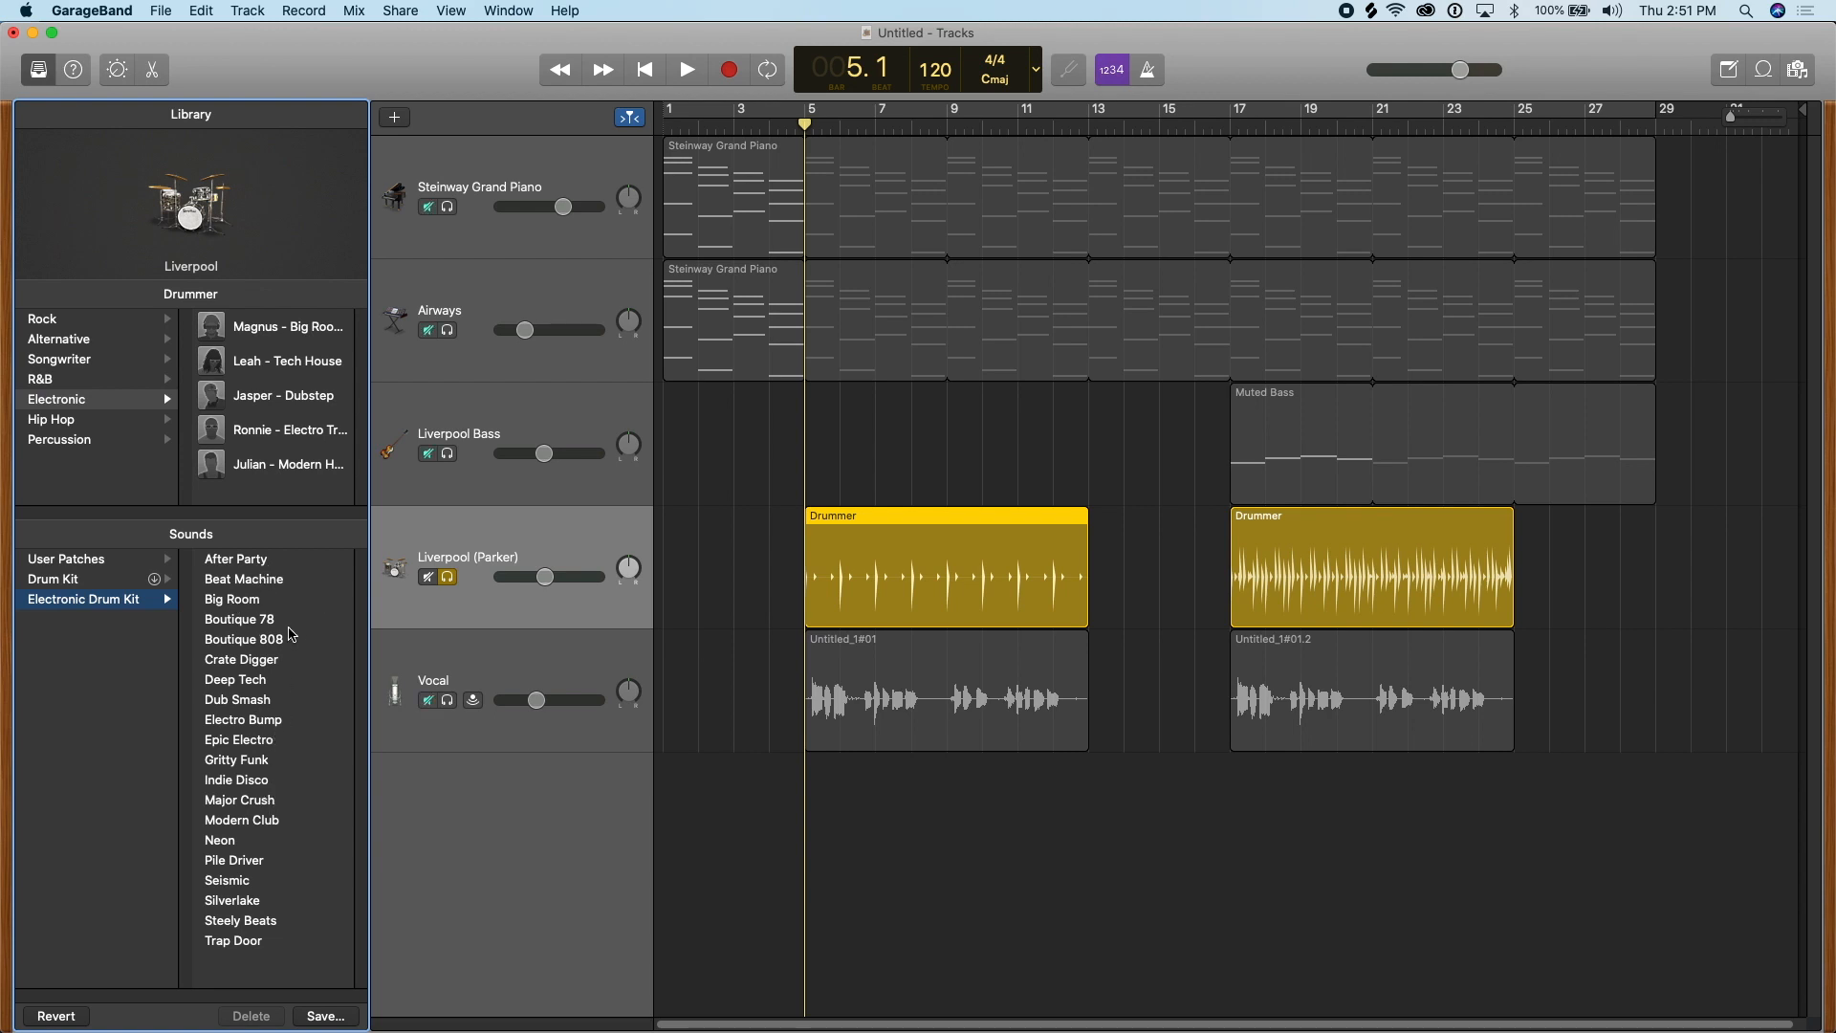
left_click(239, 639)
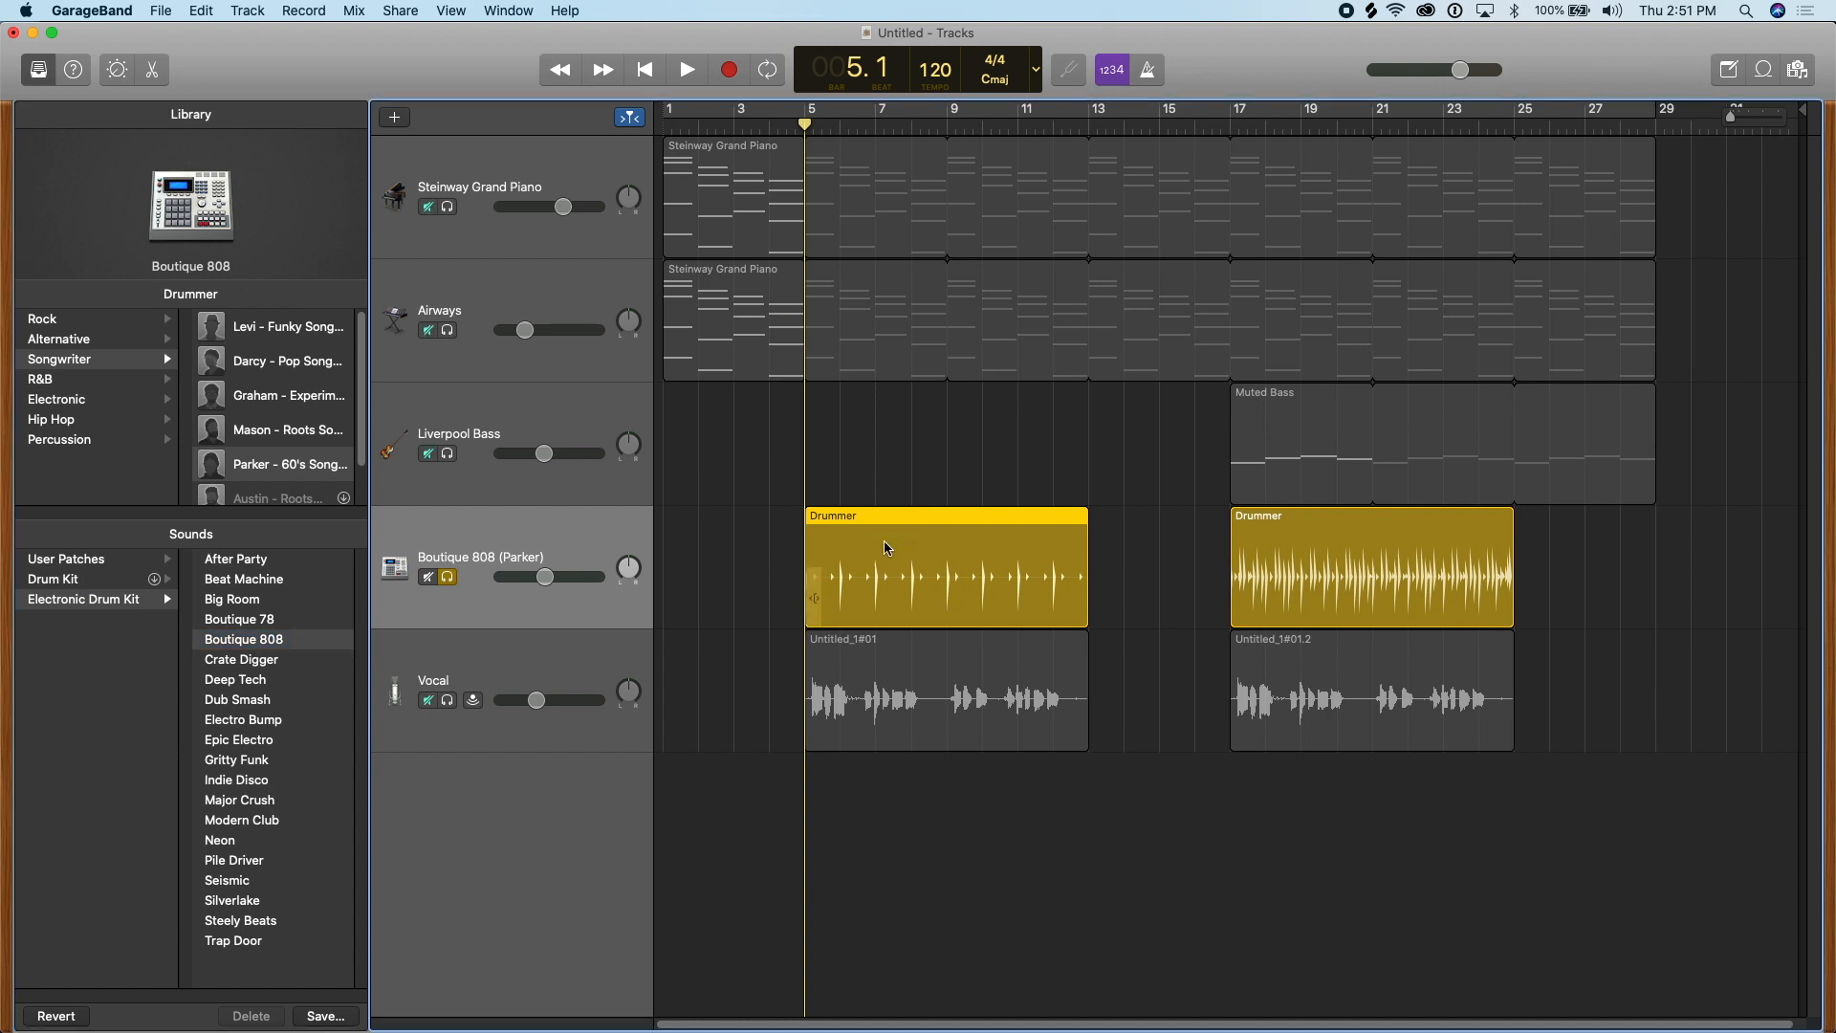
left_click(117, 71)
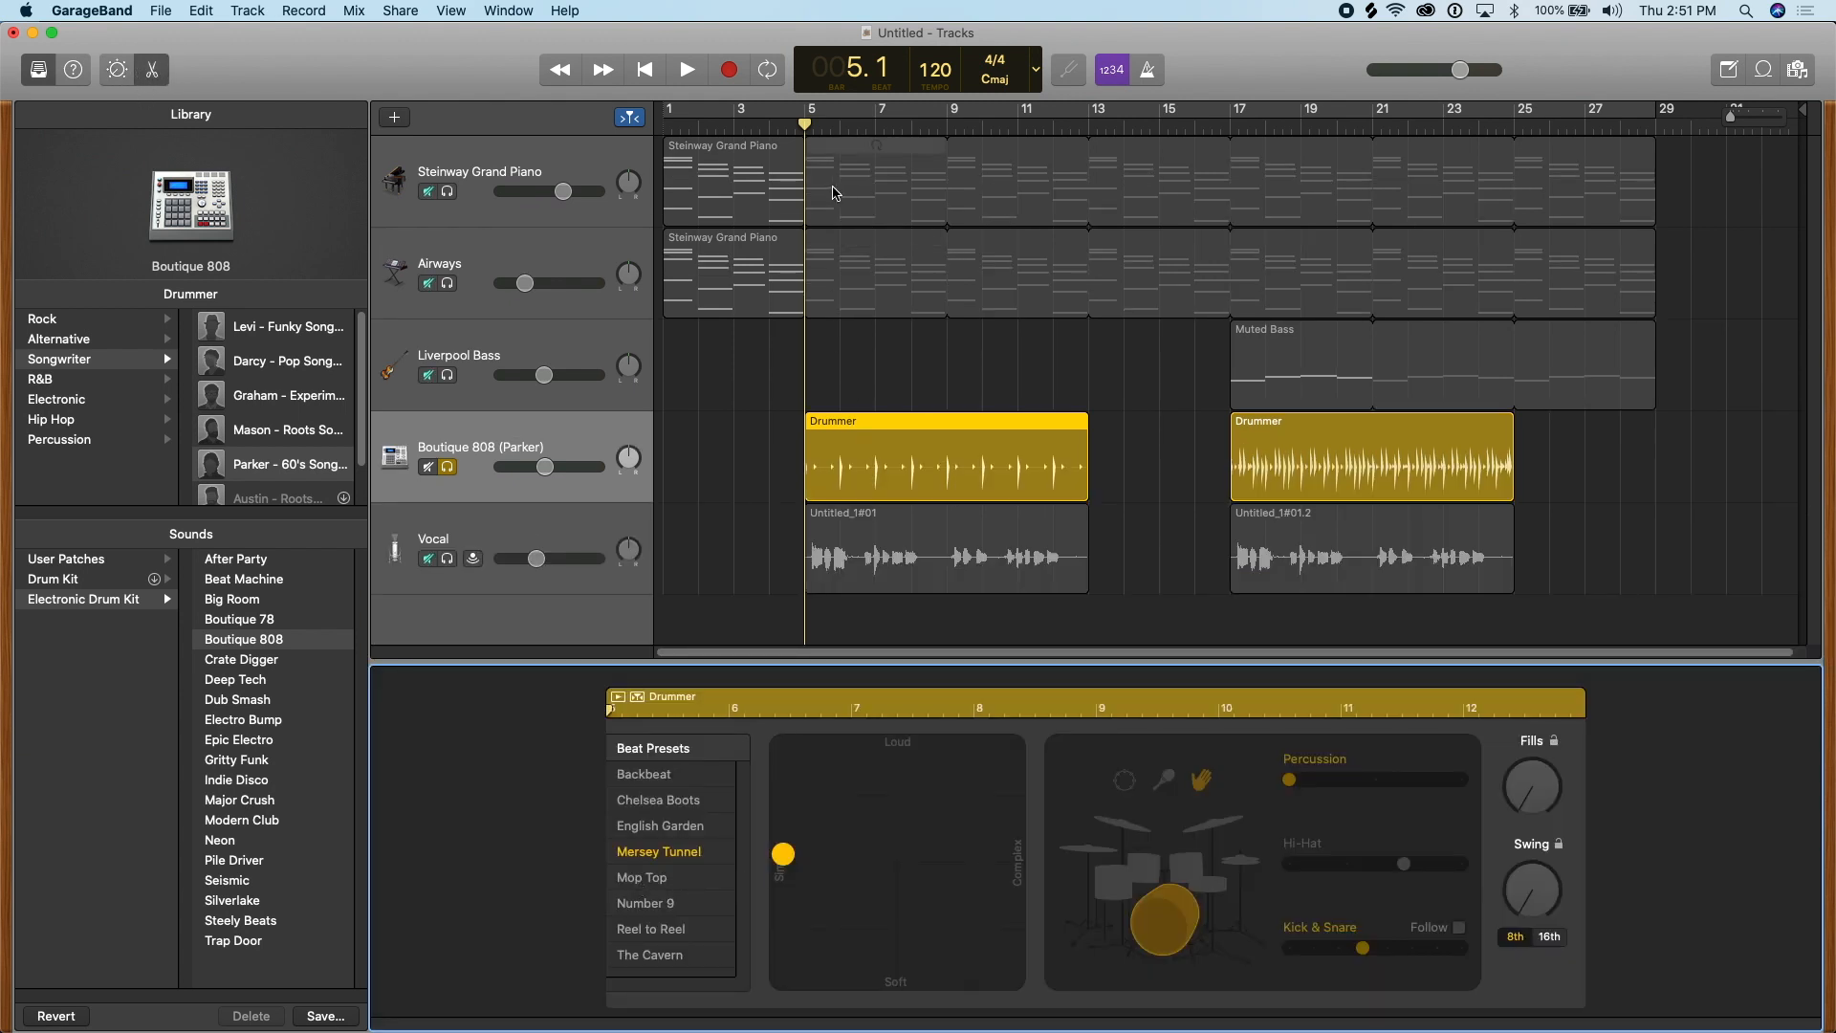
Make the Boutique 808 pattern louder with a lighter kick and snare, and play it back
left_click(687, 69)
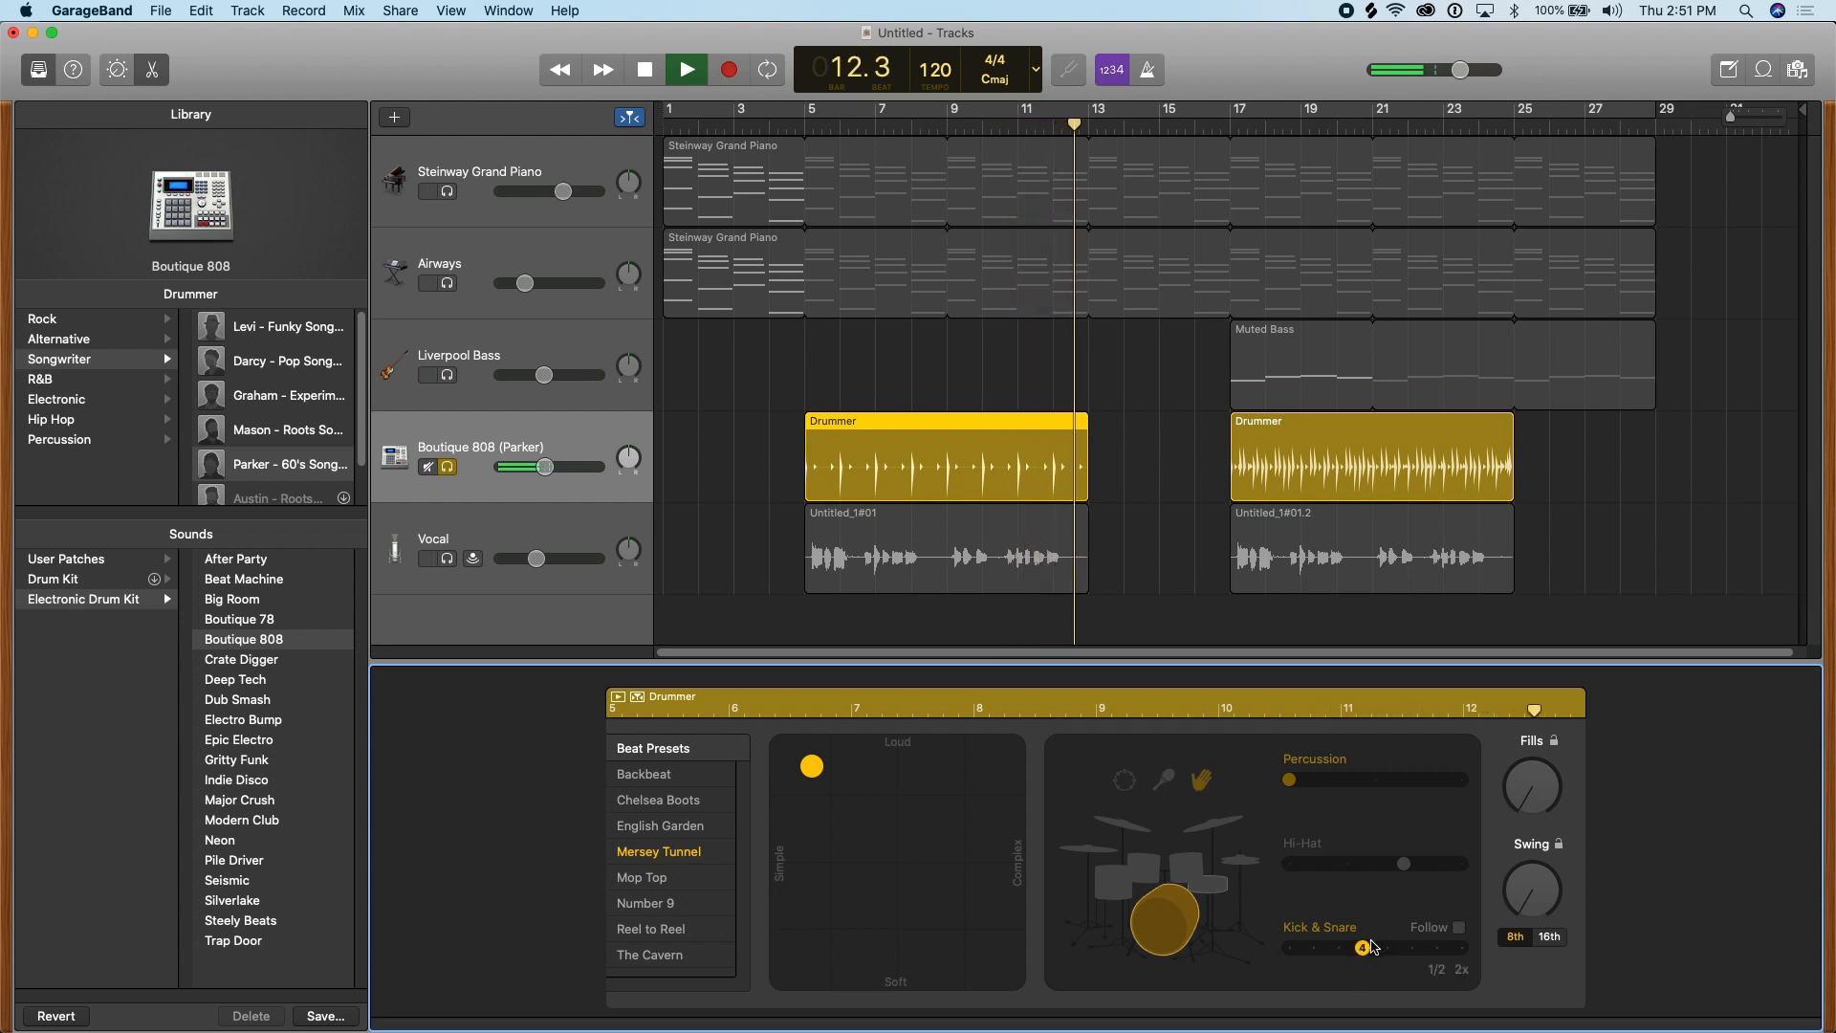
left_click_drag(1369, 947, 1274, 951)
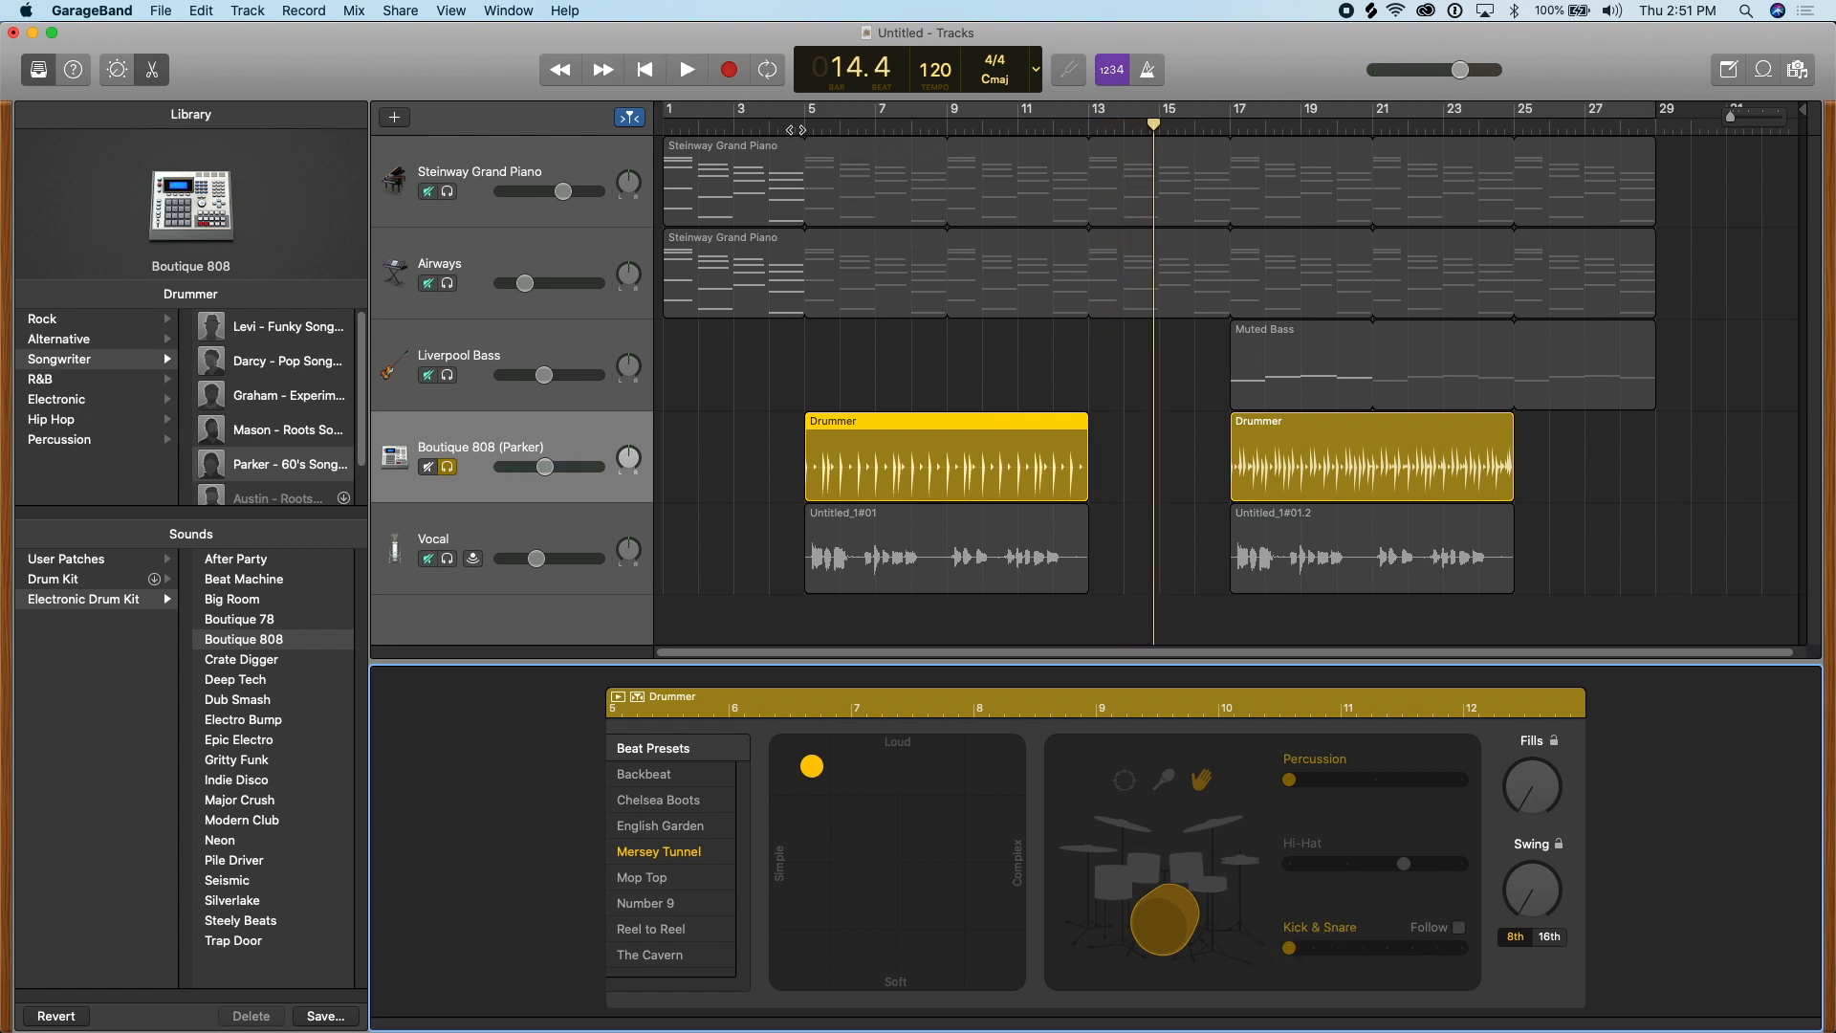
left_click(687, 69)
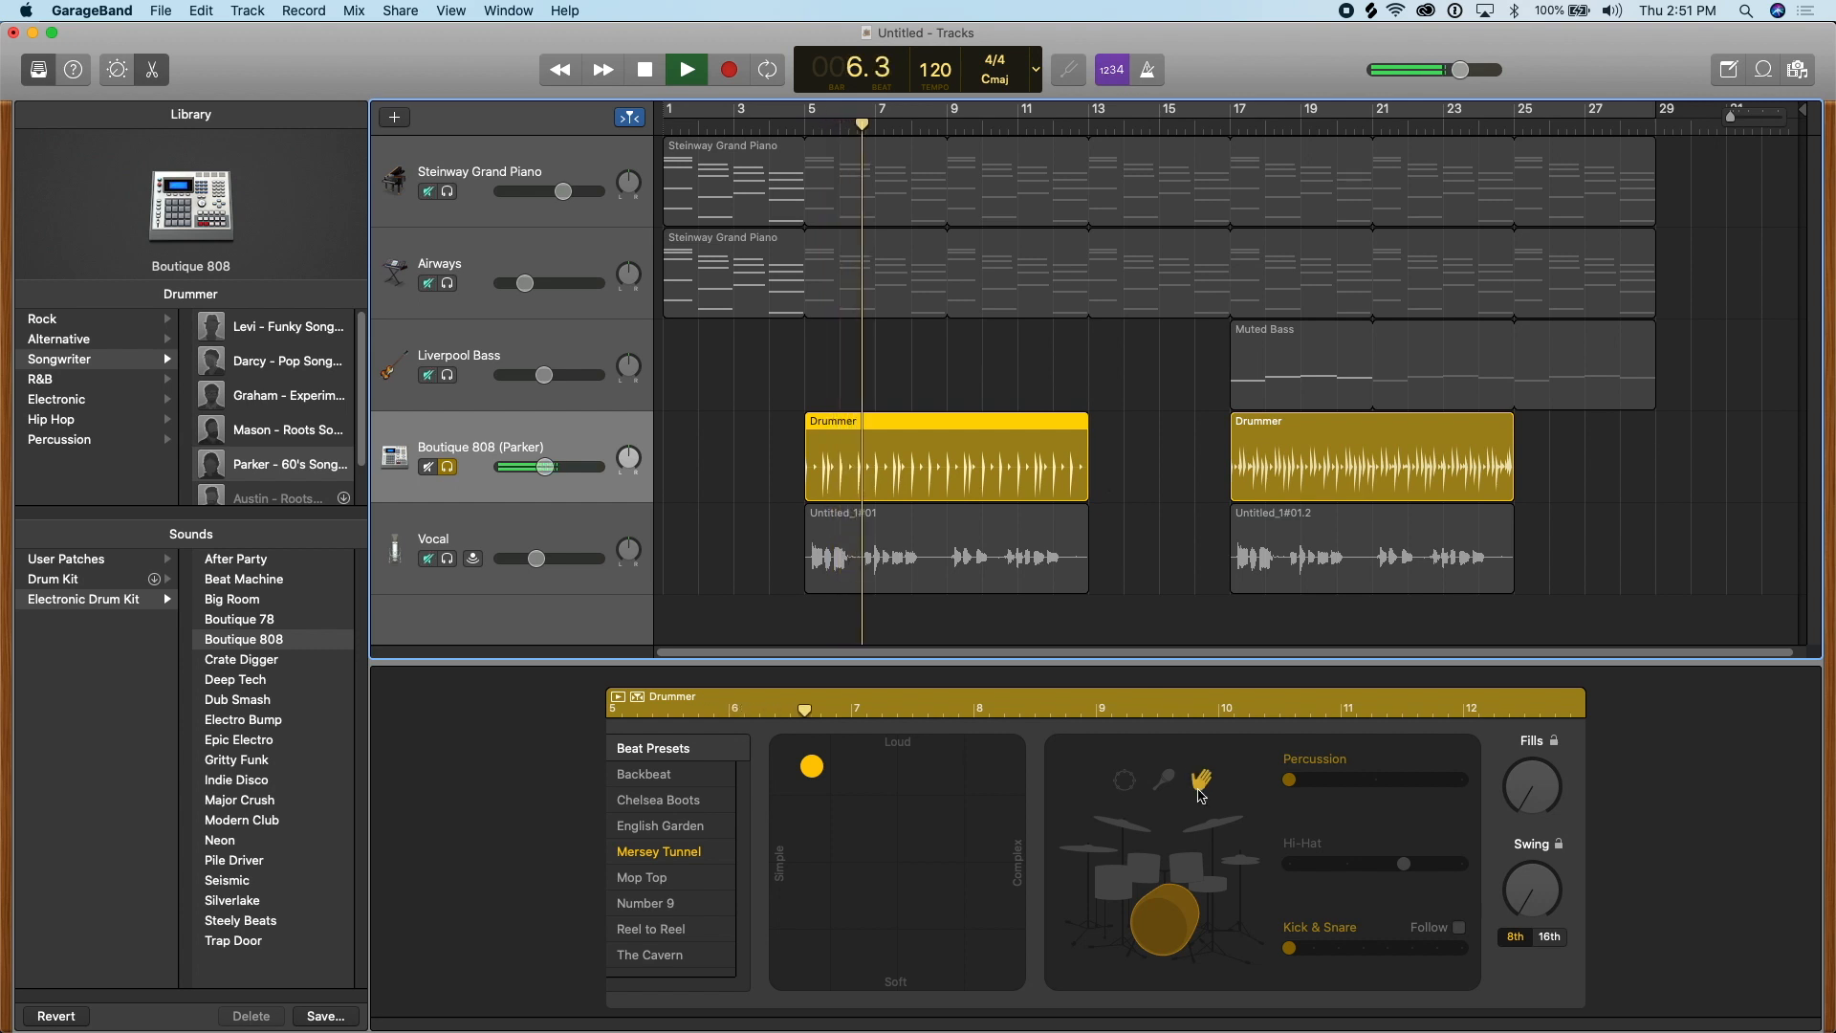
left_click(685, 69)
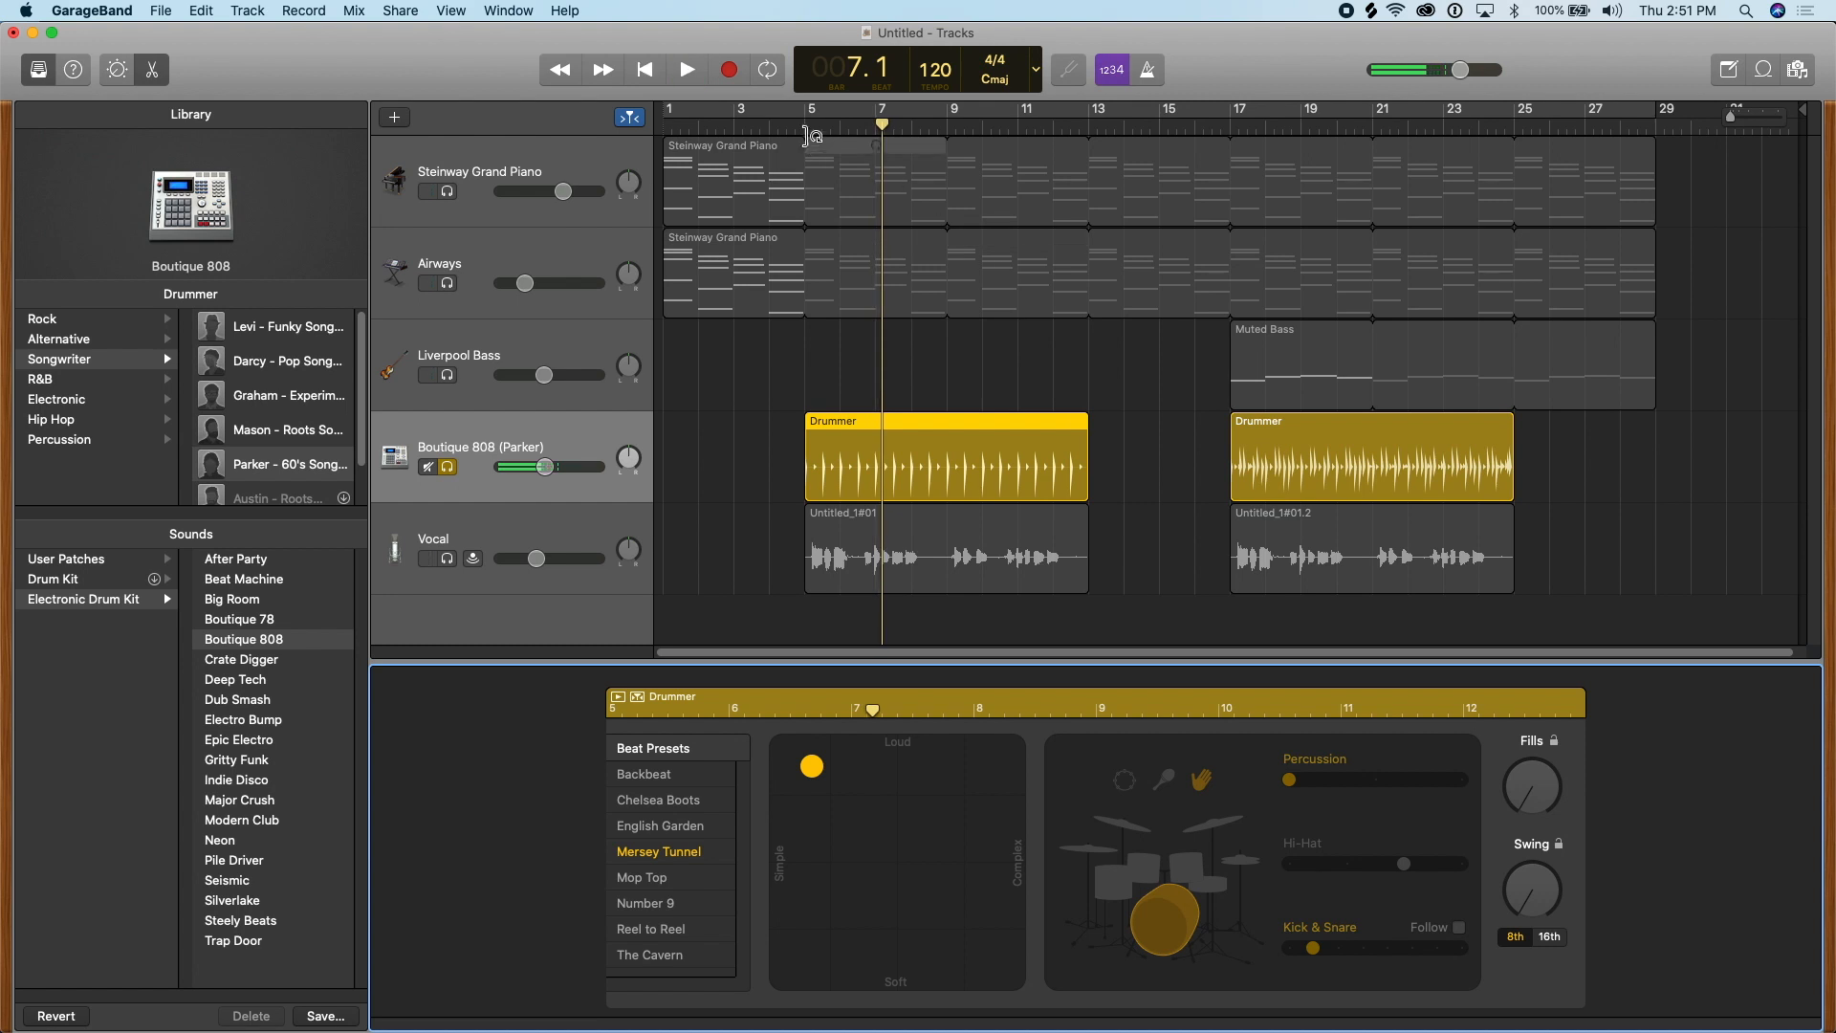
left_click(686, 69)
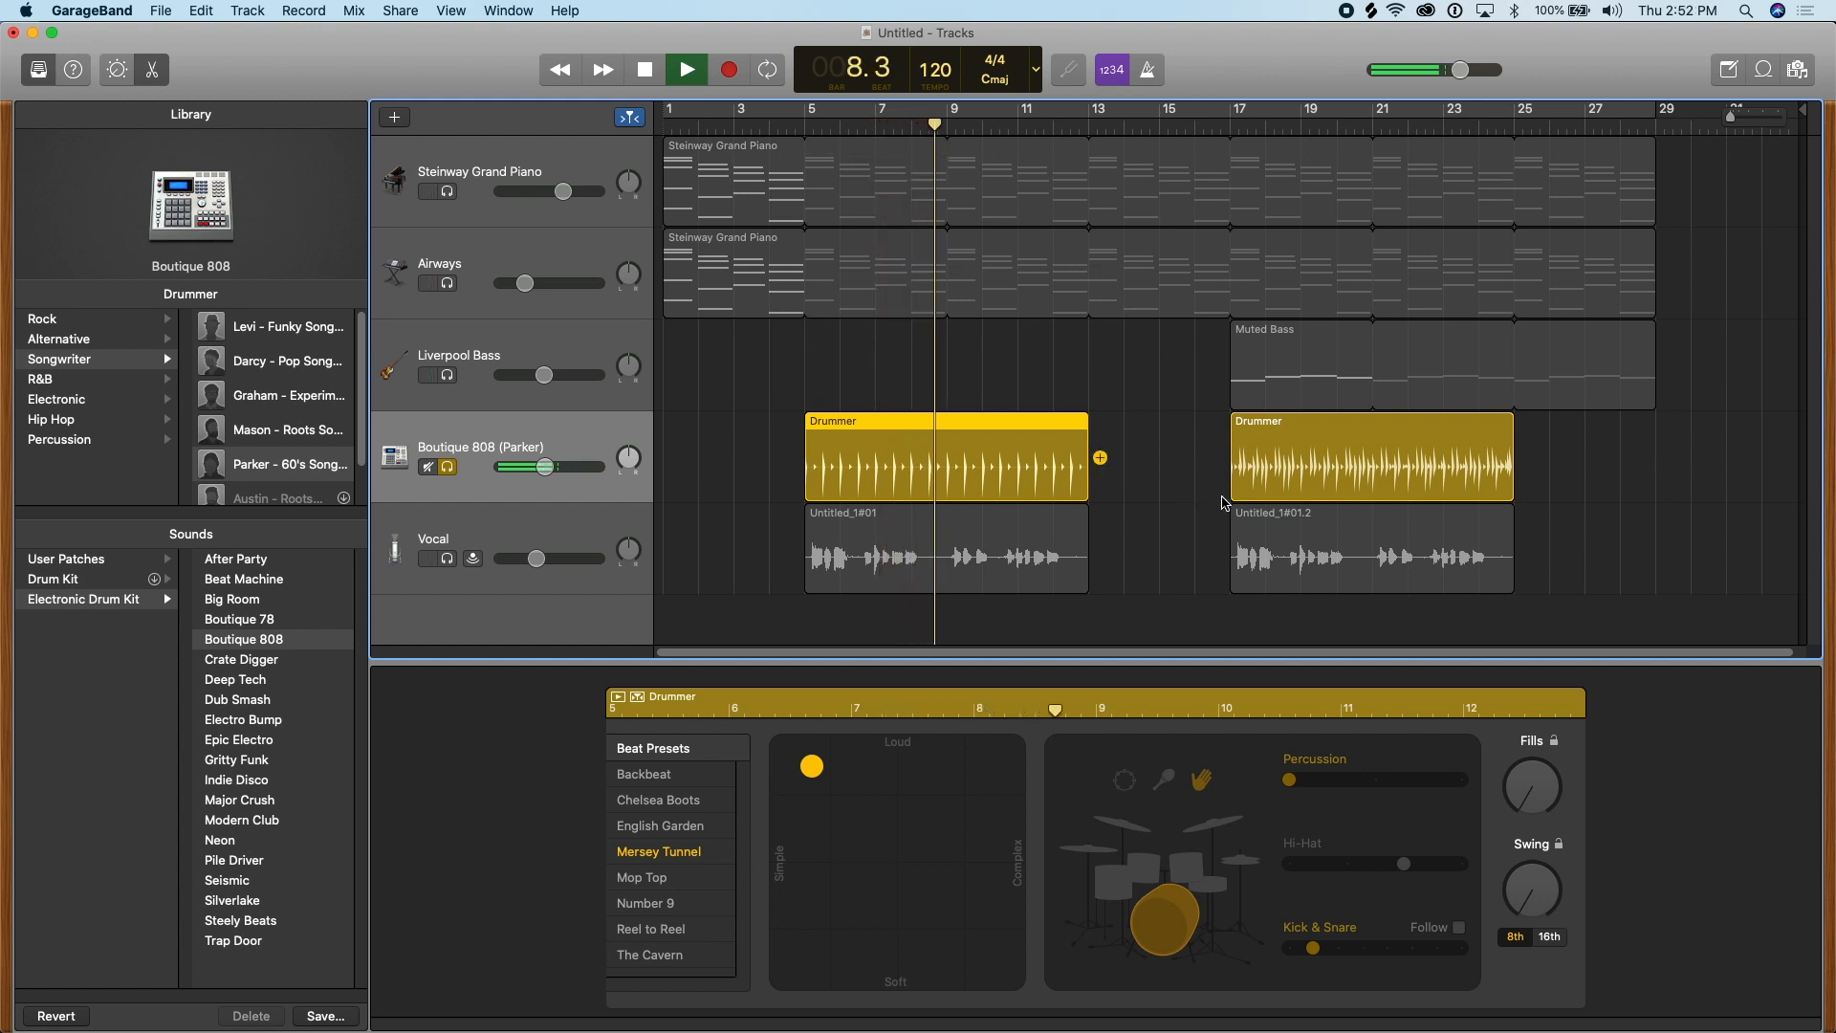
Solo both Steinway Grand Piano tracks with the drums, swap percussion for hi-hat, and play from bar 5
left_click(685, 69)
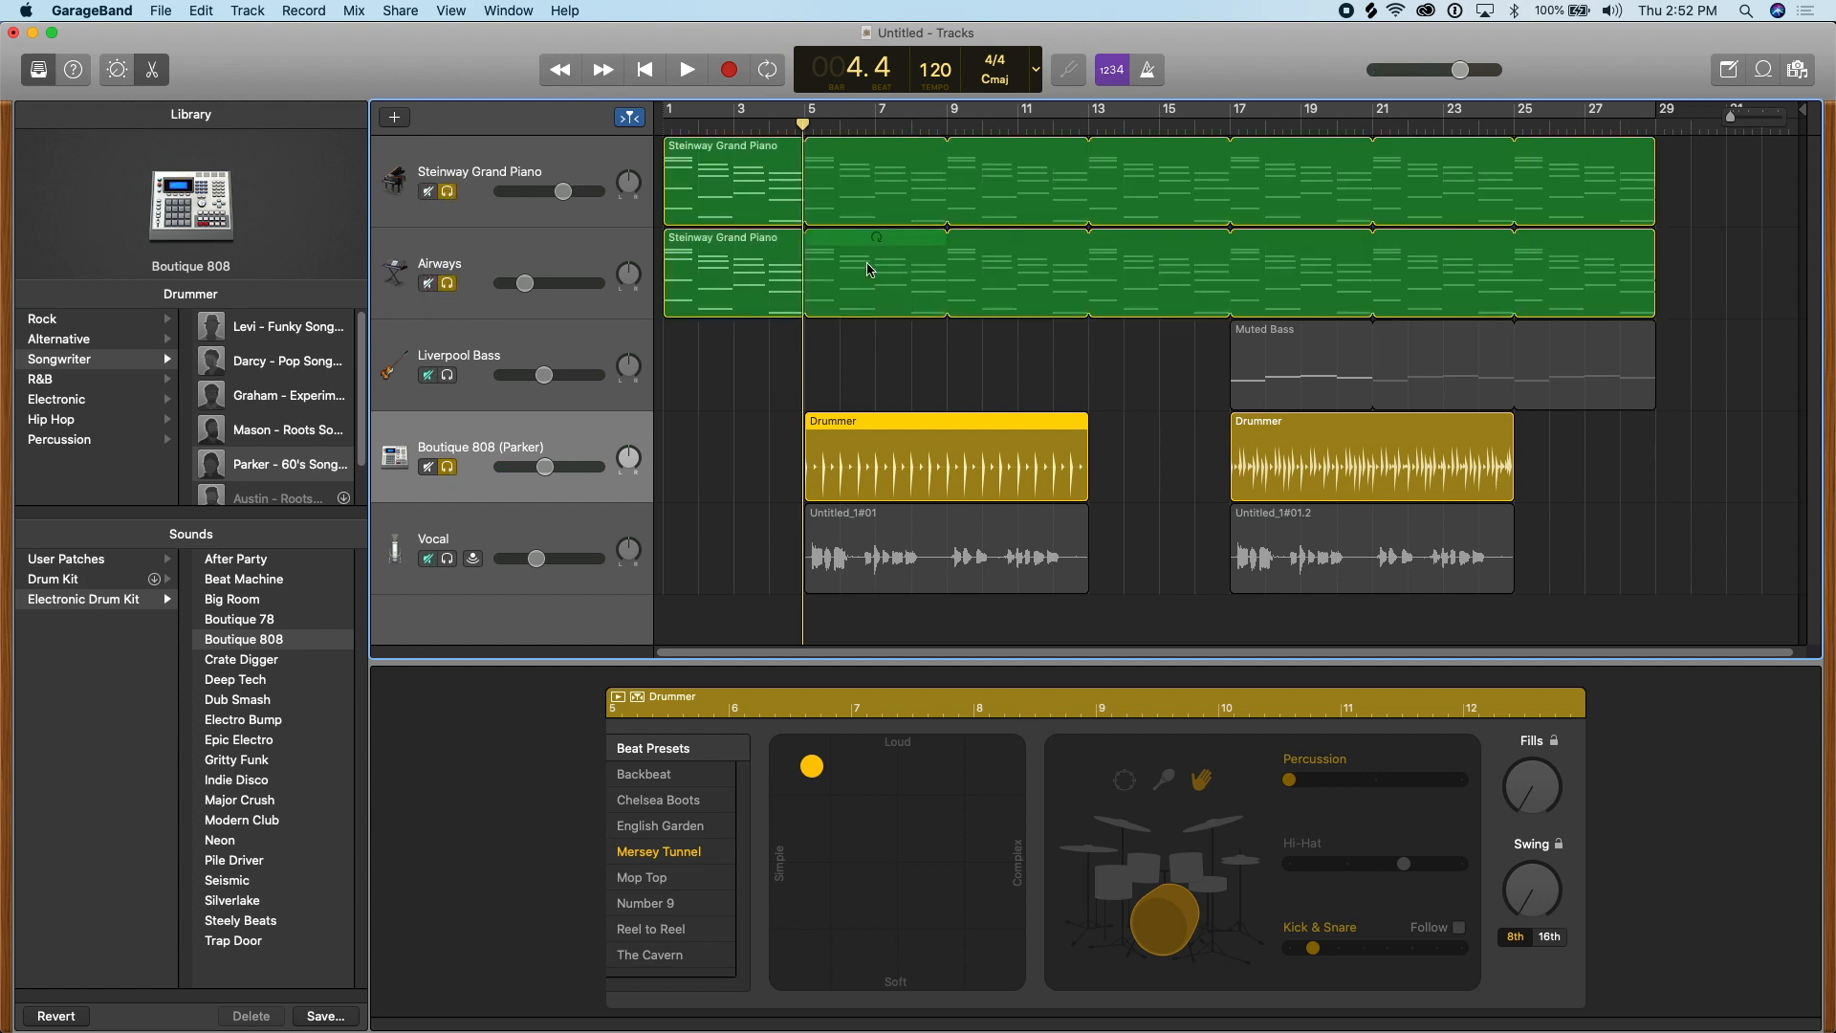
left_click(687, 69)
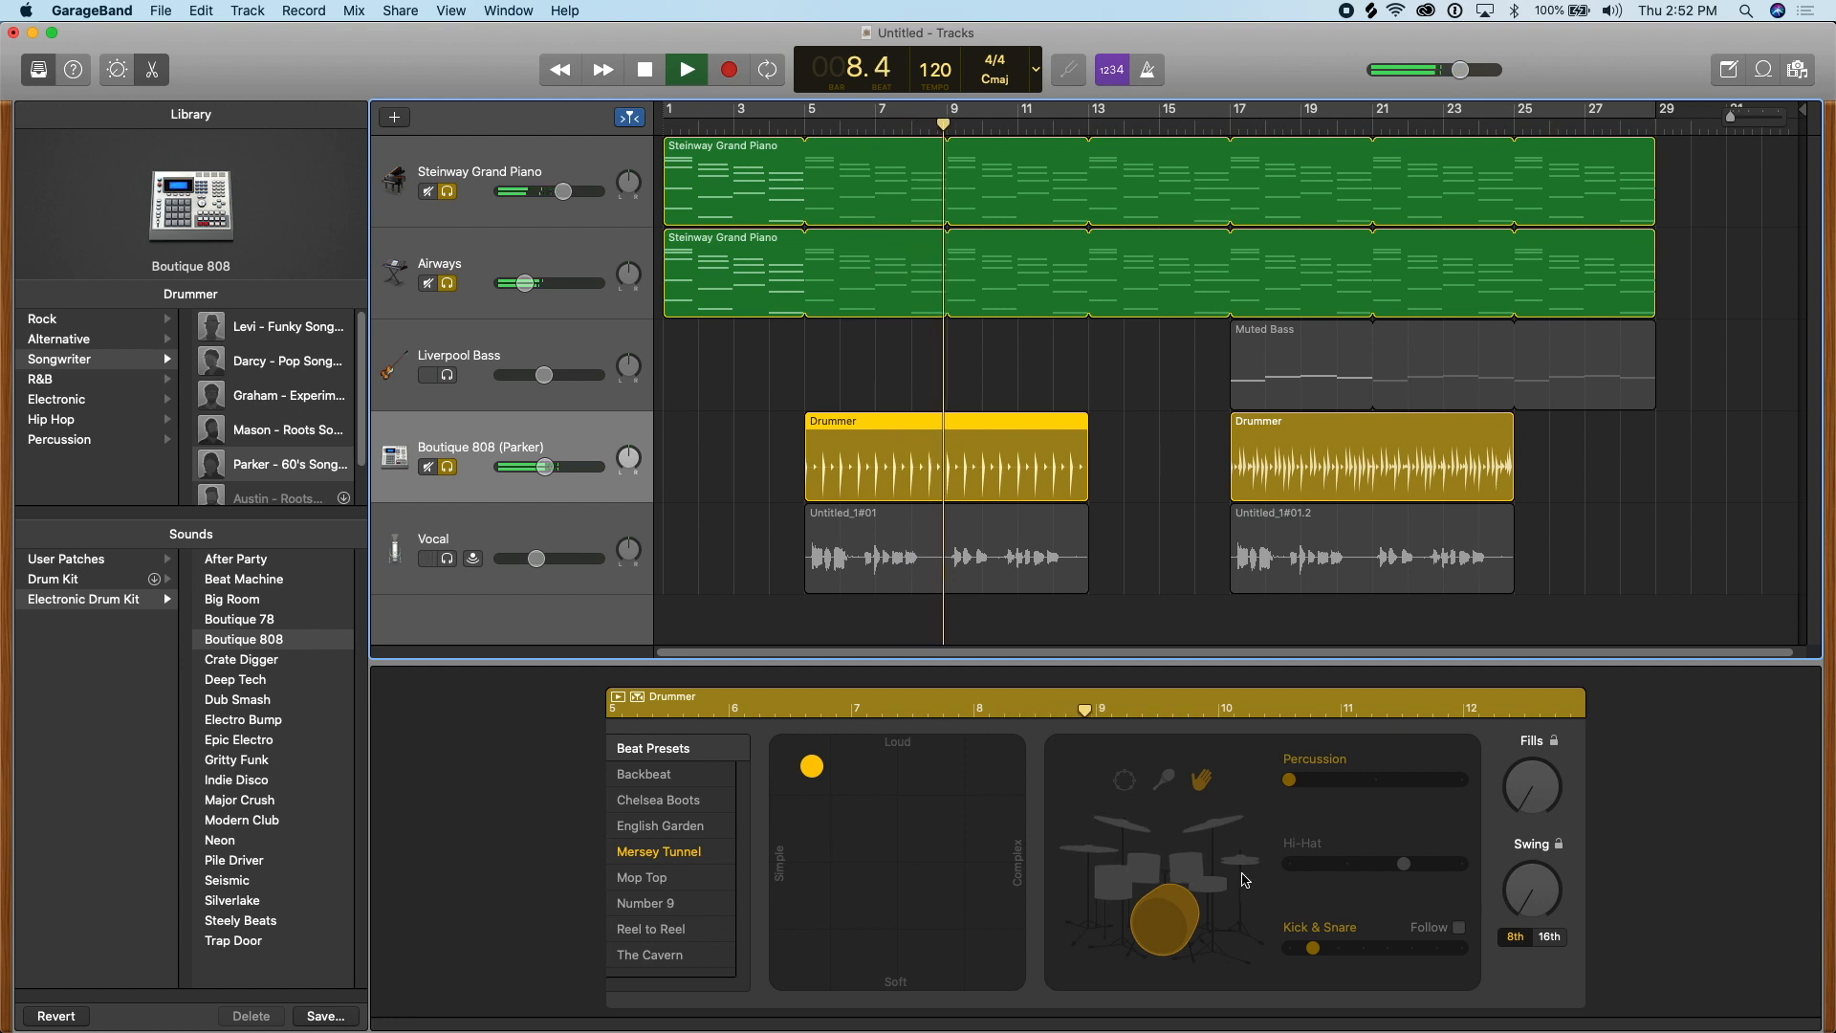
left_click(684, 69)
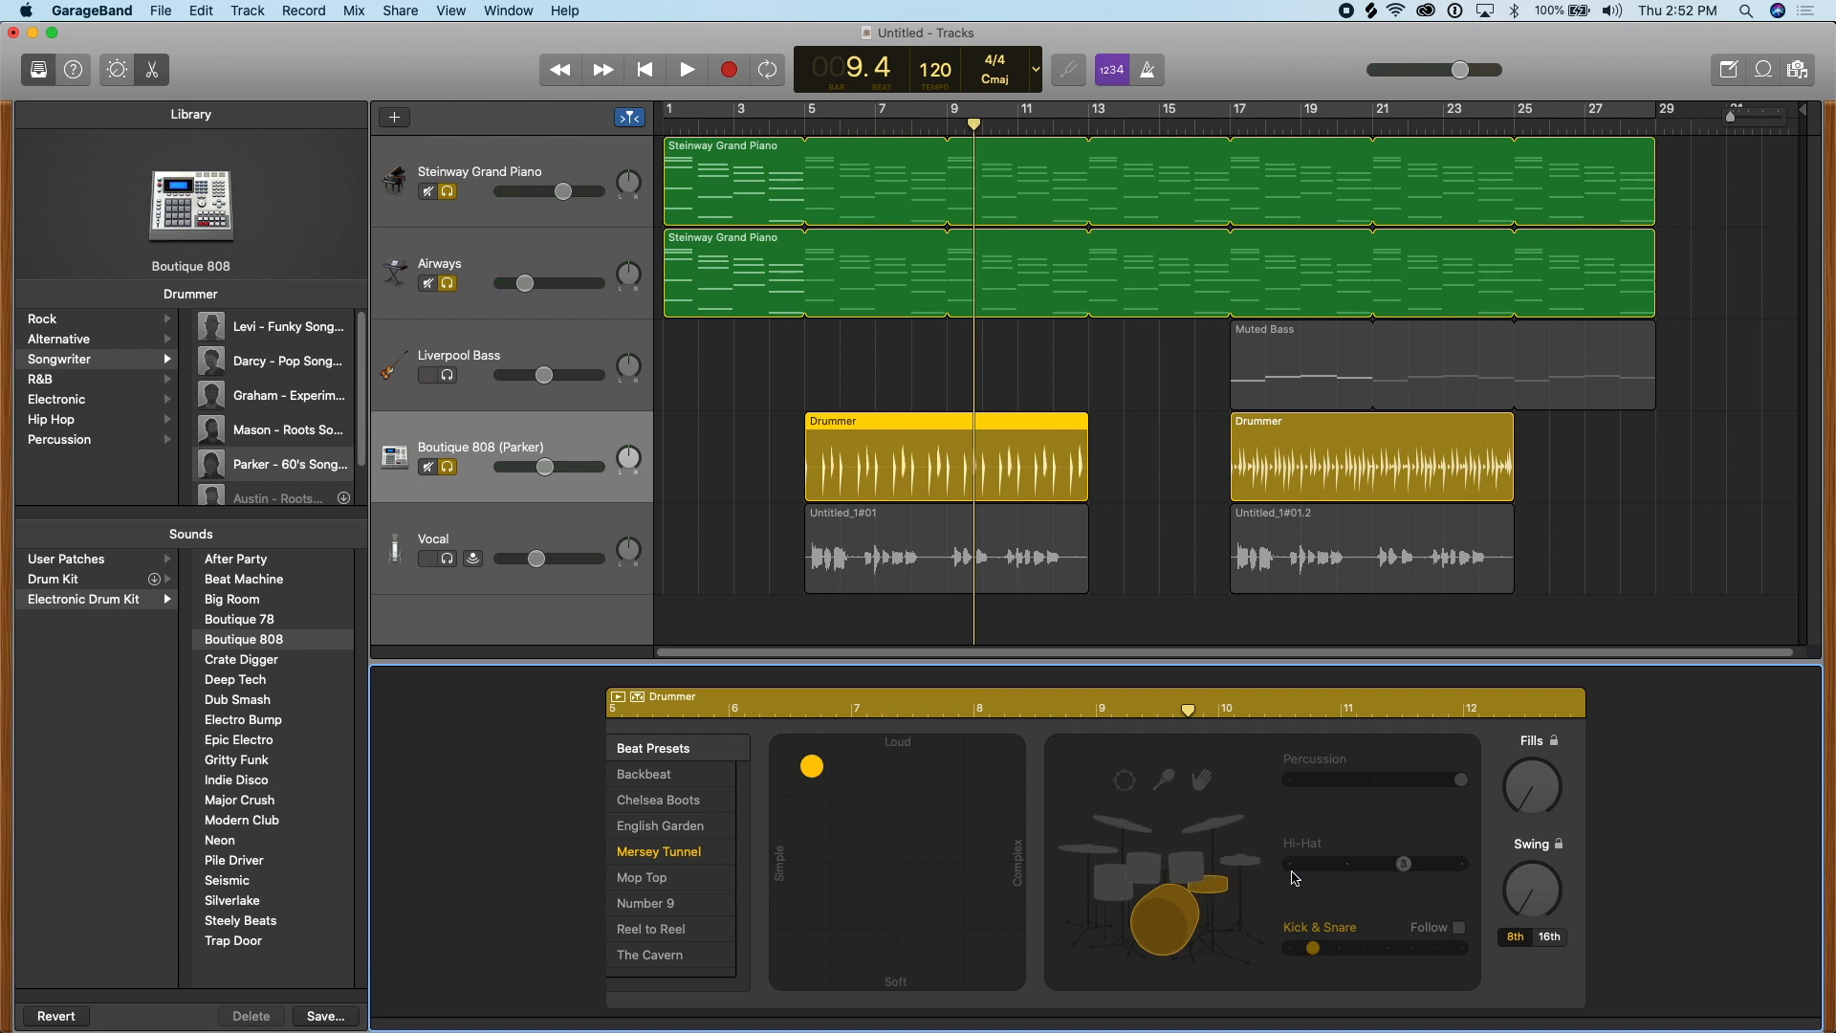
left_click(687, 69)
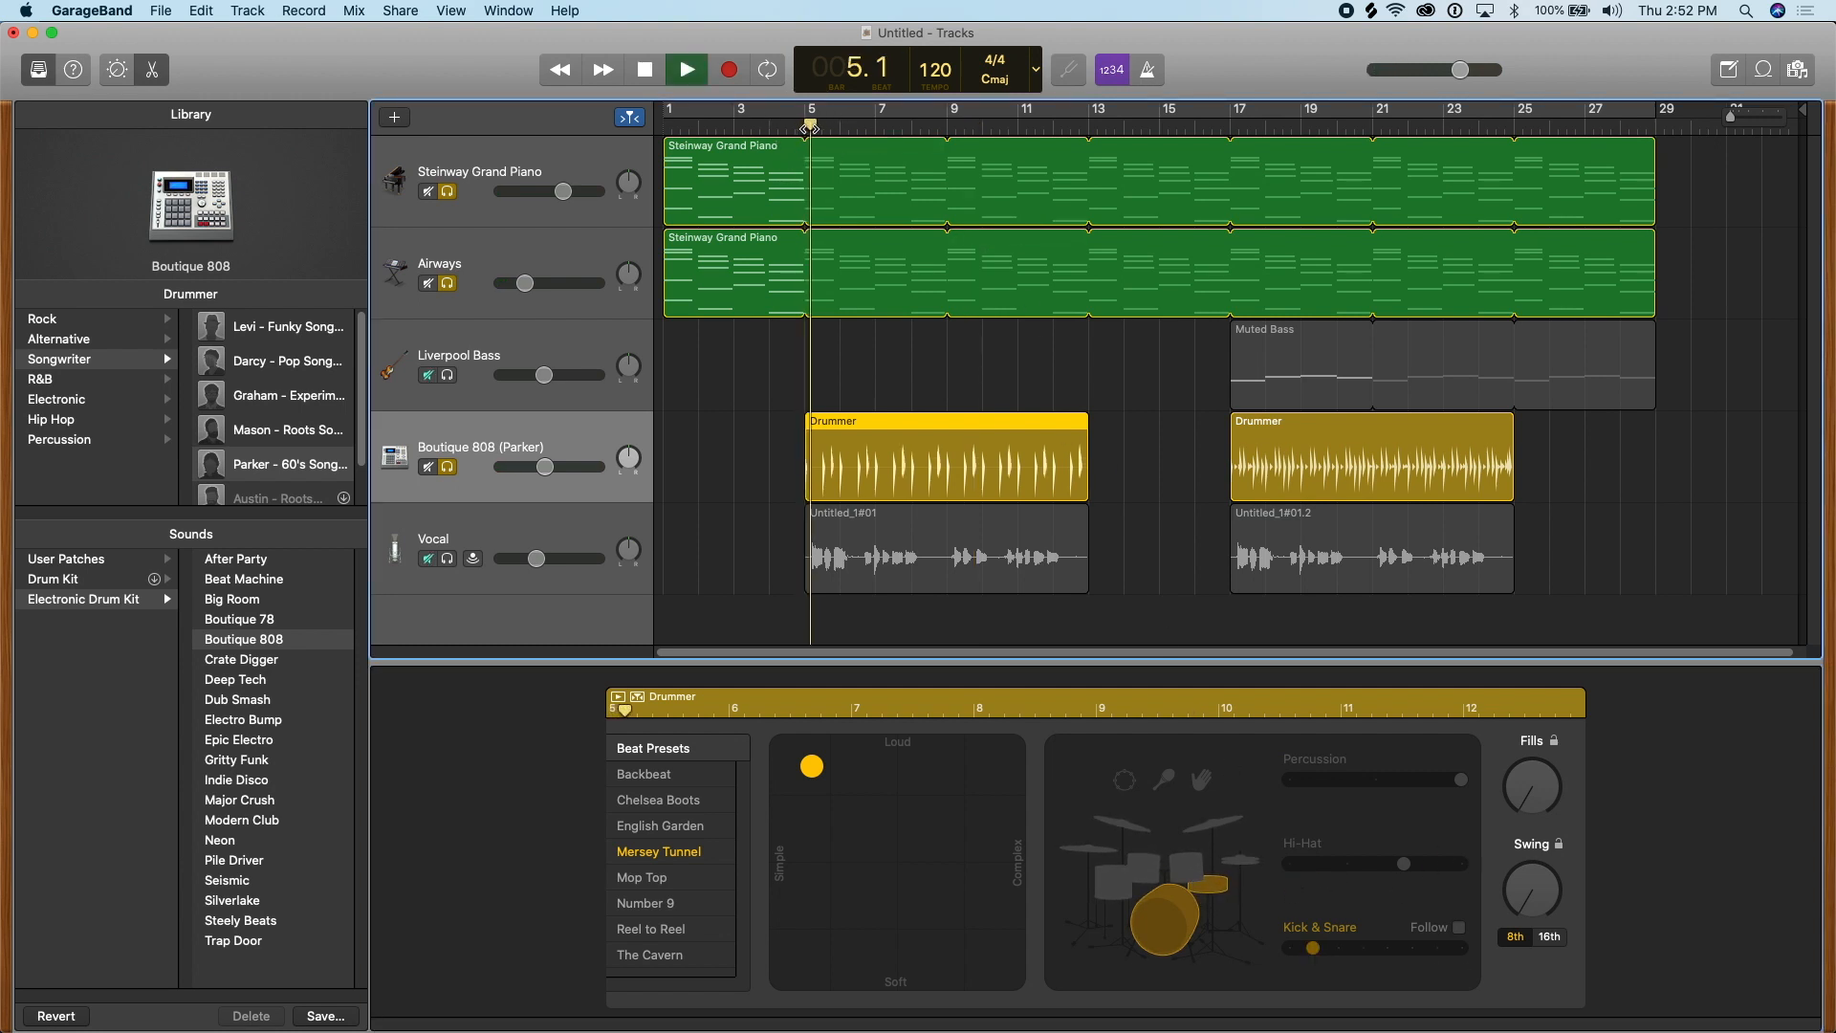